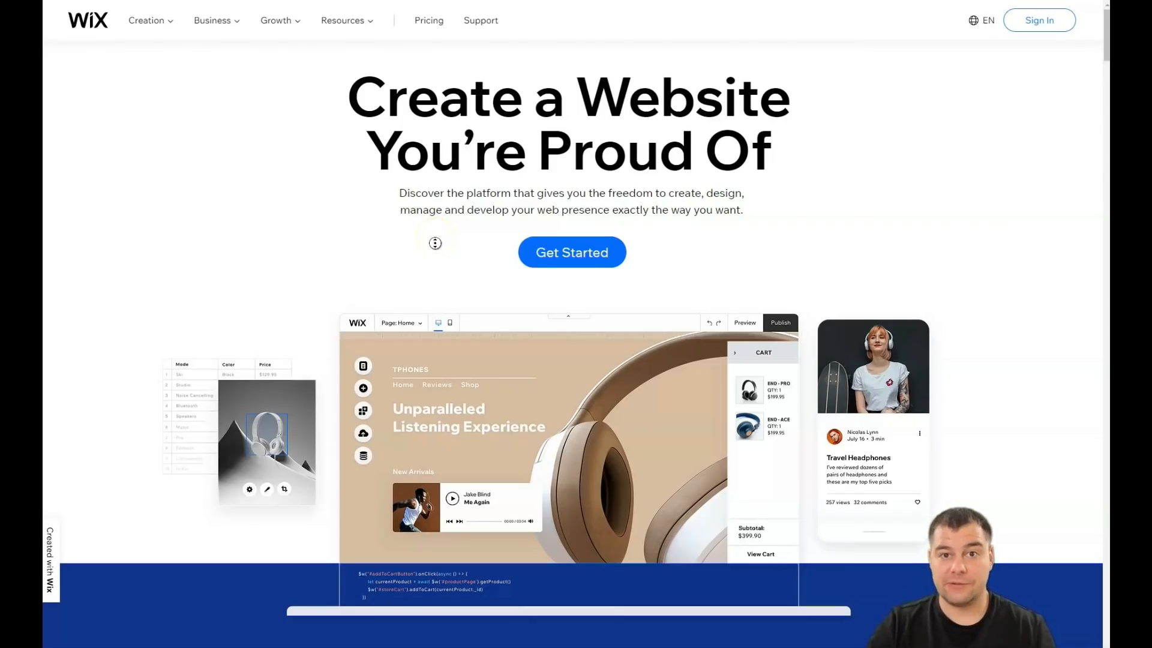
Scroll up and down through the Wix landing page.
{"action": "scroll", "scroll_direction": "down", "scroll_amount": 3}
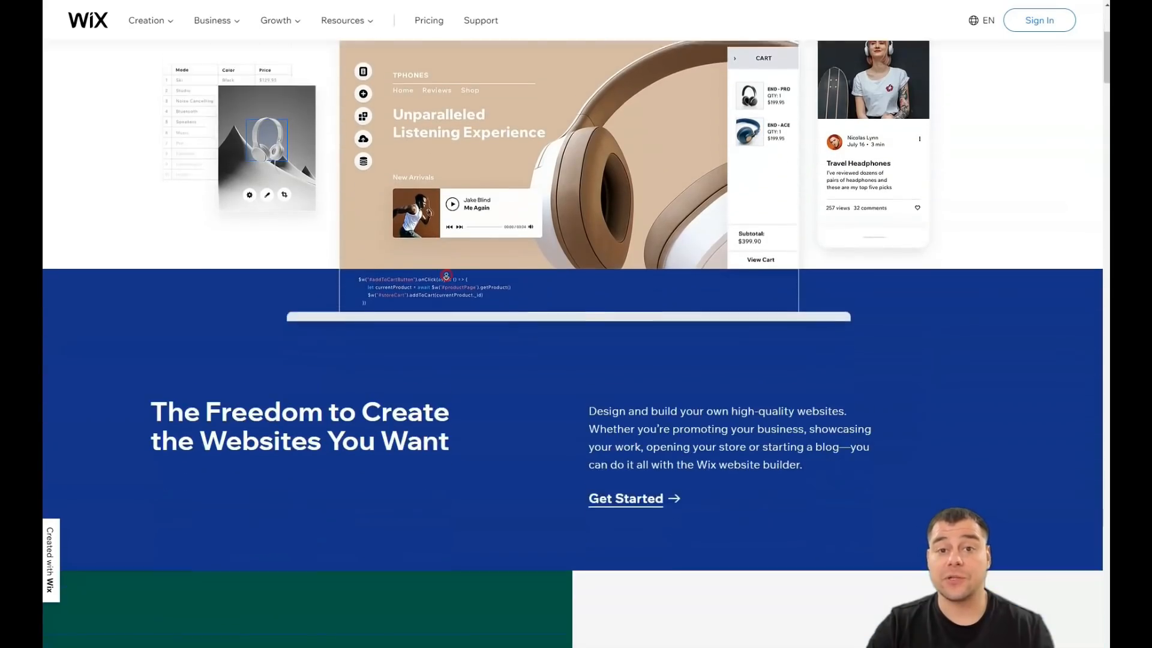
{"action": "scroll", "scroll_direction": "down", "scroll_amount": 3}
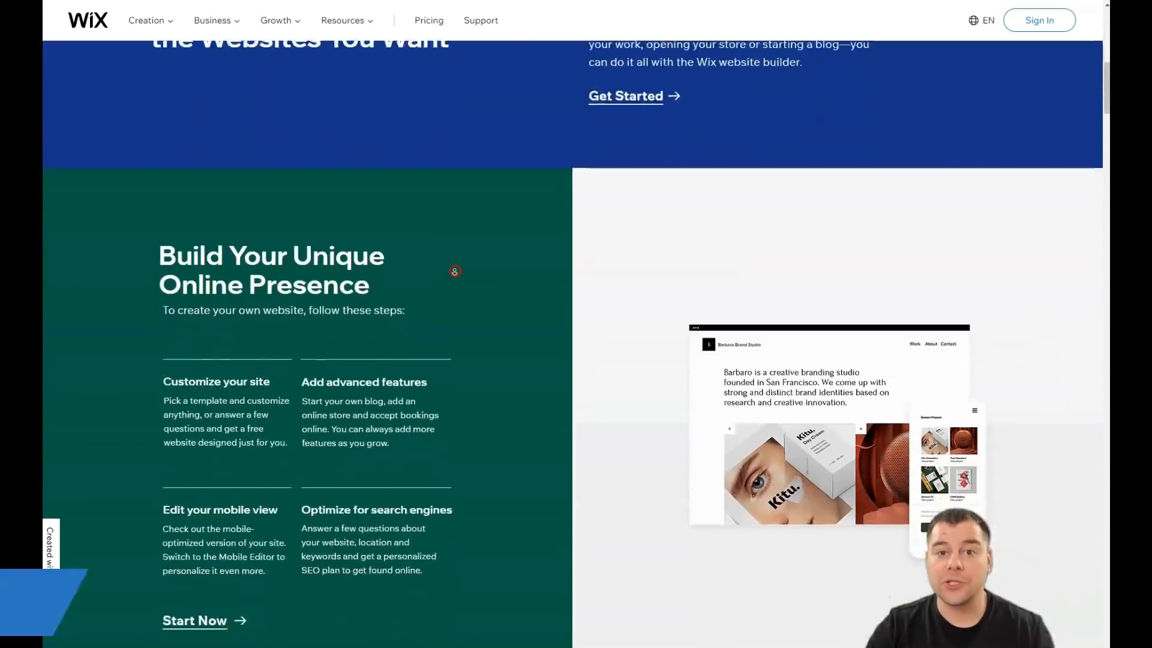
{"action": "scroll", "scroll_direction": "down", "scroll_amount": 3}
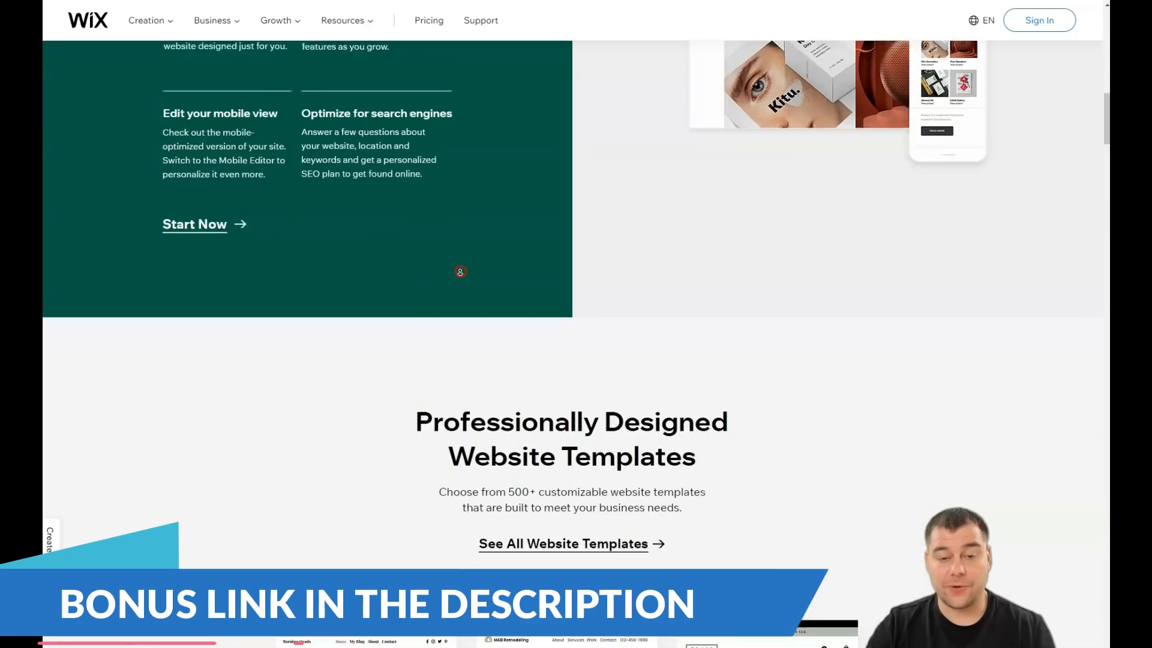
{"action": "scroll", "scroll_direction": "down", "scroll_amount": 3}
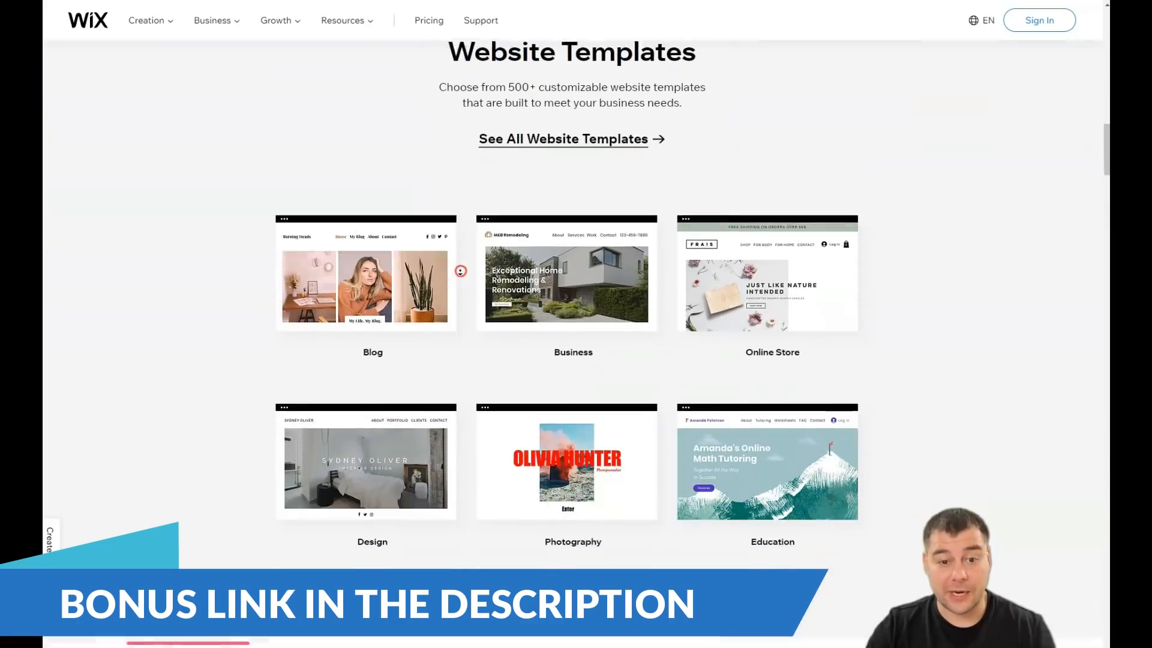
{"action": "scroll", "scroll_direction": "down", "scroll_amount": 3}
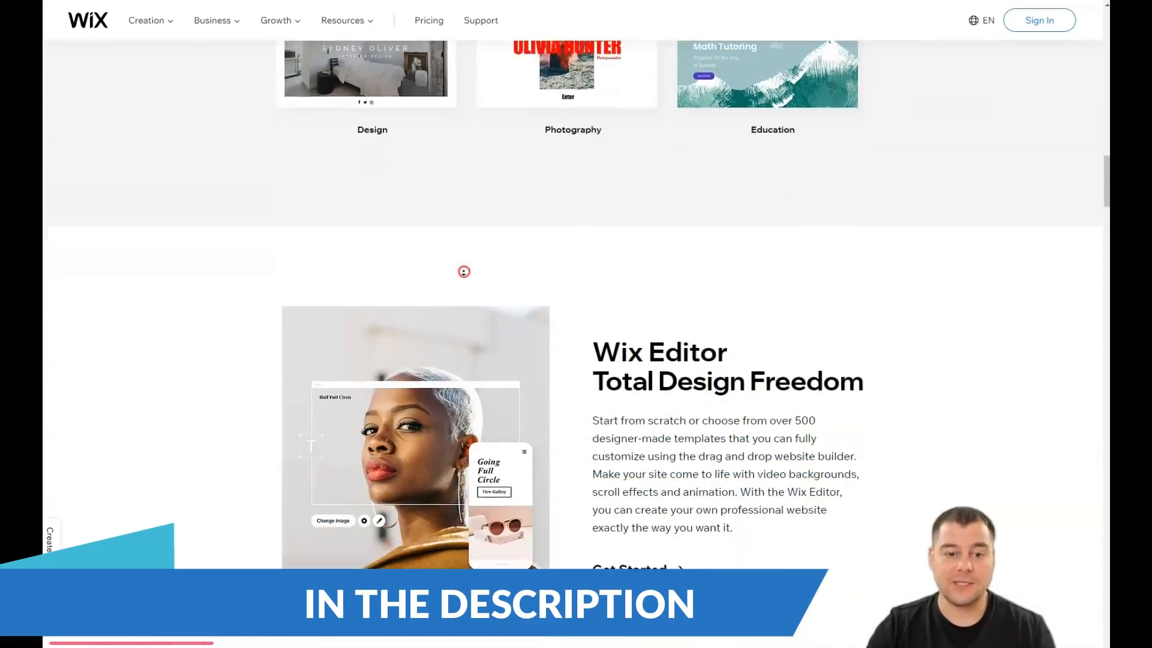
{"action": "scroll", "scroll_direction": "down", "scroll_amount": 3}
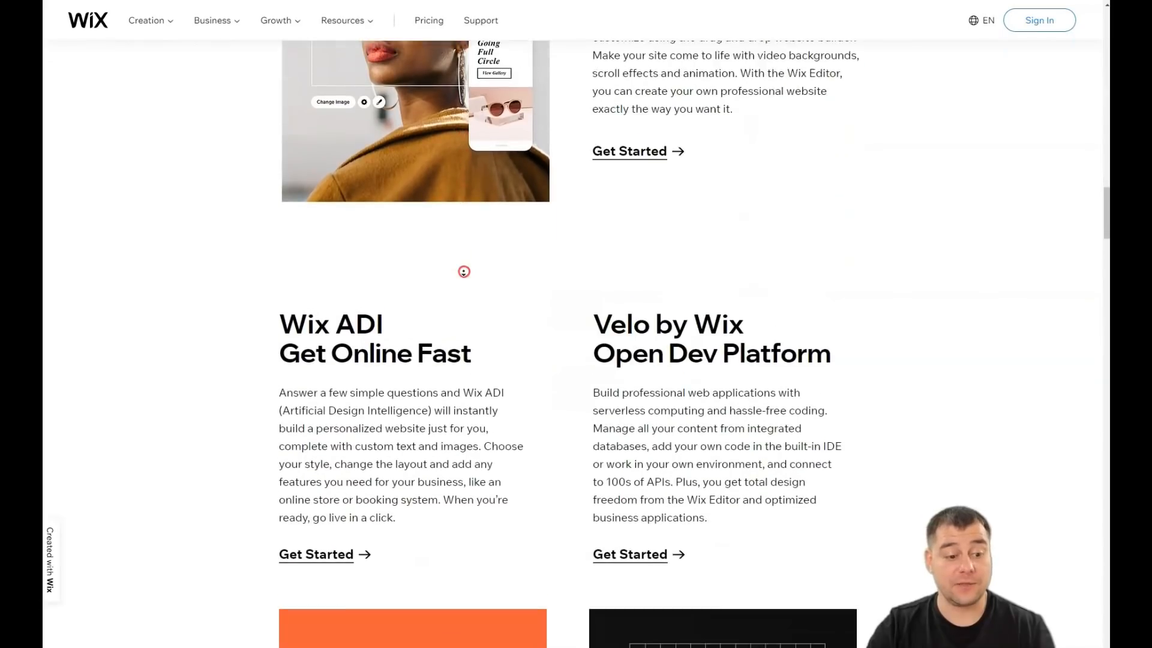
{"action": "scroll", "scroll_direction": "down", "scroll_amount": 3}
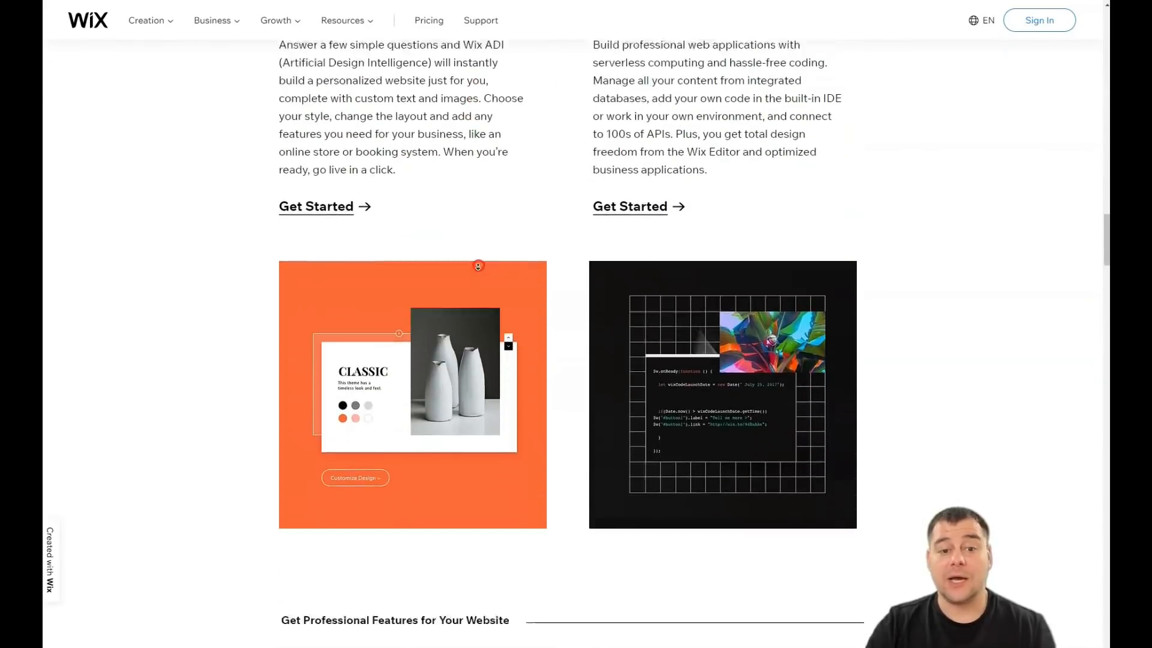
{"action": "scroll", "scroll_direction": "down", "scroll_amount": 3}
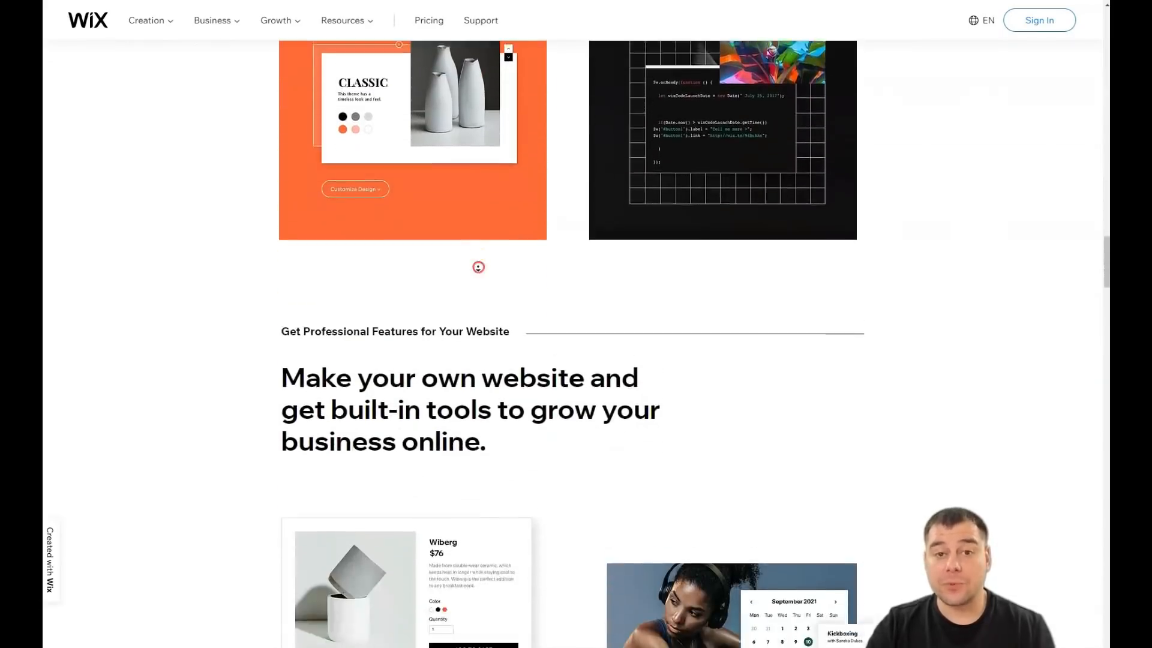
{"action": "scroll", "scroll_direction": "down", "scroll_amount": 3}
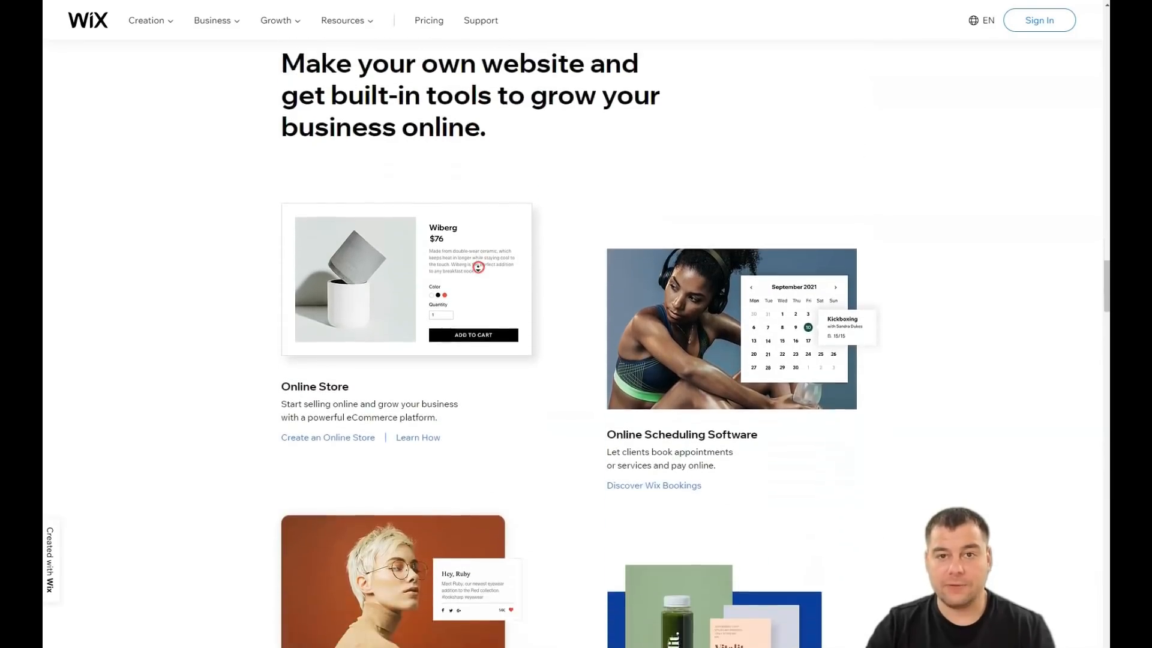
{"action": "scroll", "scroll_direction": "down", "scroll_amount": 3}
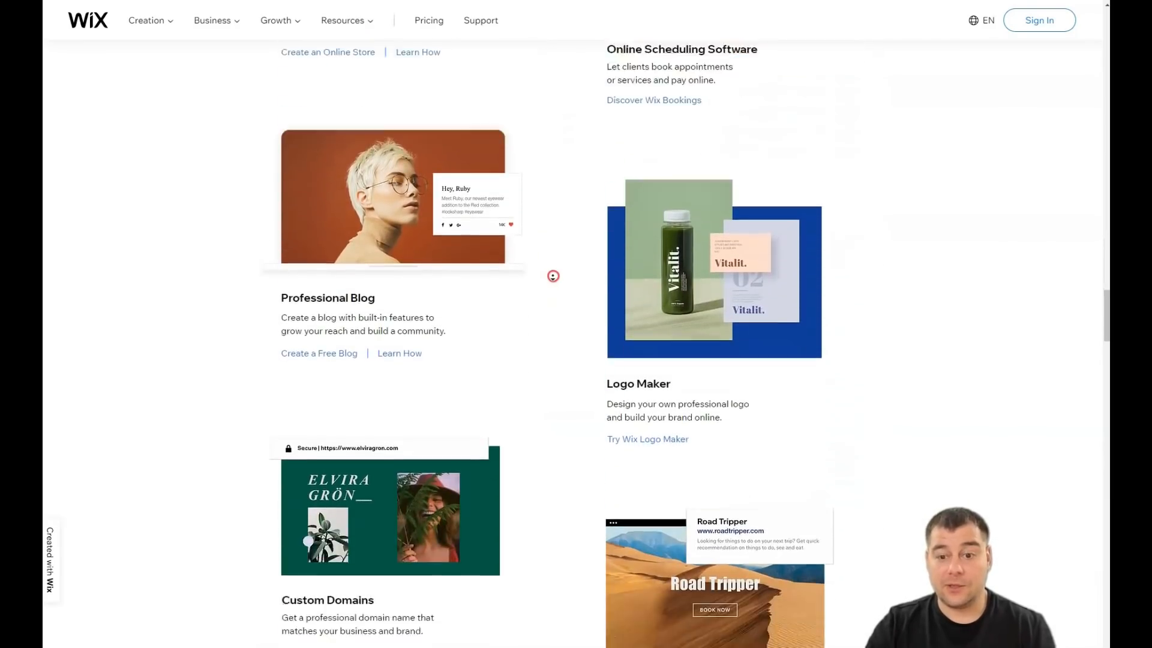
{"action": "scroll", "scroll_direction": "down", "scroll_amount": 3}
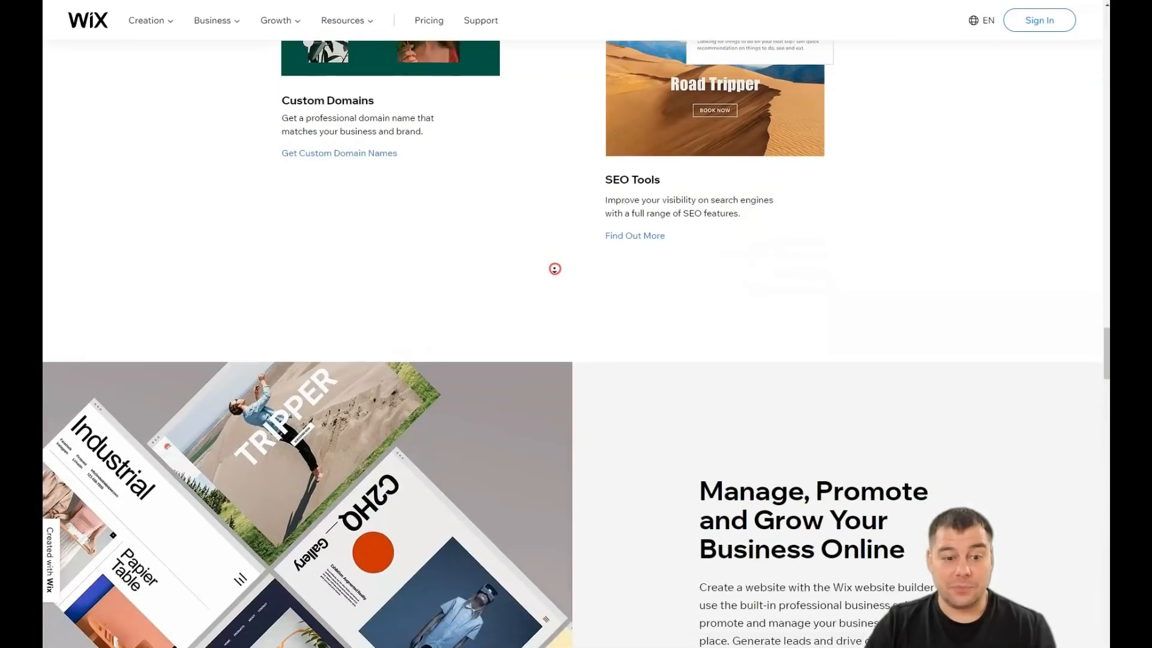
{"action": "scroll", "scroll_direction": "down", "scroll_amount": 3}
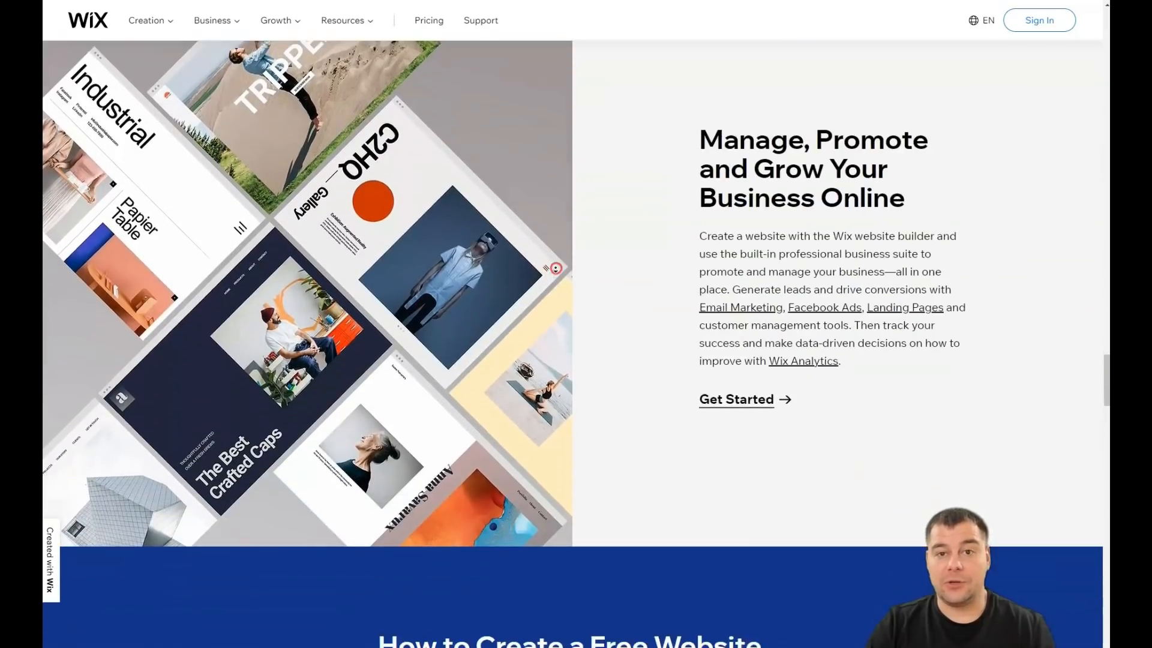
{"action": "scroll", "scroll_direction": "down", "scroll_amount": 3}
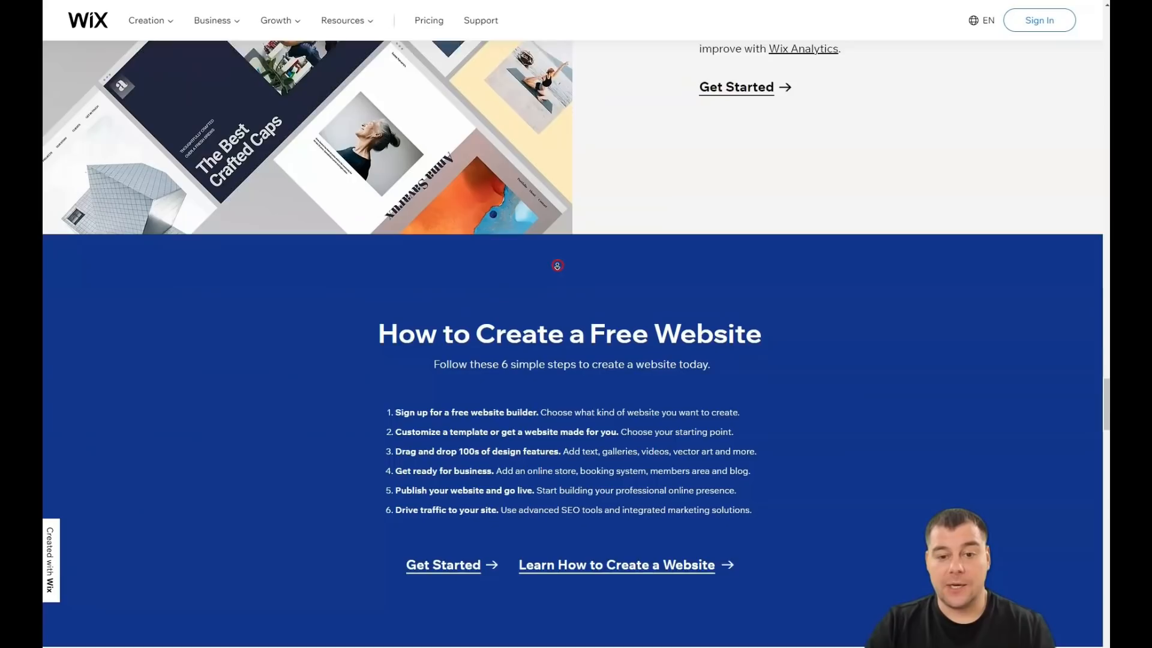
{"action": "scroll", "scroll_direction": "down", "scroll_amount": 3}
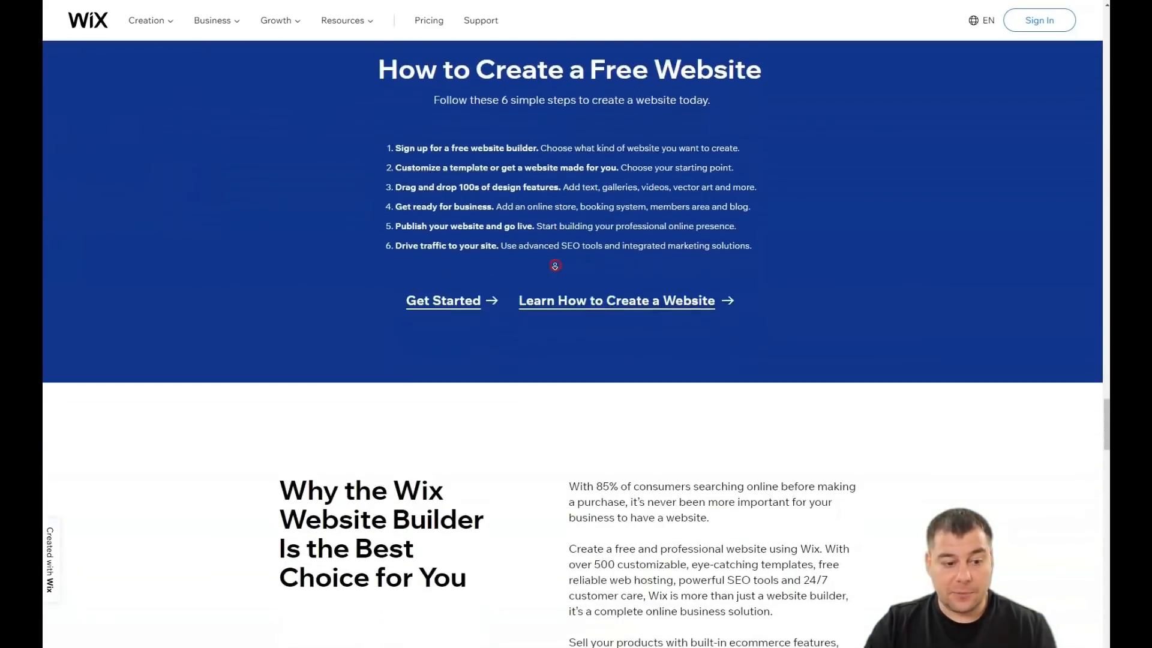
{"action": "scroll", "scroll_direction": "down", "scroll_amount": 3}
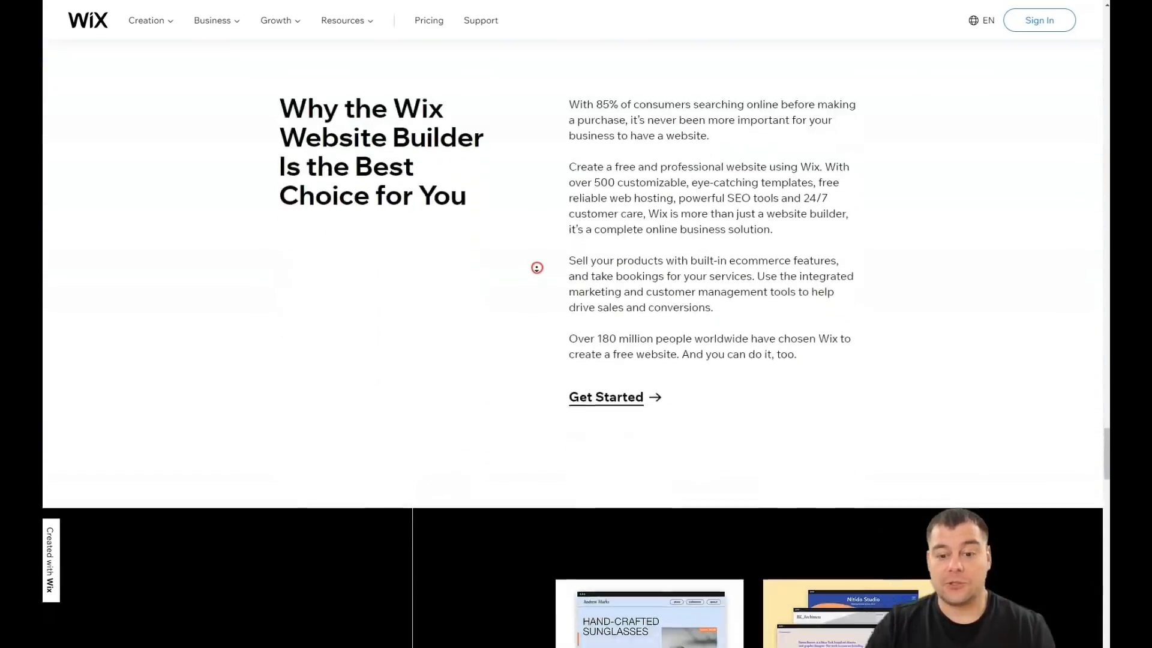
{"action": "scroll", "scroll_direction": "down", "scroll_amount": 3}
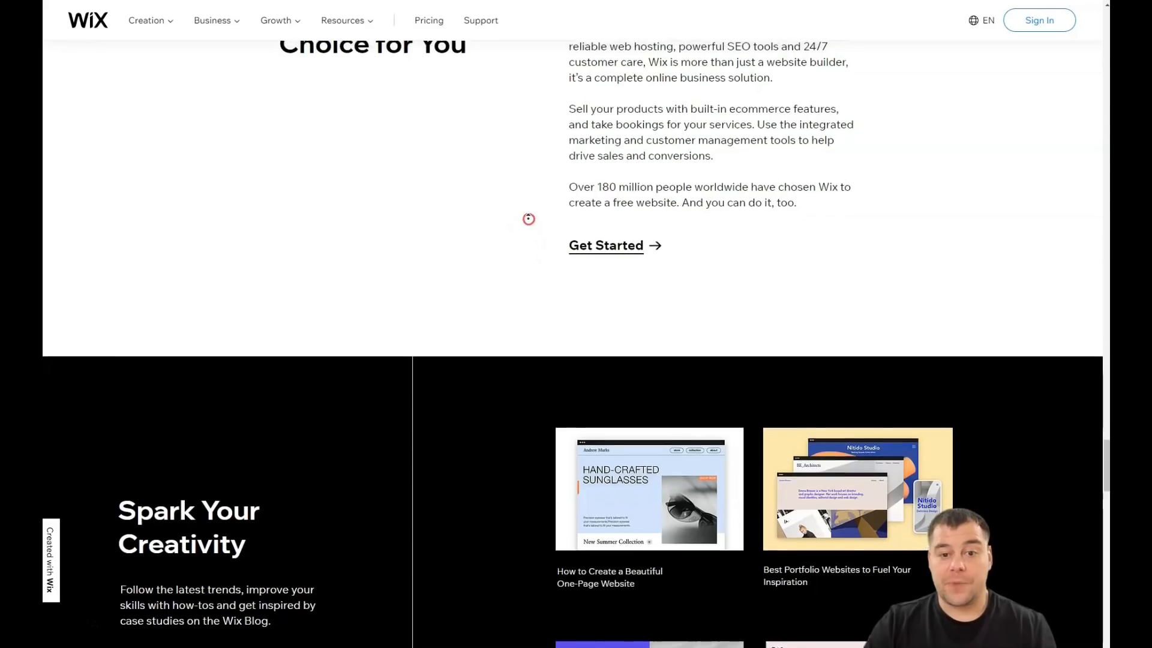
{"action": "scroll", "scroll_direction": "up", "scroll_amount": 3}
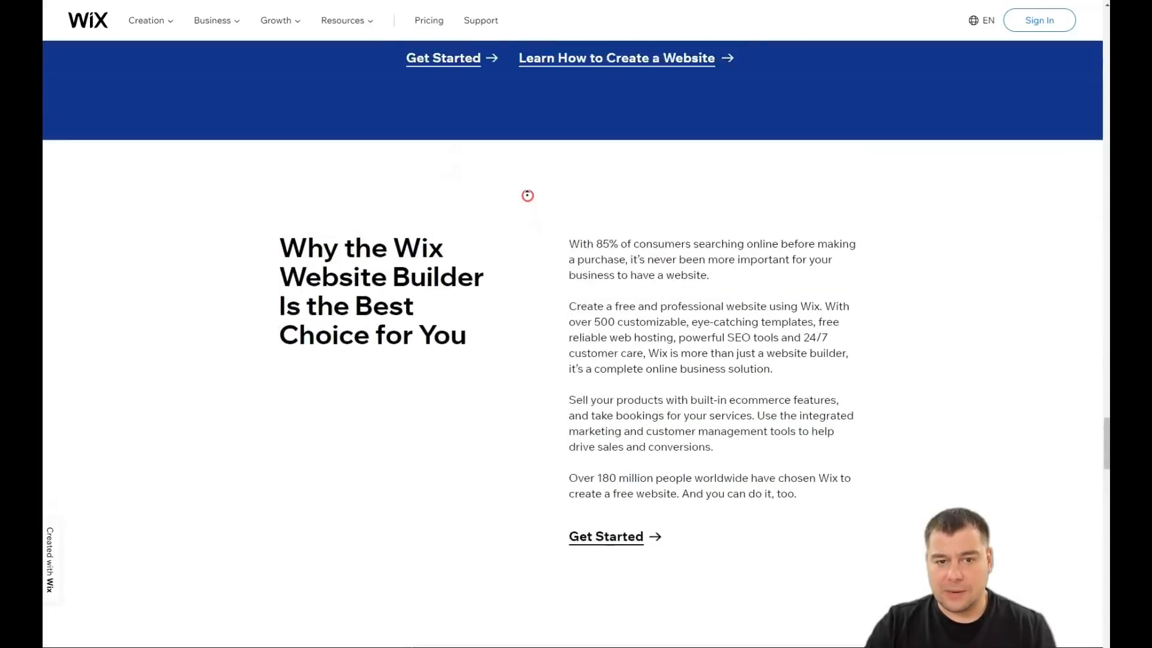
{"action": "scroll", "scroll_direction": "down", "scroll_amount": 3}
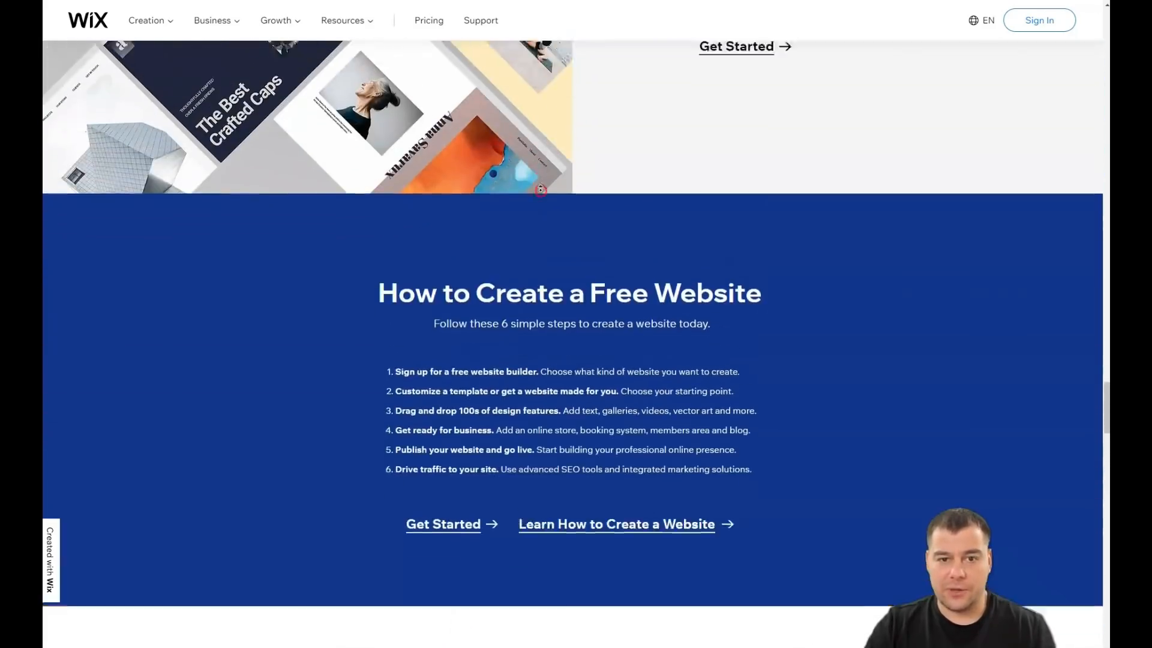
{"action": "scroll", "scroll_direction": "up", "scroll_amount": 3}
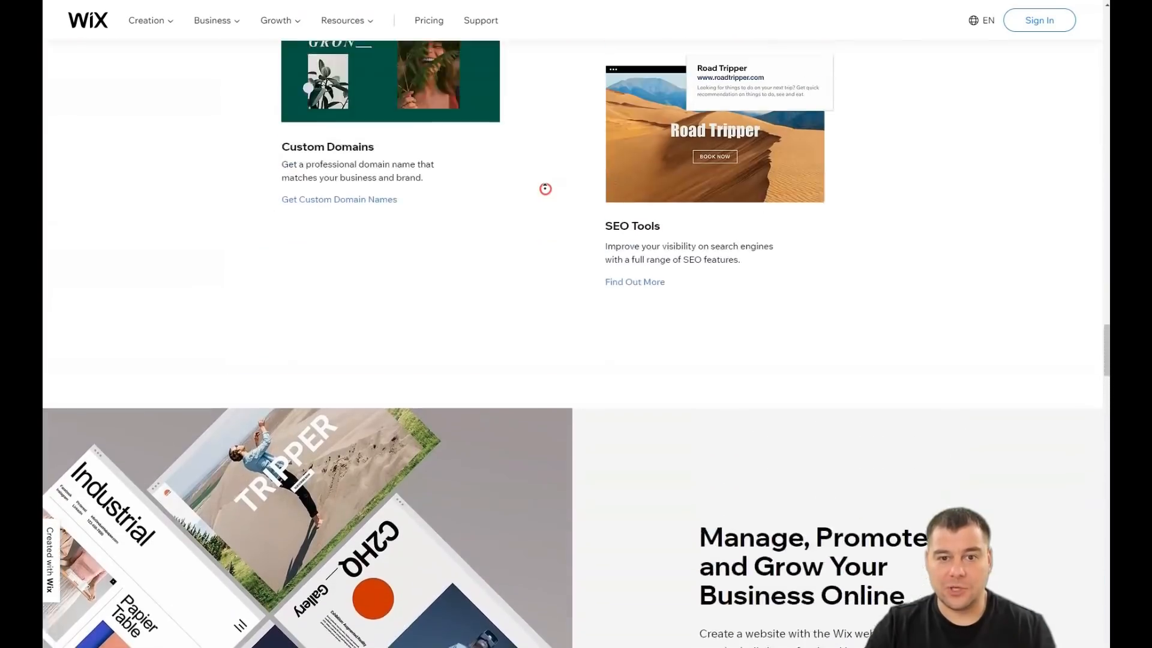
{"action": "scroll", "scroll_direction": "up", "scroll_amount": 3}
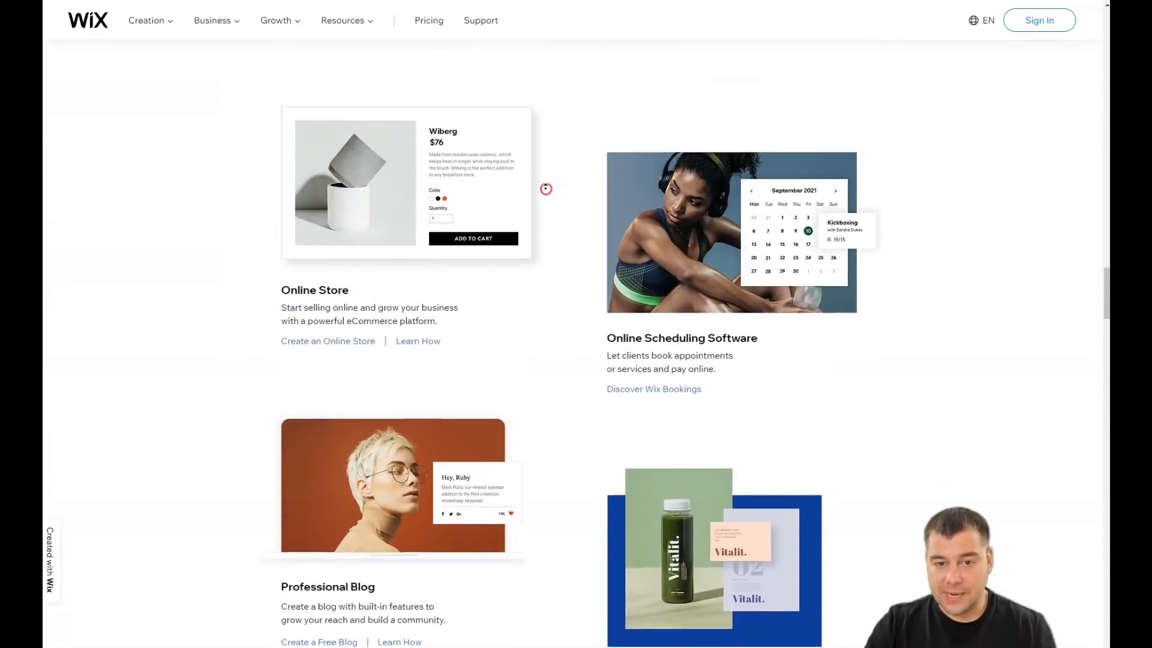
{"action": "scroll", "scroll_direction": "down", "scroll_amount": 3}
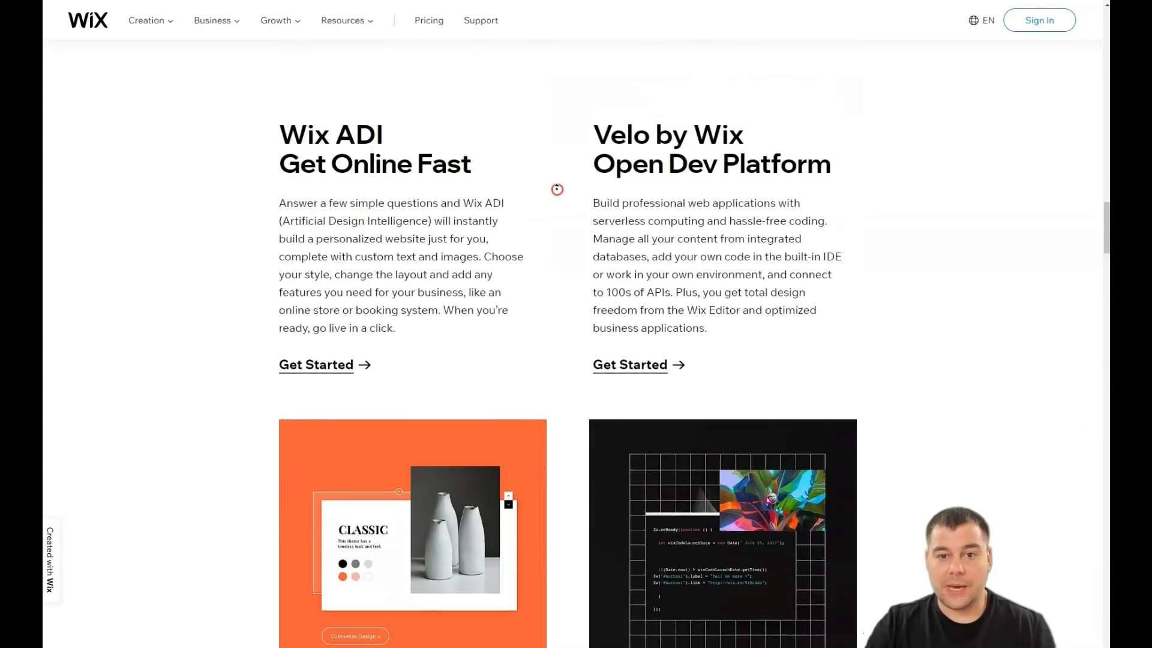
{"action": "scroll", "scroll_direction": "down", "scroll_amount": 3}
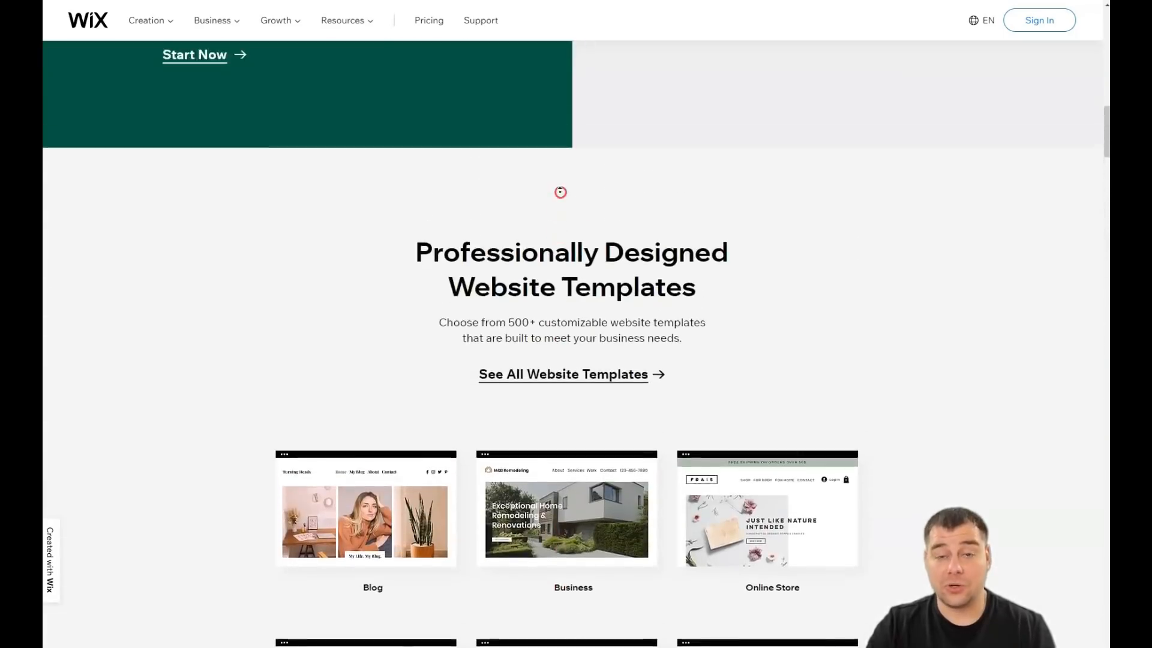
{"action": "scroll", "scroll_direction": "up", "scroll_amount": 3}
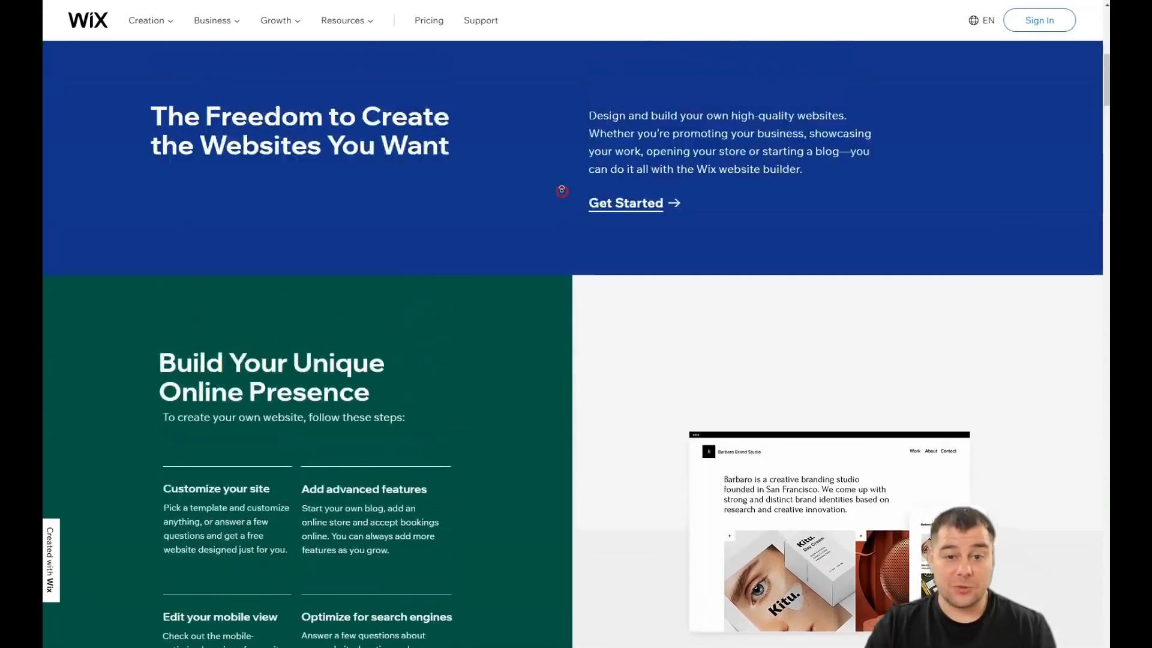
{"action": "scroll", "scroll_direction": "up", "scroll_amount": 3}
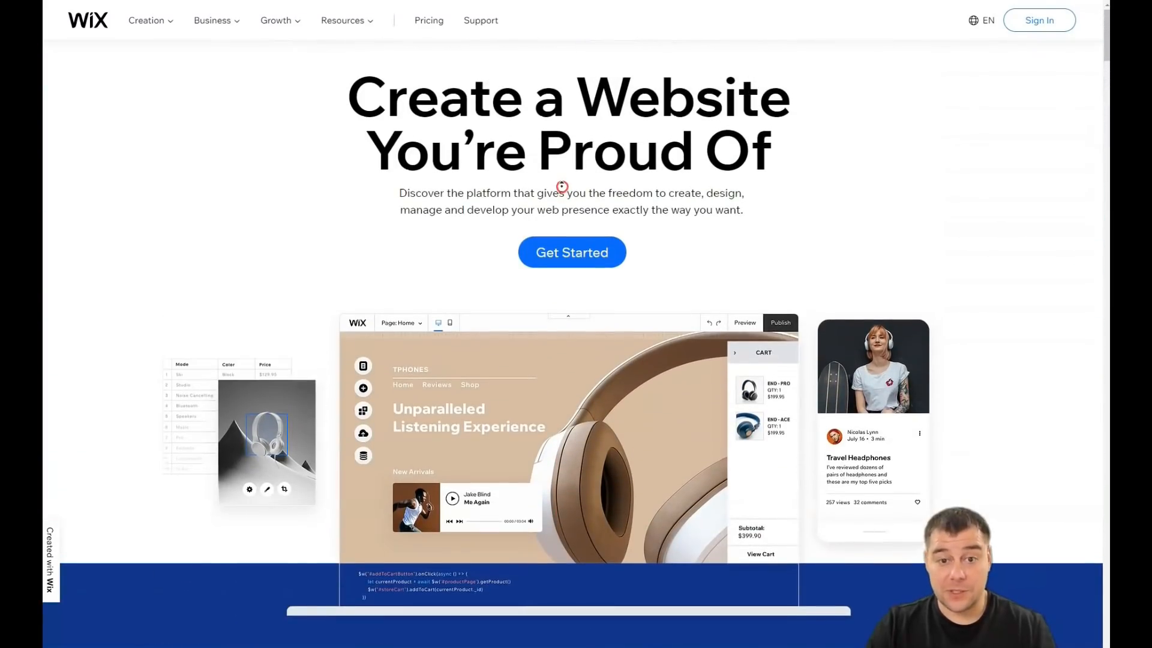
{"action": "mouse_move", "coordinate": [563, 167]}
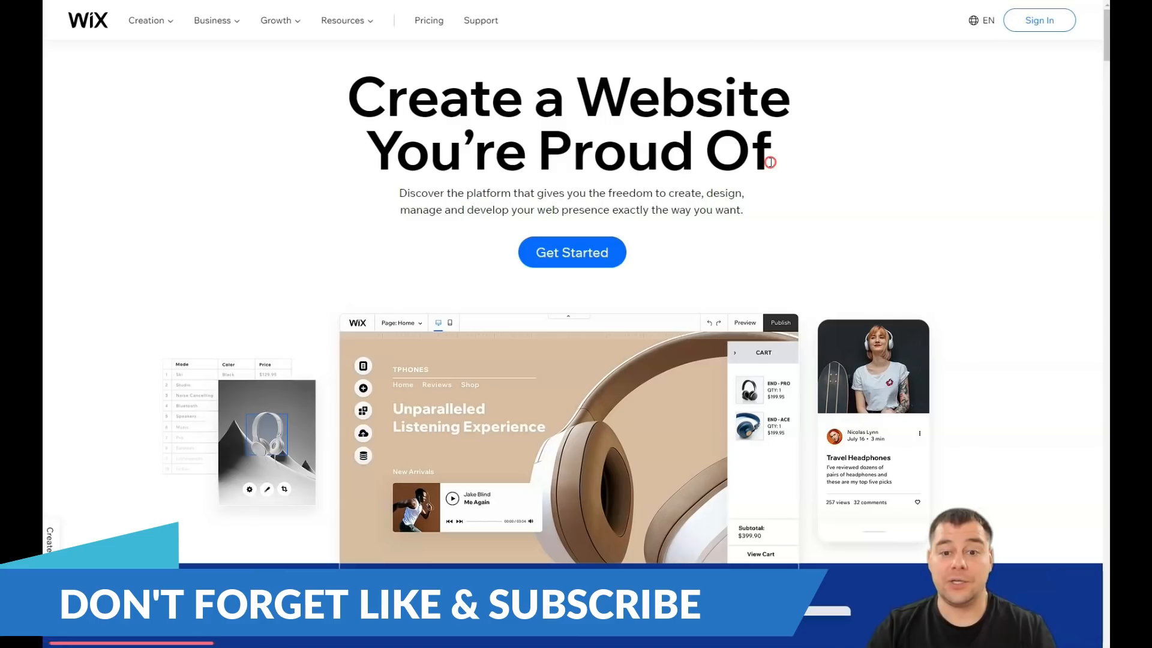
{"action": "mouse_move", "coordinate": [716, 165]}
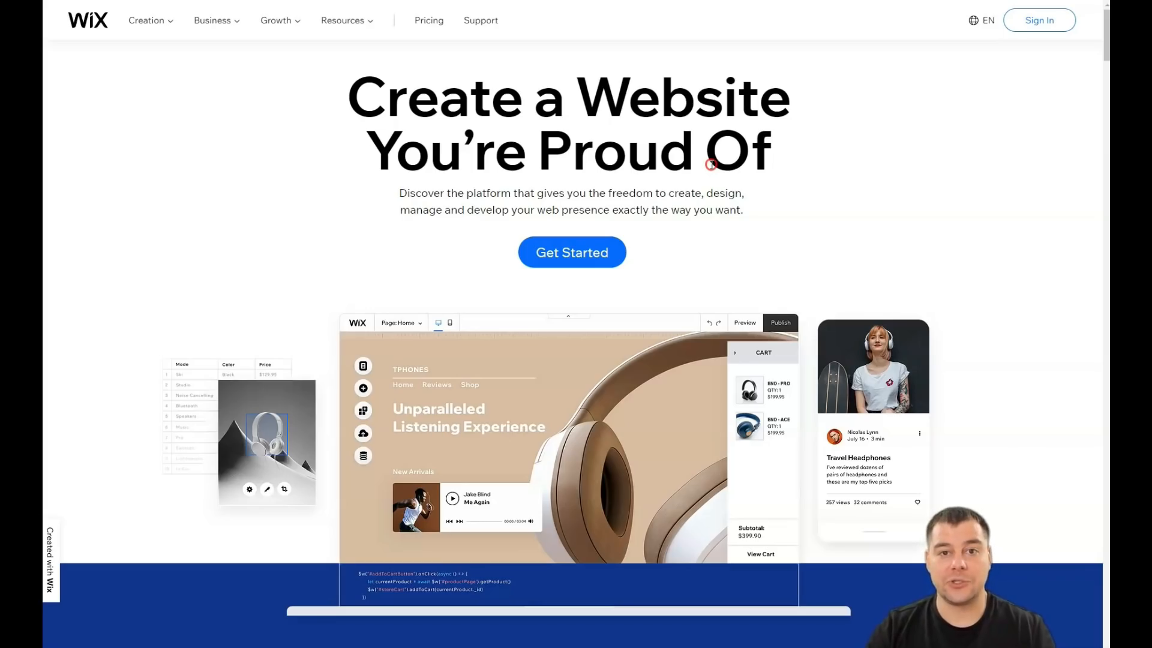
Start a new site from My Sites and choose Other as the website type.
{"action": "left_click", "coordinate": [1038, 20]}
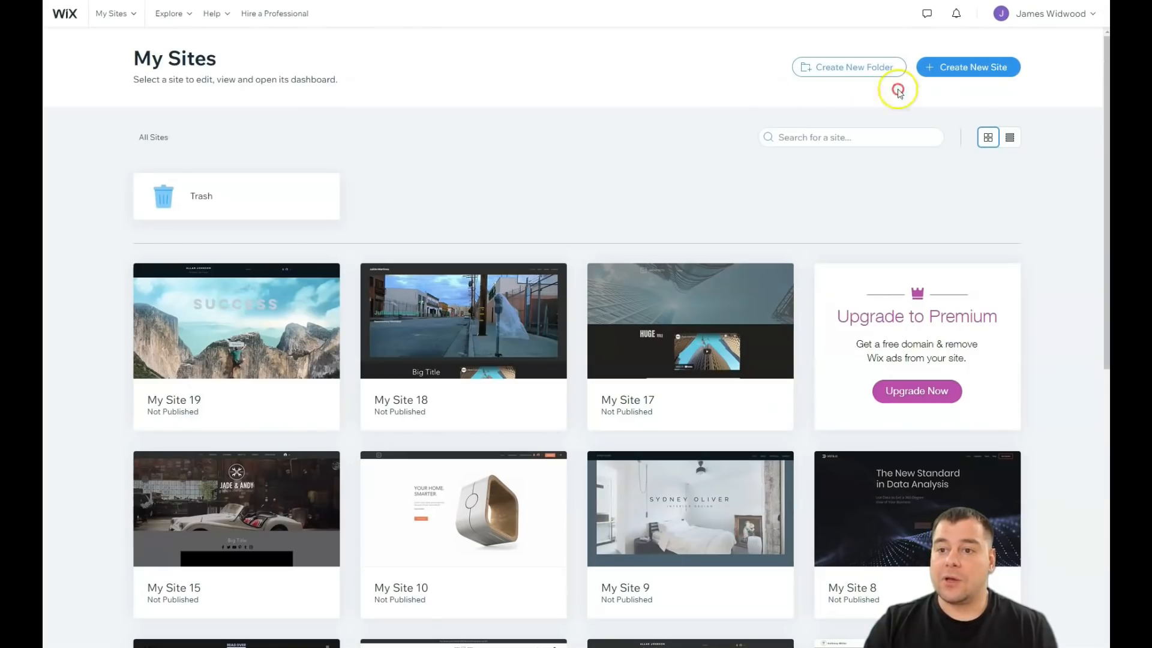
{"action": "left_click", "coordinate": [969, 67]}
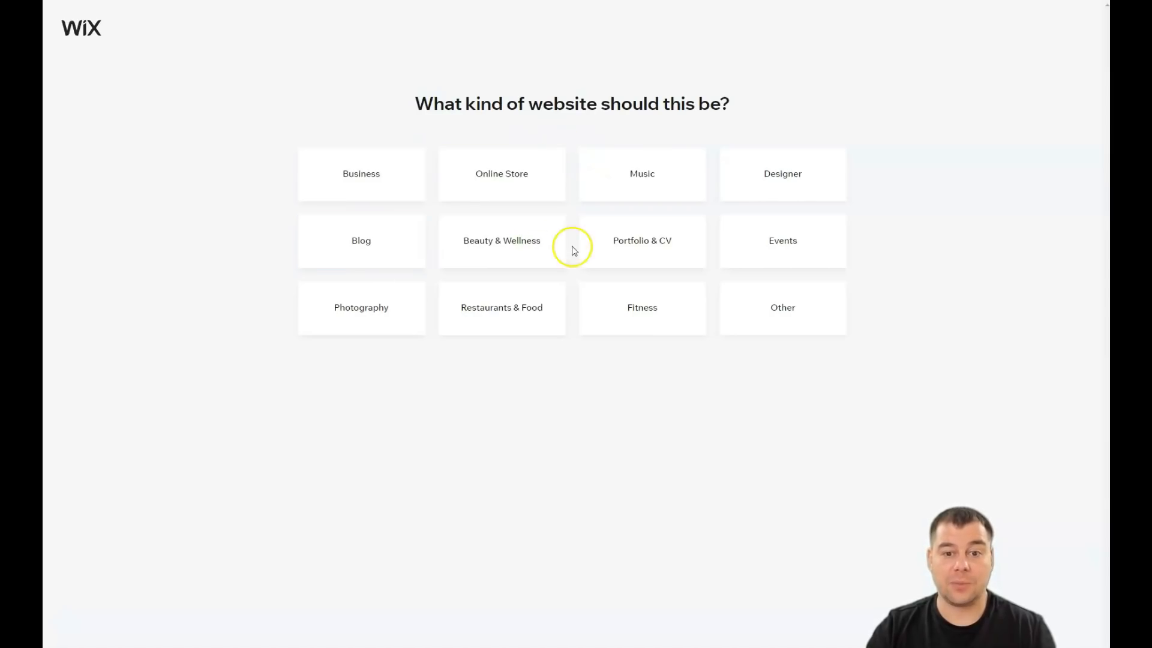
{"action": "left_click", "coordinate": [502, 307]}
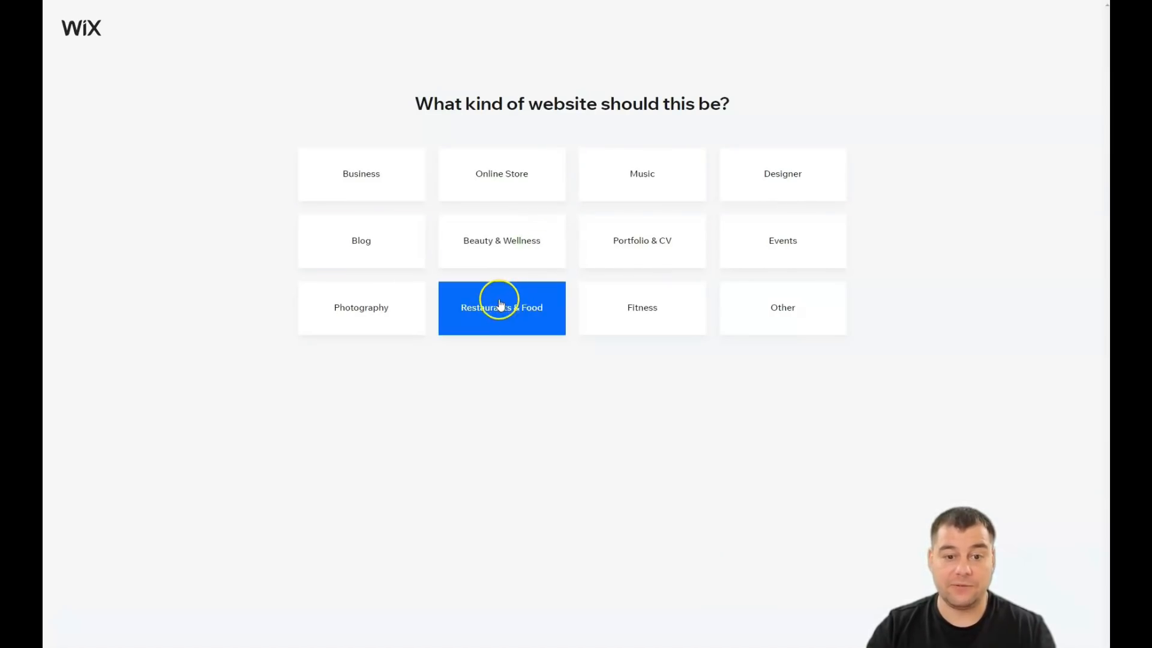
{"action": "left_click", "coordinate": [782, 308]}
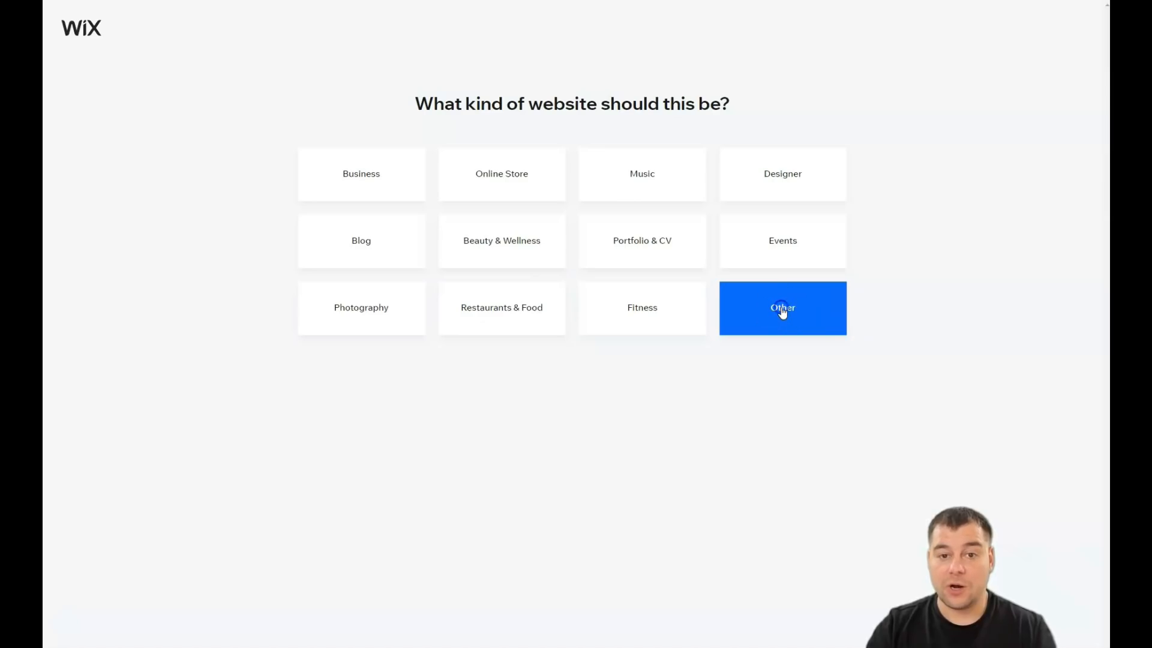
Confirm Other to reach the choice between Wix ADI and editing a template.
{"action": "left_click", "coordinate": [782, 307]}
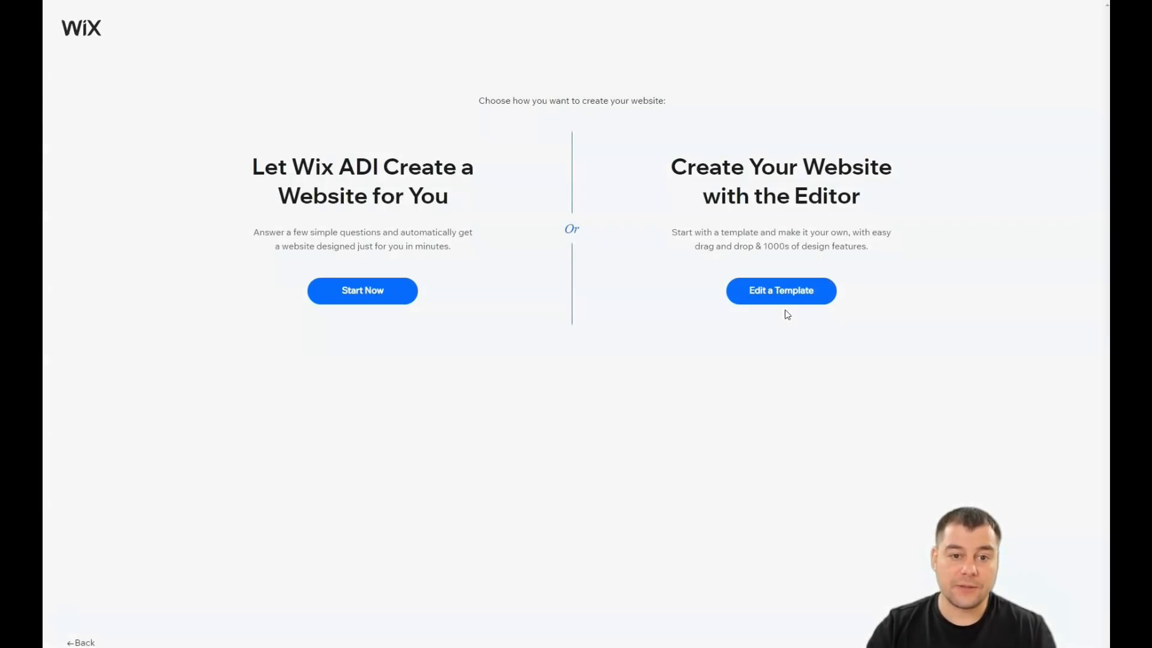
{"action": "mouse_move", "coordinate": [478, 359]}
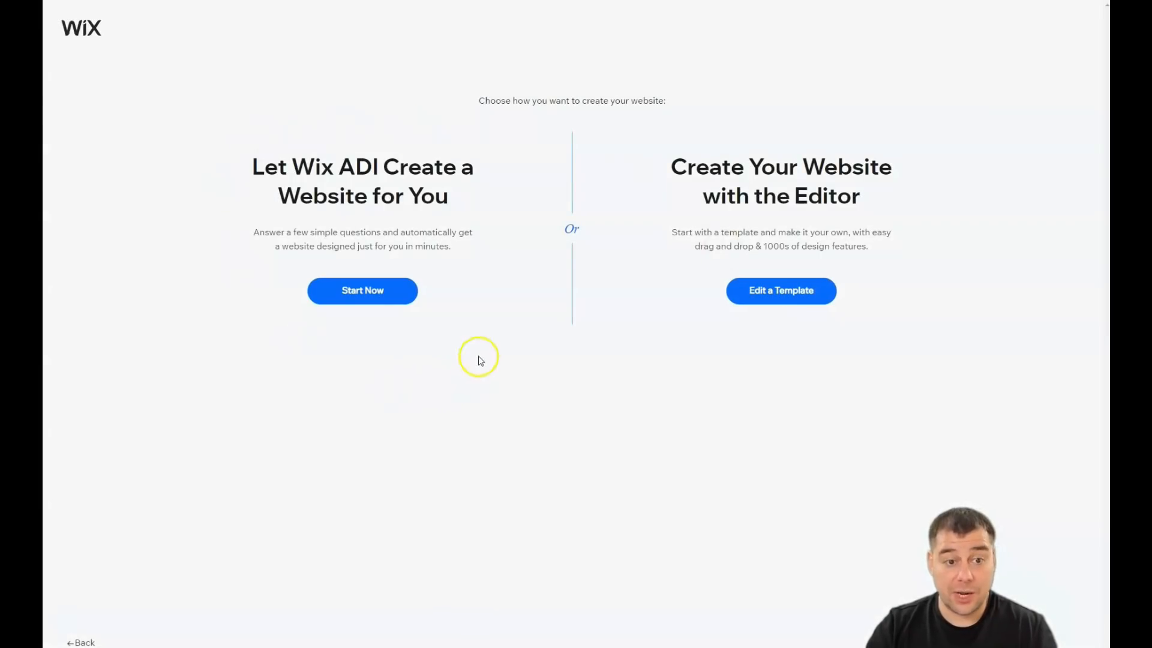
{"action": "mouse_move", "coordinate": [361, 320]}
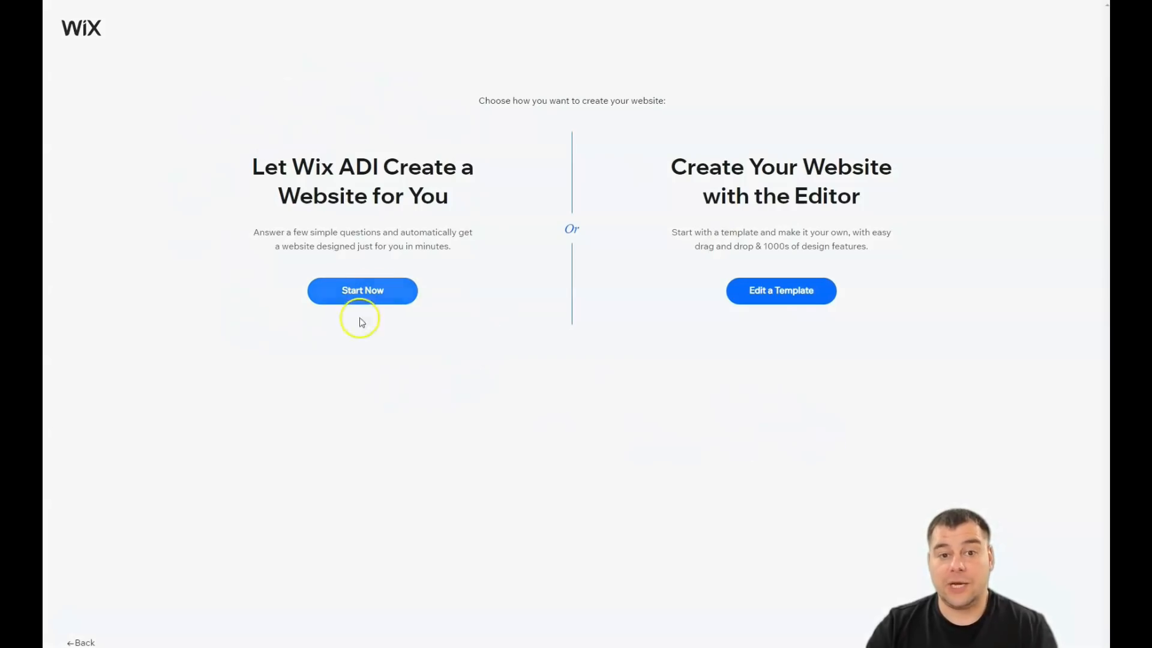
{"action": "mouse_move", "coordinate": [347, 50]}
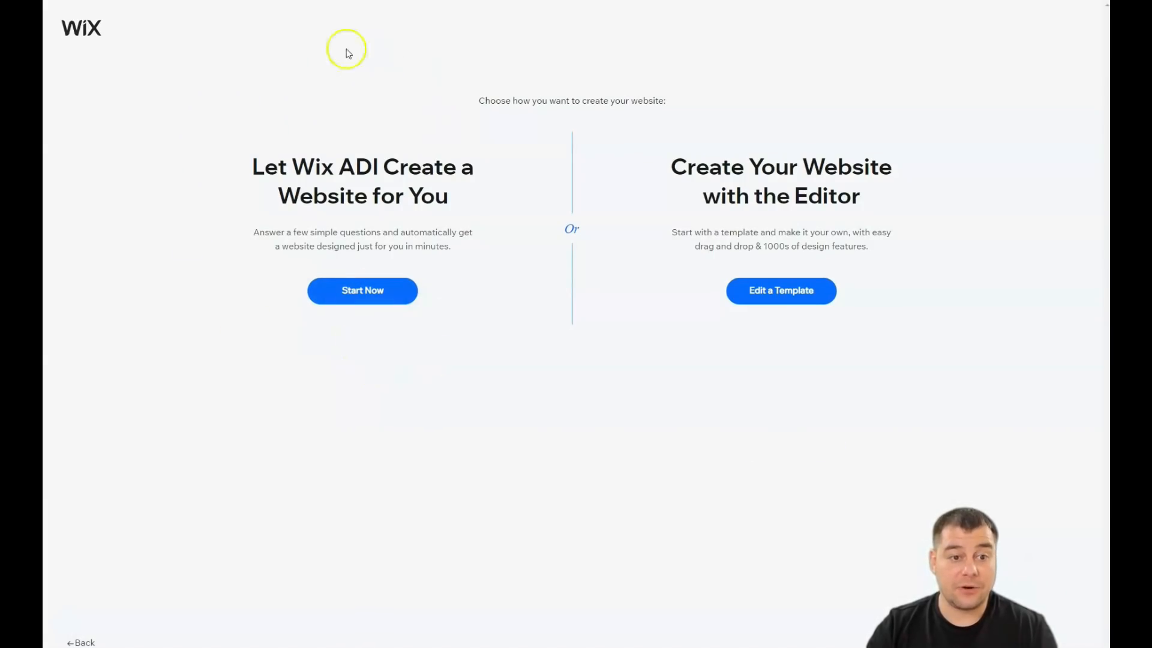
{"action": "mouse_move", "coordinate": [483, 399]}
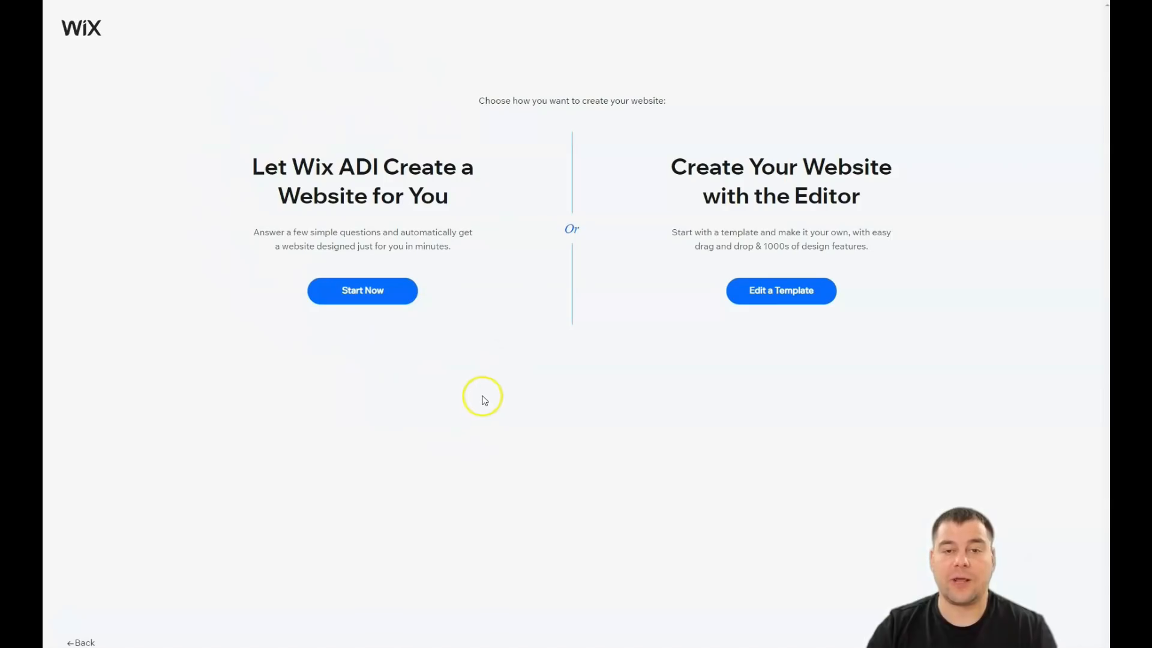
{"action": "mouse_move", "coordinate": [482, 403]}
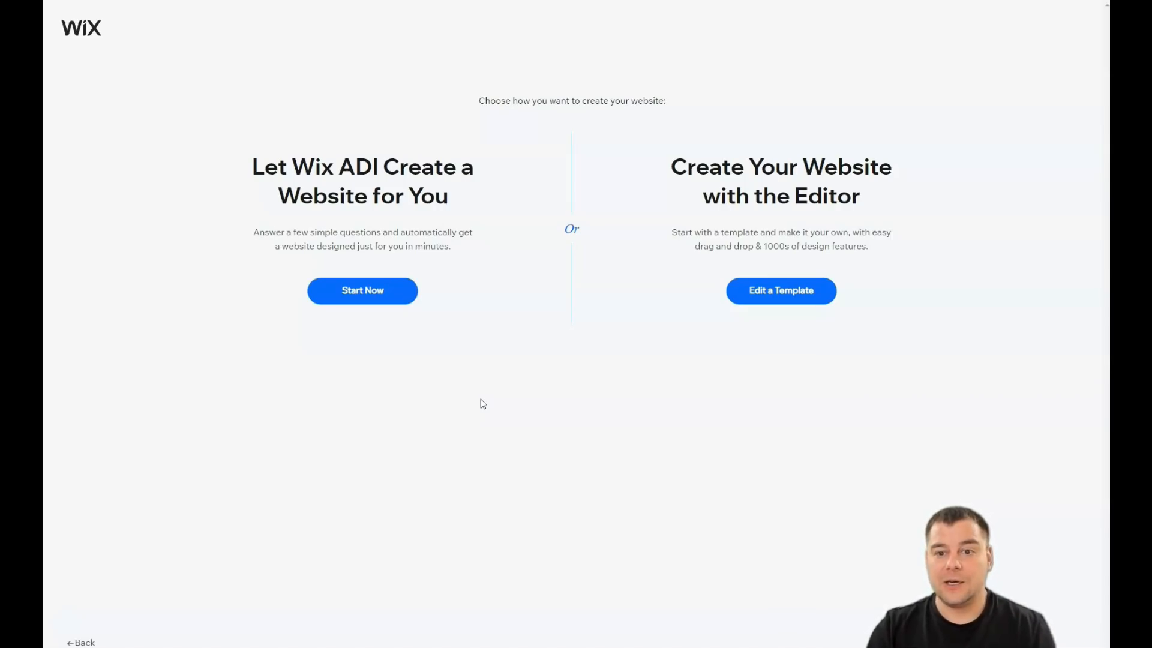
{"action": "mouse_move", "coordinate": [686, 366]}
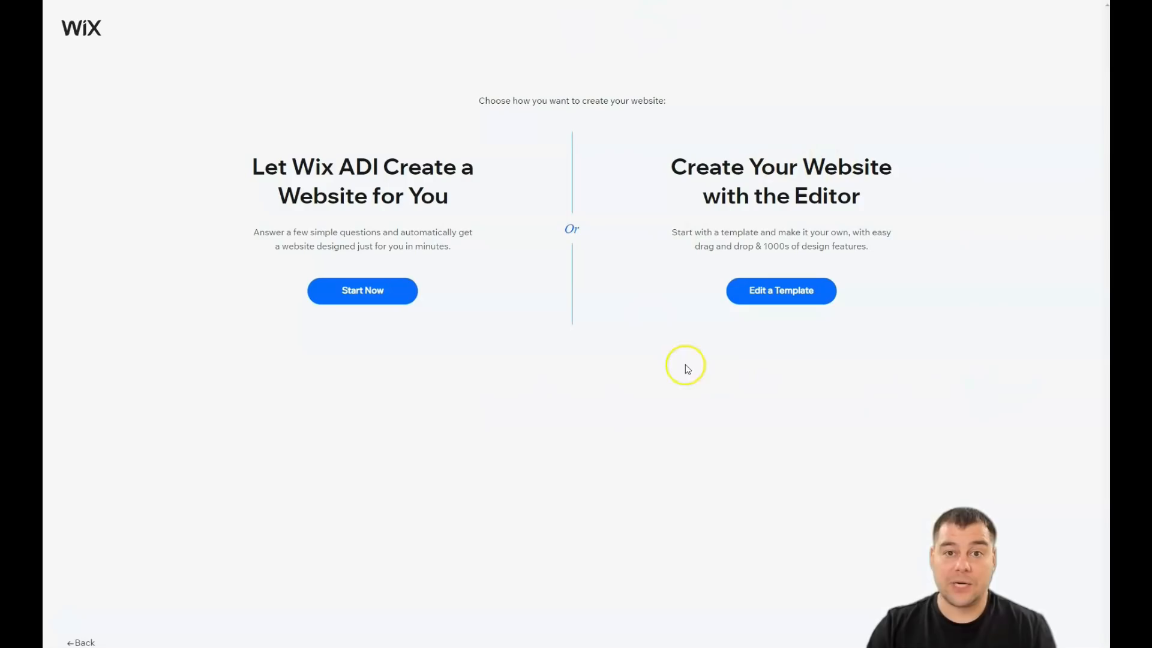
{"action": "mouse_move", "coordinate": [802, 344]}
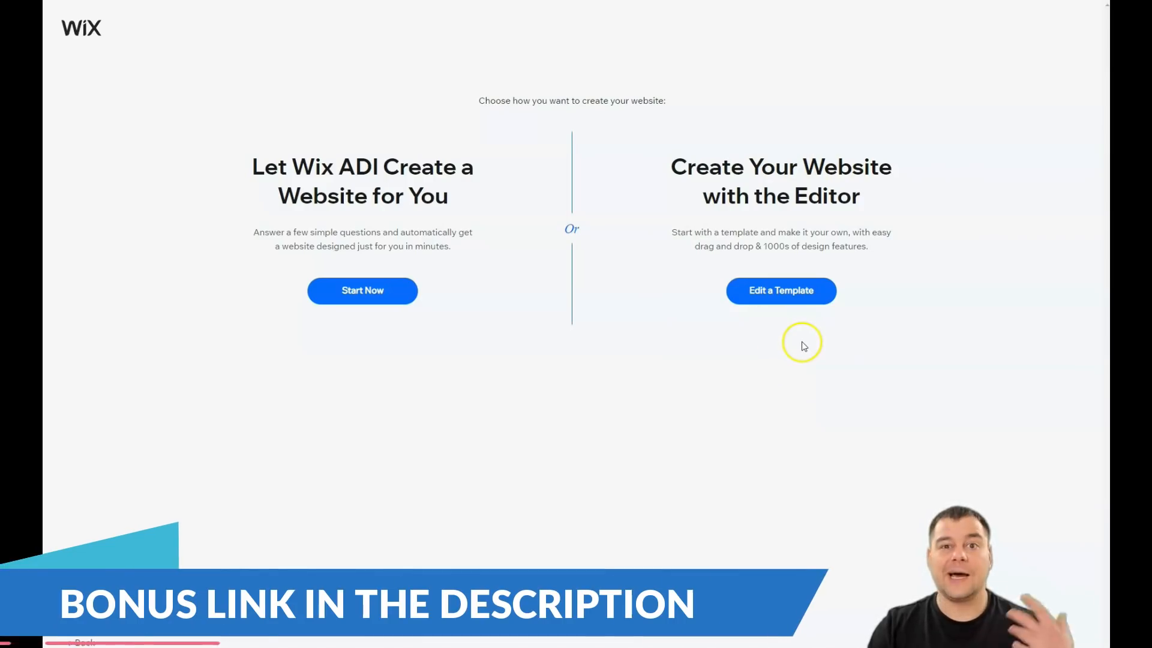
{"action": "mouse_move", "coordinate": [808, 333]}
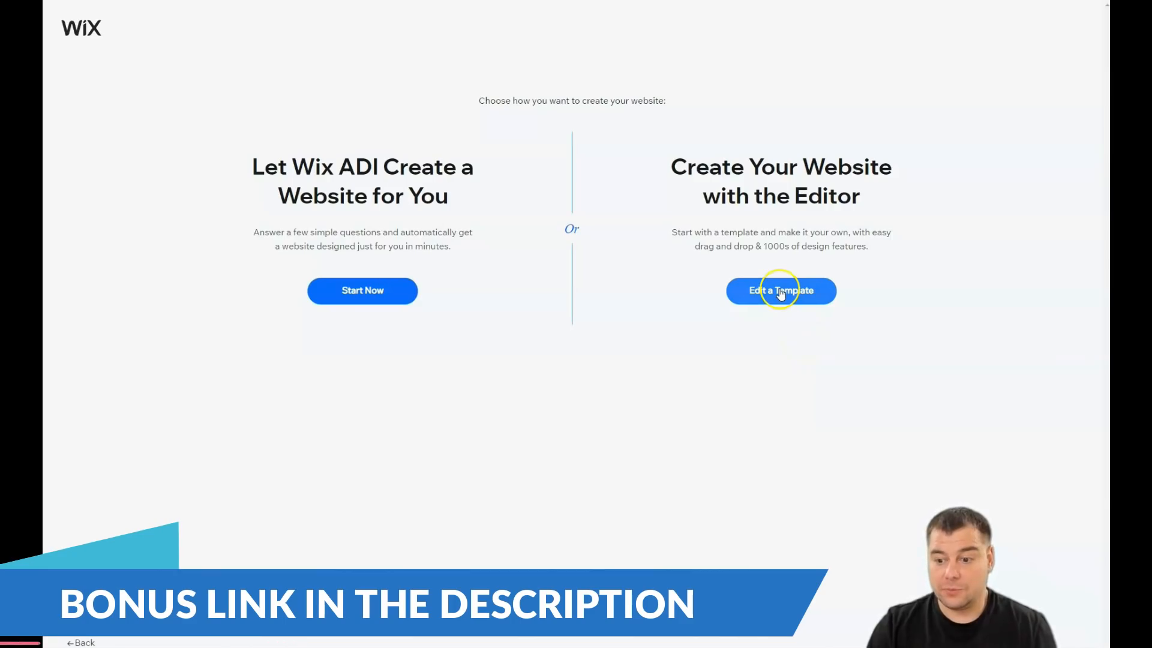
Choose Edit a Template and browse the Business, Store and Blank template categories.
{"action": "left_click", "coordinate": [780, 290]}
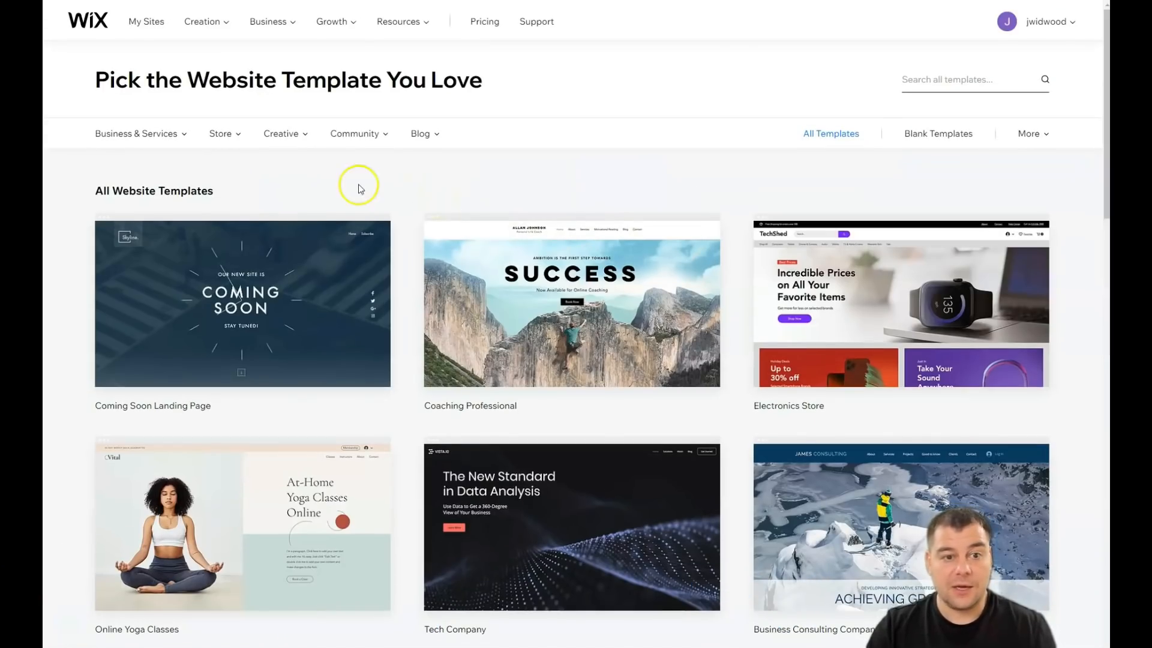
{"action": "mouse_move", "coordinate": [222, 171]}
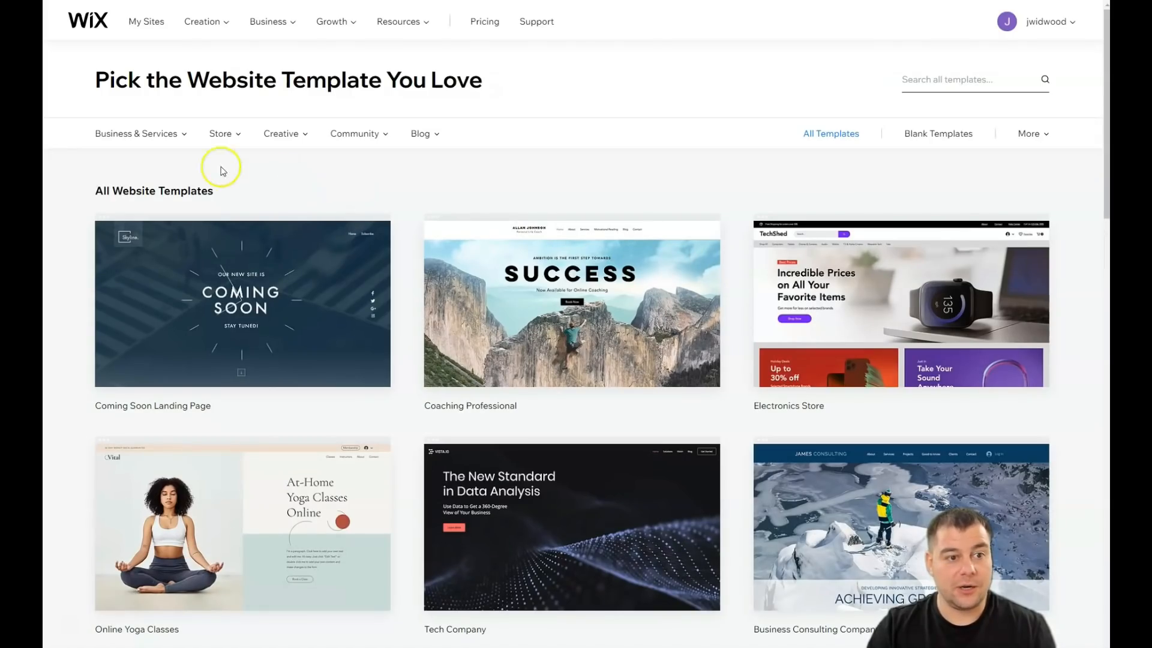
{"action": "left_click", "coordinate": [136, 133]}
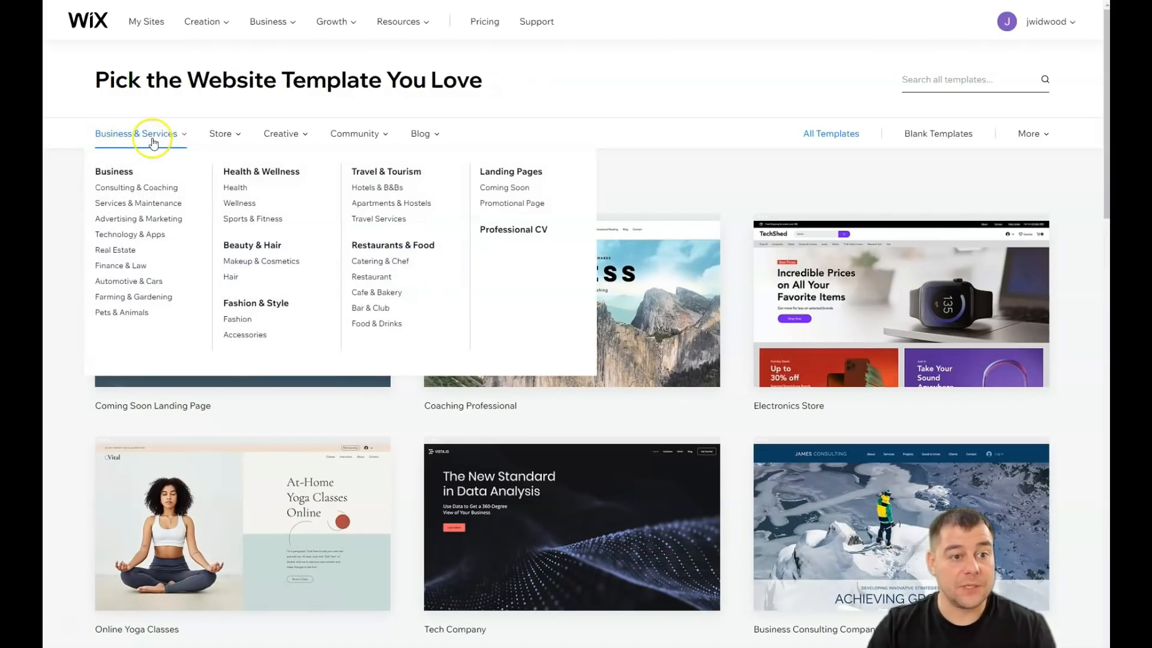
{"action": "left_click", "coordinate": [220, 133]}
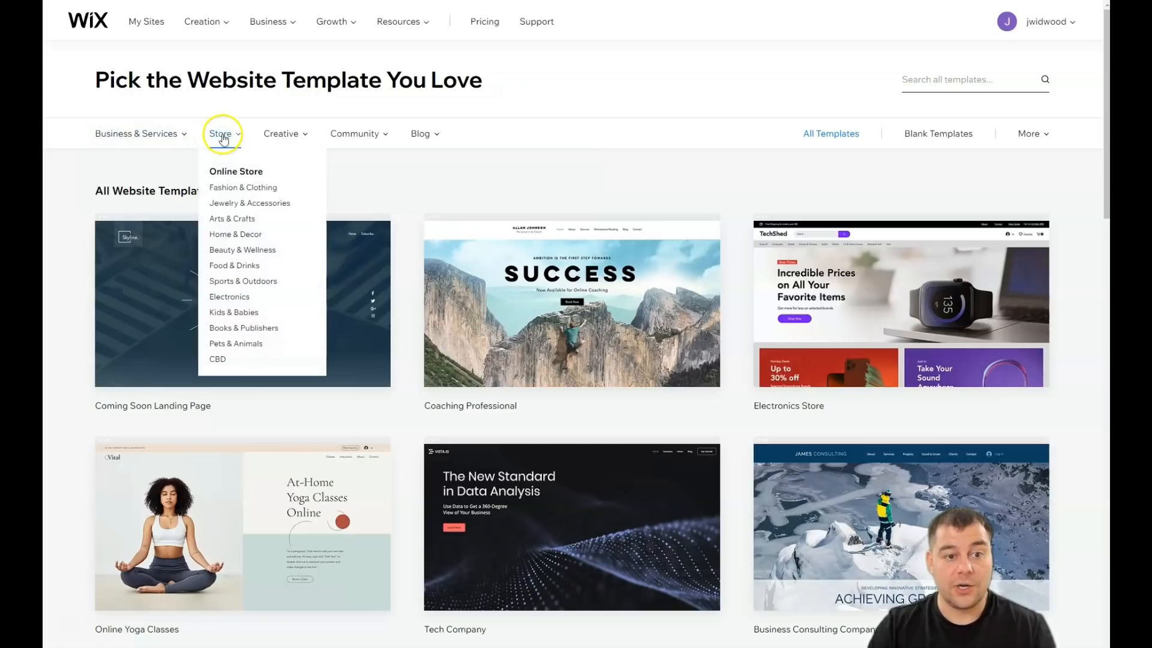
{"action": "left_click", "coordinate": [359, 133]}
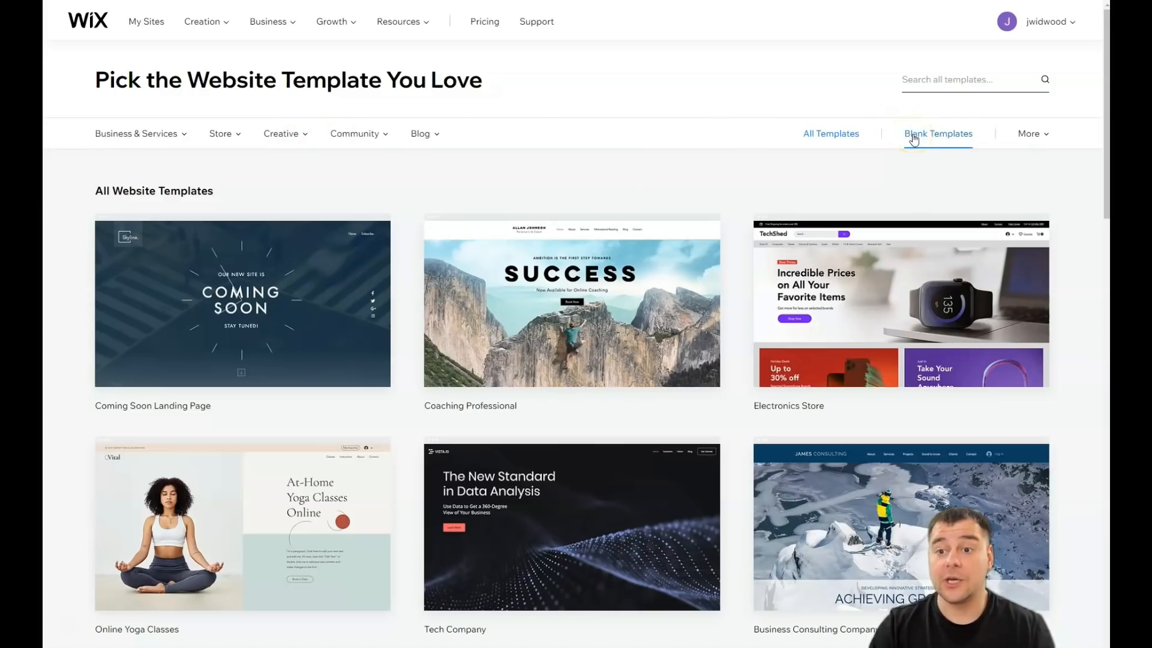
{"action": "left_click", "coordinate": [938, 133]}
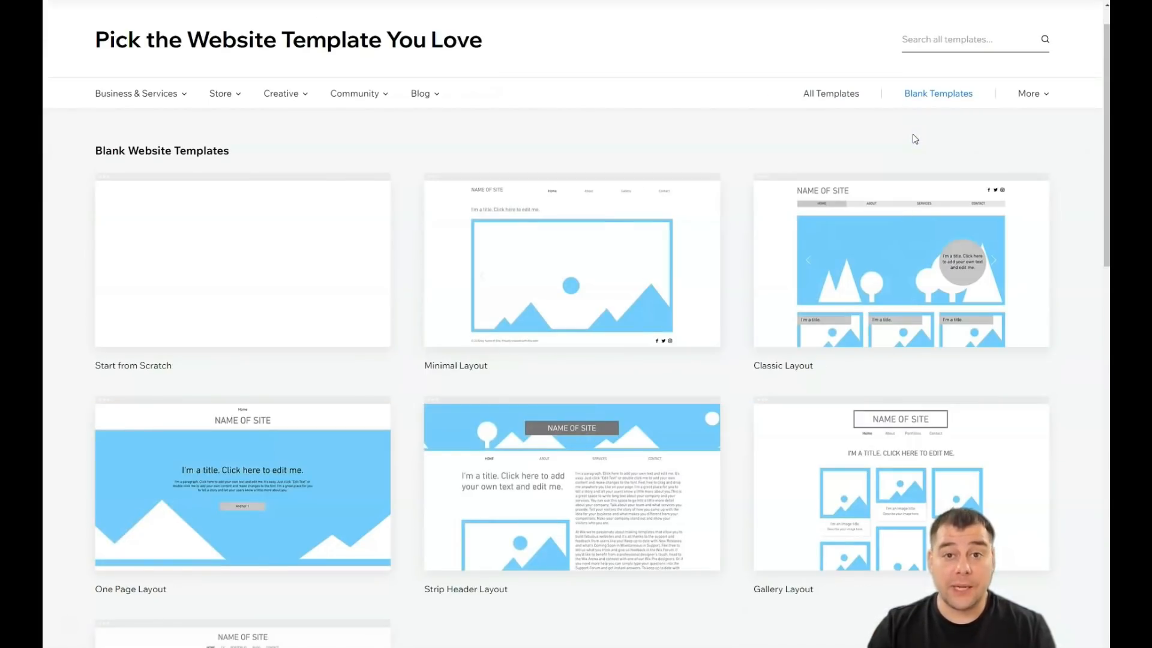
{"action": "mouse_move", "coordinate": [132, 199]}
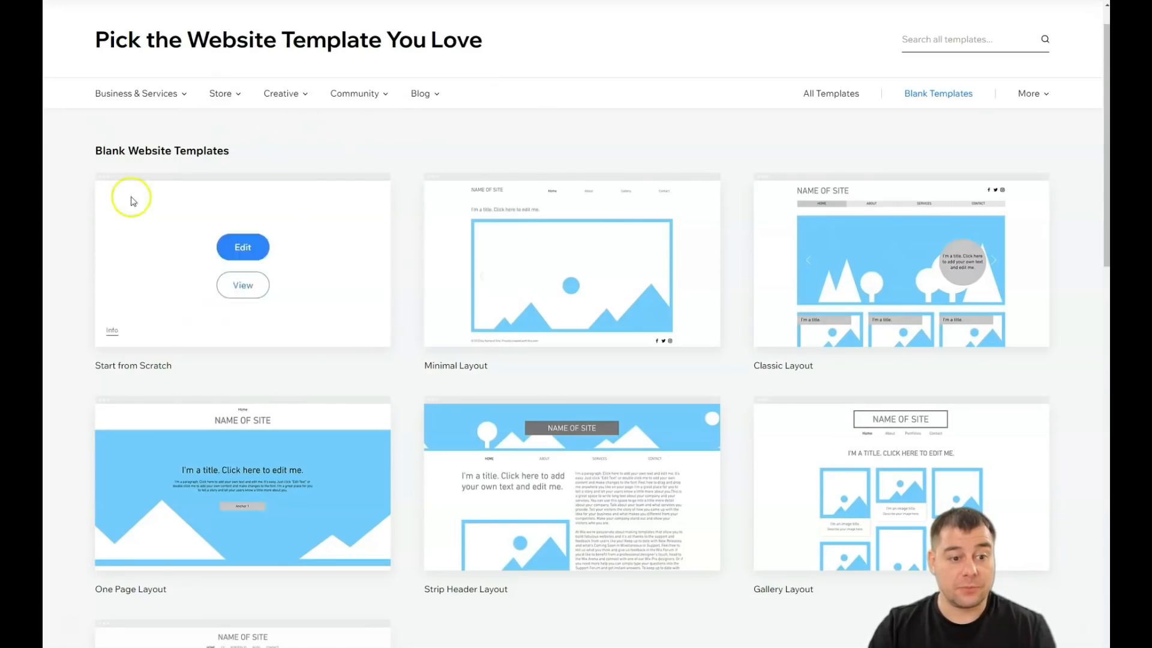
{"action": "mouse_move", "coordinate": [900, 261]}
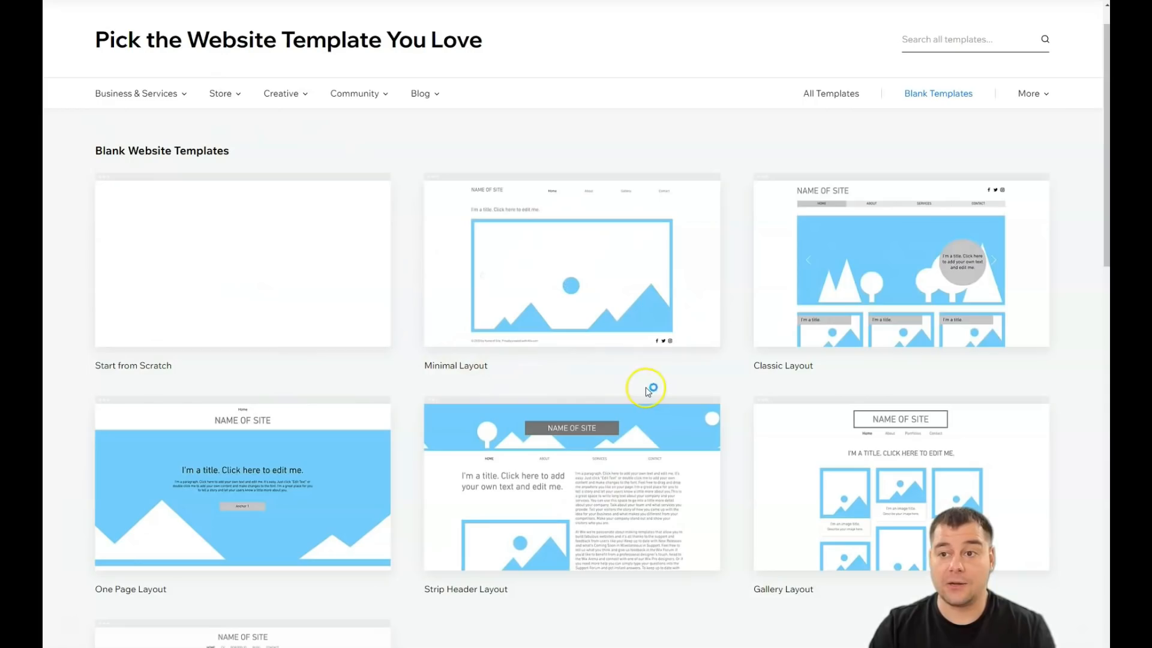
Return to All Templates and open the Fitness Studio template in the editor.
{"action": "left_click", "coordinate": [831, 94]}
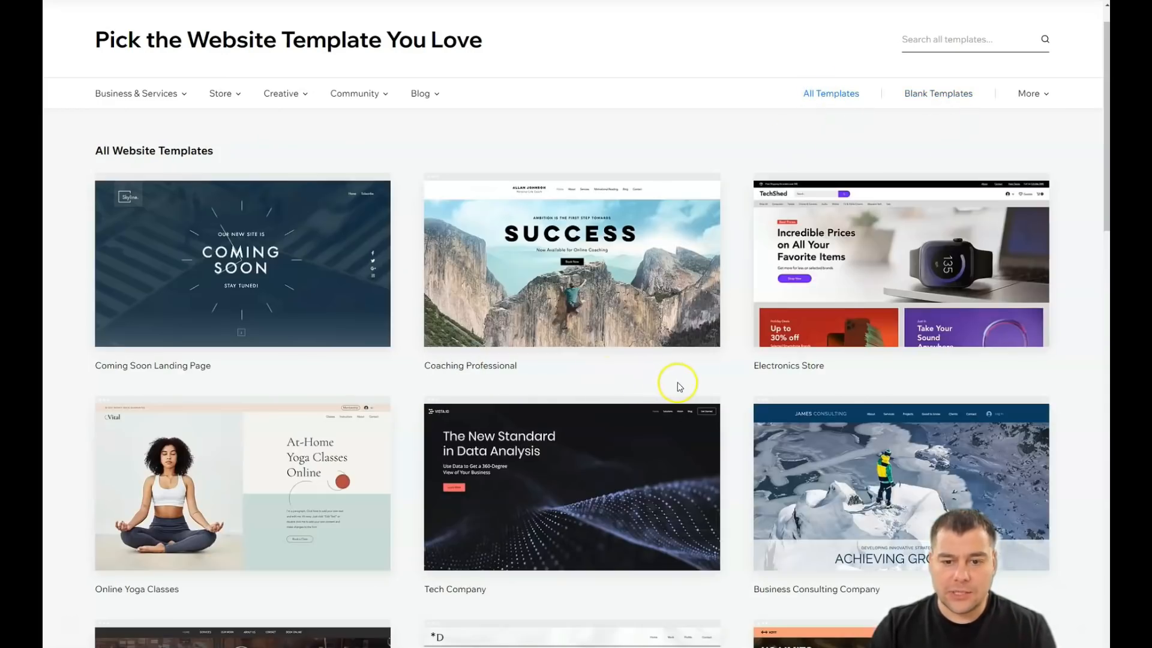
{"action": "scroll", "scroll_direction": "down", "scroll_amount": 3}
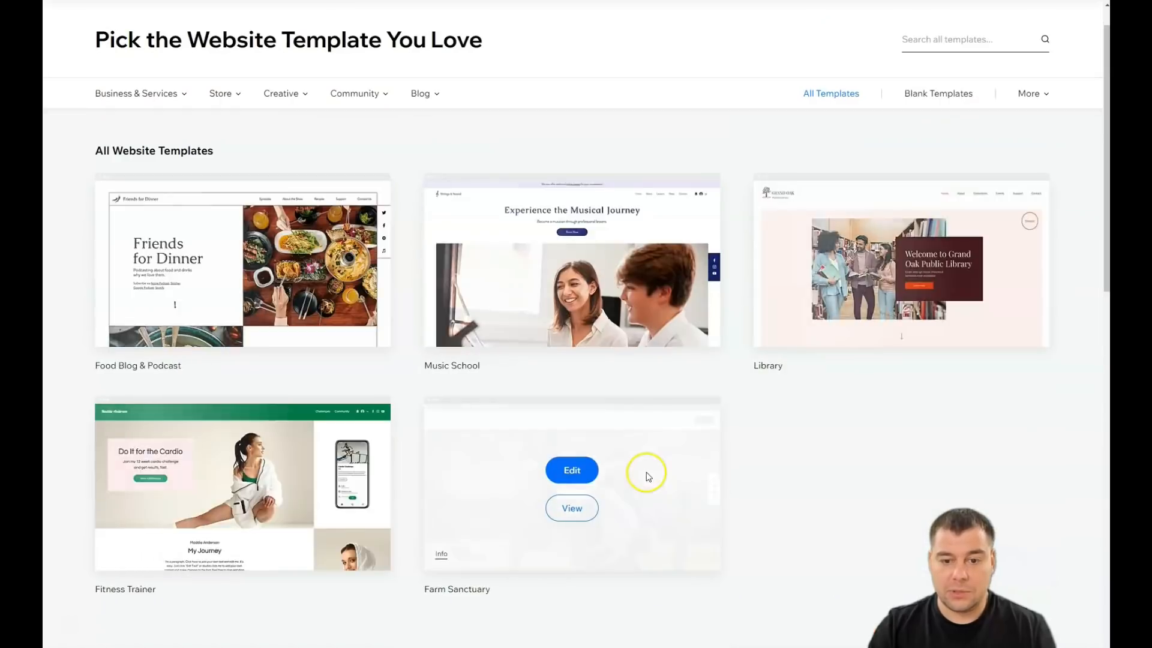
{"action": "scroll", "scroll_direction": "down", "scroll_amount": 3}
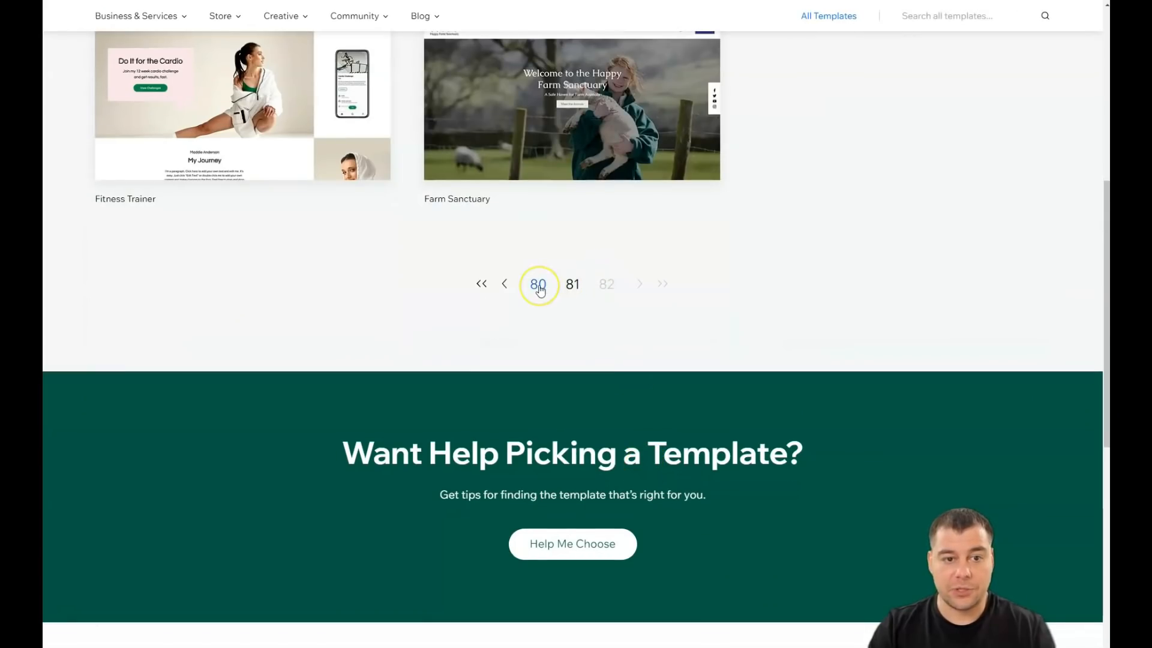
{"action": "scroll", "scroll_direction": "up", "scroll_amount": 3}
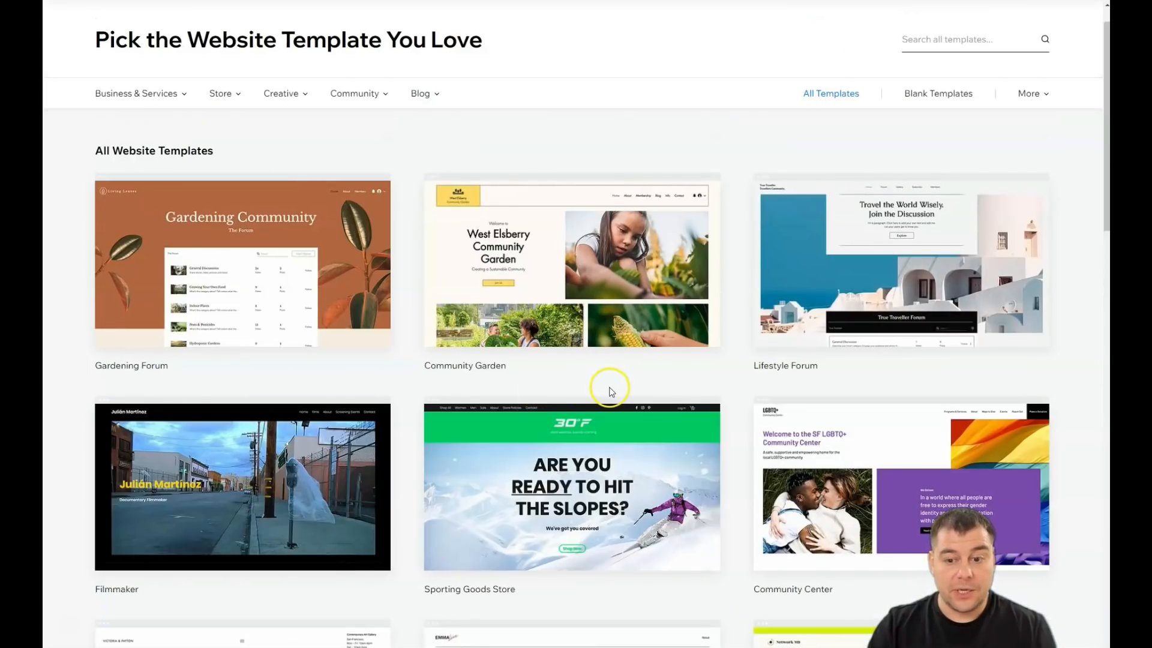
{"action": "scroll", "scroll_direction": "down", "scroll_amount": 3}
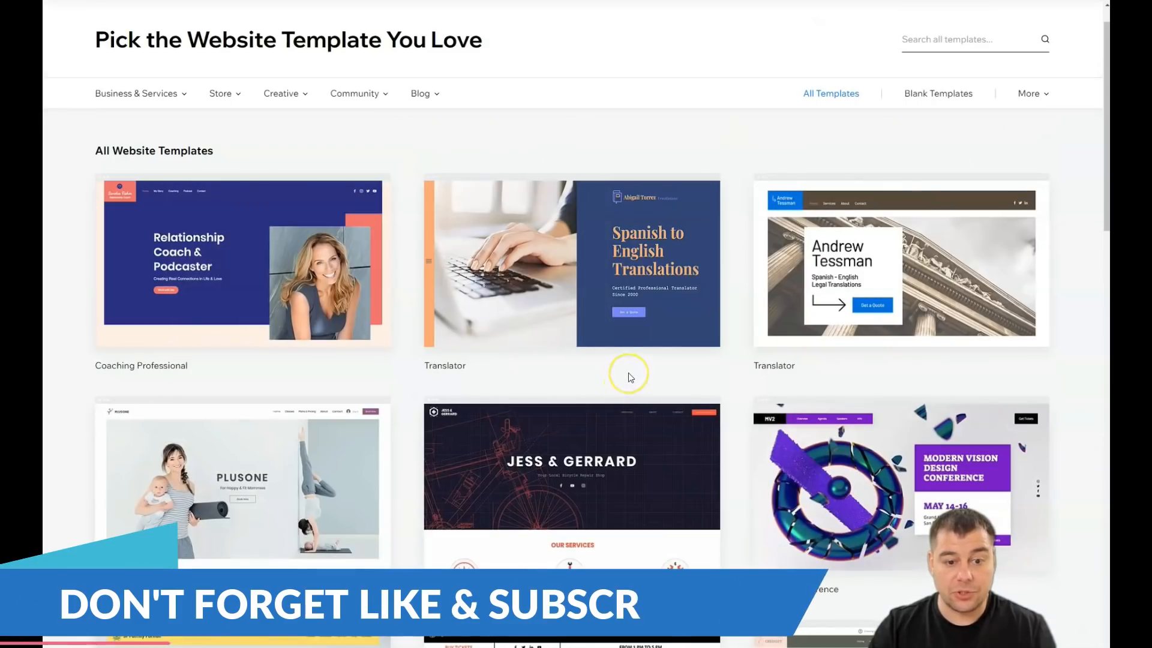
{"action": "scroll", "scroll_direction": "down", "scroll_amount": 3}
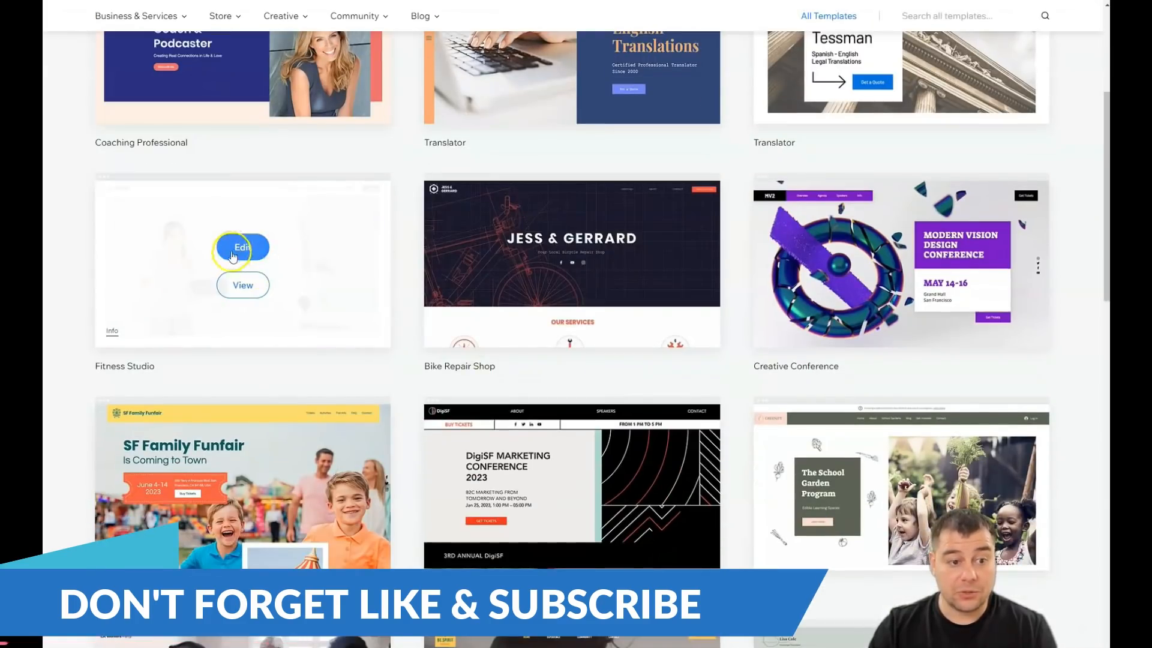
{"action": "left_click", "coordinate": [243, 246]}
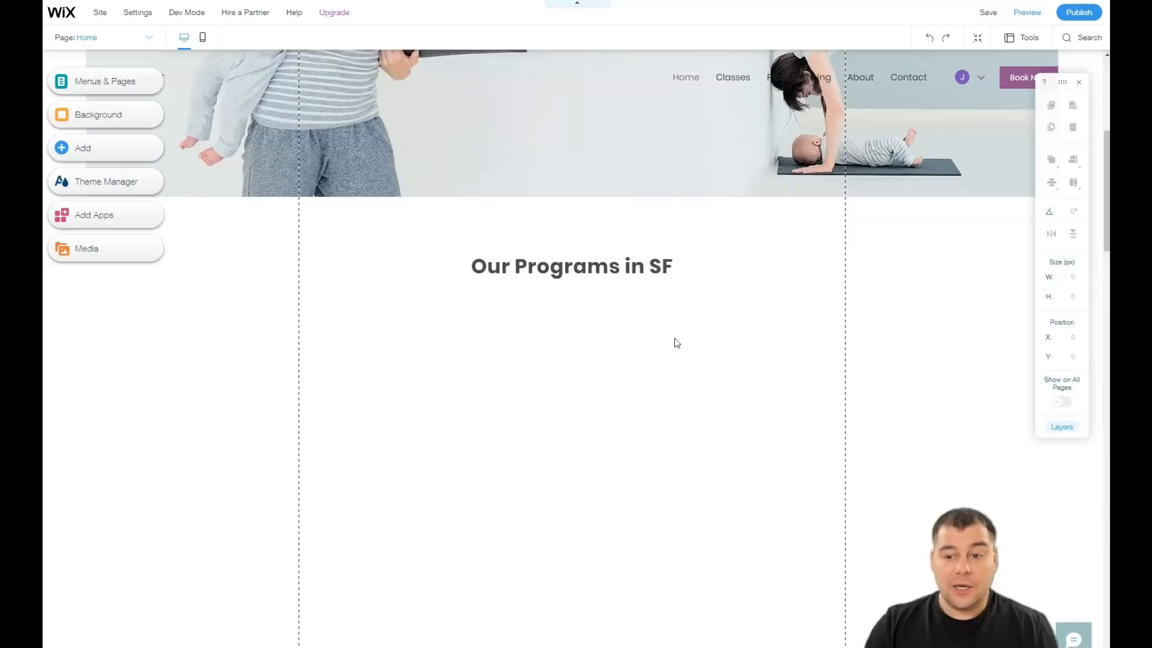
{"action": "scroll", "scroll_direction": "down", "scroll_amount": 3}
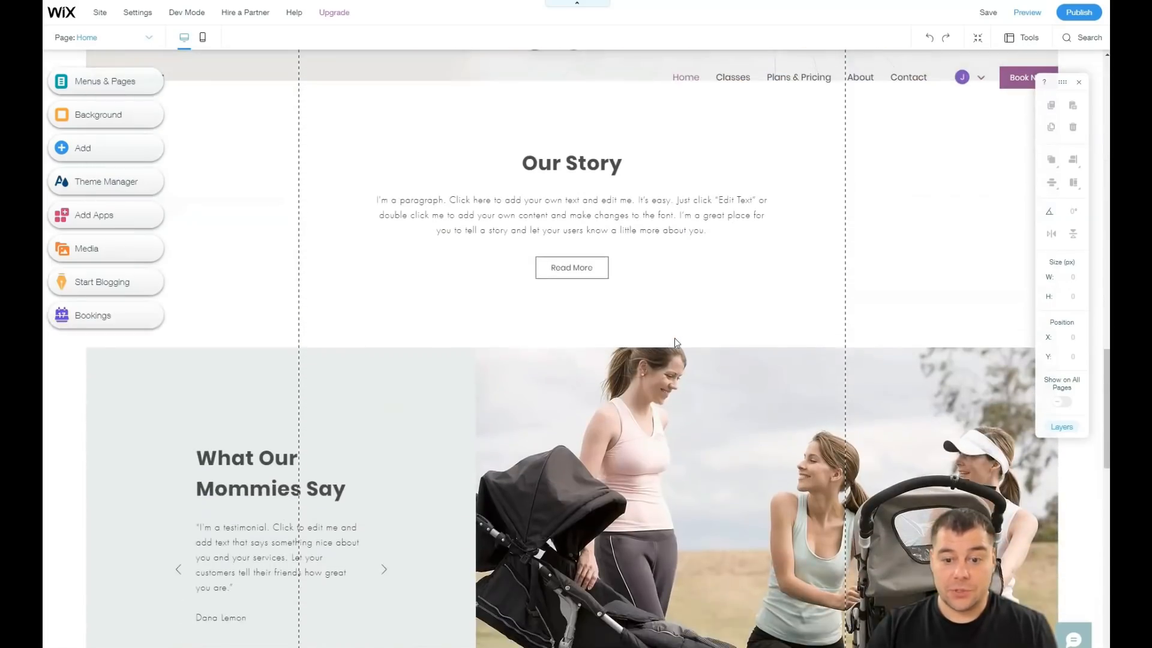
{"action": "scroll", "scroll_direction": "down", "scroll_amount": 3}
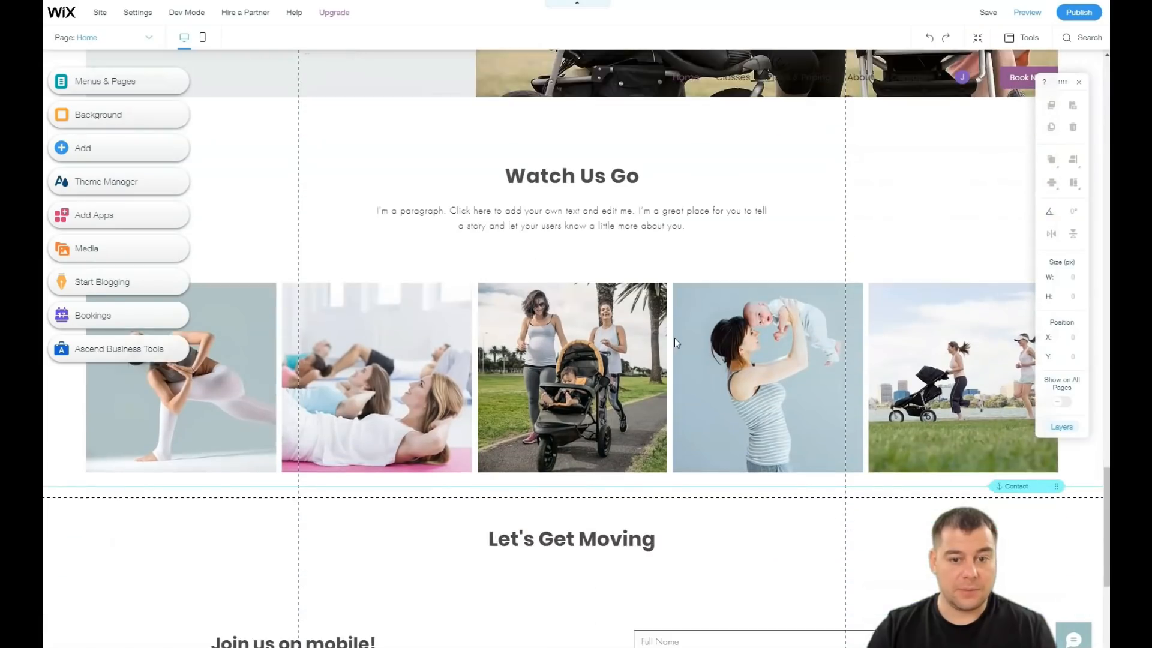
{"action": "scroll", "scroll_direction": "down", "scroll_amount": 3}
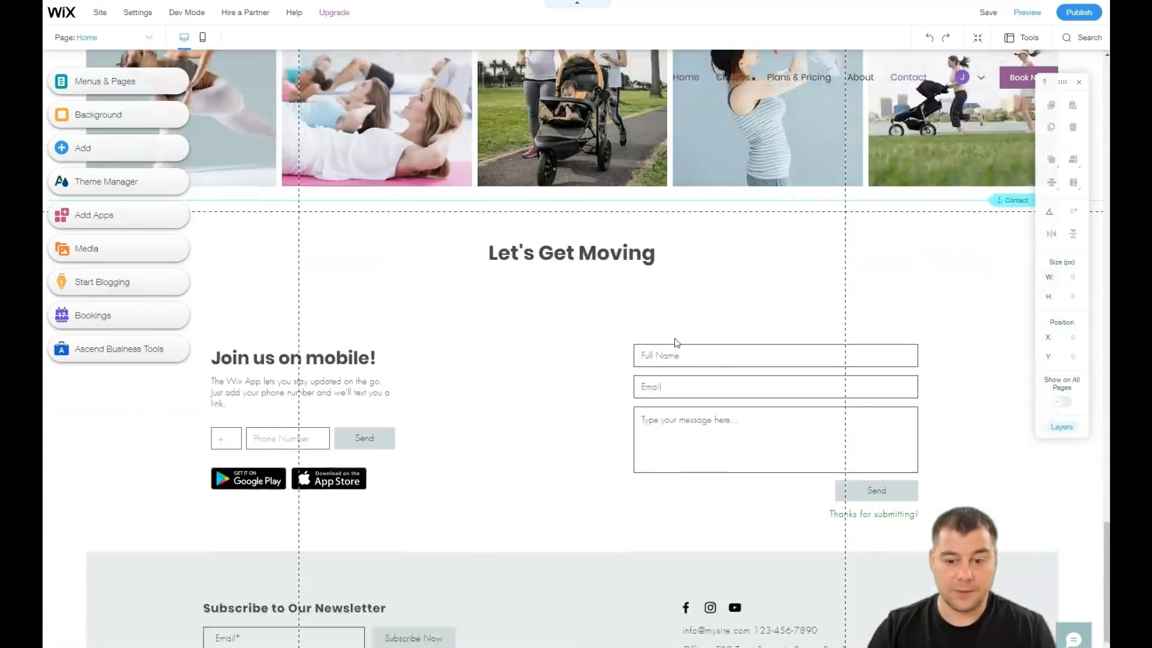
{"action": "scroll", "scroll_direction": "up", "scroll_amount": 3}
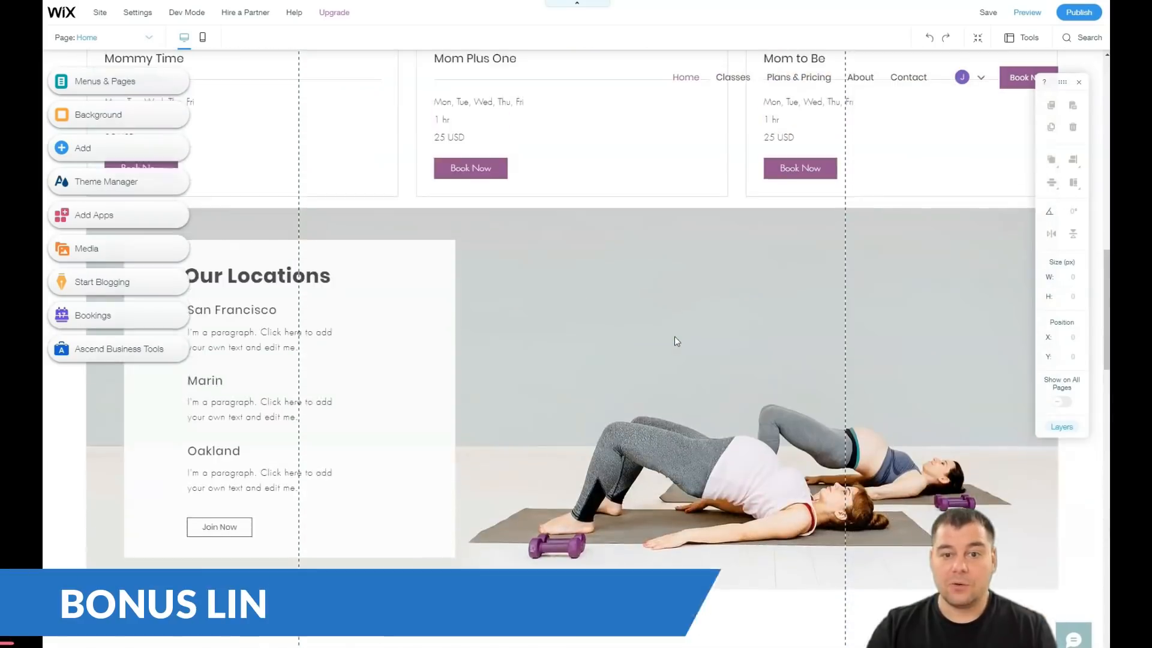
{"action": "scroll", "scroll_direction": "up", "scroll_amount": 3}
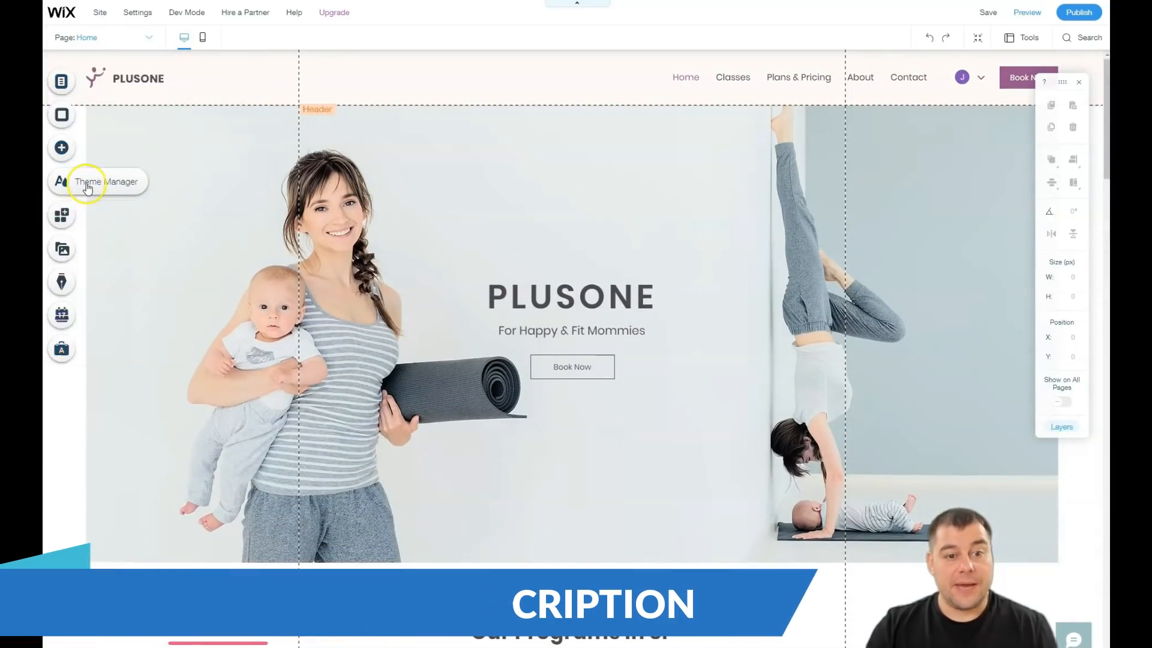
Apply the dark colour theme with blue accents in Site Colors.
{"action": "left_click", "coordinate": [62, 181]}
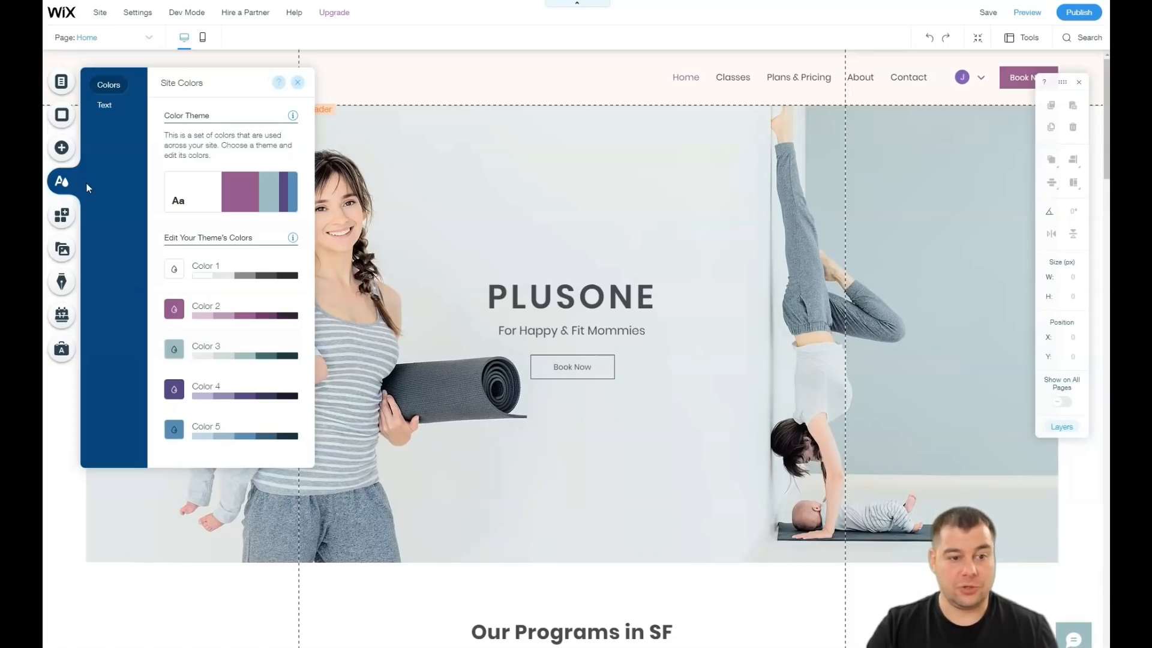
{"action": "mouse_move", "coordinate": [209, 180]}
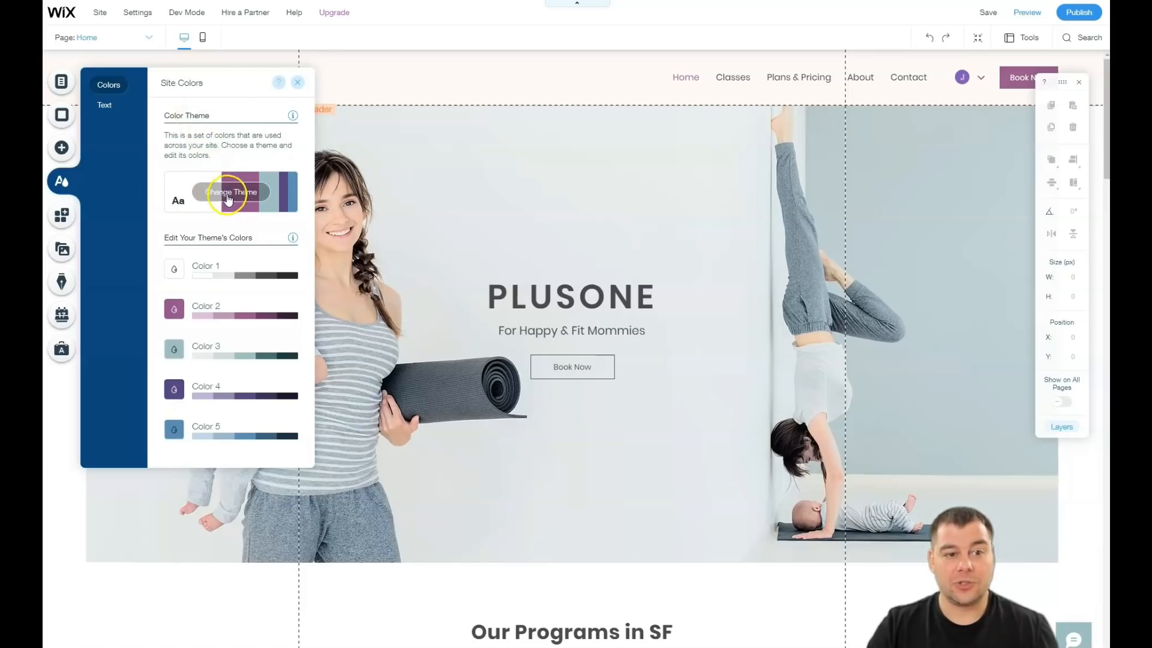
{"action": "left_click", "coordinate": [231, 192]}
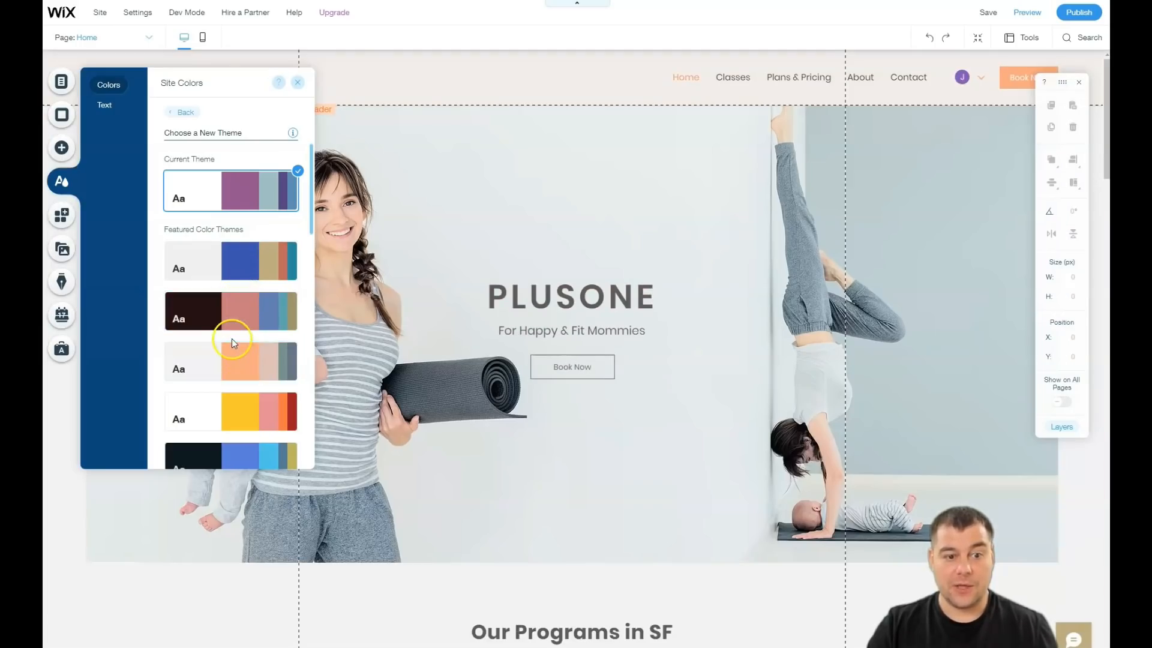
{"action": "scroll", "scroll_direction": "down", "scroll_amount": 3}
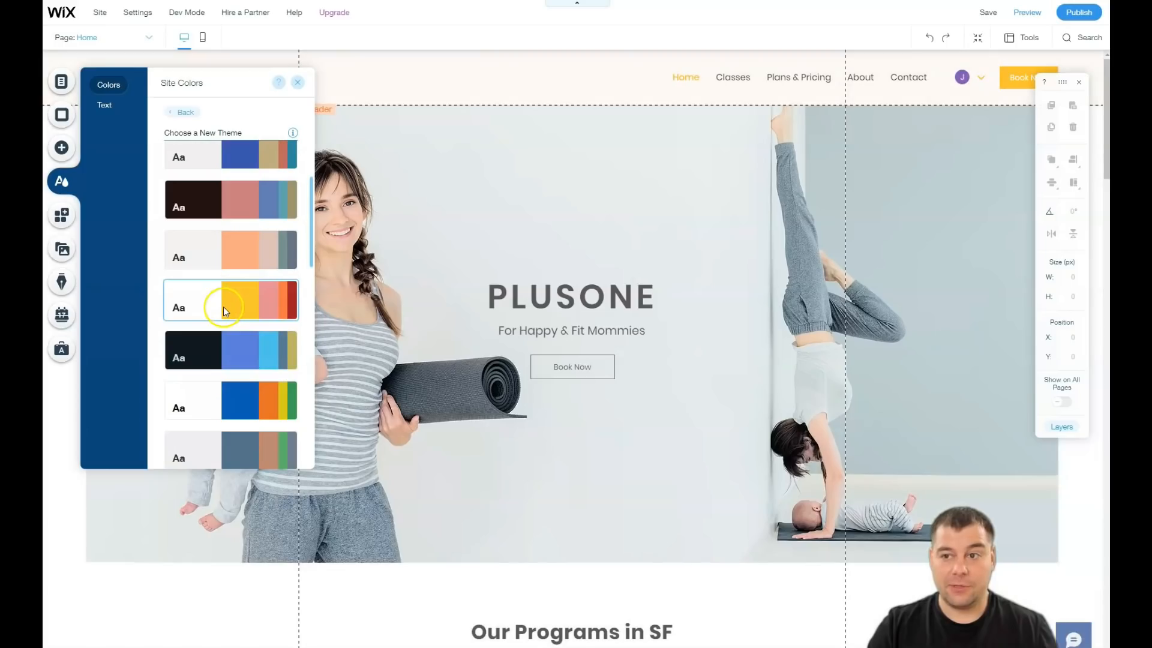
{"action": "left_click", "coordinate": [230, 350]}
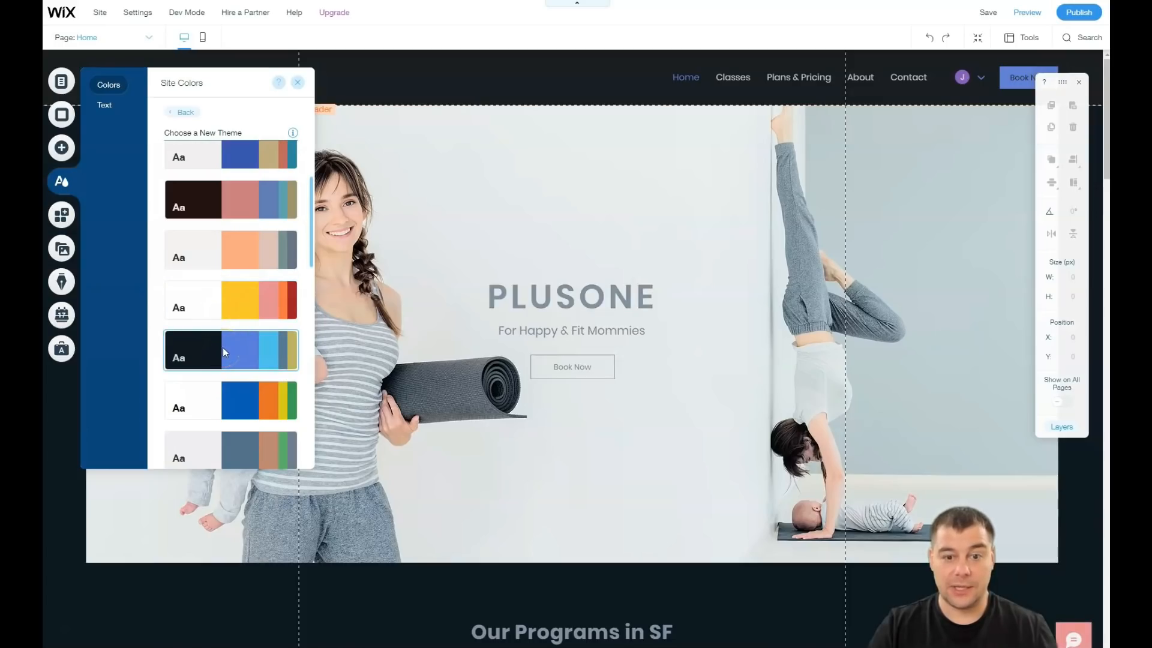
{"action": "left_click", "coordinate": [229, 350]}
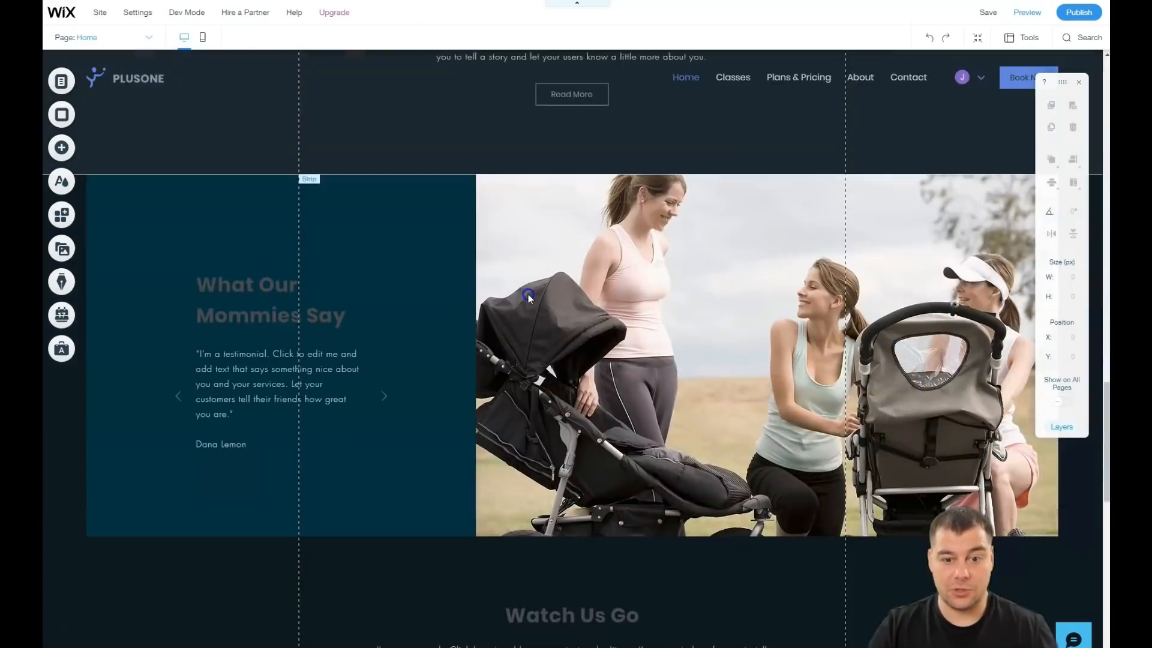
Scroll through the PLUSONE home page and return to the hero banner.
{"action": "scroll", "scroll_direction": "down", "scroll_amount": 3}
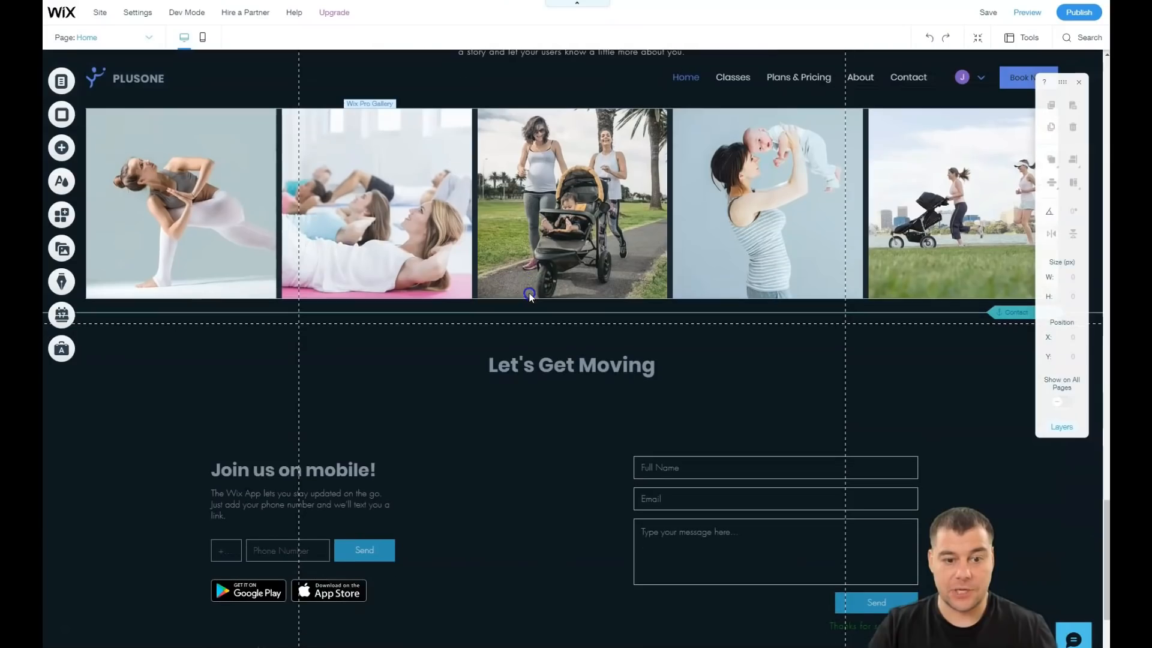
{"action": "scroll", "scroll_direction": "down", "scroll_amount": 3}
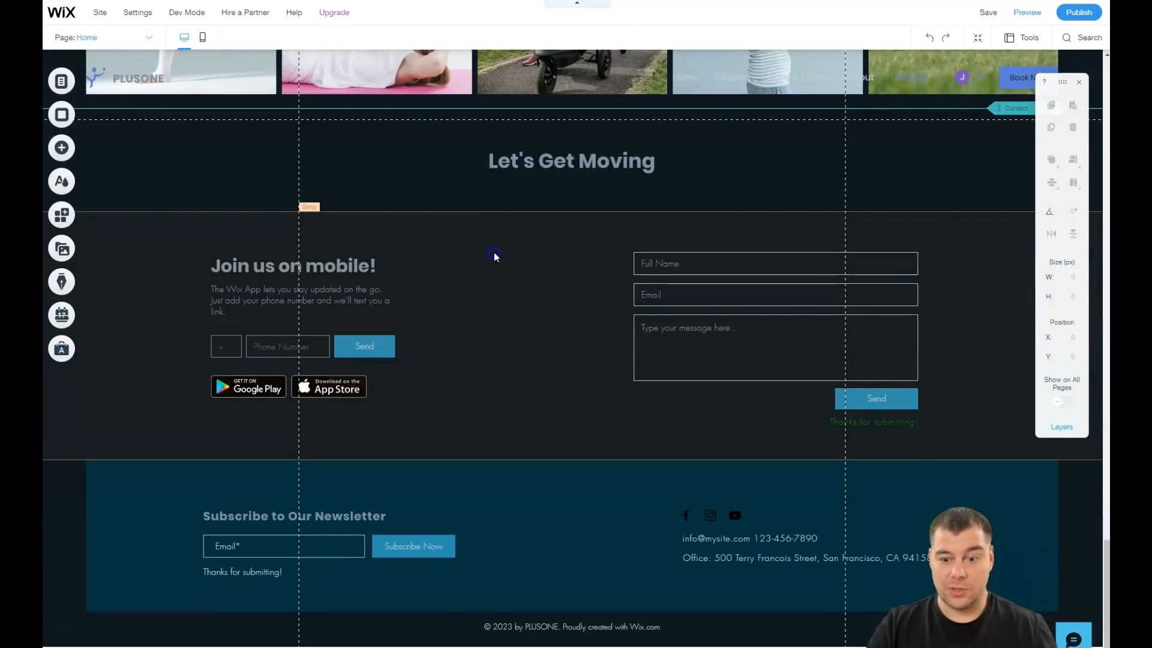
{"action": "scroll", "scroll_direction": "up", "scroll_amount": 3}
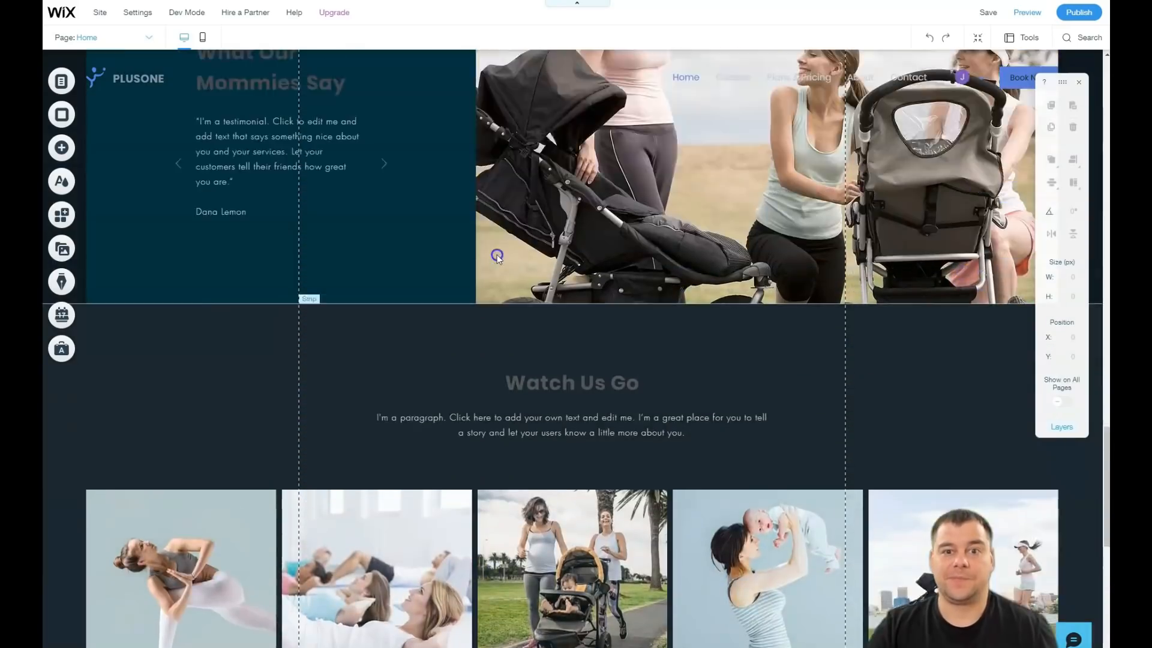
{"action": "scroll", "scroll_direction": "down", "scroll_amount": 3}
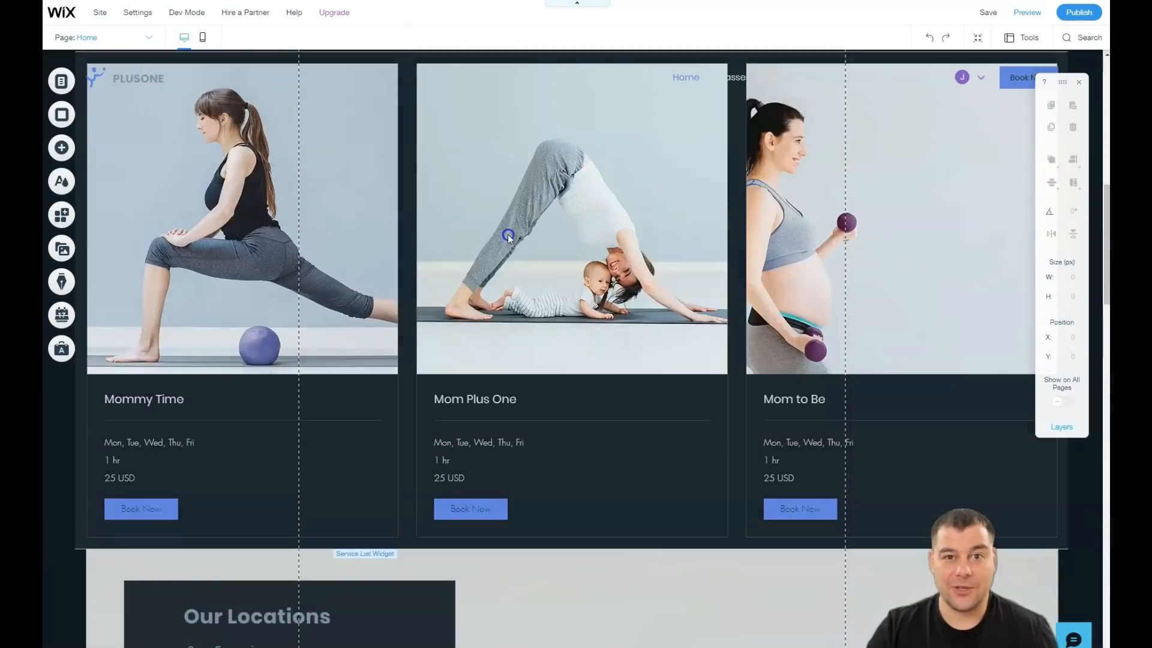
{"action": "scroll", "scroll_direction": "up", "scroll_amount": 3}
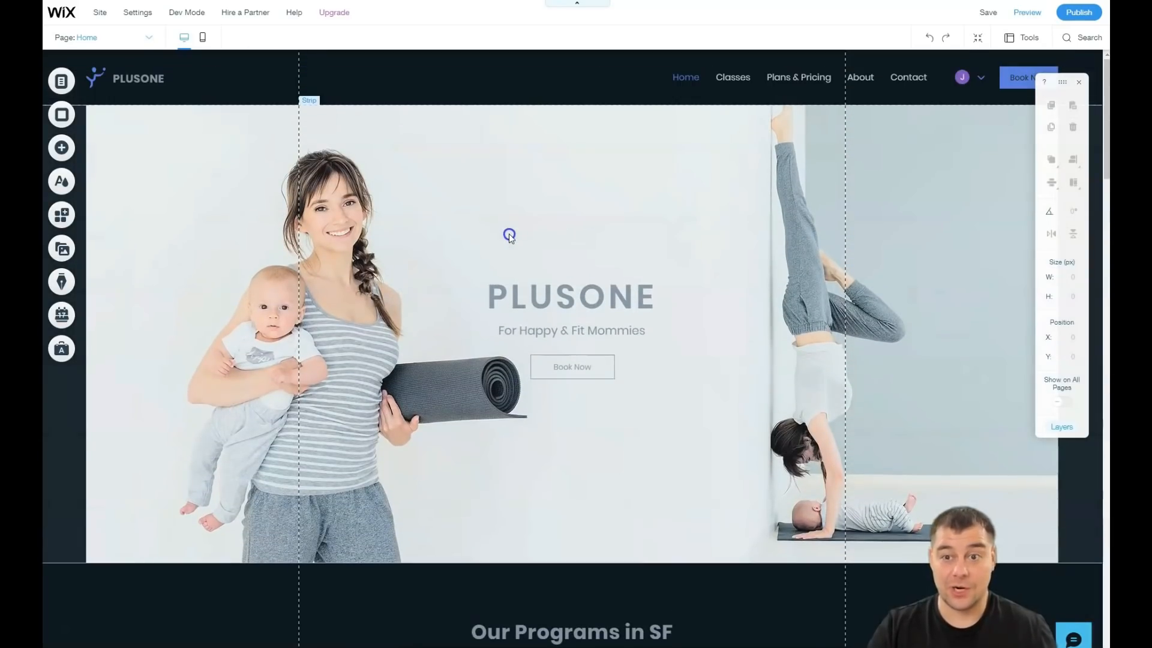
{"action": "scroll", "scroll_direction": "down", "scroll_amount": 3}
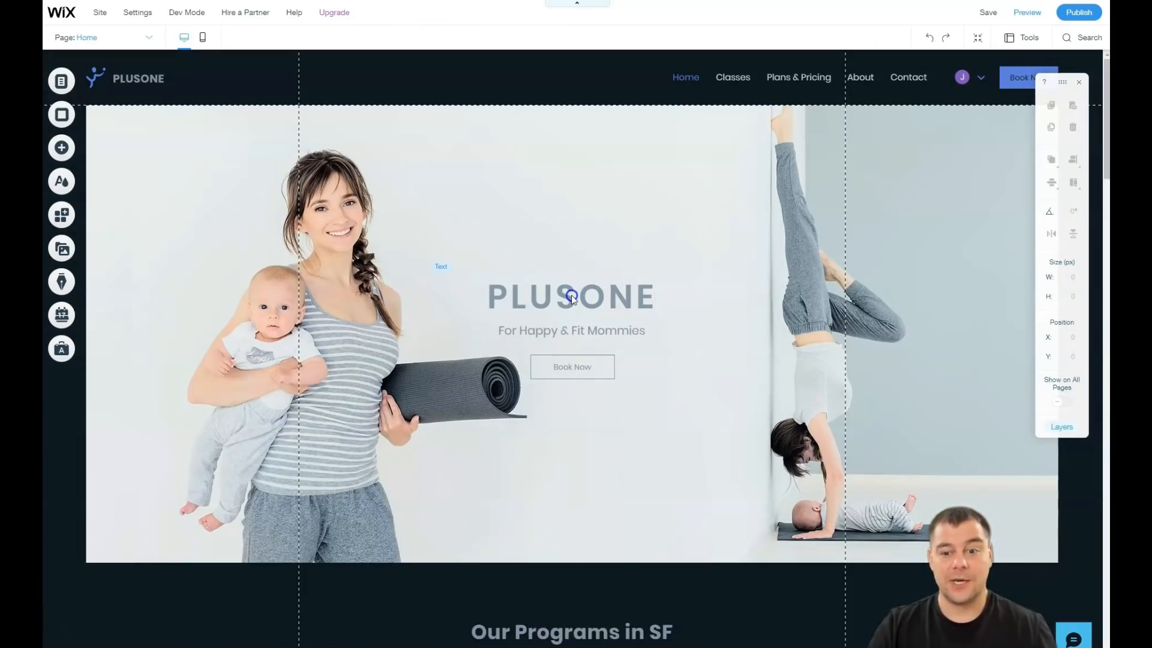
{"action": "mouse_move", "coordinate": [563, 244]}
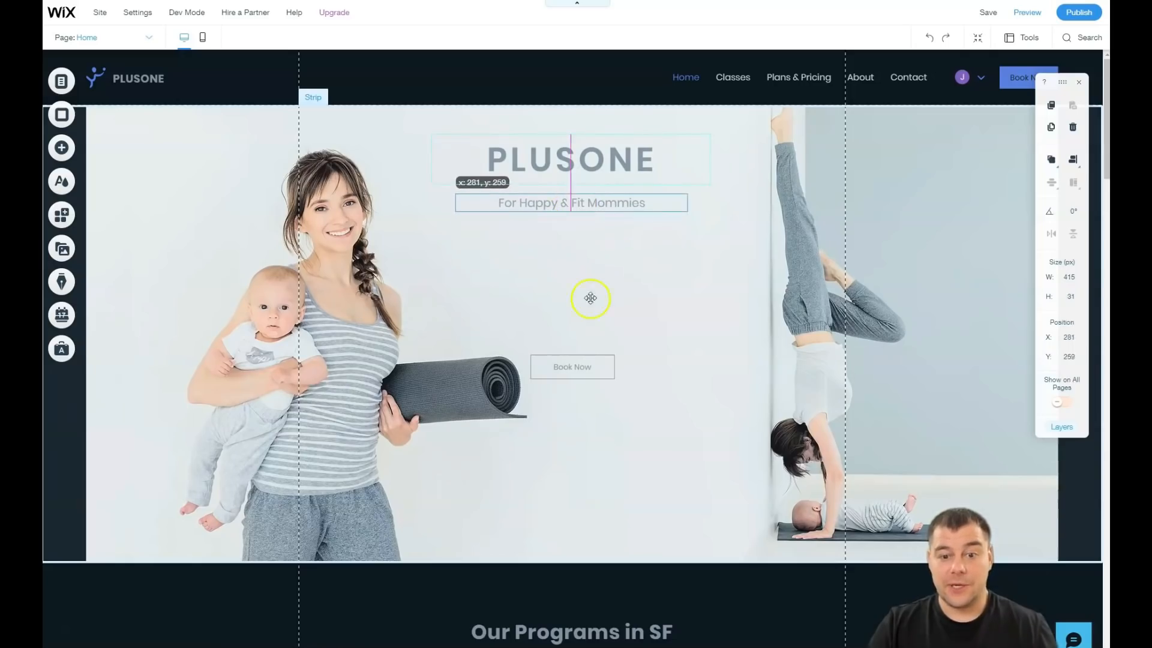
Raise the PLUSONE title and tagline and centre Book Now beneath them.
{"action": "left_click", "coordinate": [571, 367]}
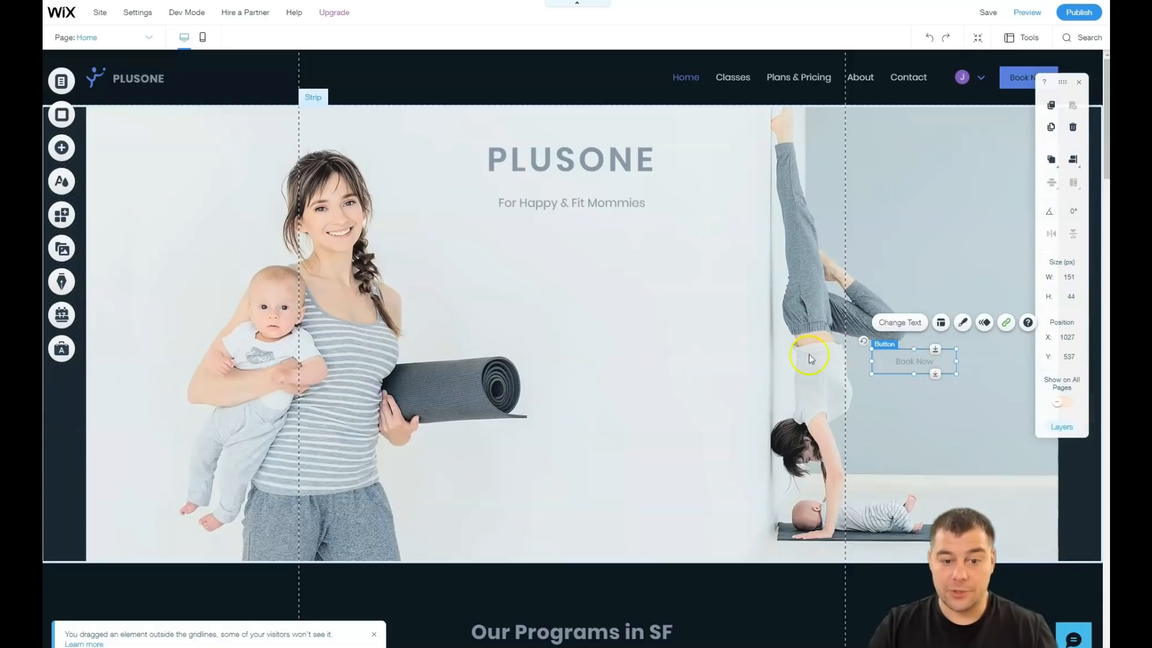
{"action": "mouse_move", "coordinate": [514, 389]}
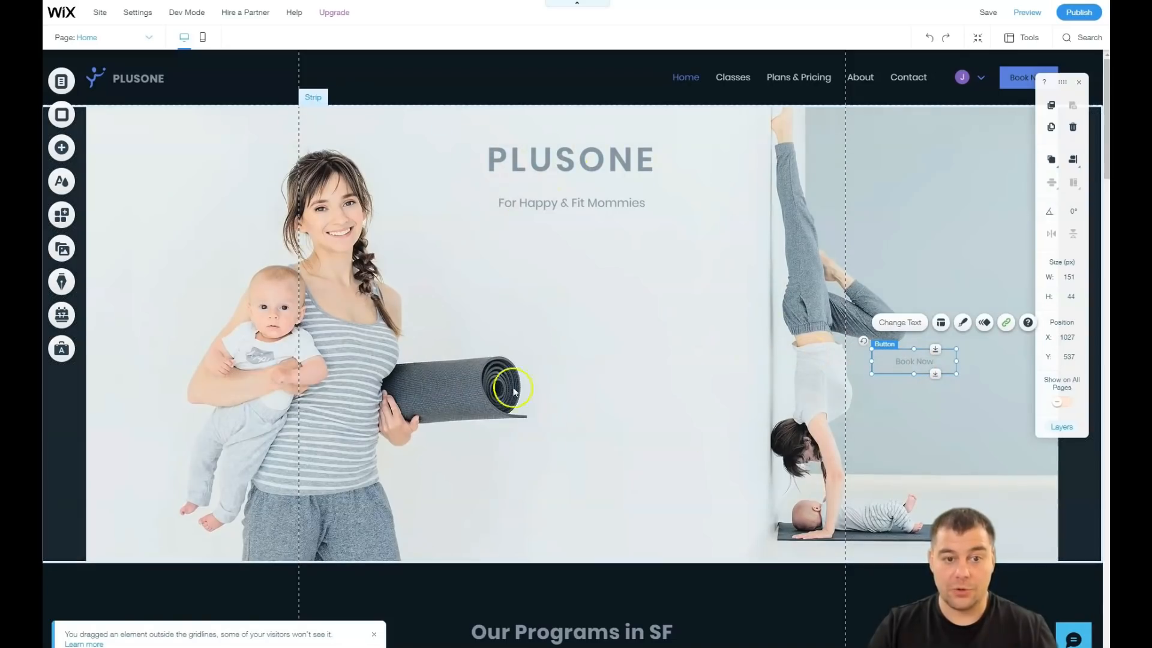
{"action": "mouse_move", "coordinate": [488, 404]}
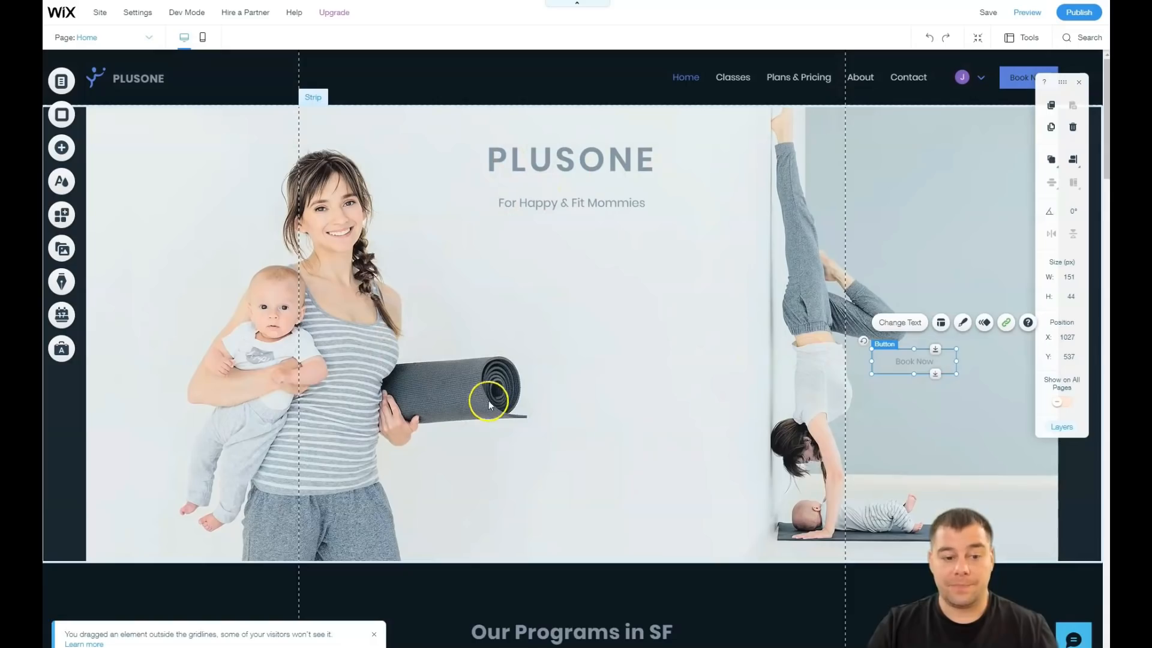
{"action": "mouse_move", "coordinate": [379, 426]}
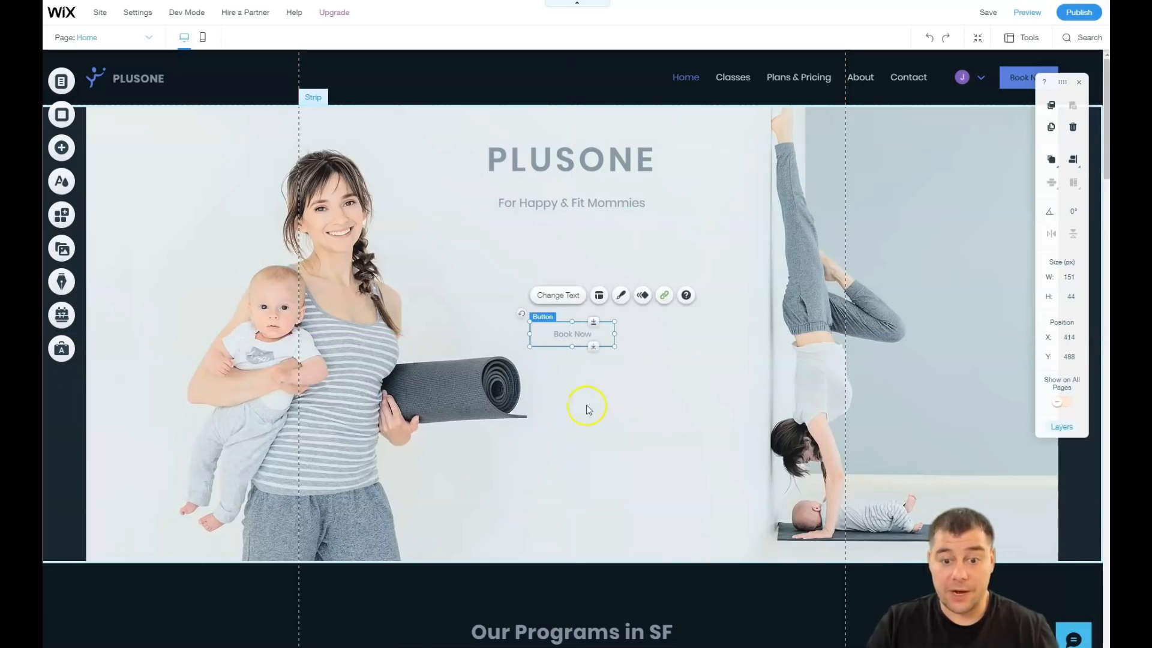
{"action": "left_click", "coordinate": [588, 409]}
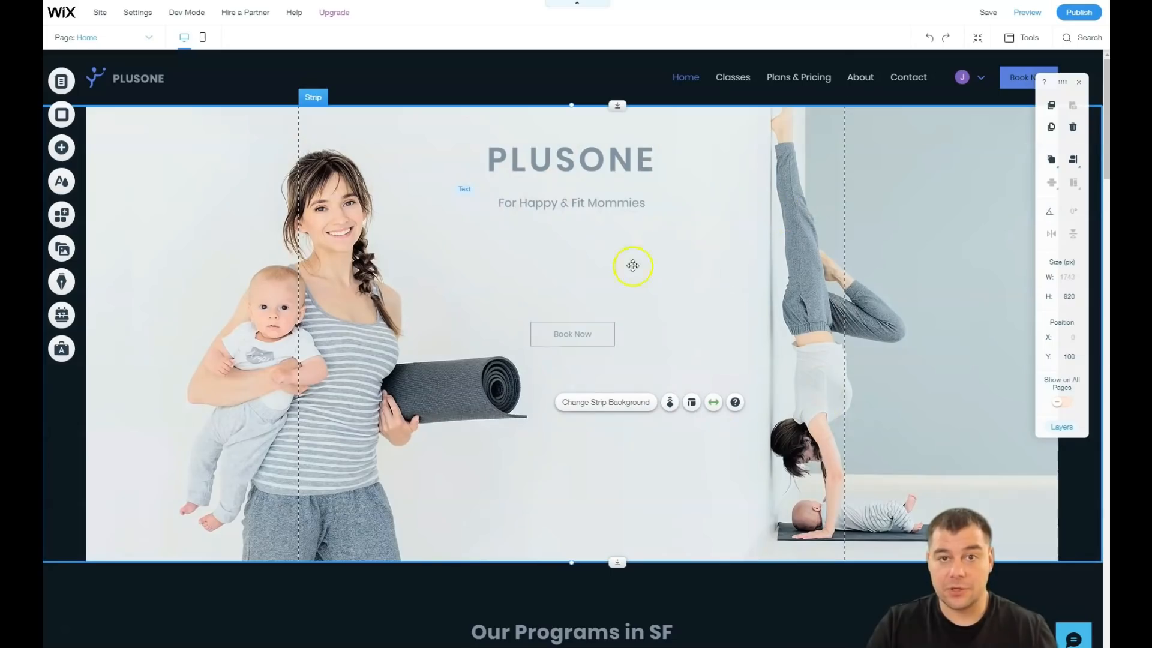
{"action": "scroll", "scroll_direction": "down", "scroll_amount": 3}
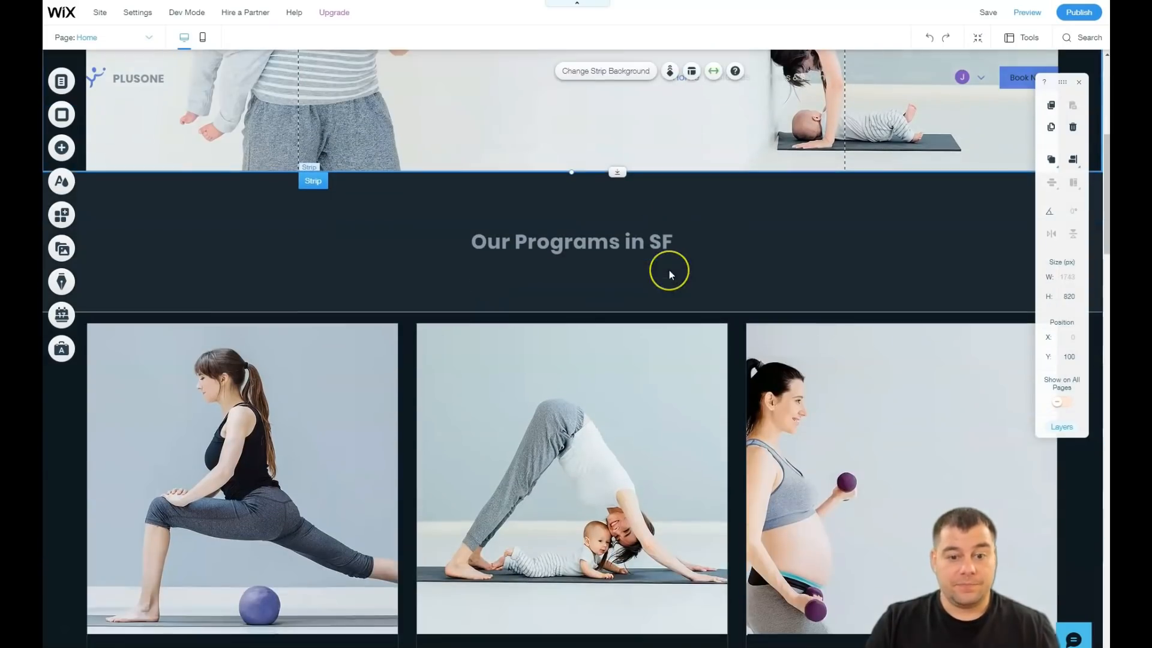
{"action": "mouse_move", "coordinate": [677, 275]}
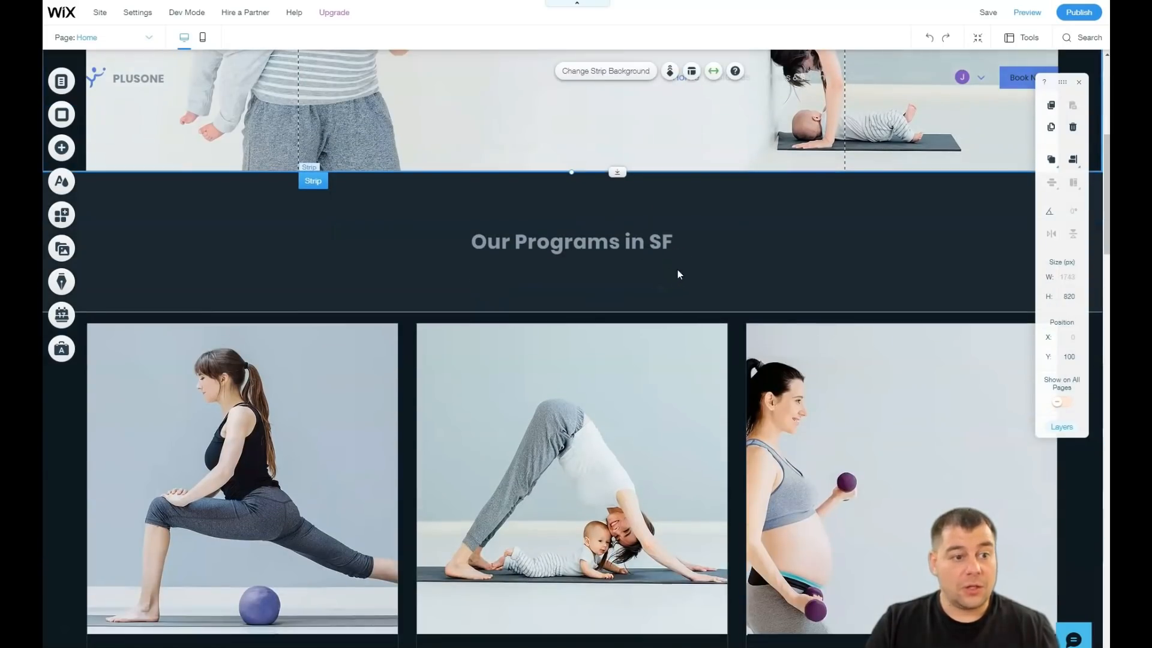
{"action": "mouse_move", "coordinate": [978, 47]}
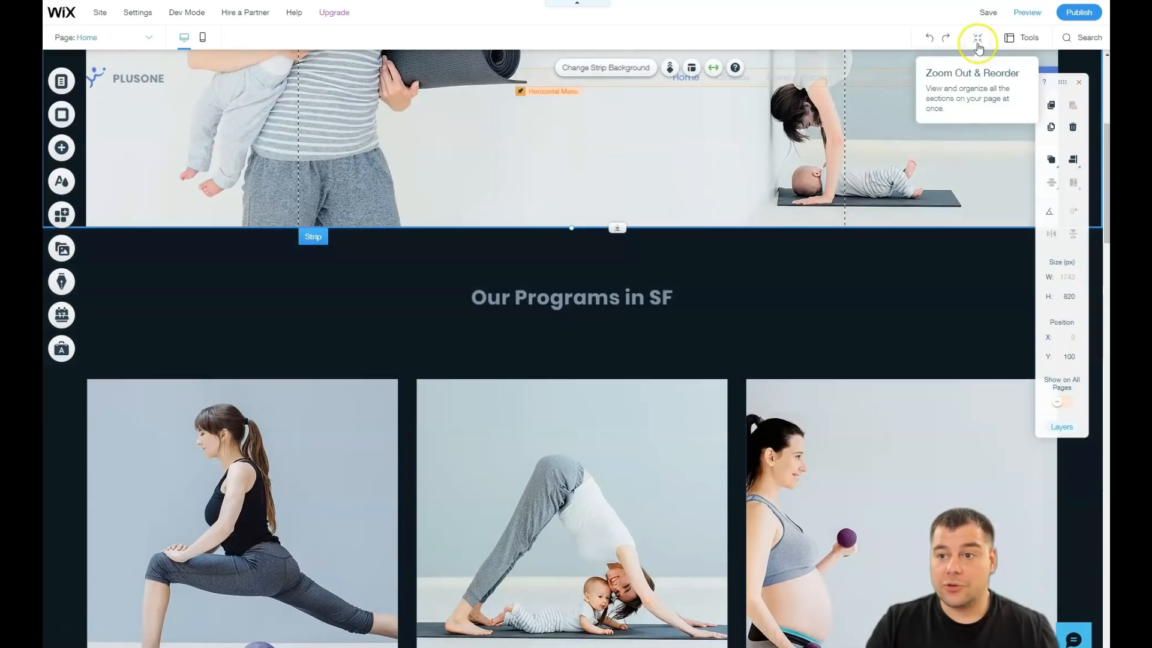
{"action": "left_click", "coordinate": [978, 38]}
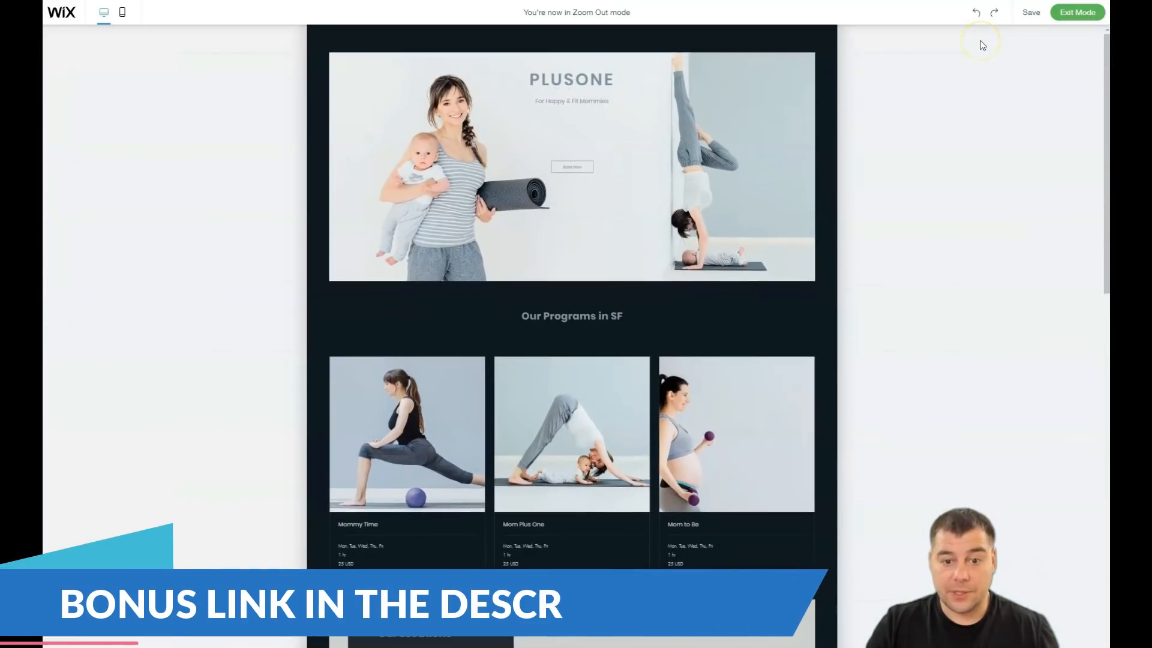
{"action": "left_click", "coordinate": [621, 144]}
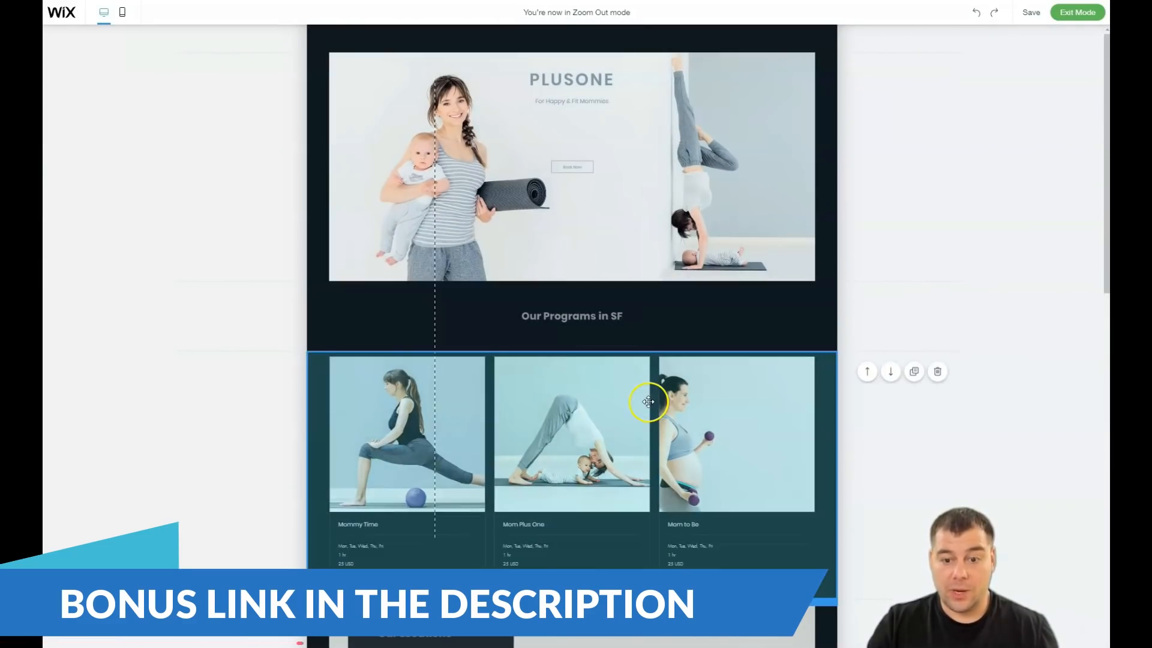
{"action": "scroll", "scroll_direction": "down", "scroll_amount": 3}
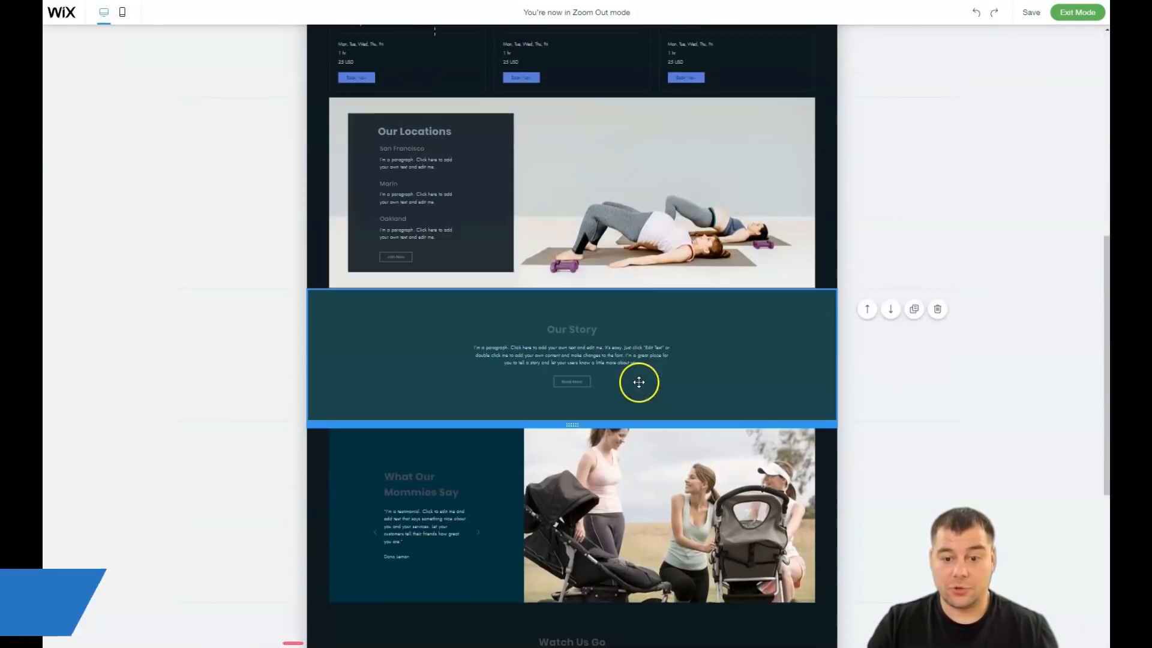
{"action": "left_click", "coordinate": [867, 307]}
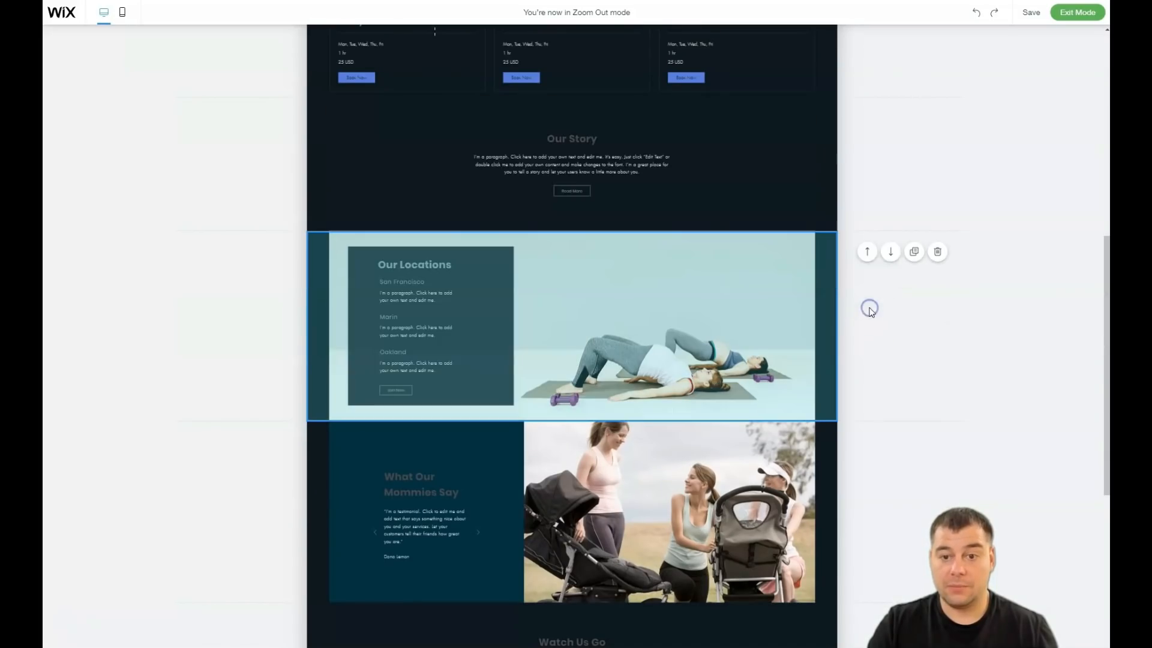
{"action": "left_click", "coordinate": [867, 251]}
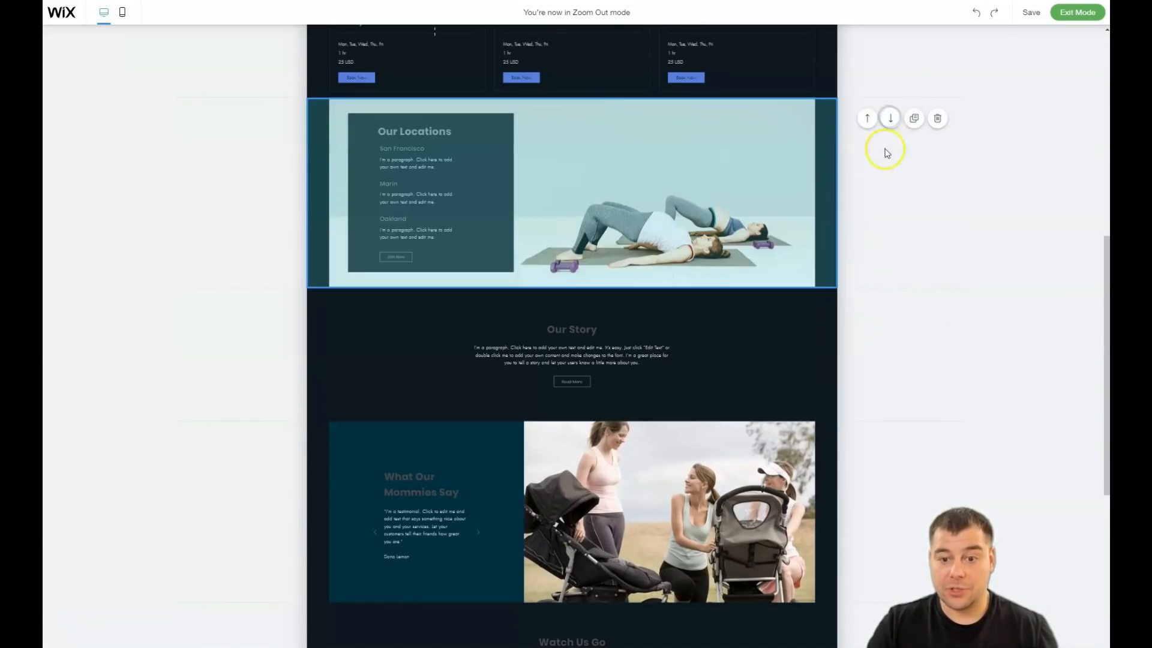
{"action": "scroll", "scroll_direction": "down", "scroll_amount": 3}
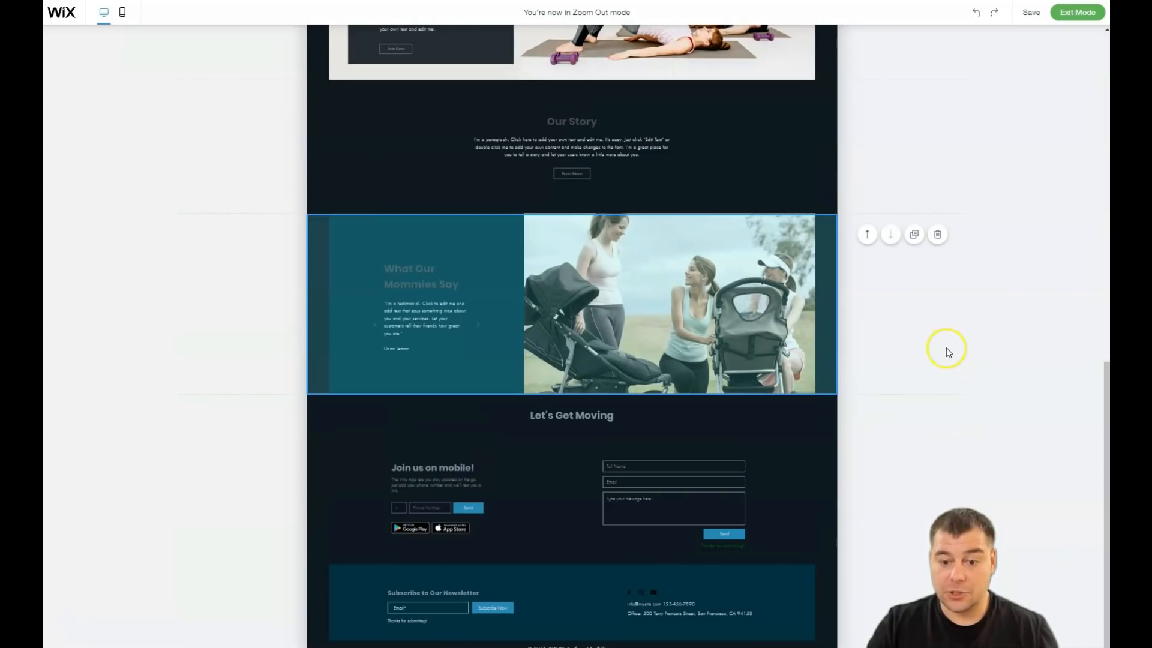
{"action": "scroll", "scroll_direction": "up", "scroll_amount": 3}
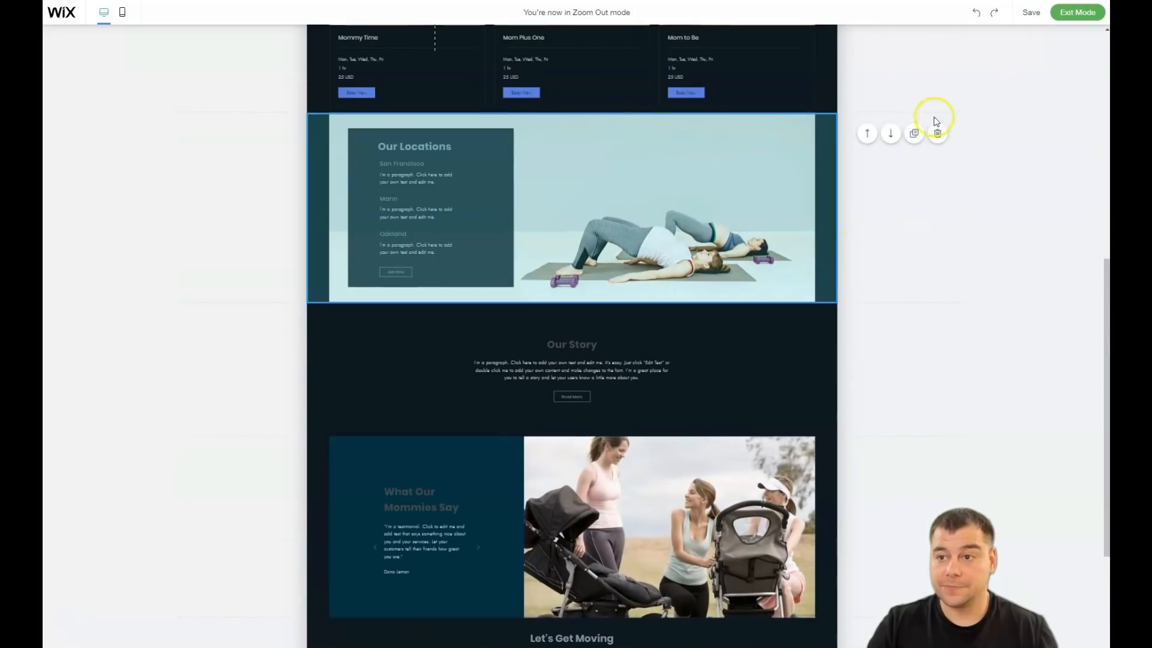
{"action": "left_click", "coordinate": [1077, 12]}
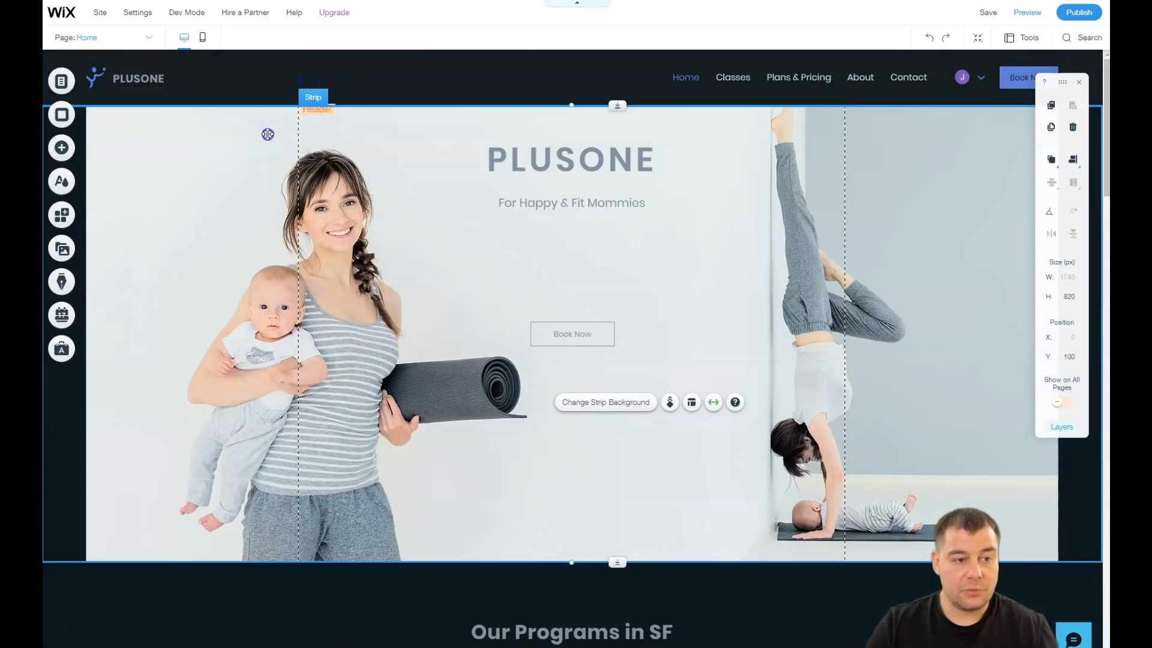
{"action": "mouse_move", "coordinate": [62, 148]}
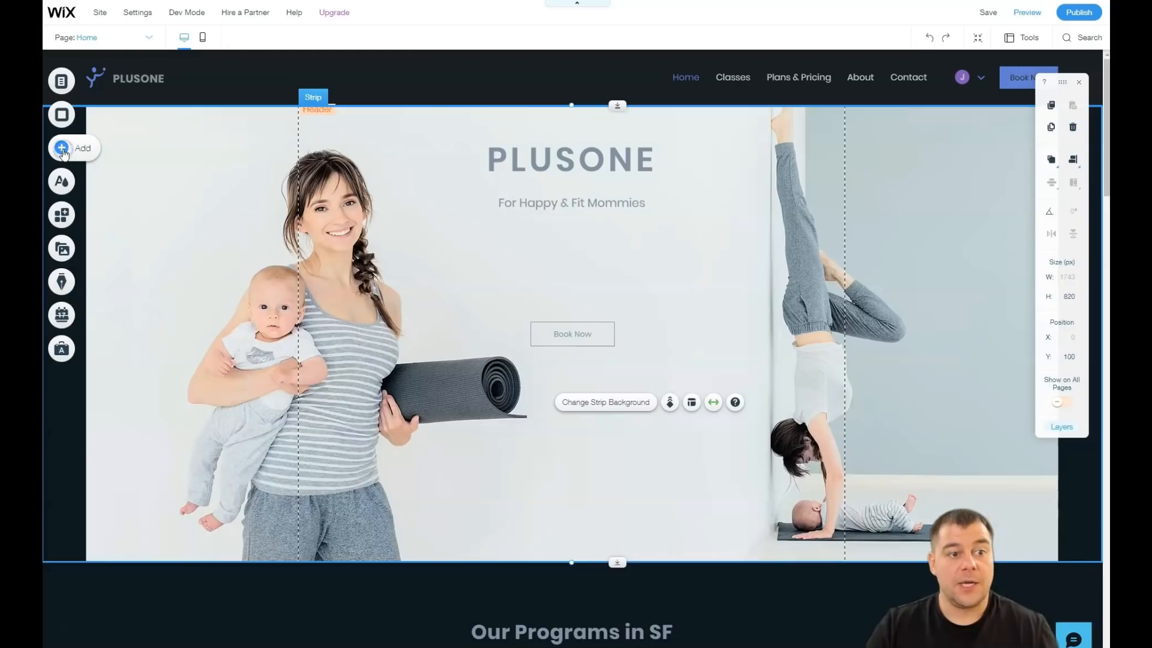
Open Add > Strip and browse the Team, Contact and Classic strip designs.
{"action": "left_click", "coordinate": [62, 147]}
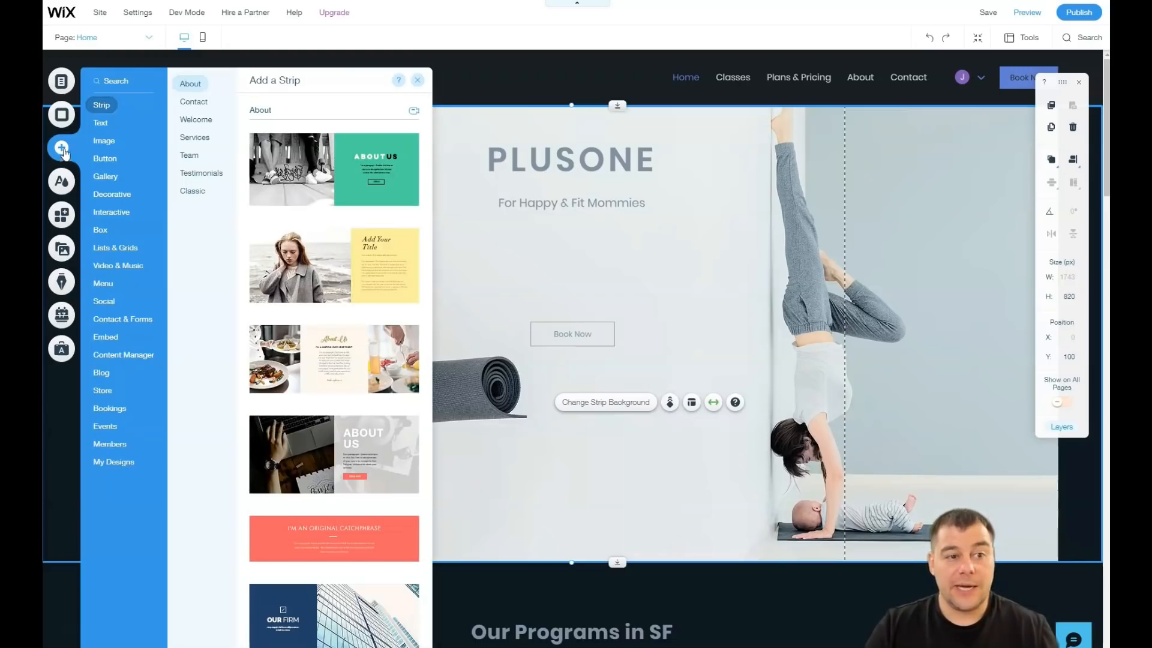
{"action": "left_click", "coordinate": [101, 104]}
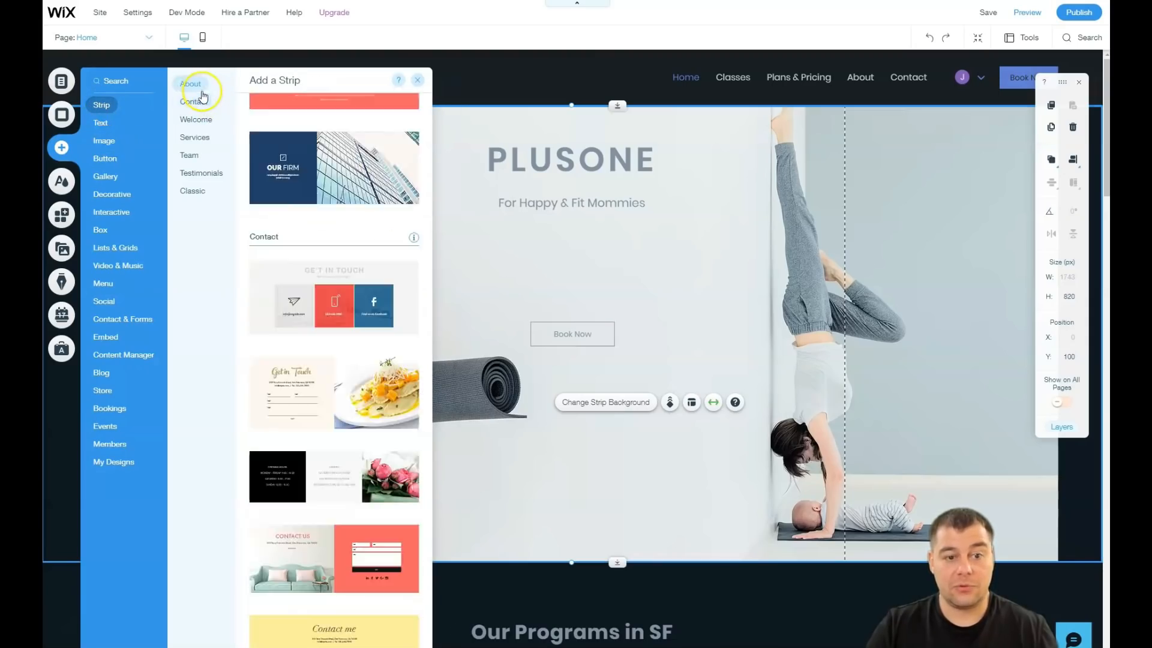
{"action": "left_click", "coordinate": [189, 155]}
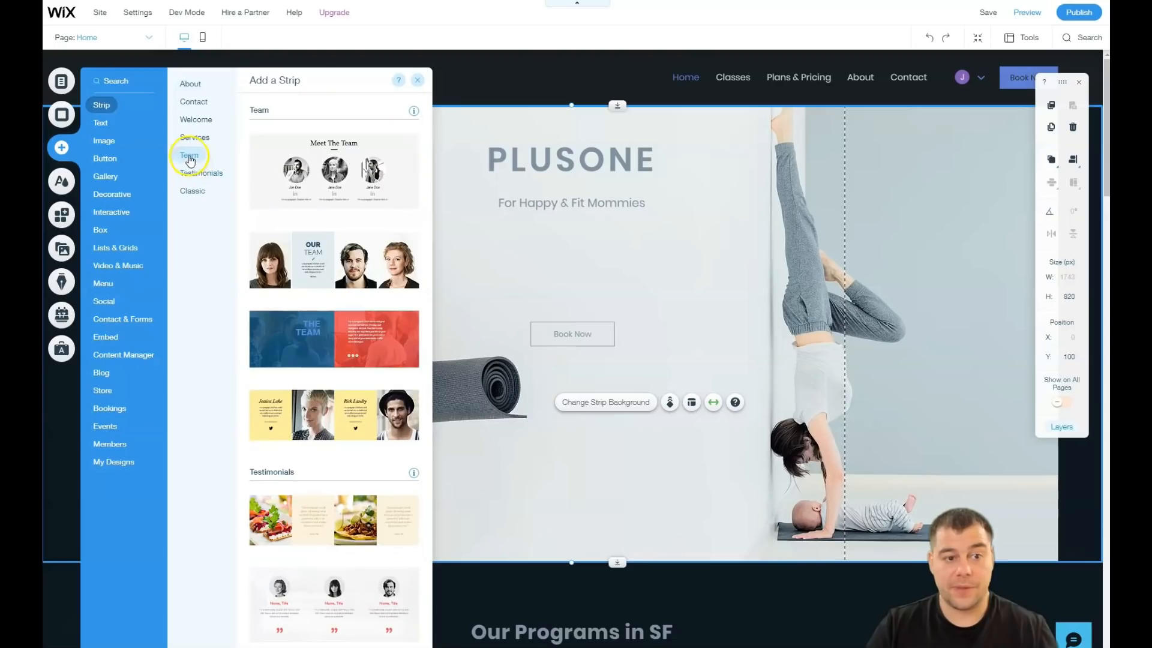
{"action": "left_click", "coordinate": [196, 119]}
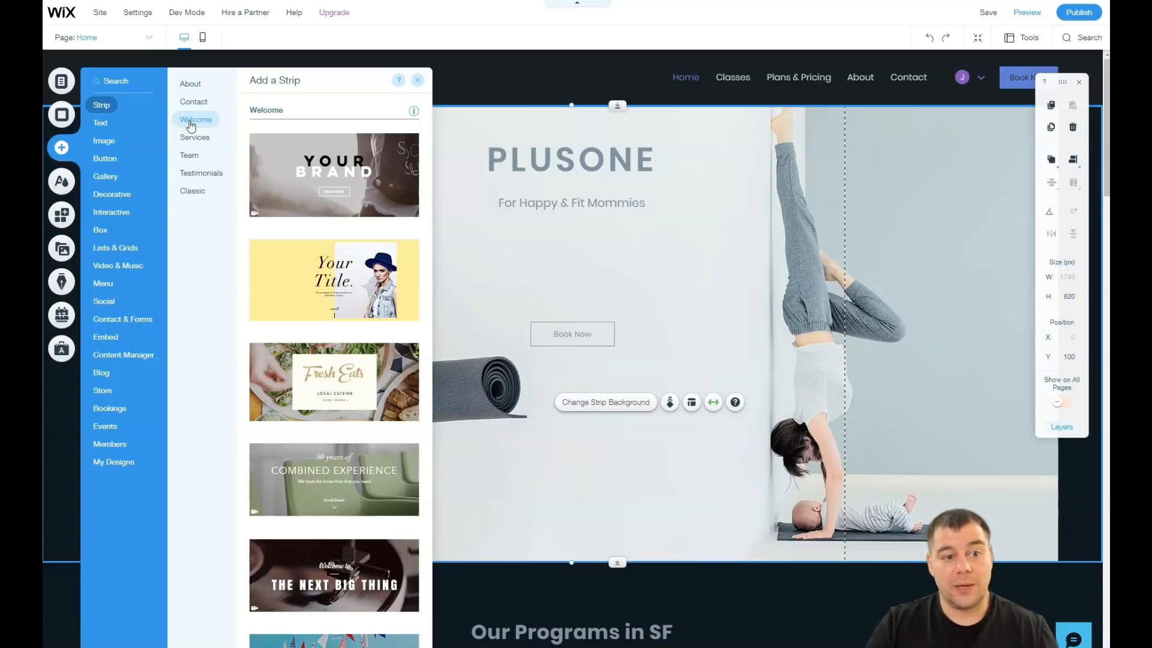
{"action": "left_click", "coordinate": [193, 102]}
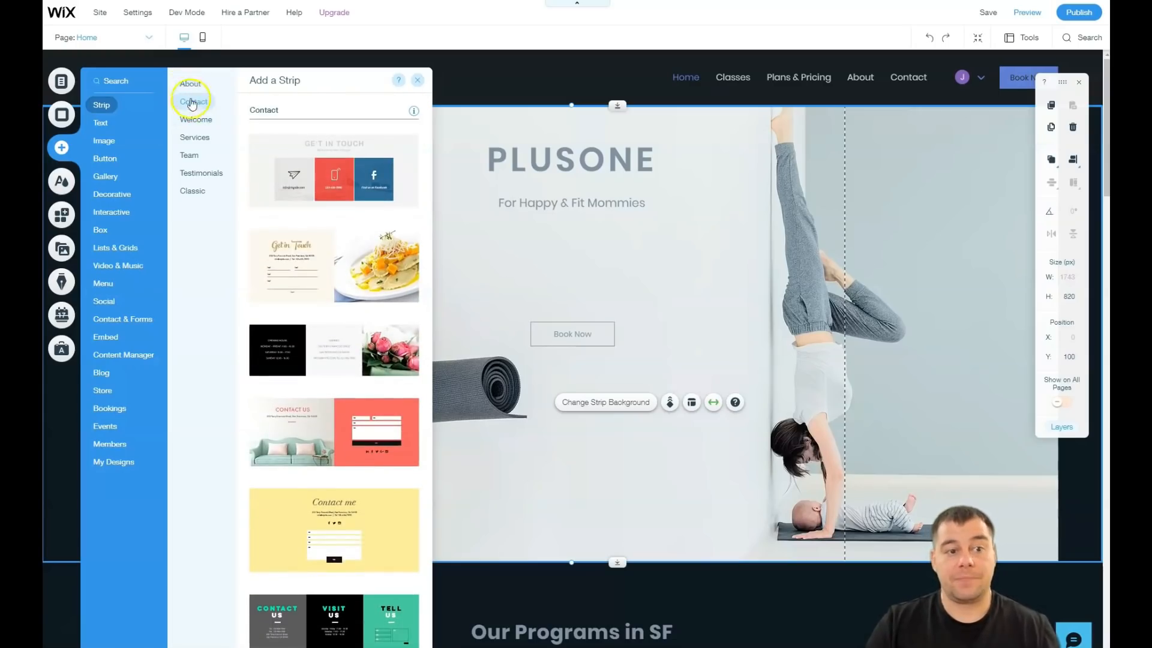
{"action": "left_click", "coordinate": [192, 190]}
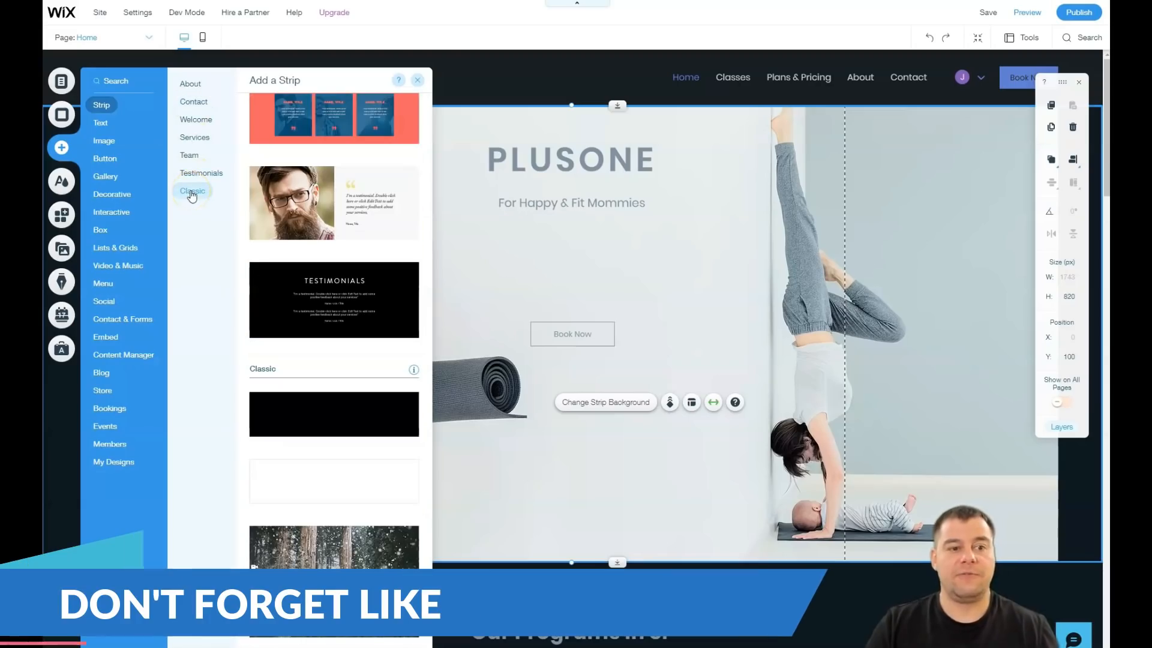
{"action": "mouse_move", "coordinate": [316, 422]}
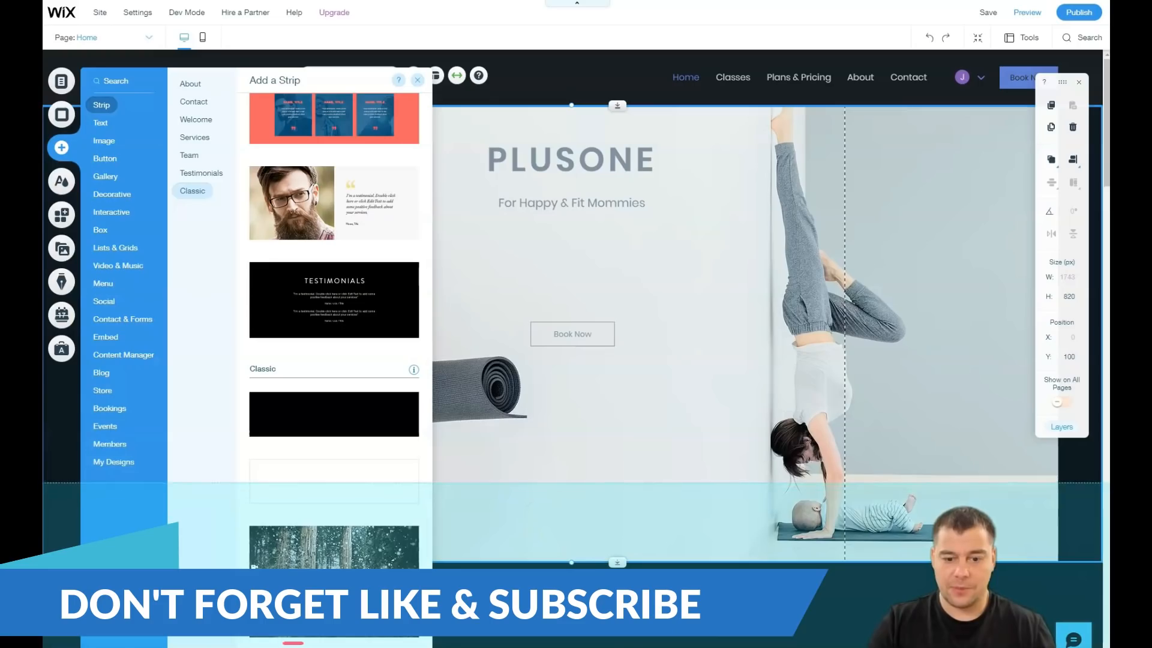
Drop the plain strip below the hero and add a Big Title heading into it.
{"action": "left_click", "coordinate": [417, 79]}
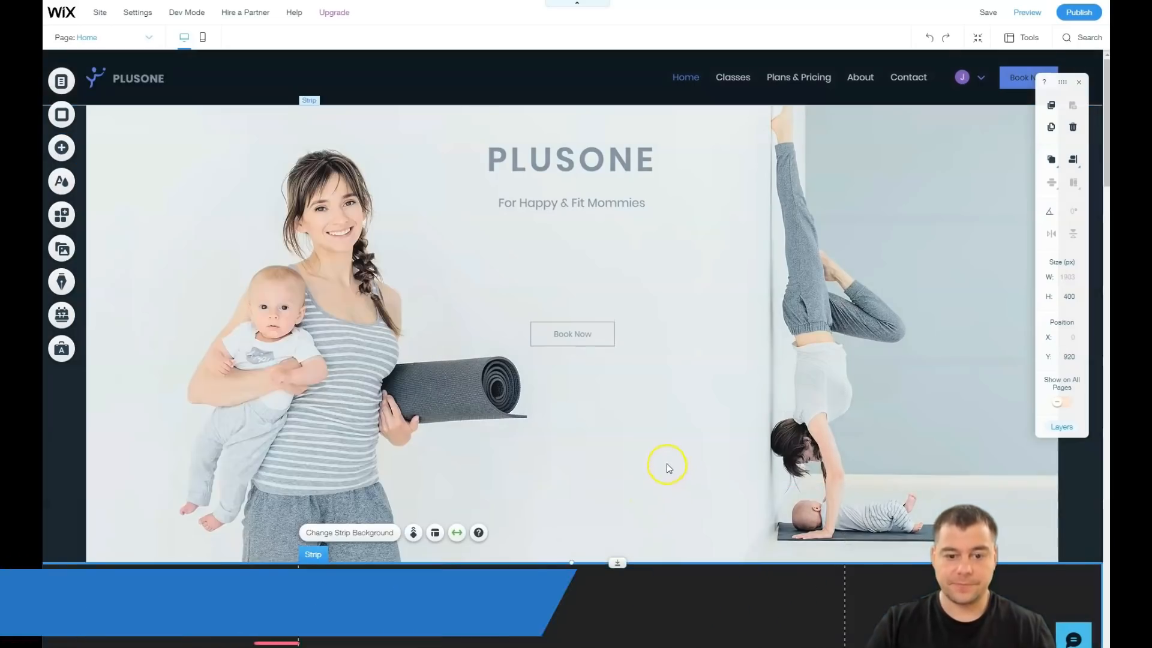
{"action": "scroll", "scroll_direction": "down", "scroll_amount": 3}
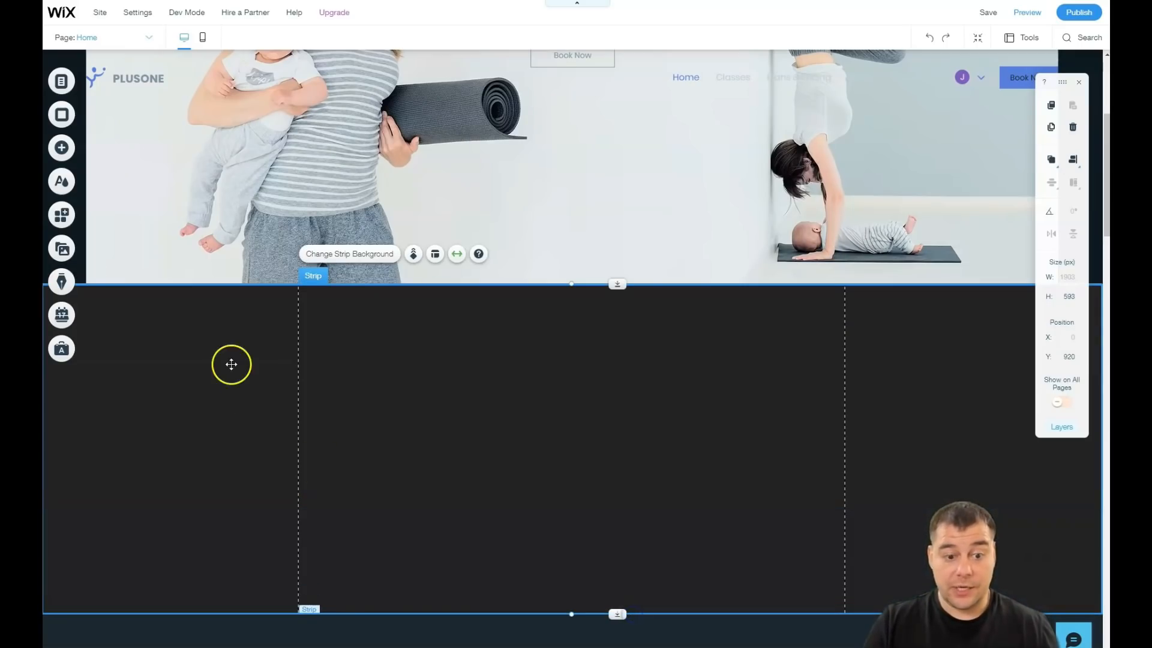
{"action": "left_click", "coordinate": [61, 148]}
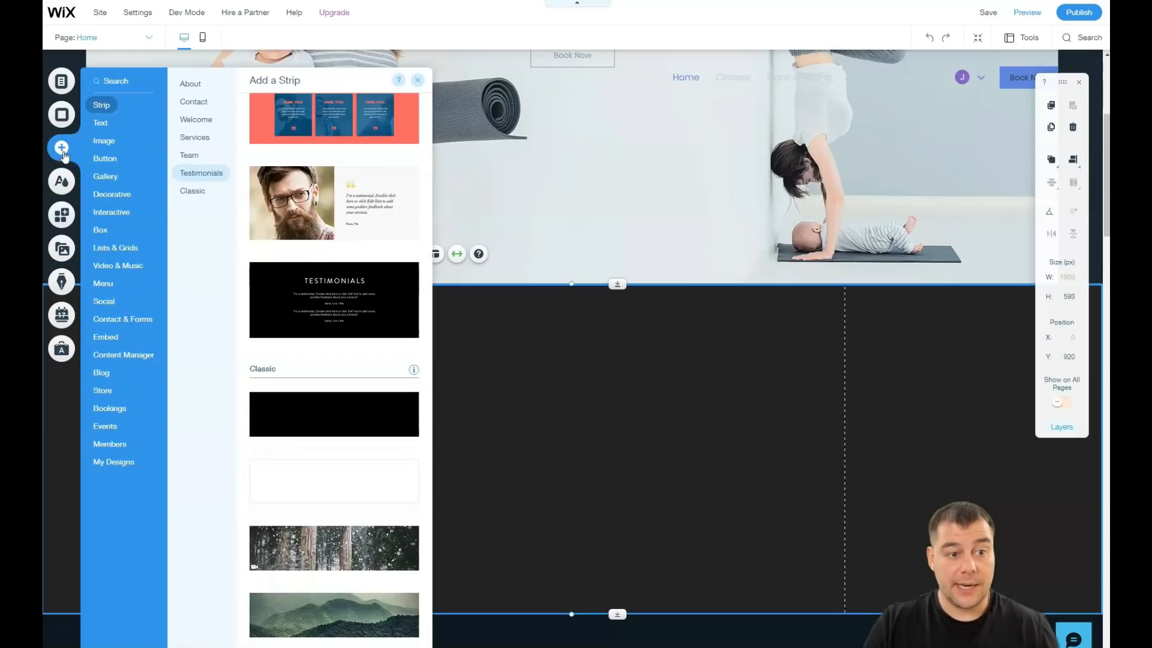
{"action": "left_click", "coordinate": [112, 194]}
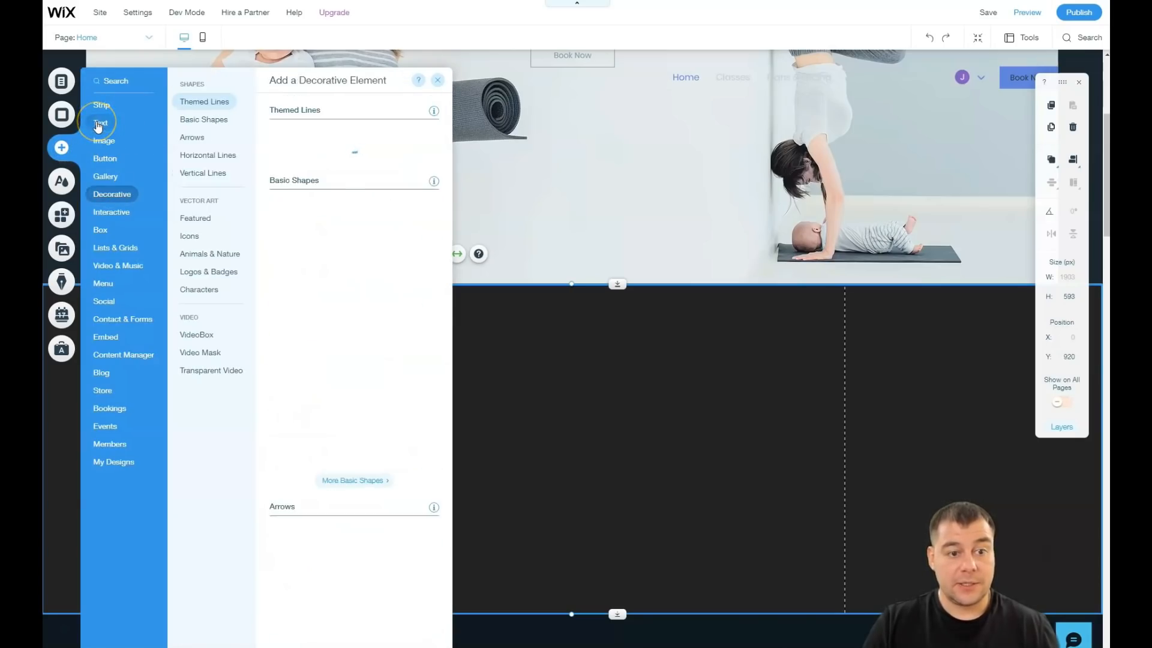
{"action": "left_click", "coordinate": [101, 123]}
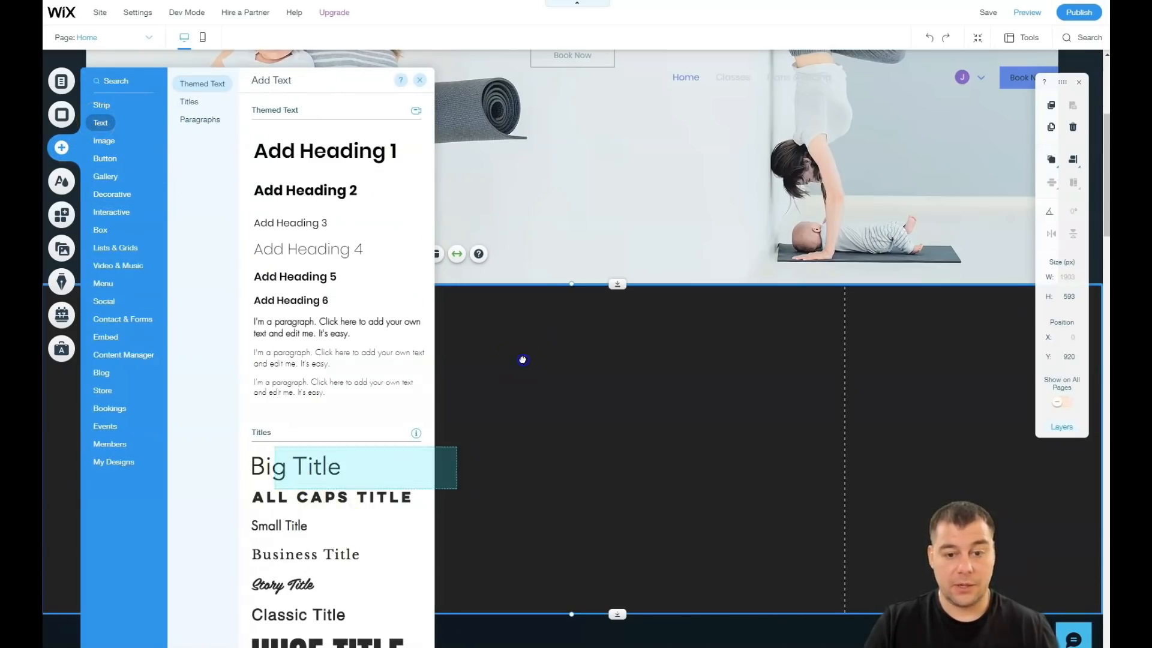
{"action": "left_click", "coordinate": [419, 80]}
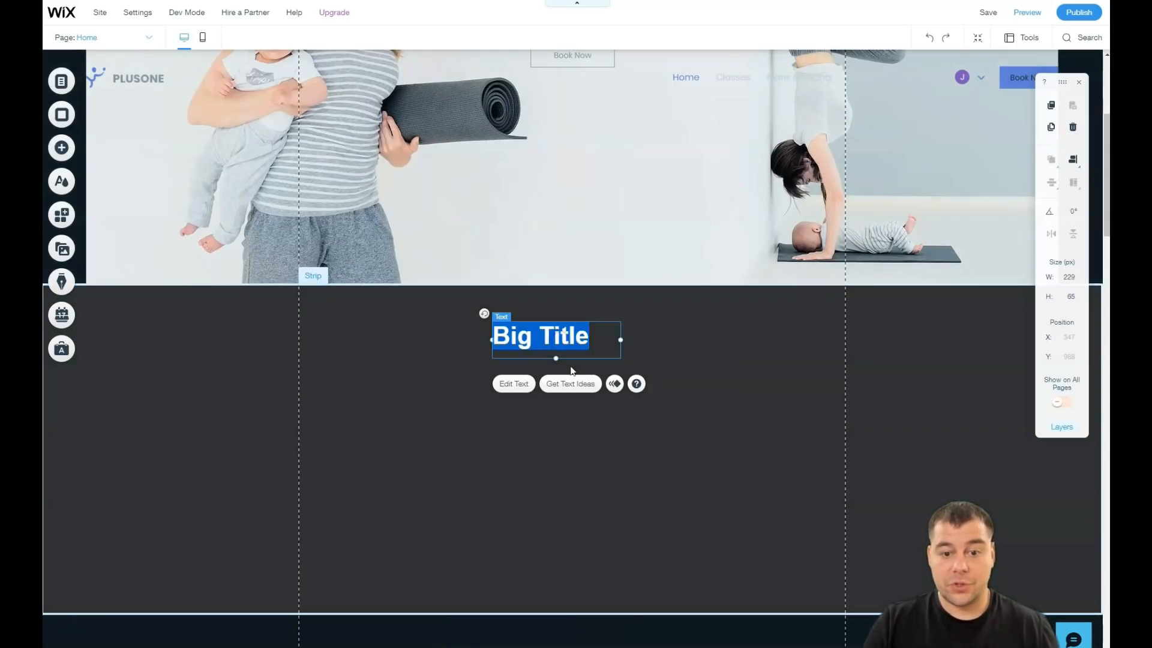
Move the heading, centre-align it and change its text to 'OUR VIDEO'.
{"action": "left_click", "coordinate": [514, 383]}
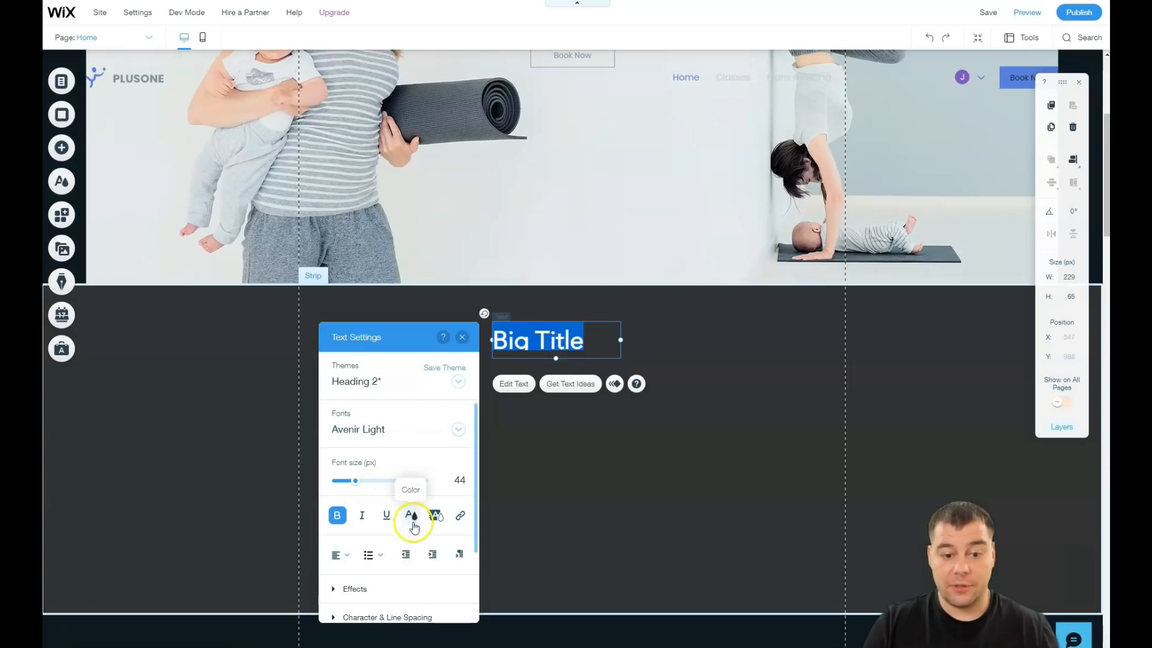
{"action": "left_click", "coordinate": [412, 515]}
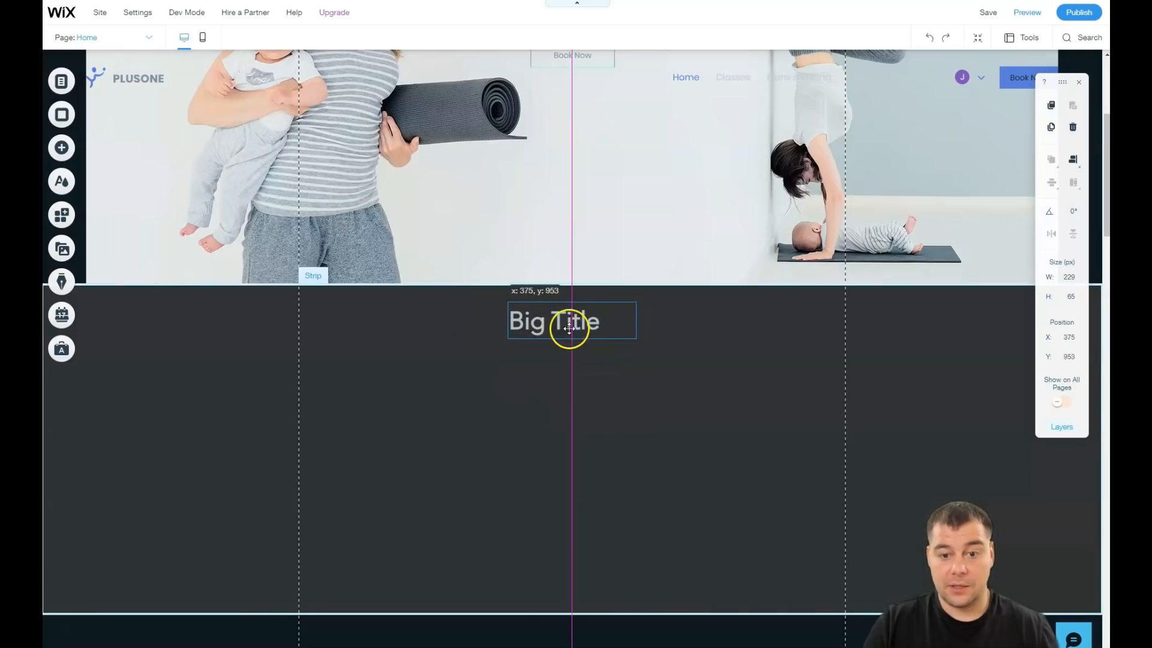
{"action": "double_click", "coordinate": [554, 321]}
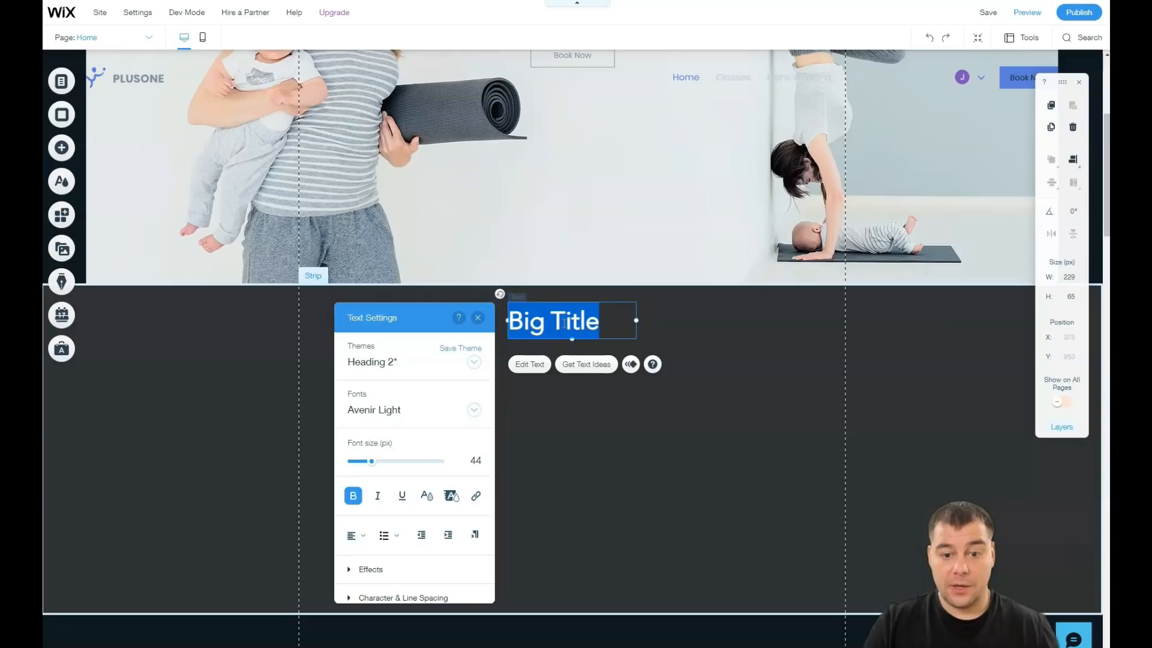
{"action": "left_click", "coordinate": [356, 534]}
{"action": "type", "text": "CHe"}
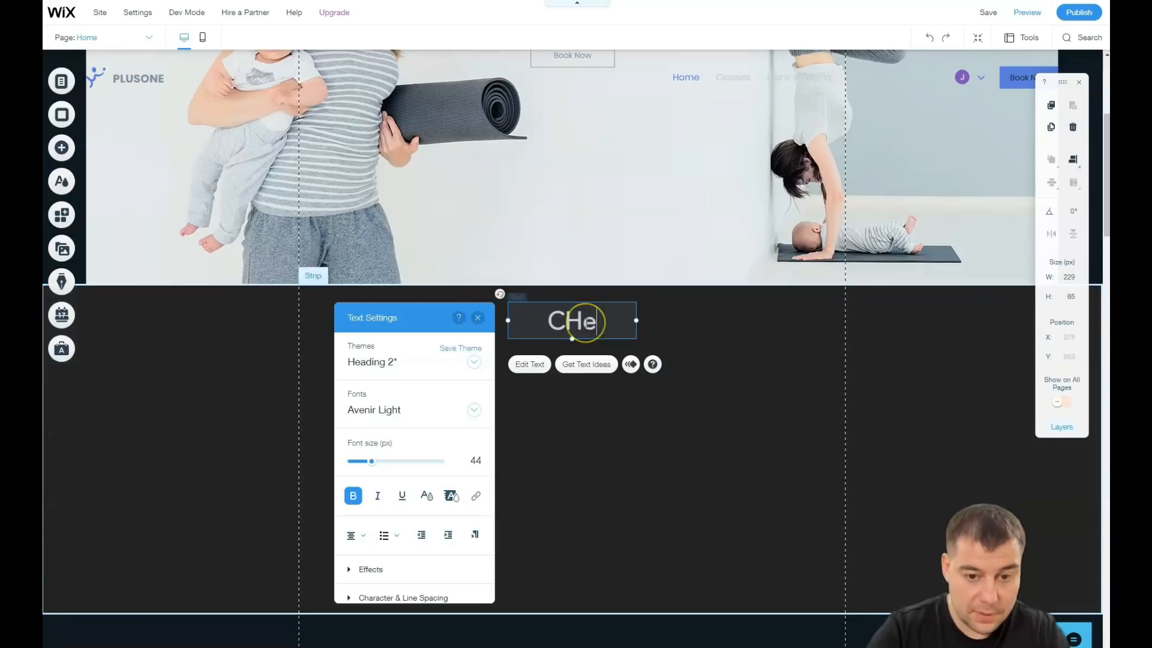
{"action": "type", "text": "OUR VIDEO"}
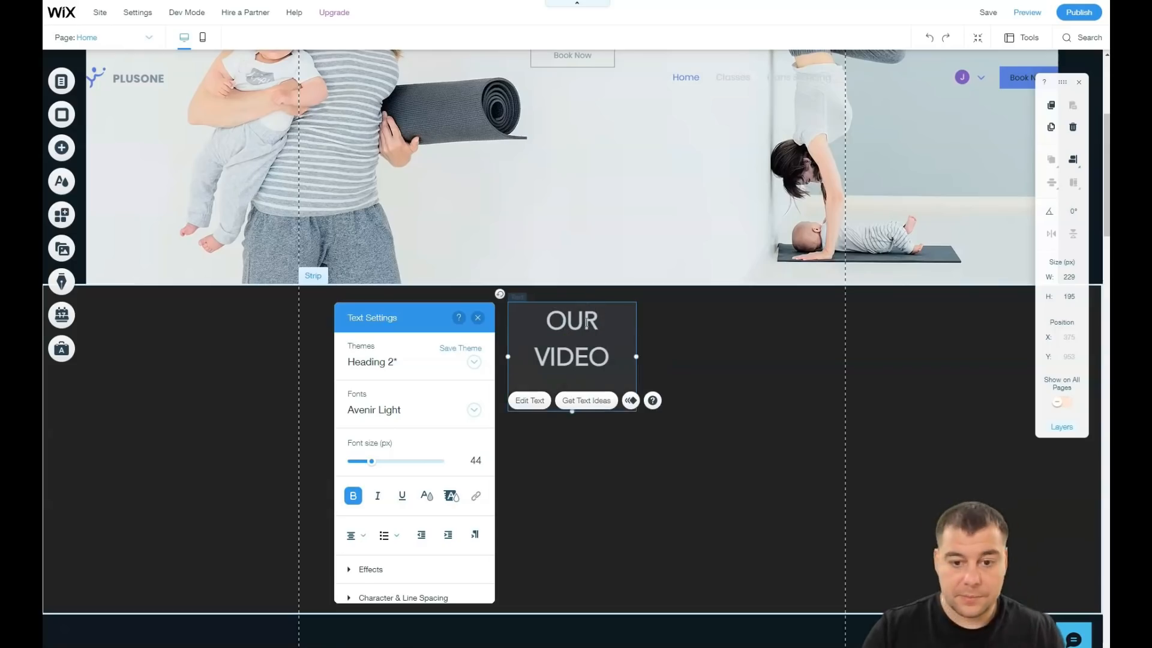
{"action": "left_click", "coordinate": [478, 317]}
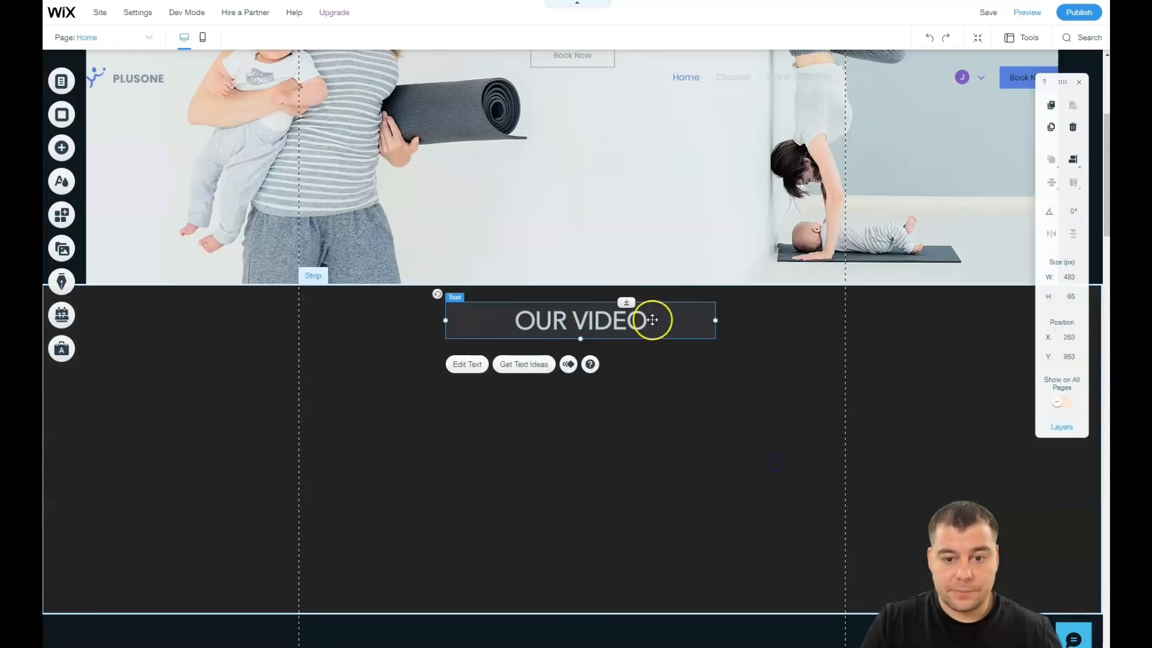
{"action": "left_click", "coordinate": [61, 148]}
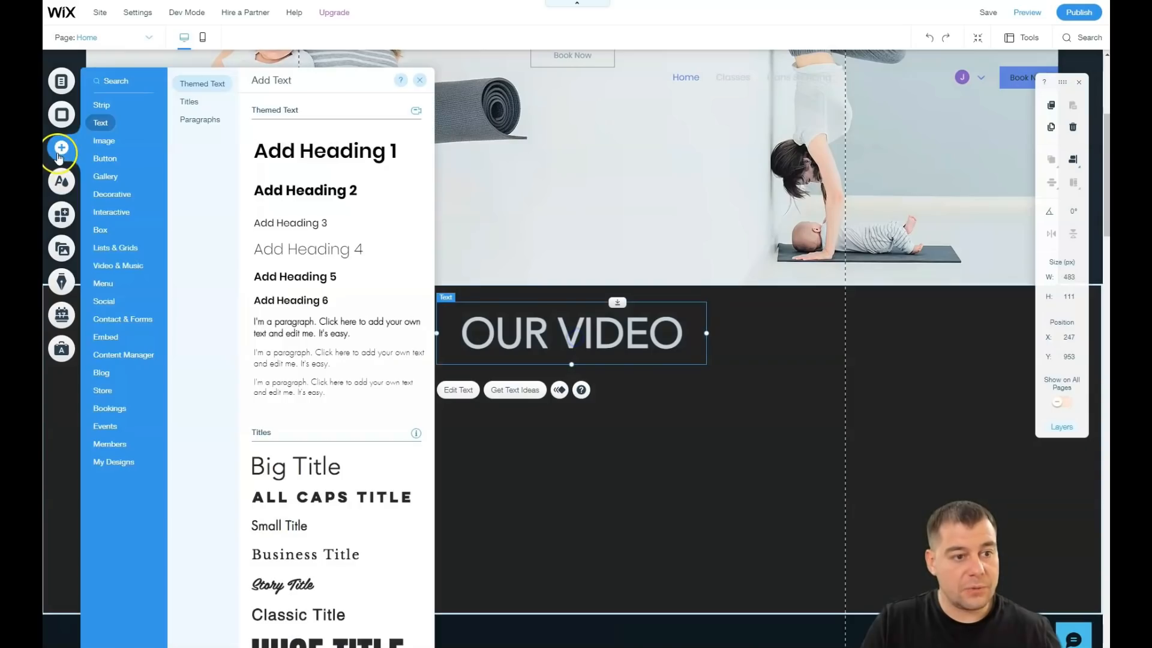
Add an enlarged video player under the heading and a button below it.
{"action": "left_click", "coordinate": [117, 266]}
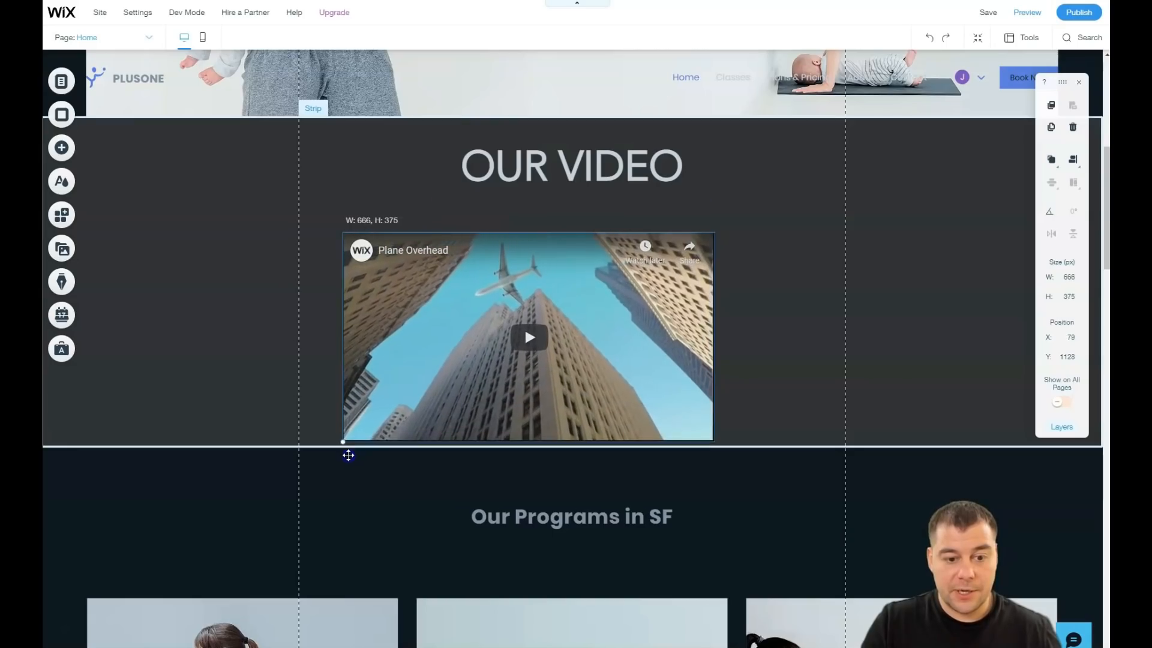
{"action": "left_click", "coordinate": [527, 337]}
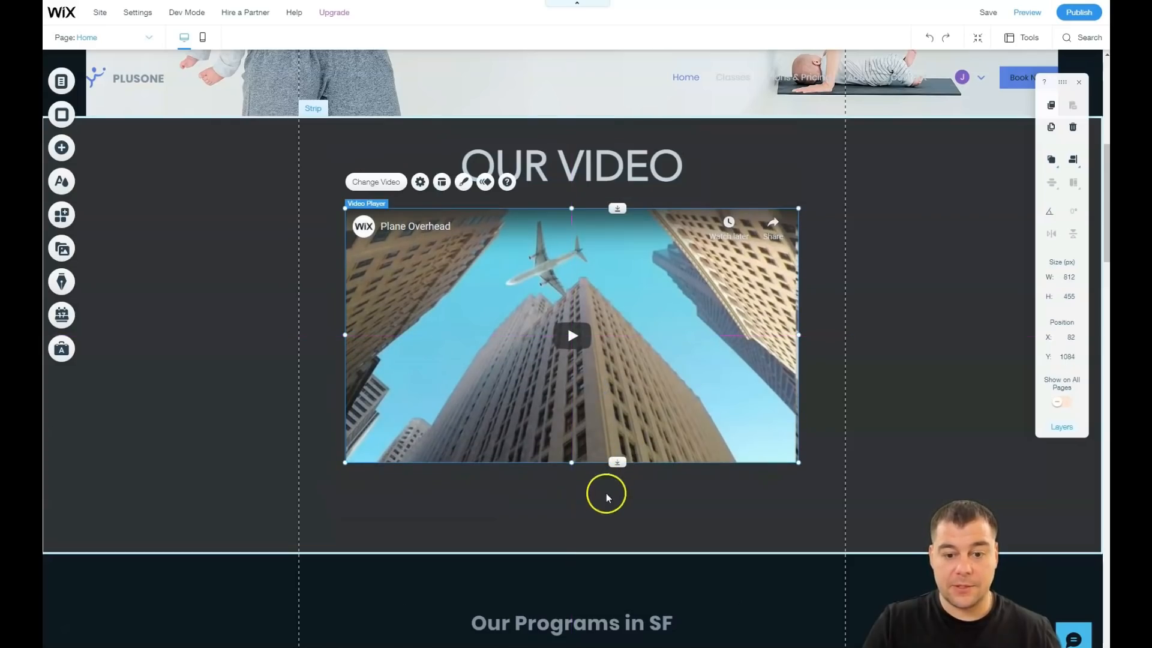
{"action": "left_click", "coordinate": [62, 148]}
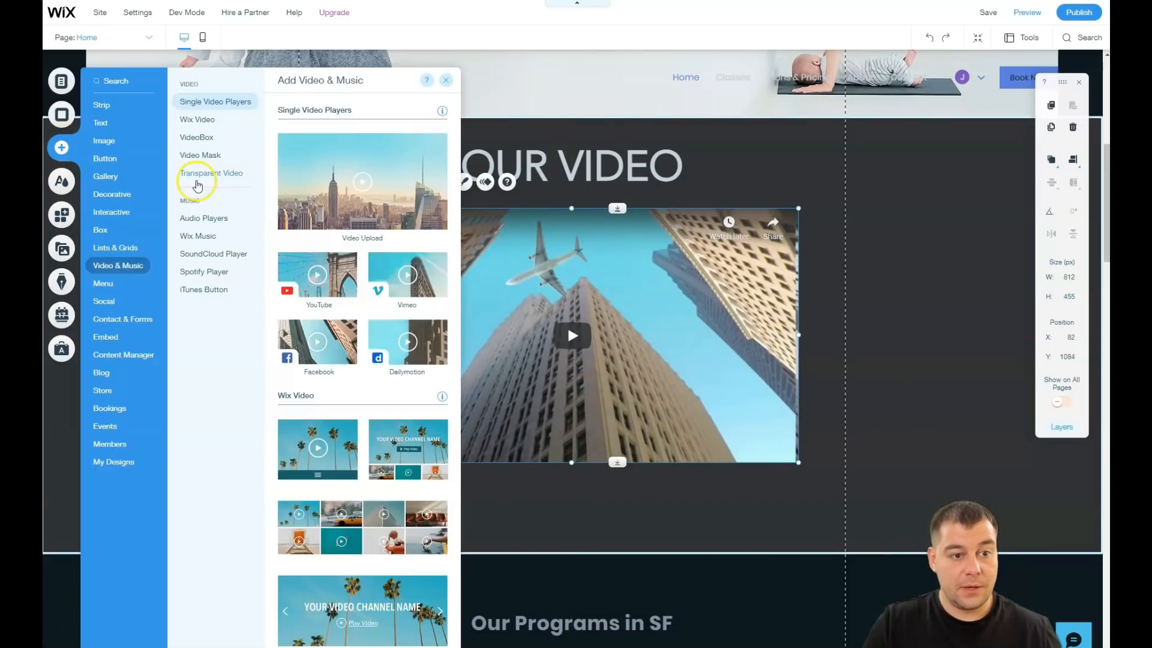
{"action": "left_click", "coordinate": [105, 158]}
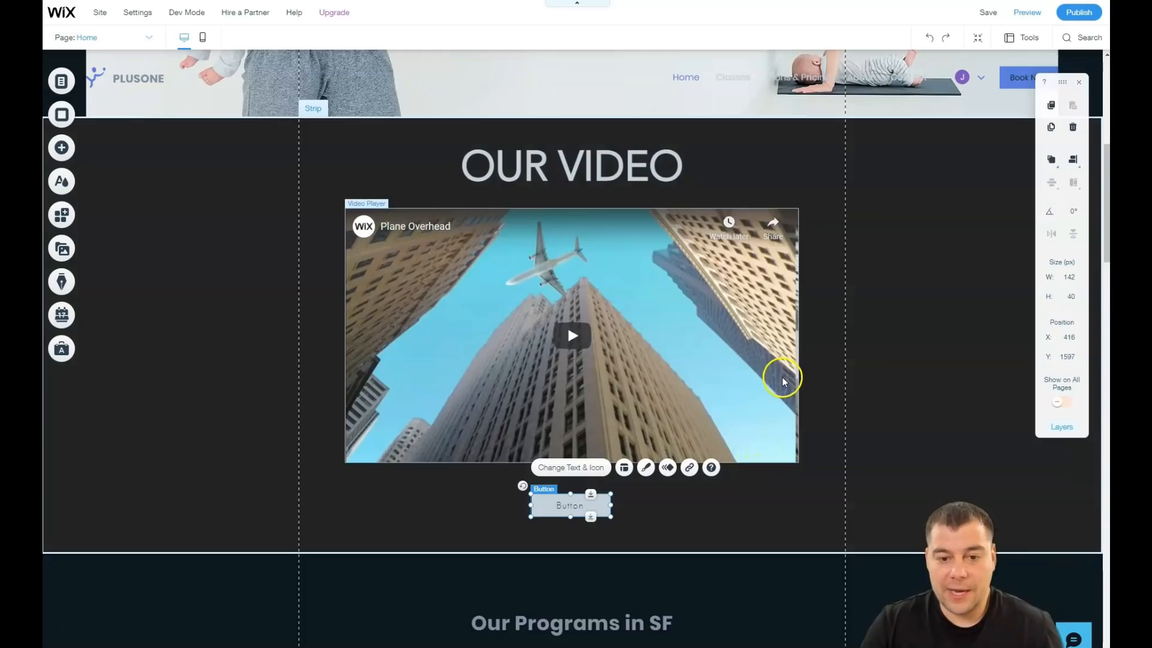
{"action": "scroll", "scroll_direction": "down", "scroll_amount": 3}
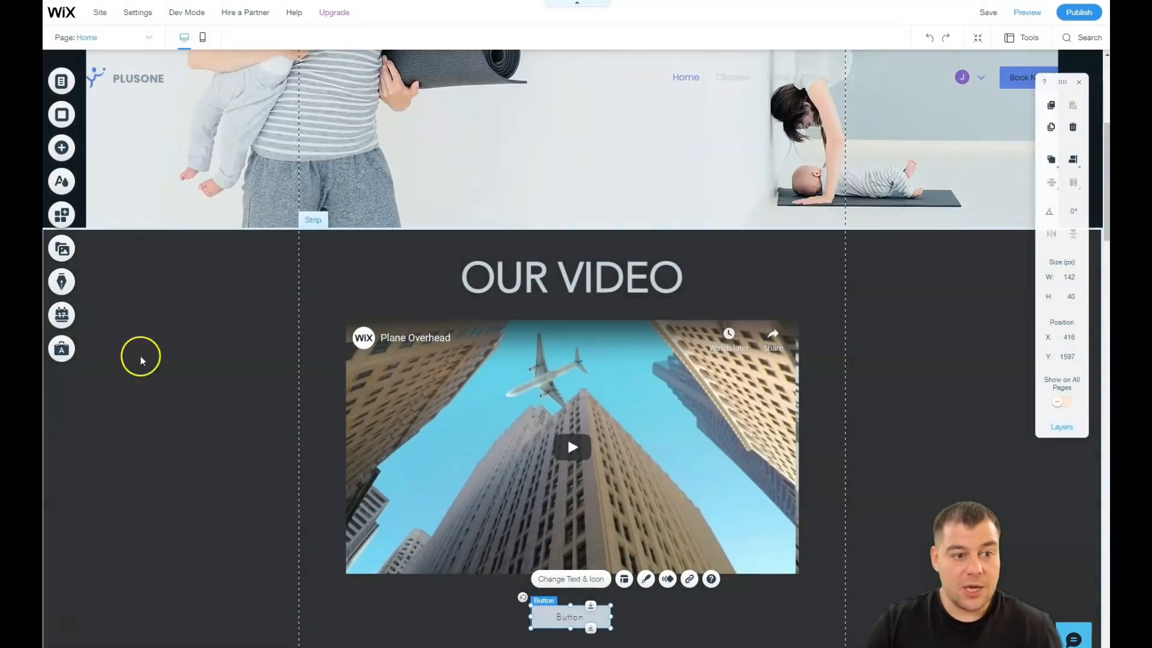
{"action": "scroll", "scroll_direction": "down", "scroll_amount": 3}
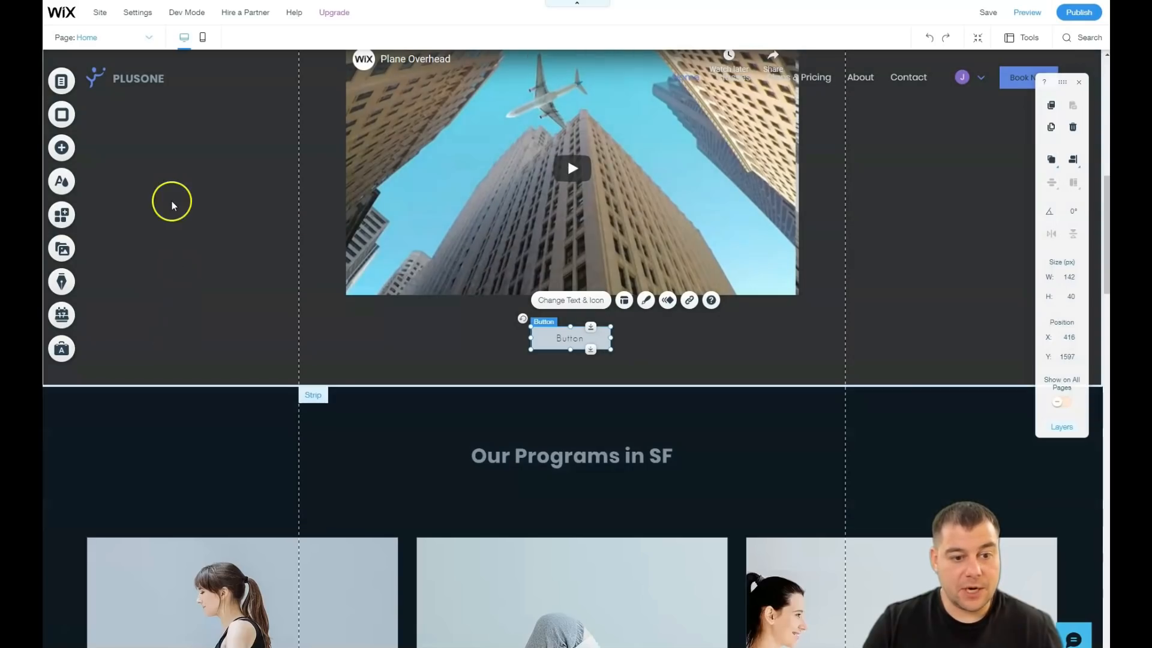
Give the OUR VIDEO strip a dark navy background, then select its button.
{"action": "left_click", "coordinate": [173, 202]}
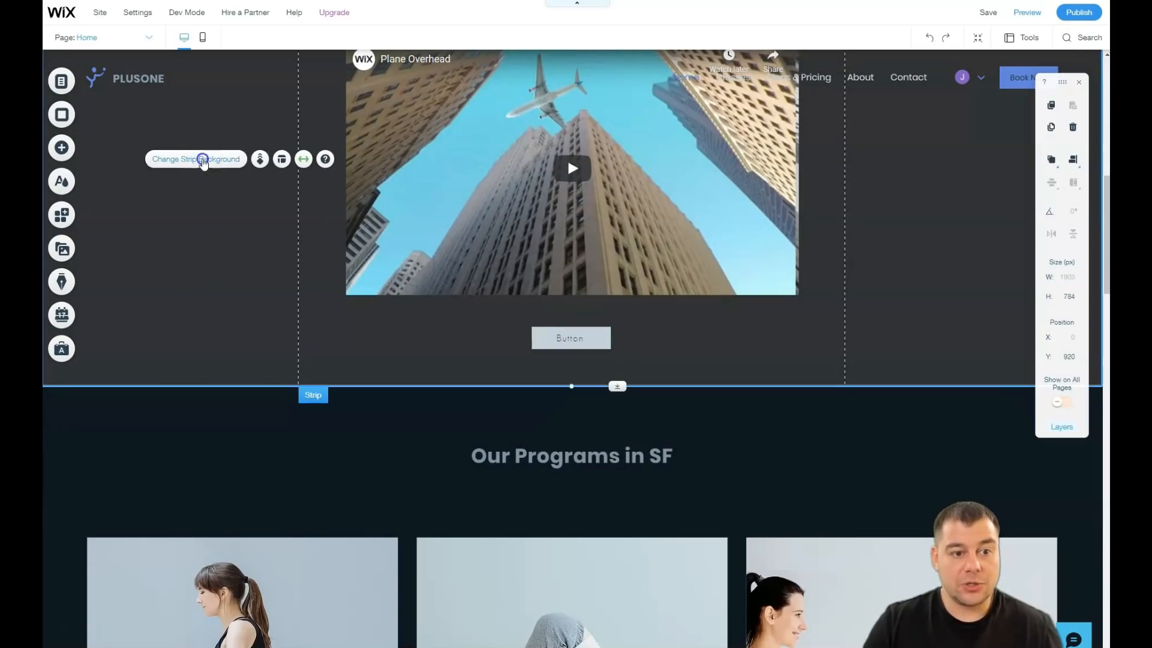
{"action": "left_click", "coordinate": [195, 159]}
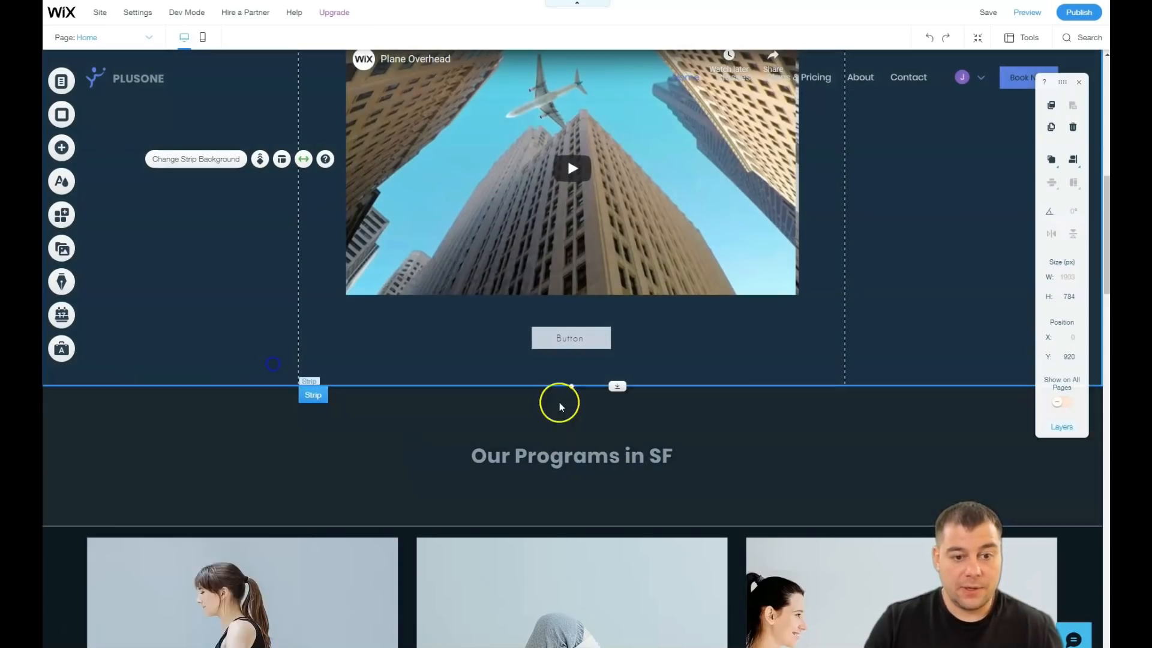
{"action": "scroll", "scroll_direction": "up", "scroll_amount": 3}
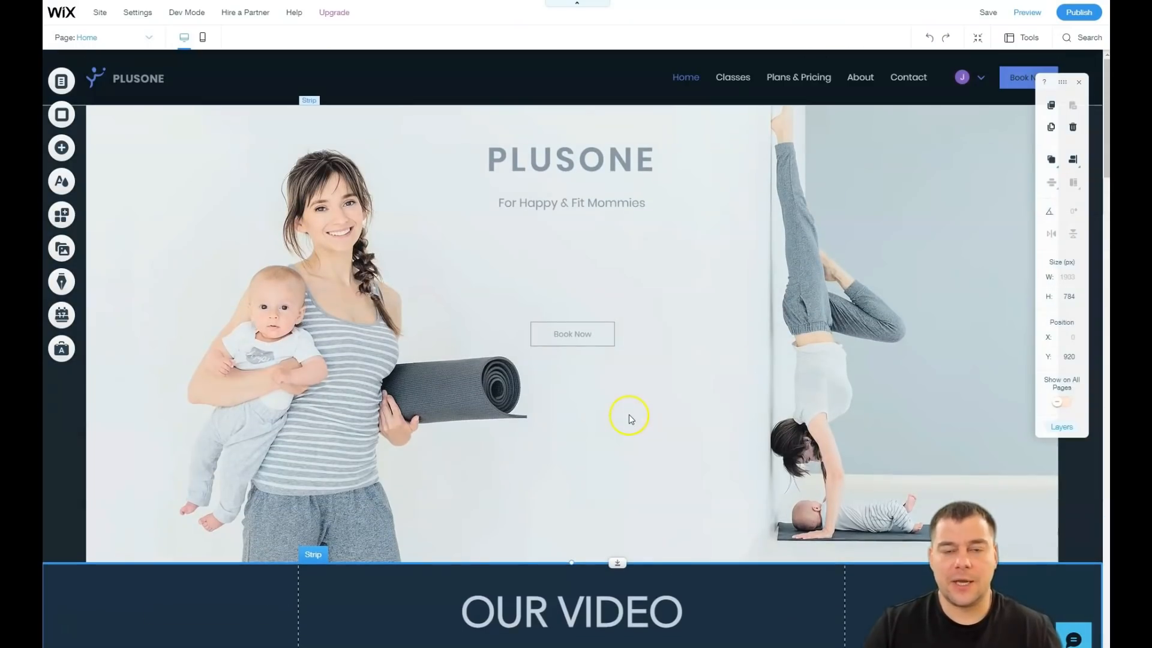
{"action": "scroll", "scroll_direction": "down", "scroll_amount": 3}
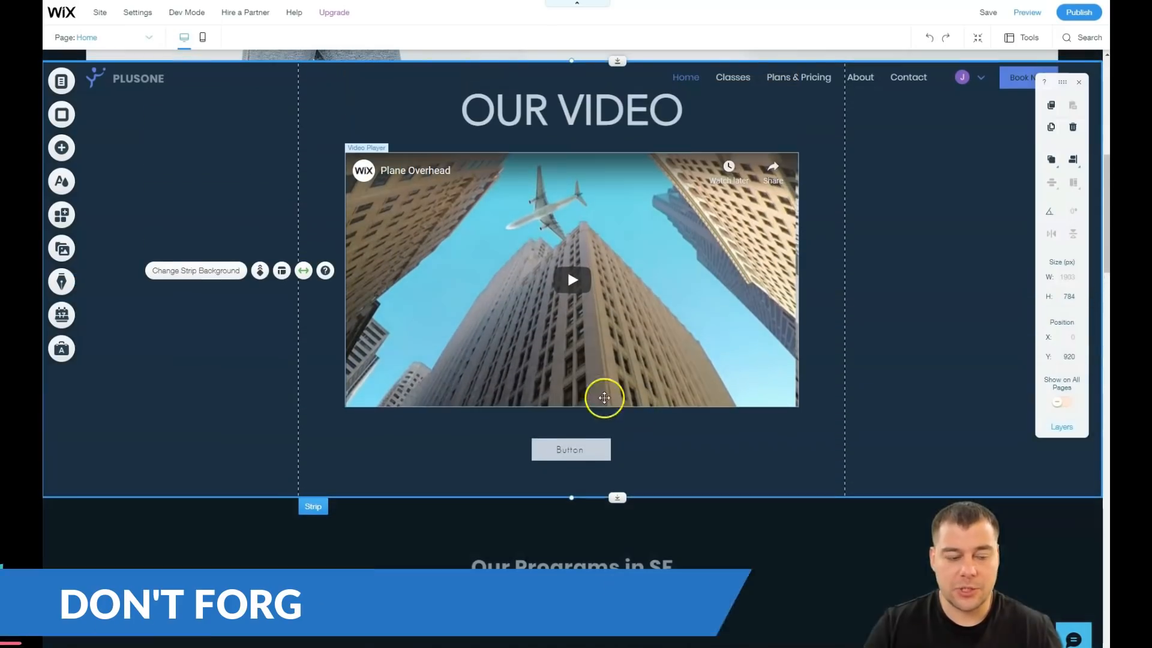
{"action": "left_click", "coordinate": [570, 449]}
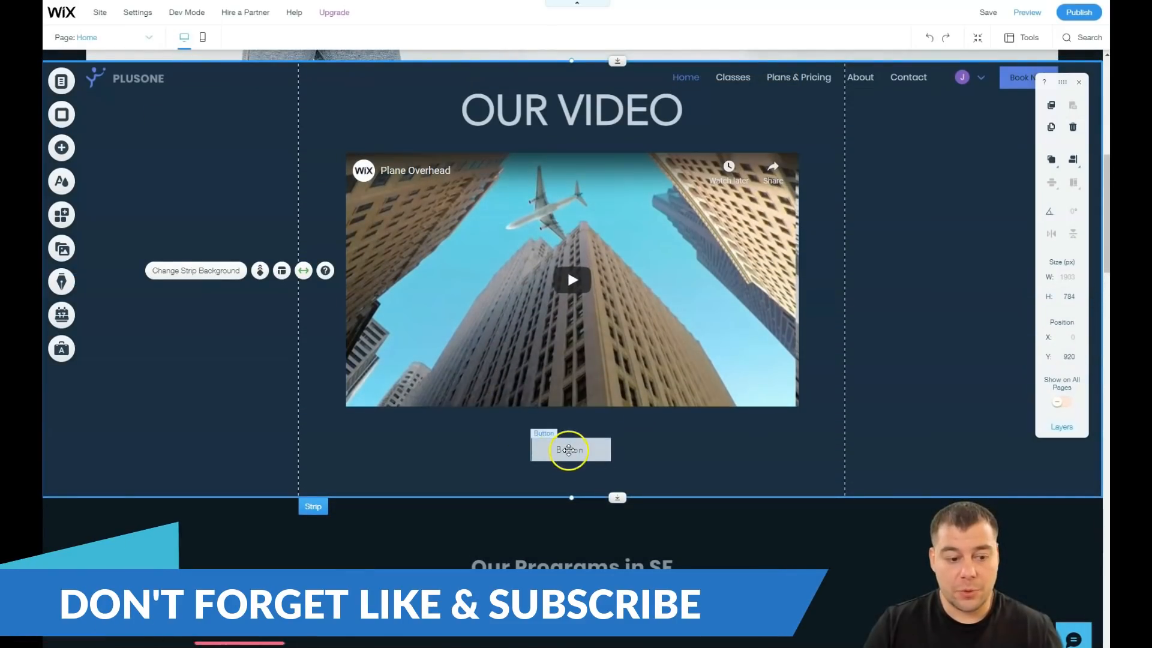
{"action": "left_click", "coordinate": [570, 450]}
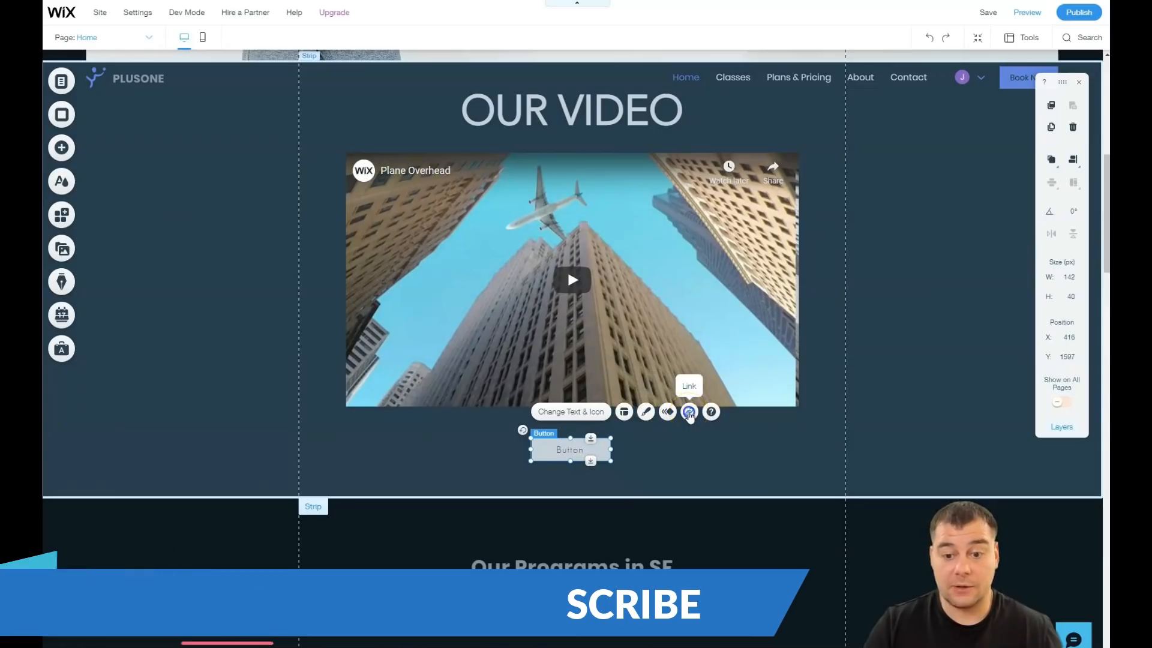
Open the link options for the button under the video and choose Email.
{"action": "left_click", "coordinate": [688, 411]}
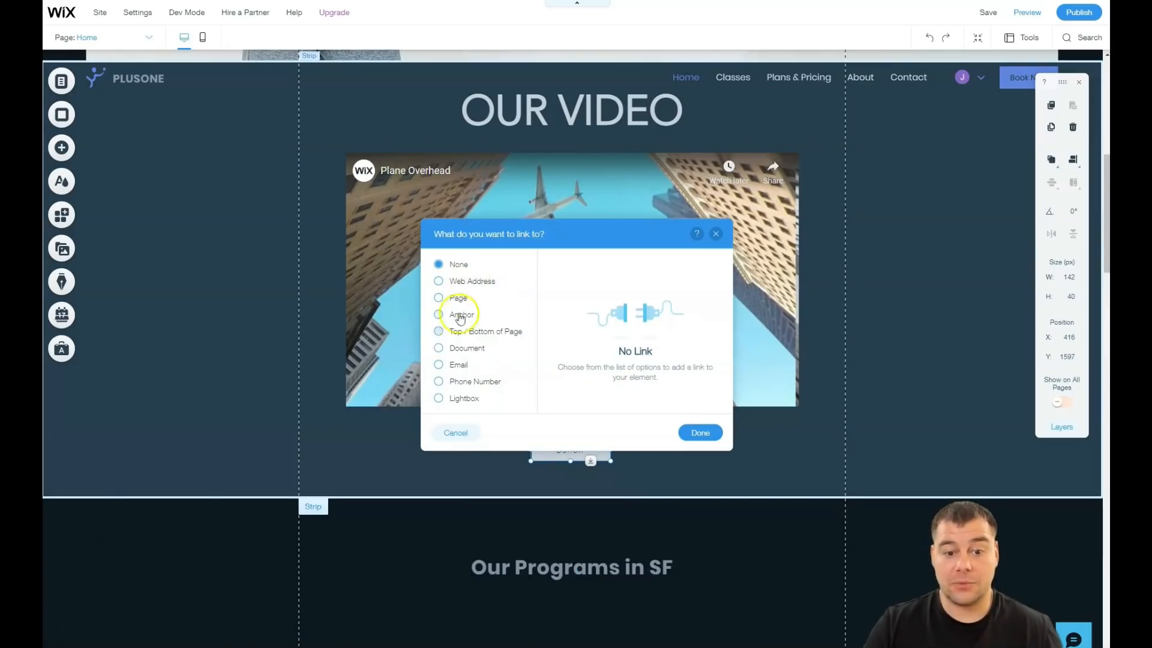
{"action": "mouse_move", "coordinate": [467, 351]}
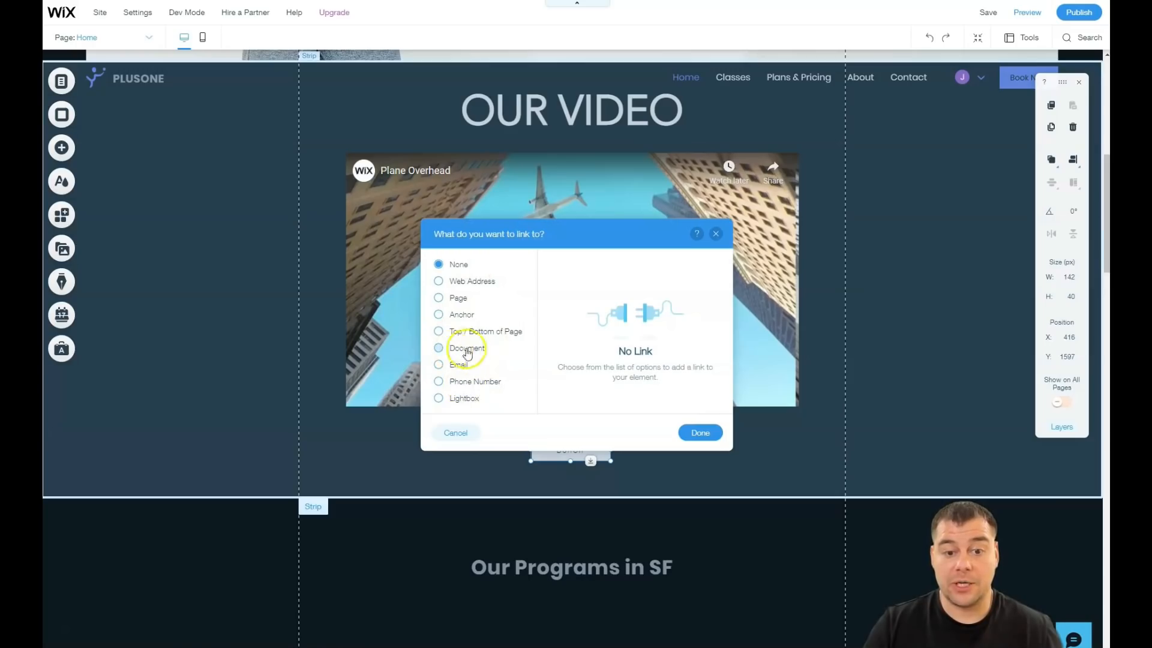
{"action": "mouse_move", "coordinate": [588, 121]}
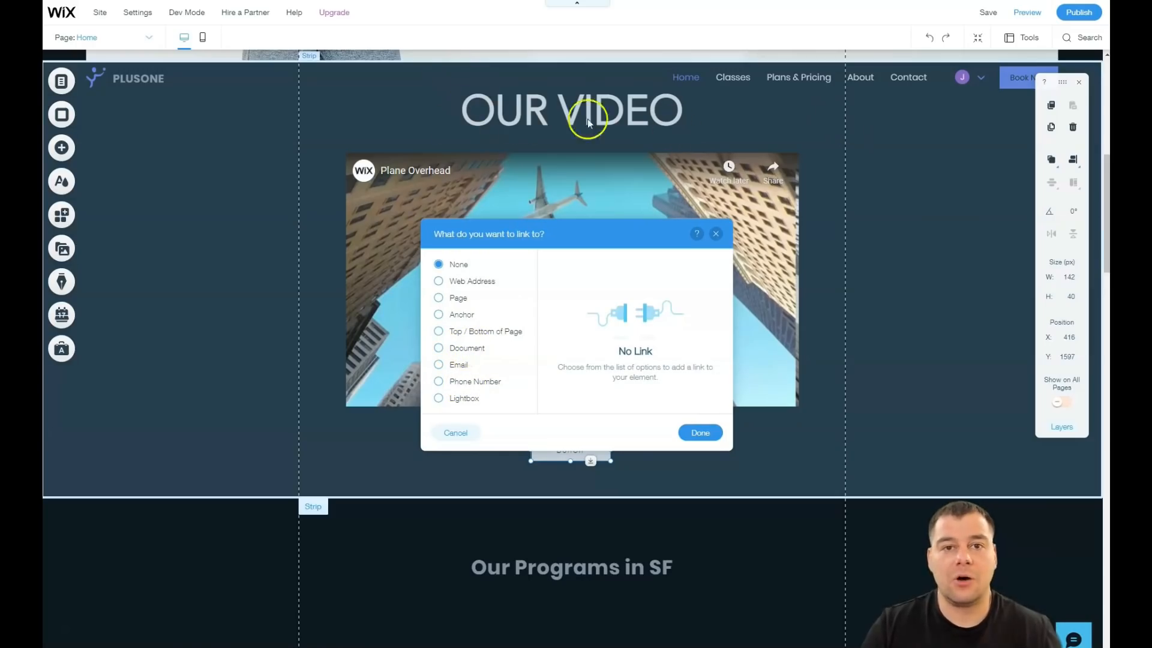
{"action": "mouse_move", "coordinate": [564, 138]}
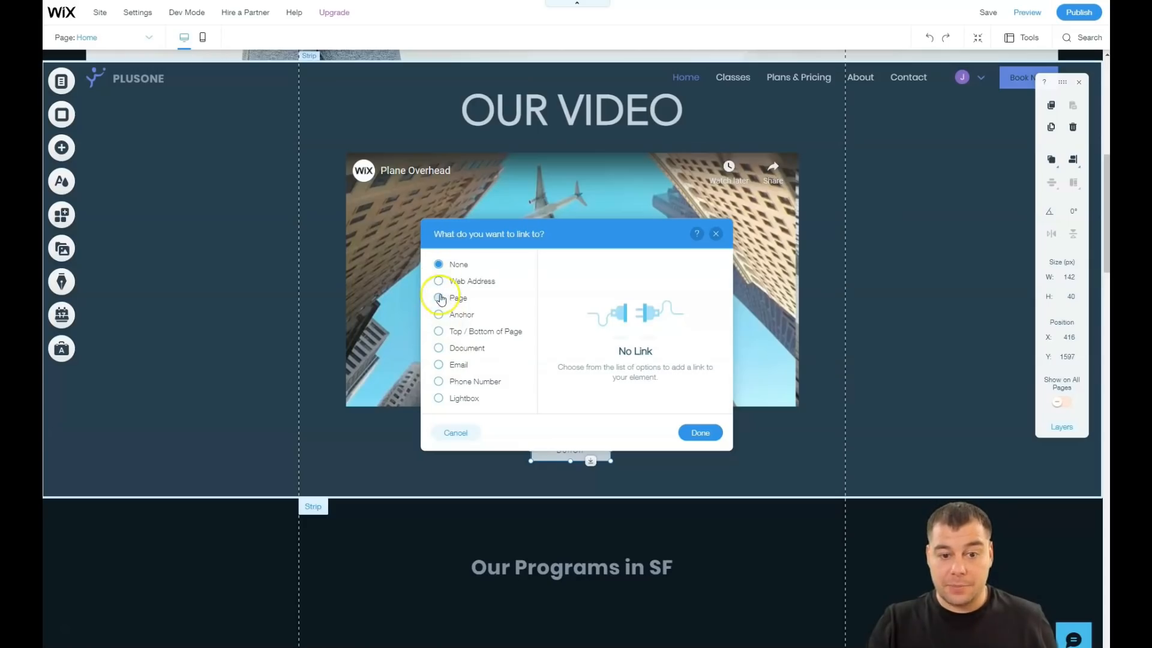
{"action": "mouse_move", "coordinate": [461, 352]}
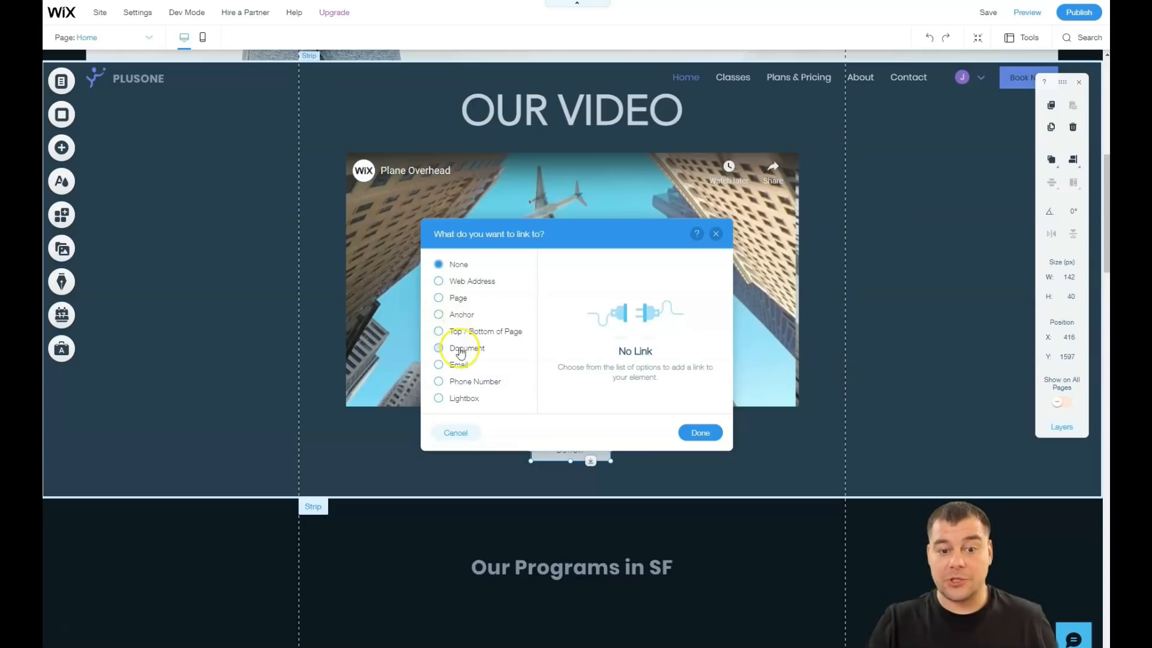
{"action": "mouse_move", "coordinate": [465, 408]}
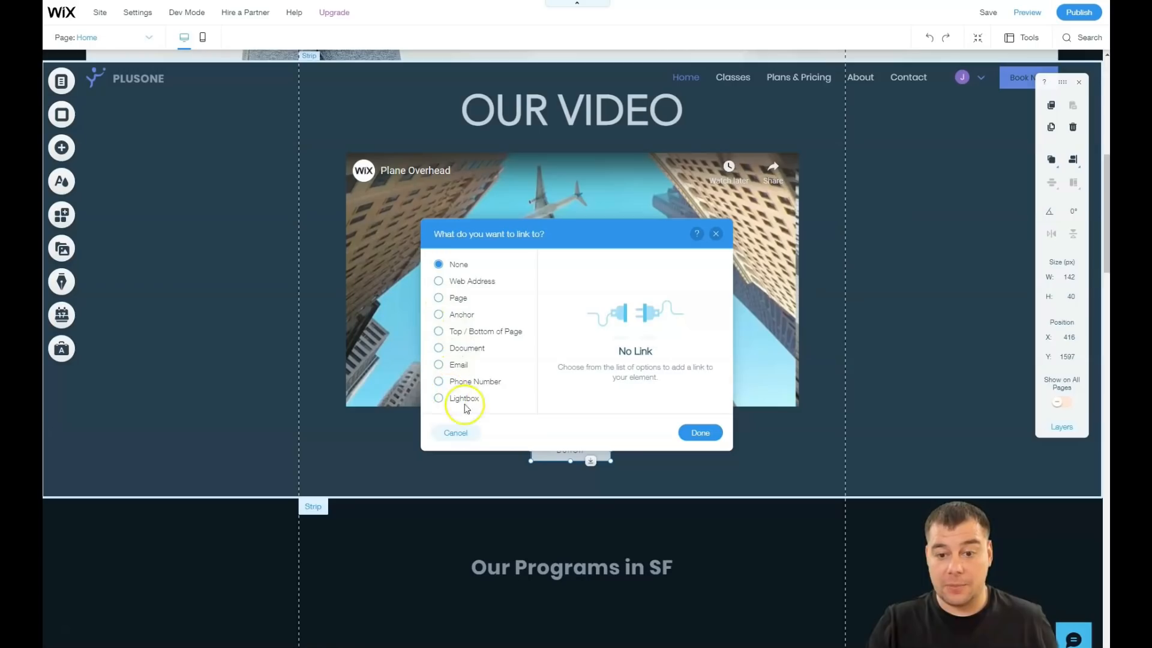
{"action": "mouse_move", "coordinate": [657, 294]}
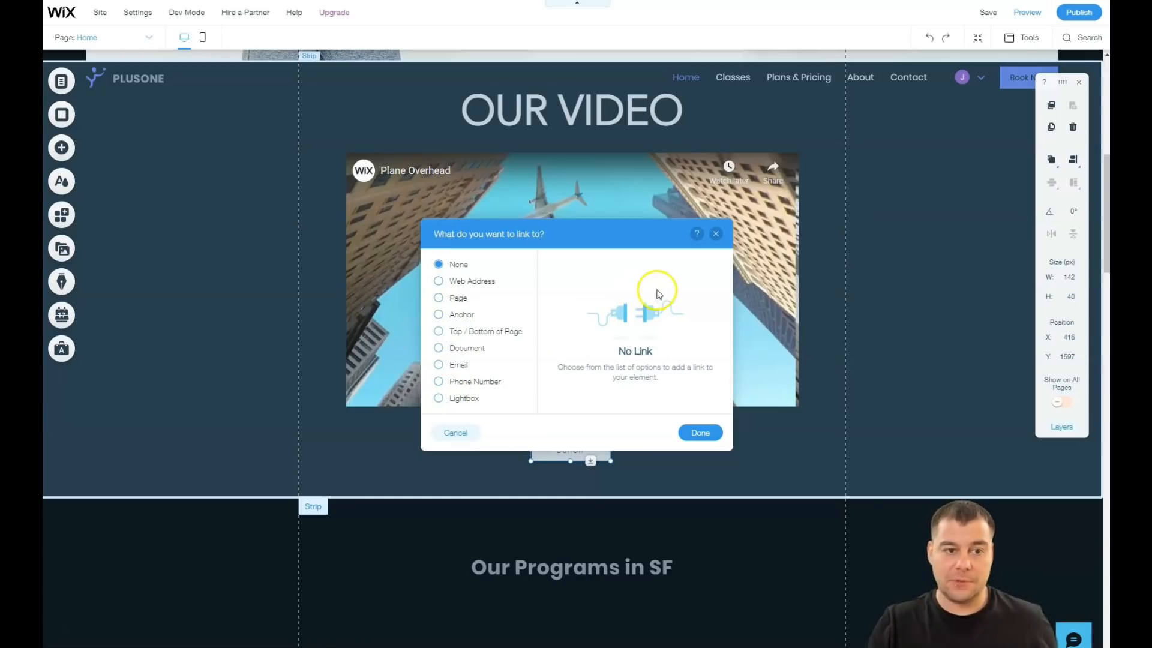
{"action": "mouse_move", "coordinate": [680, 279]}
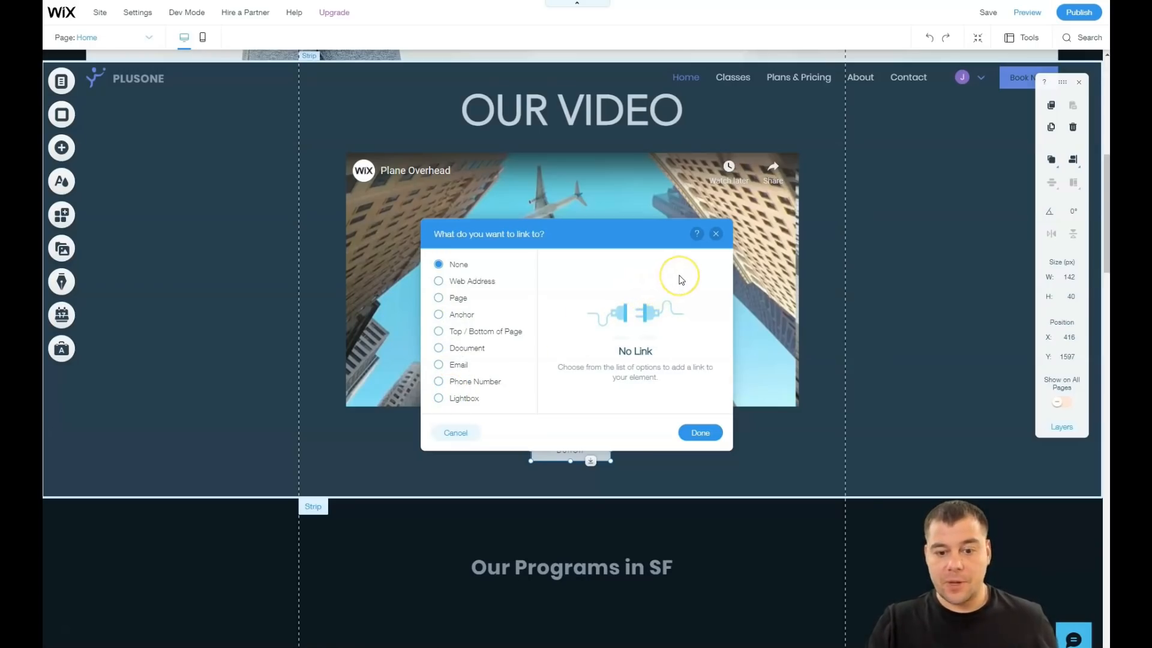
{"action": "mouse_move", "coordinate": [683, 272]}
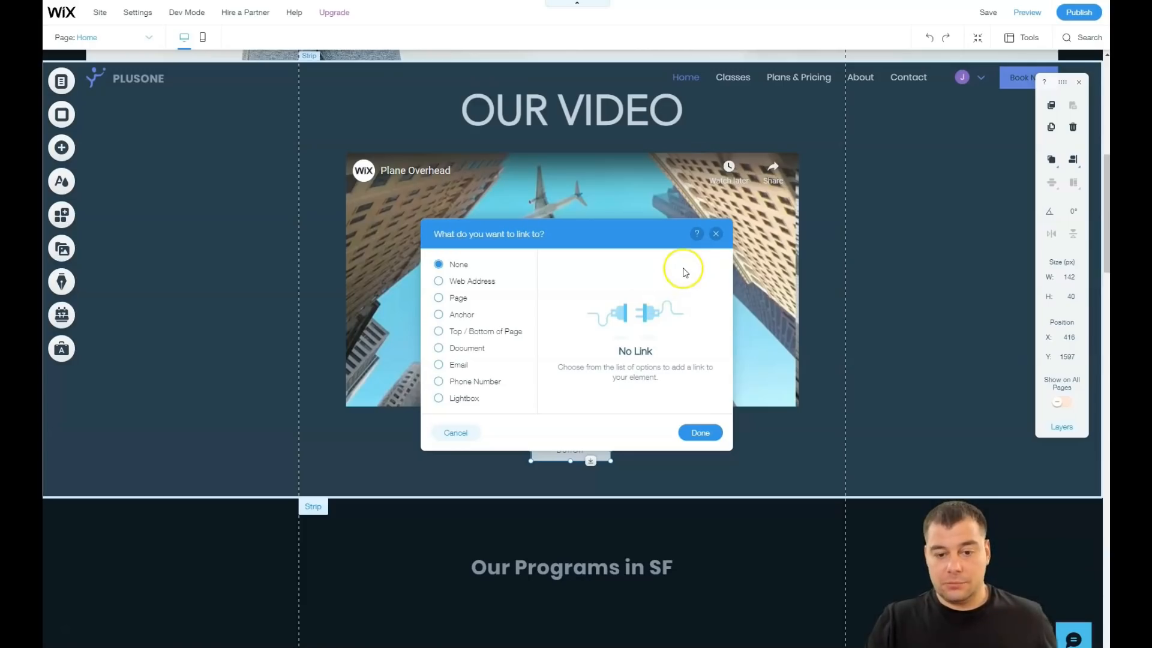
{"action": "mouse_move", "coordinate": [716, 233]}
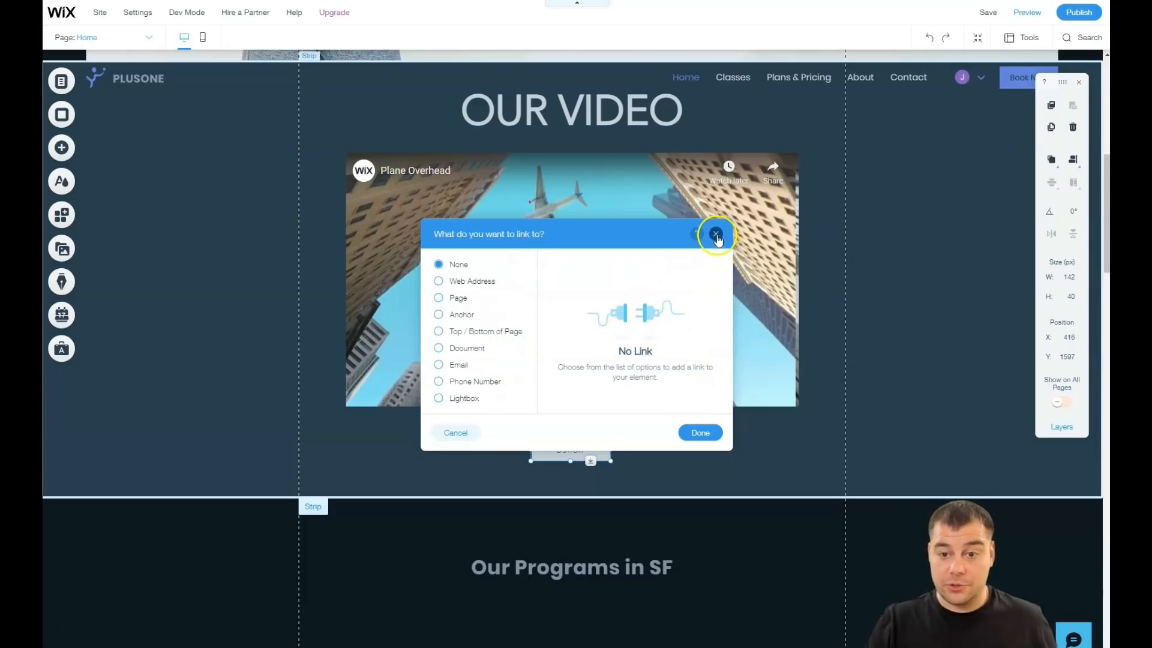
{"action": "left_click", "coordinate": [439, 364]}
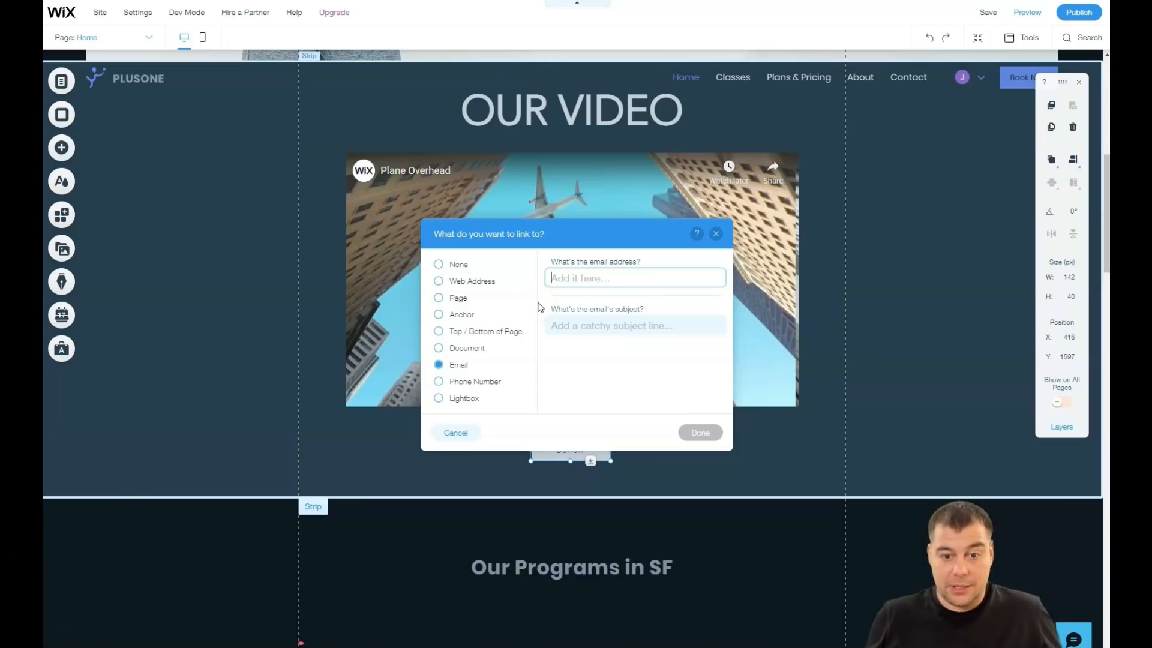
{"action": "mouse_move", "coordinate": [698, 220]}
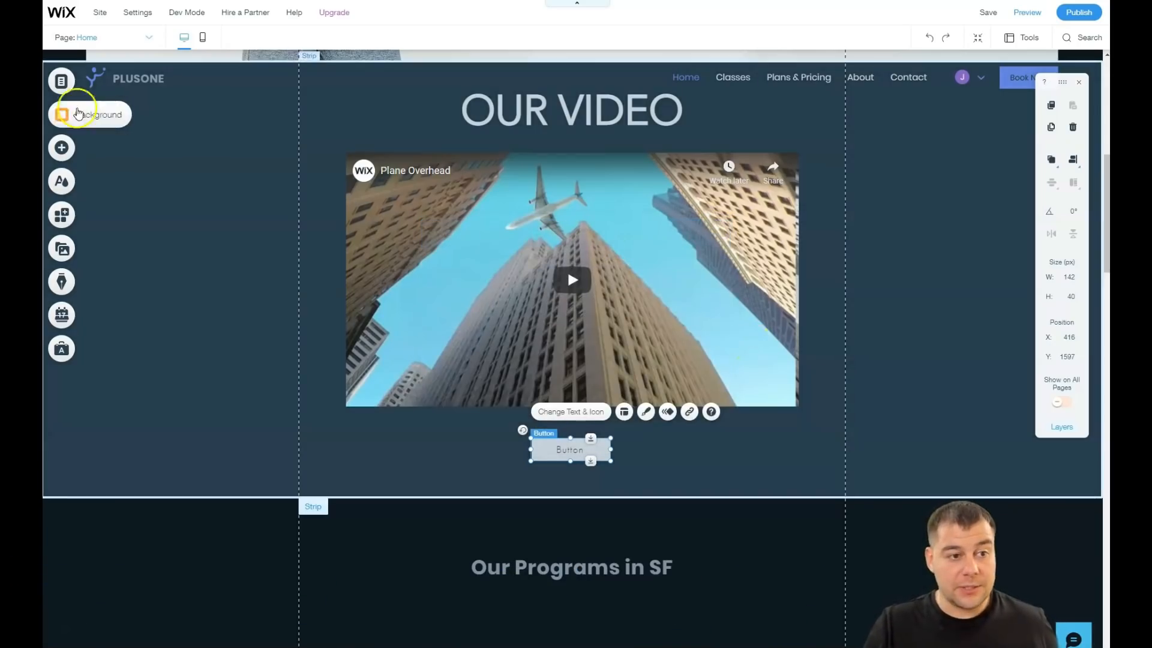
Browse the site pages list and Page Transitions, then open the Home page's options.
{"action": "left_click", "coordinate": [61, 81]}
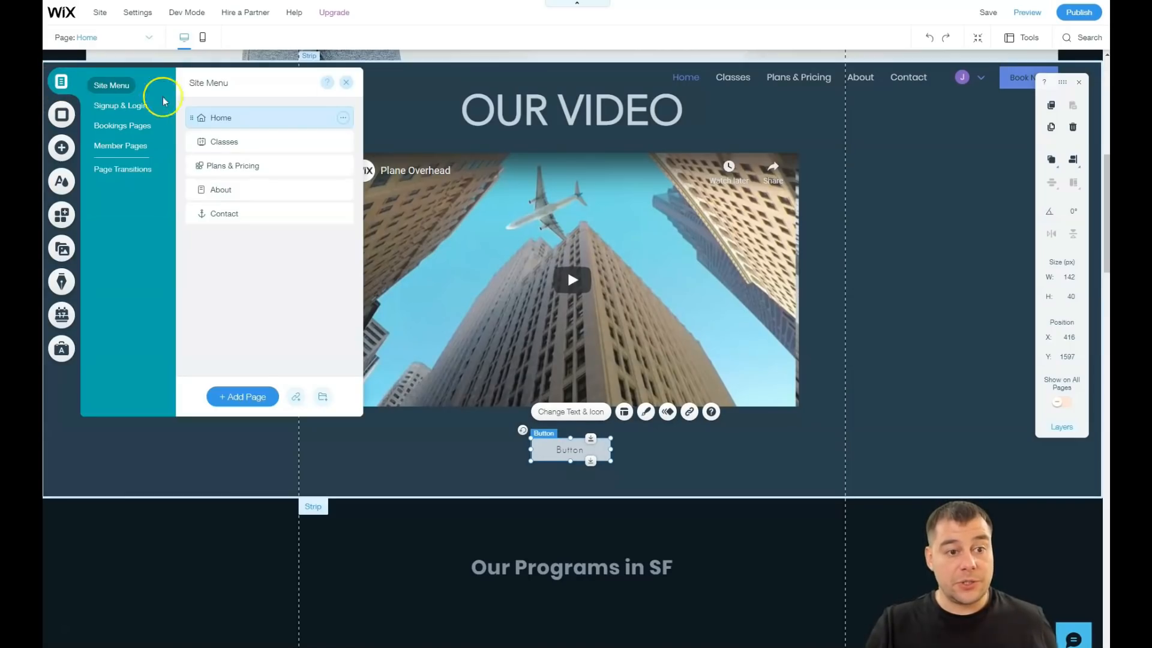
{"action": "mouse_move", "coordinate": [220, 117]}
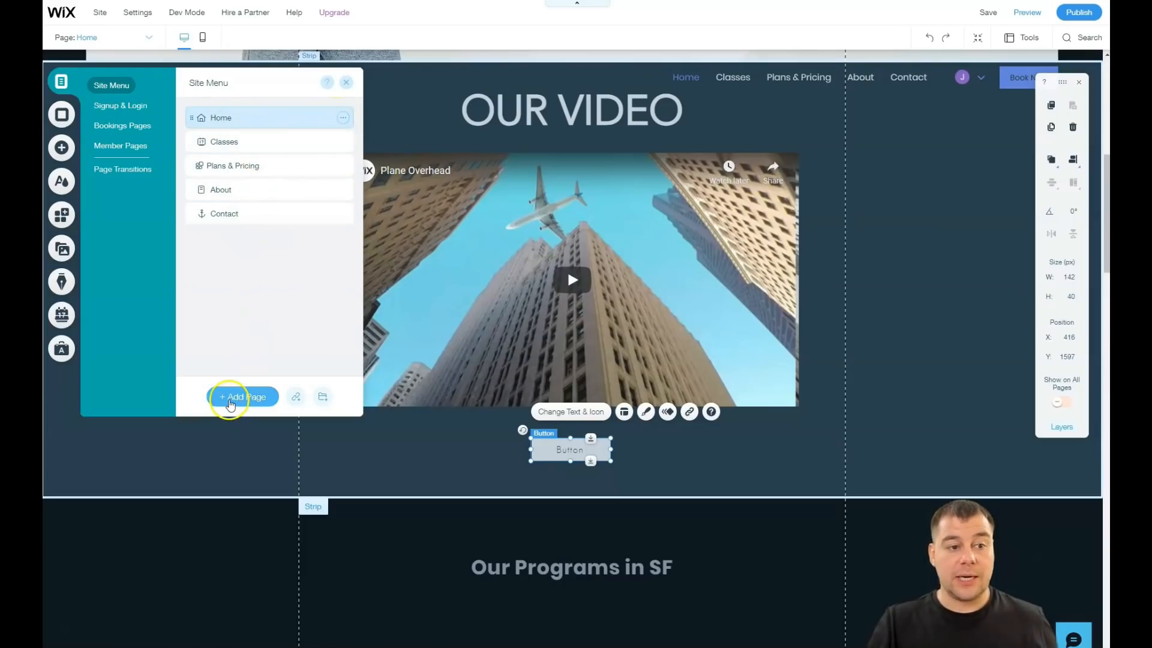
{"action": "mouse_move", "coordinate": [120, 108]}
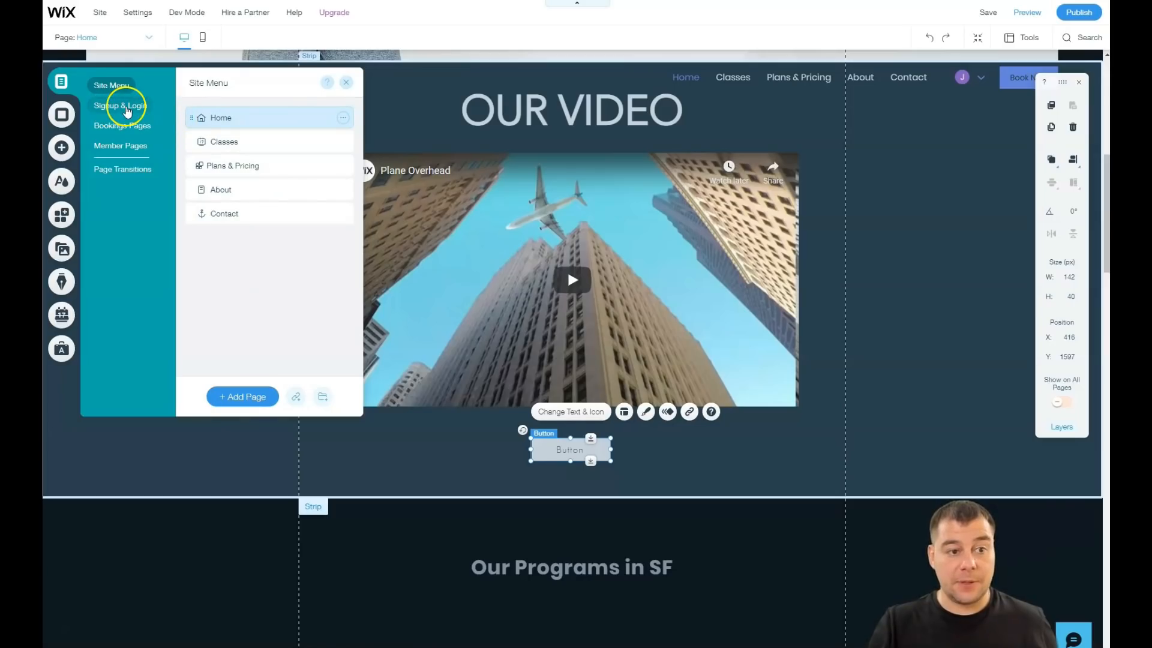
{"action": "mouse_move", "coordinate": [121, 145]}
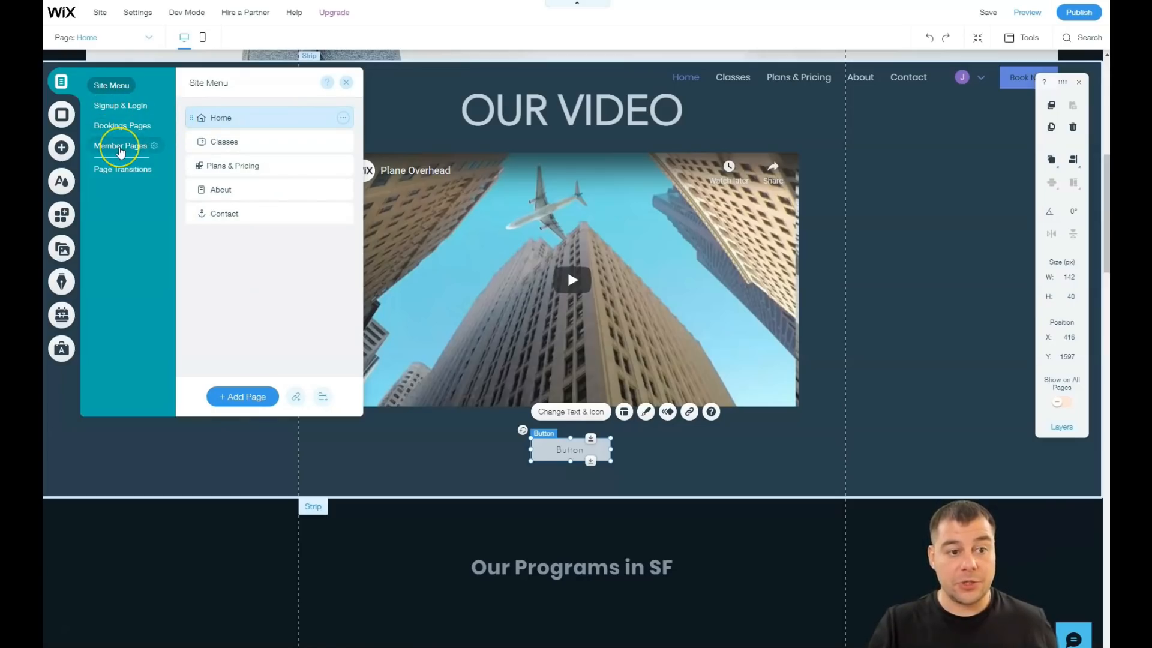
{"action": "left_click", "coordinate": [123, 170]}
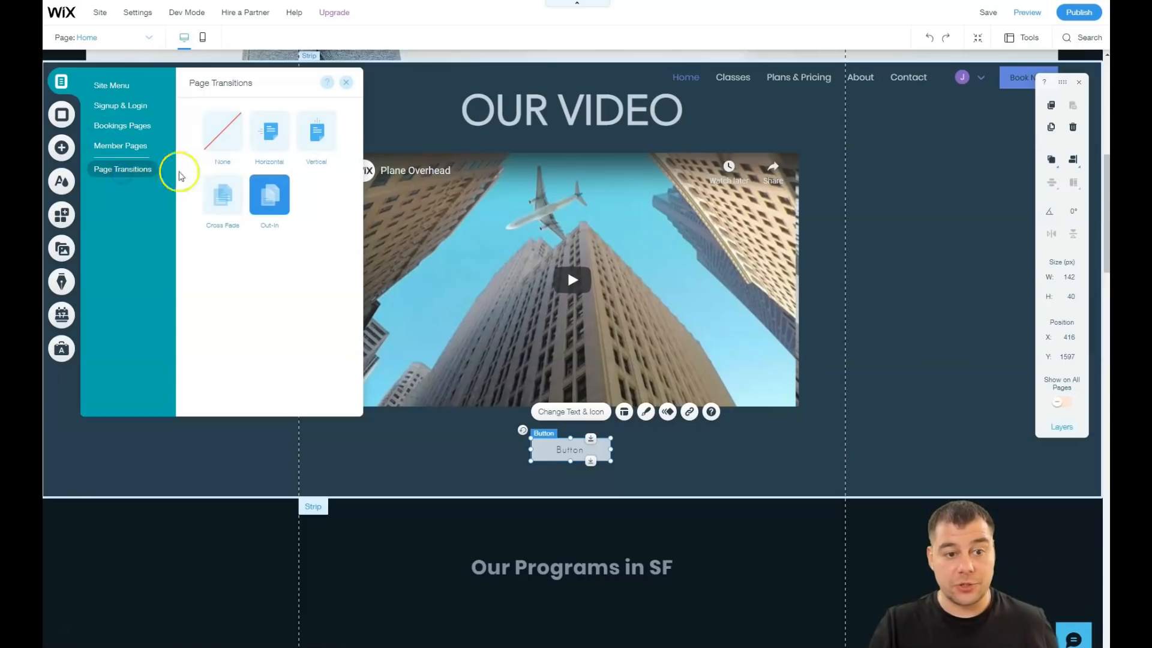
{"action": "mouse_move", "coordinate": [105, 88]}
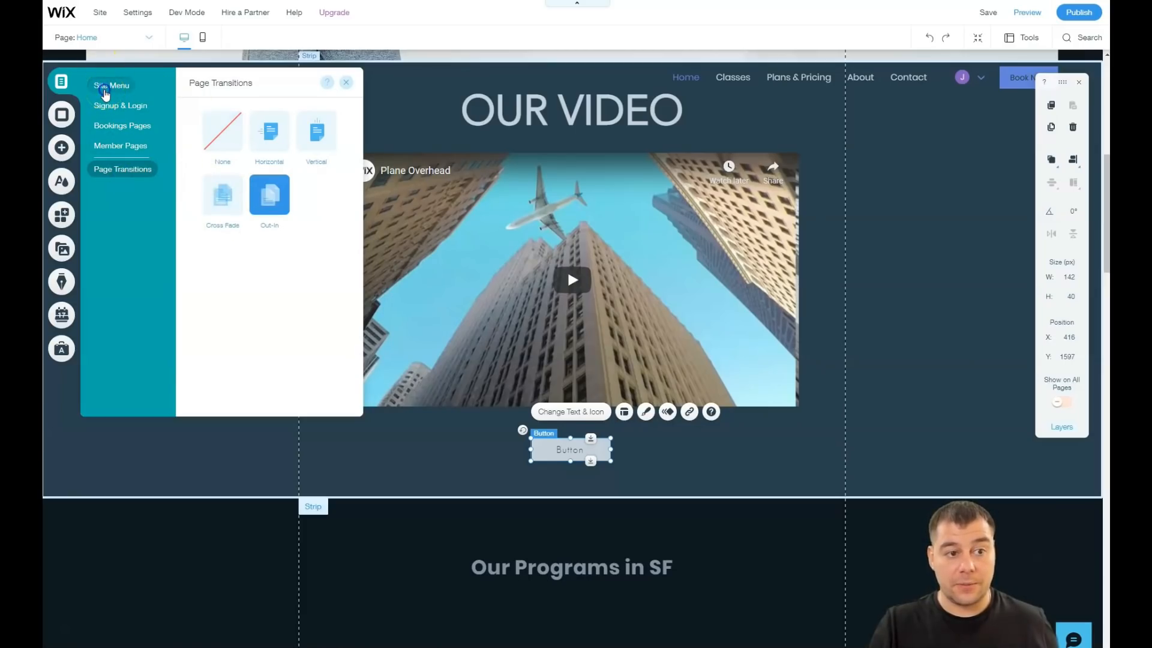
{"action": "left_click", "coordinate": [111, 85]}
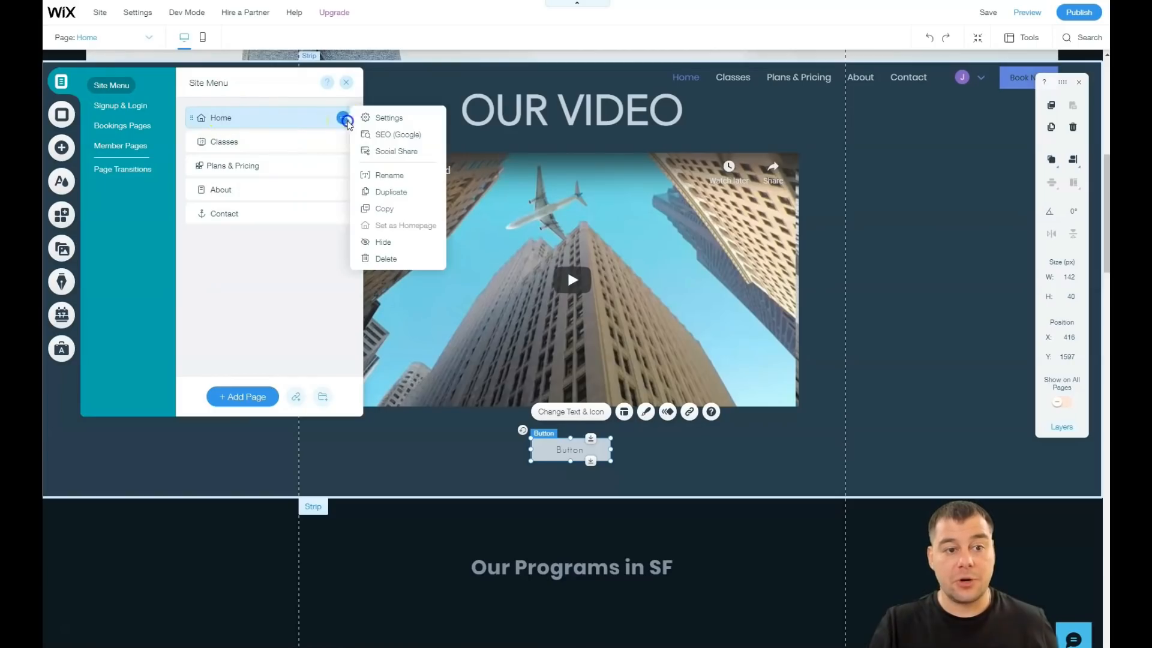
{"action": "left_click", "coordinate": [389, 118]}
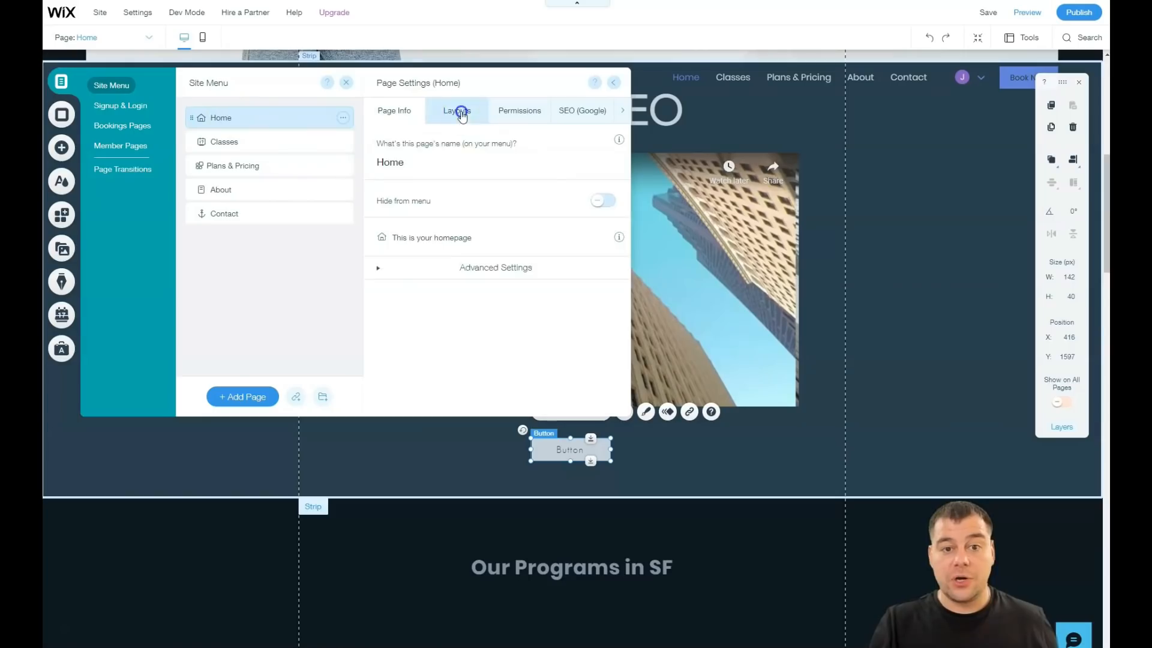
Browse the Home page's Layouts, Permissions and SEO (Google) settings tabs.
{"action": "left_click", "coordinate": [456, 110]}
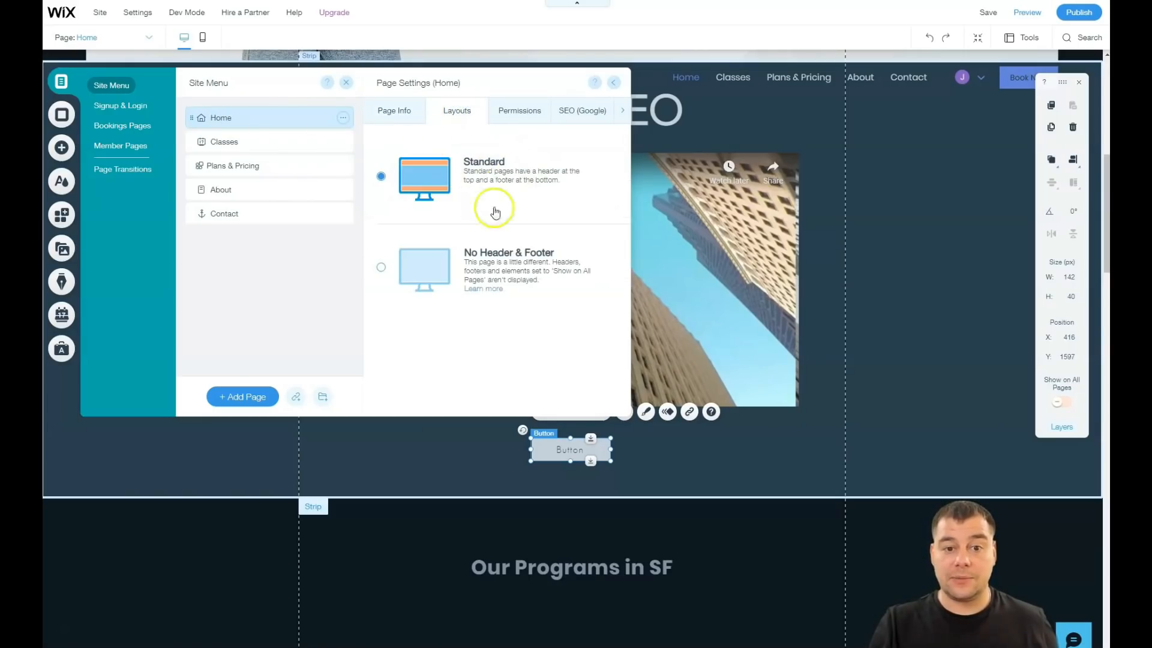
{"action": "mouse_move", "coordinate": [482, 213]}
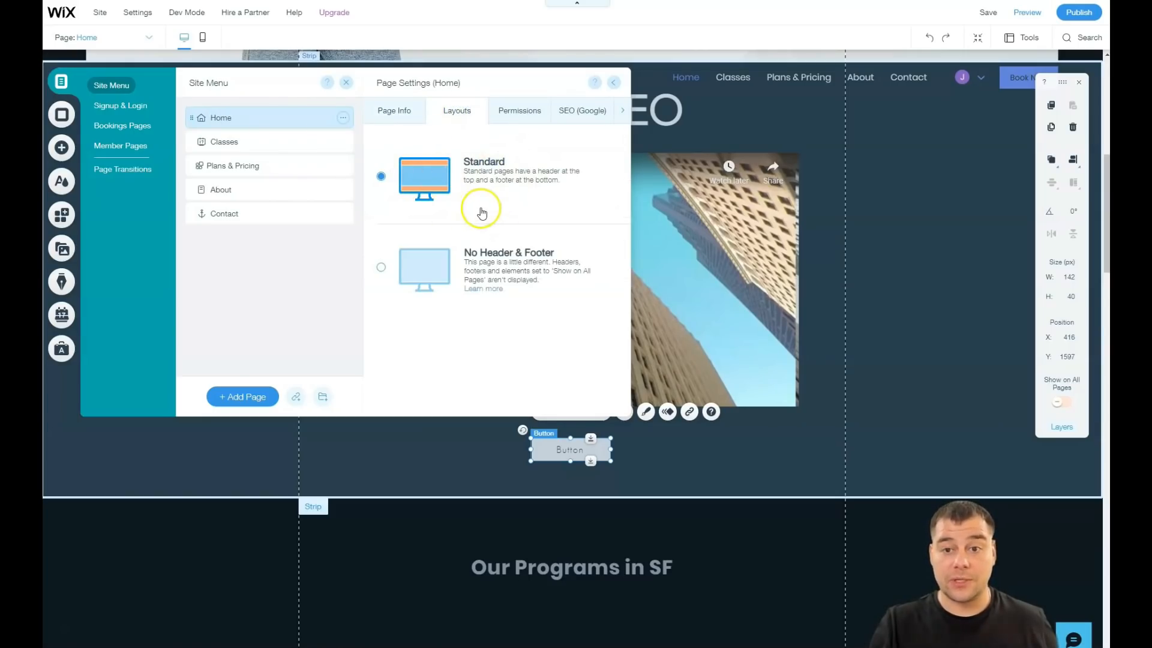
{"action": "mouse_move", "coordinate": [476, 275]}
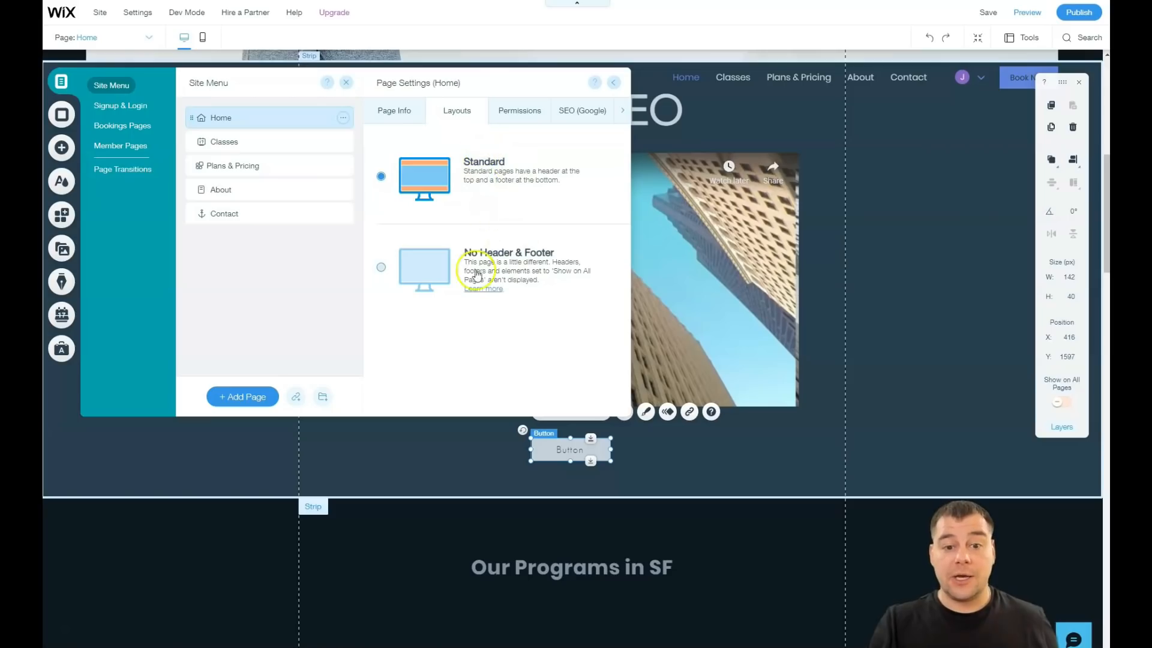
{"action": "mouse_move", "coordinate": [463, 308]}
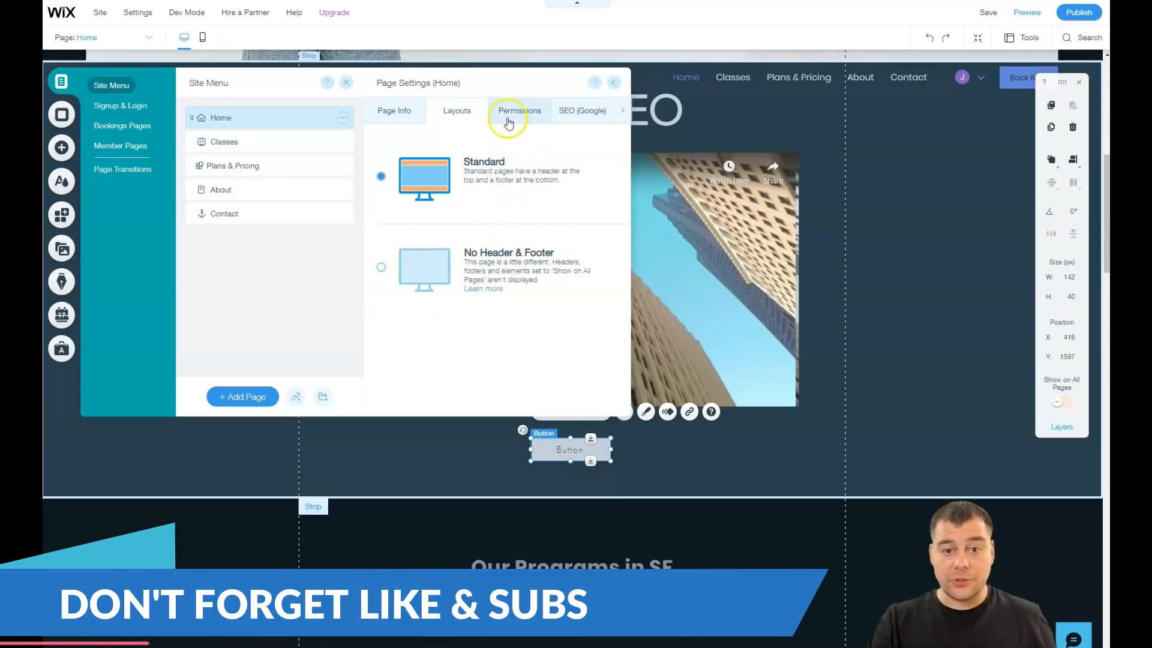
{"action": "left_click", "coordinate": [518, 110]}
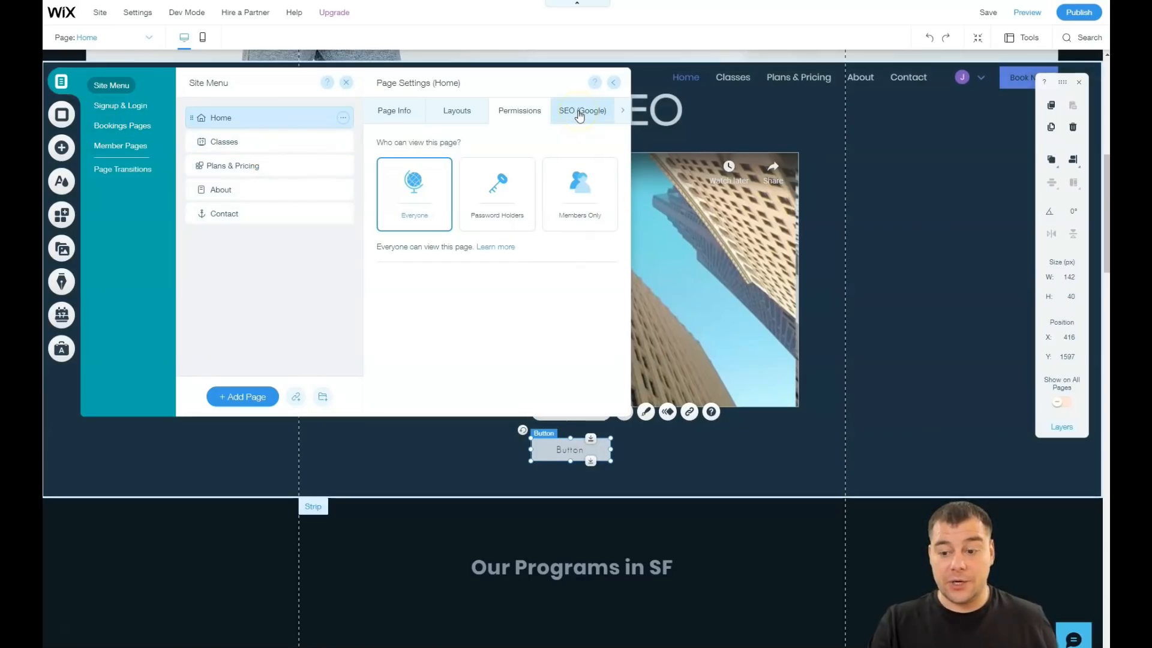
{"action": "mouse_move", "coordinate": [577, 118]}
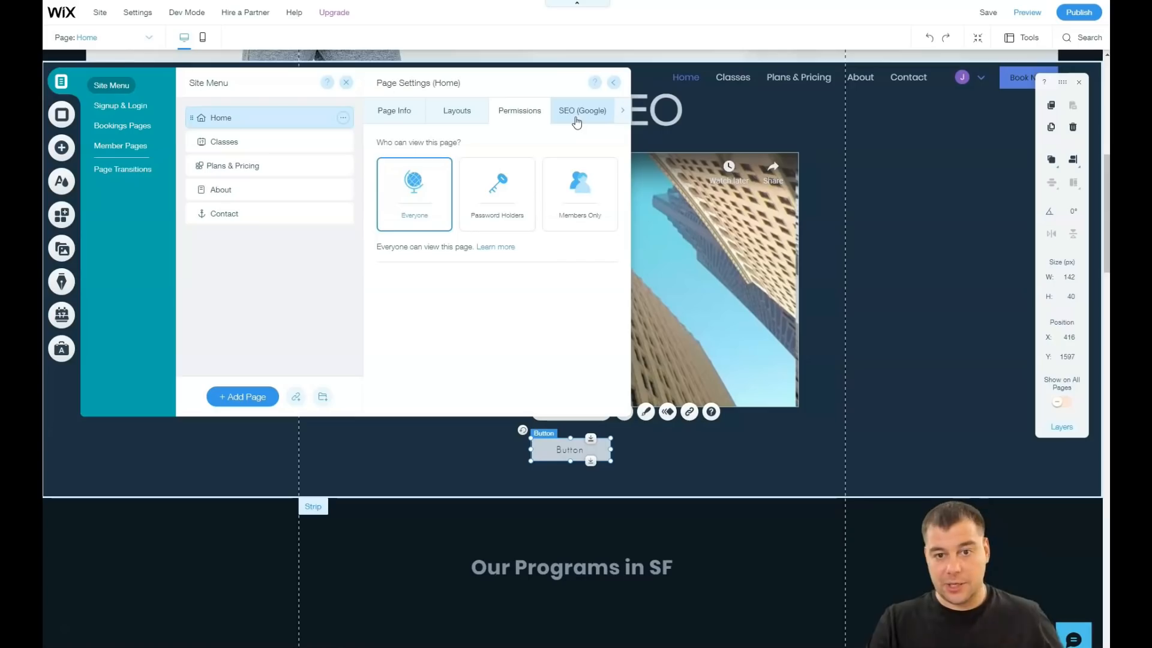
{"action": "left_click", "coordinate": [582, 111]}
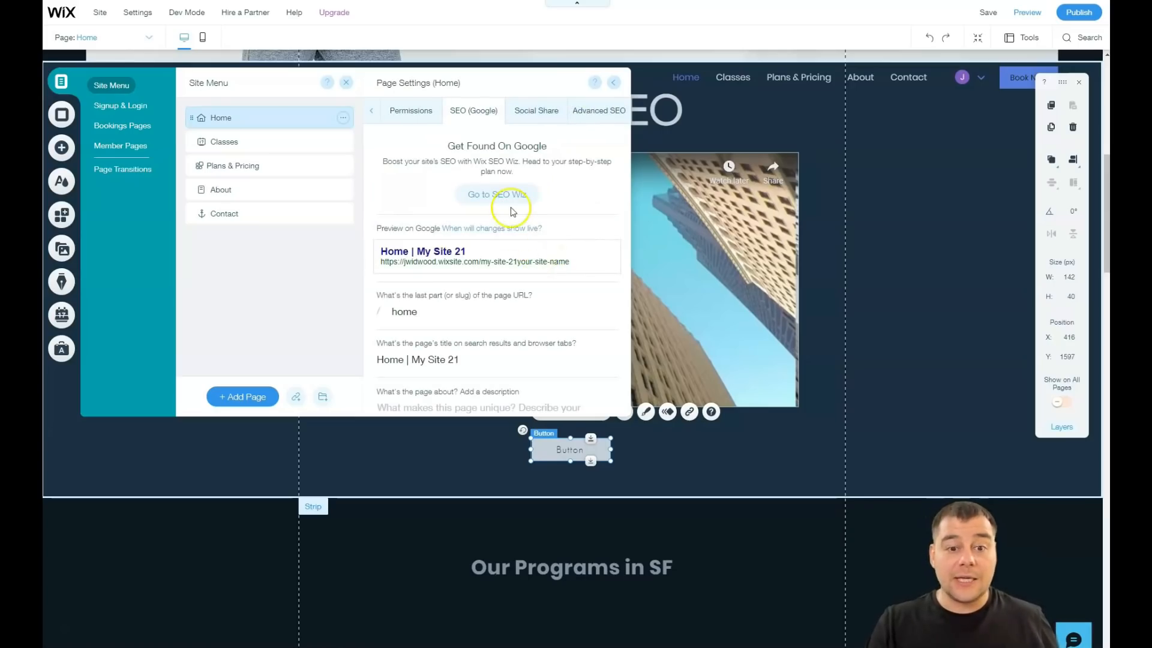
{"action": "mouse_move", "coordinate": [567, 278]}
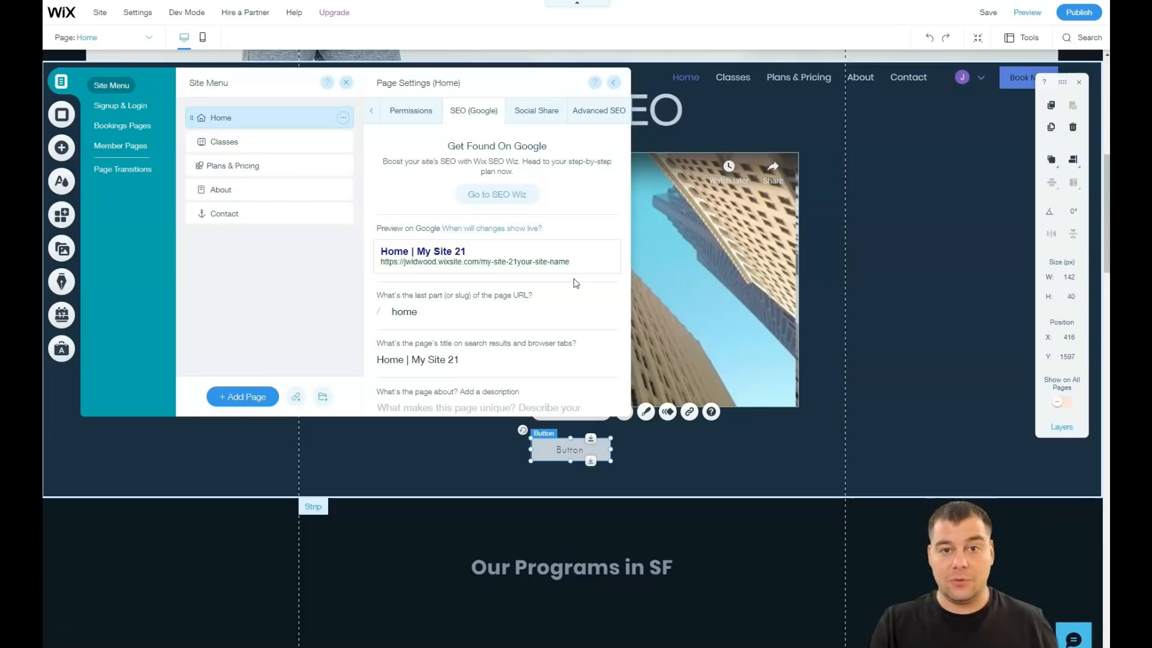
Check the Home page's Social Share preview, then close the site pages panel.
{"action": "left_click", "coordinate": [536, 110]}
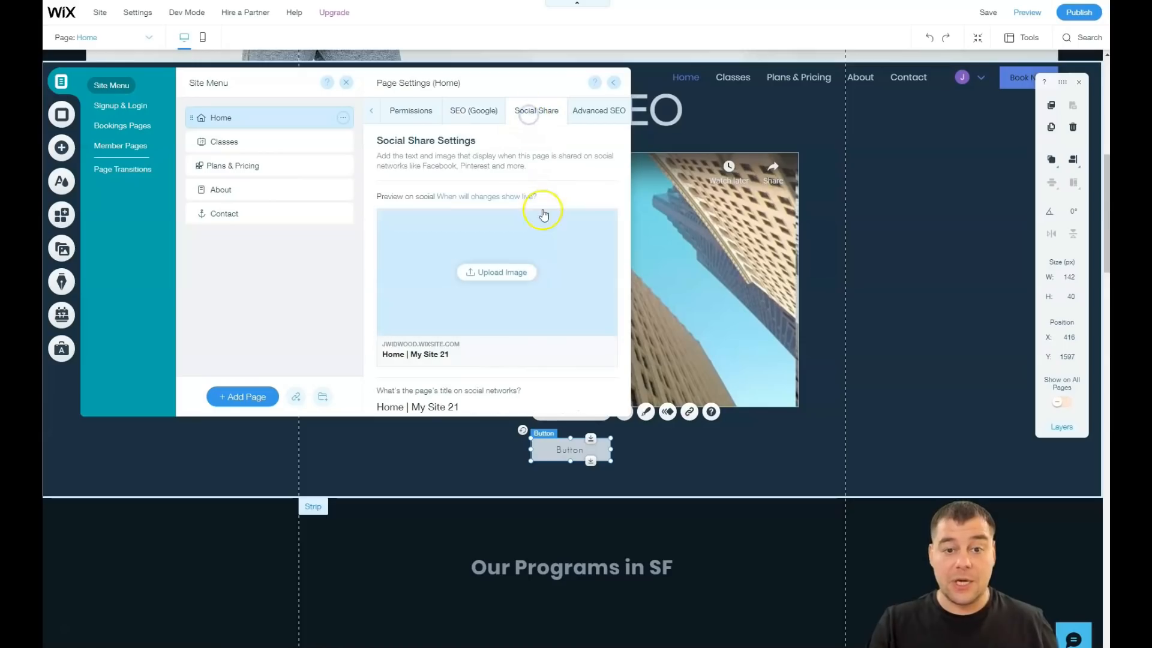
{"action": "mouse_move", "coordinate": [563, 298]}
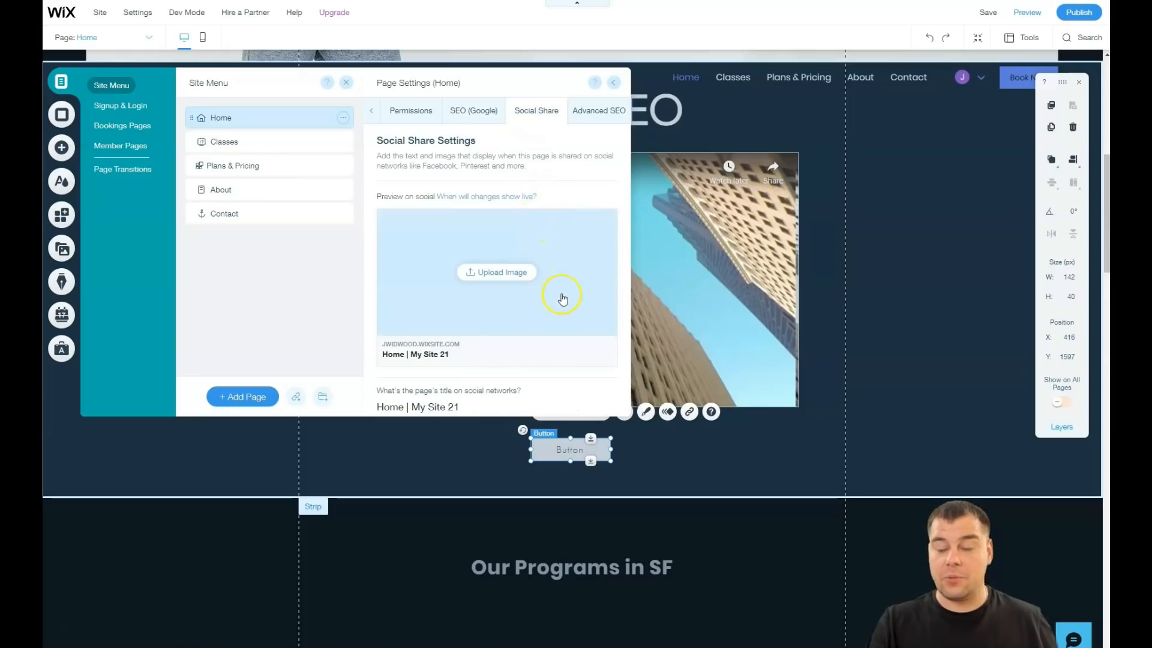
{"action": "mouse_move", "coordinate": [577, 294]}
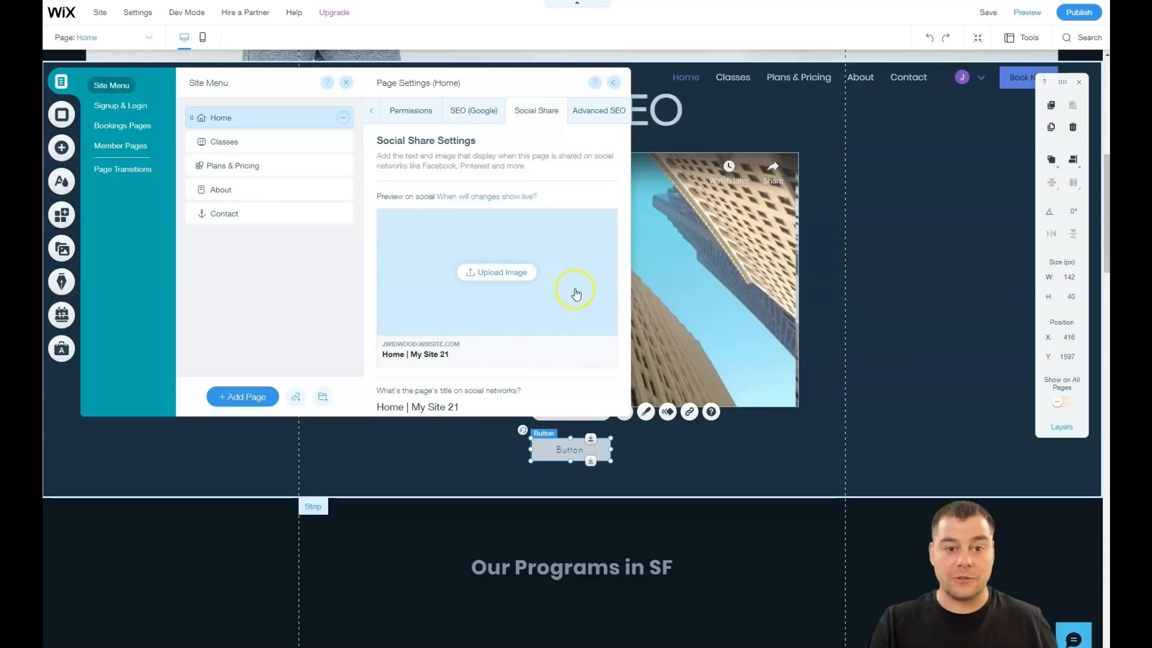
{"action": "mouse_move", "coordinate": [559, 204]}
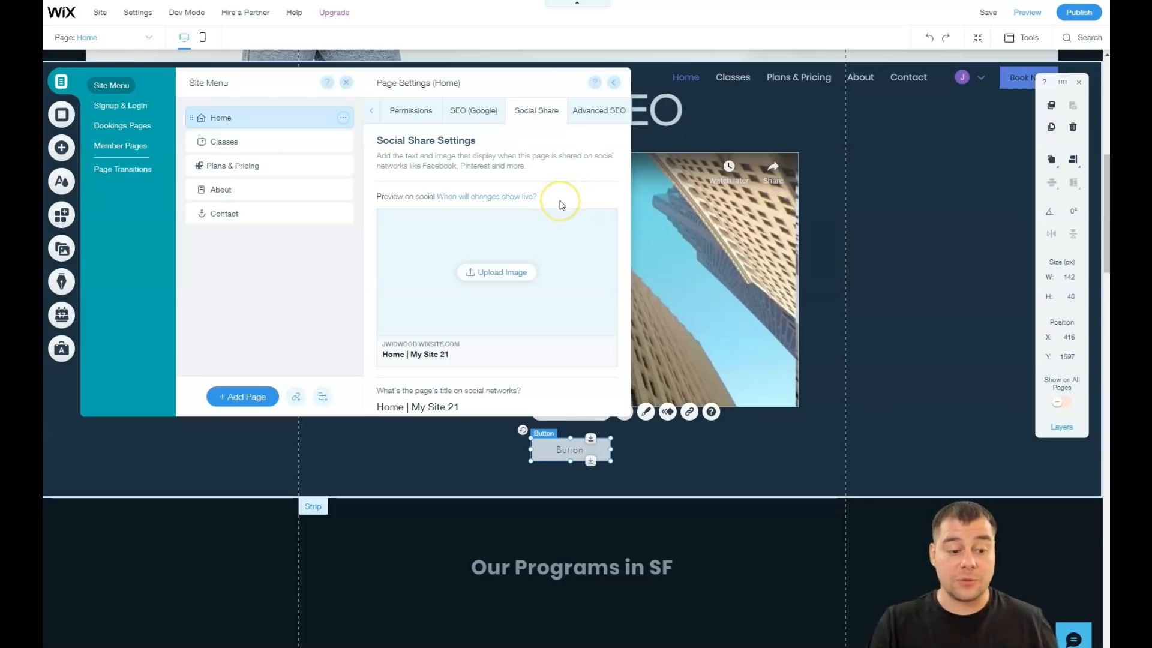
{"action": "mouse_move", "coordinate": [586, 342]}
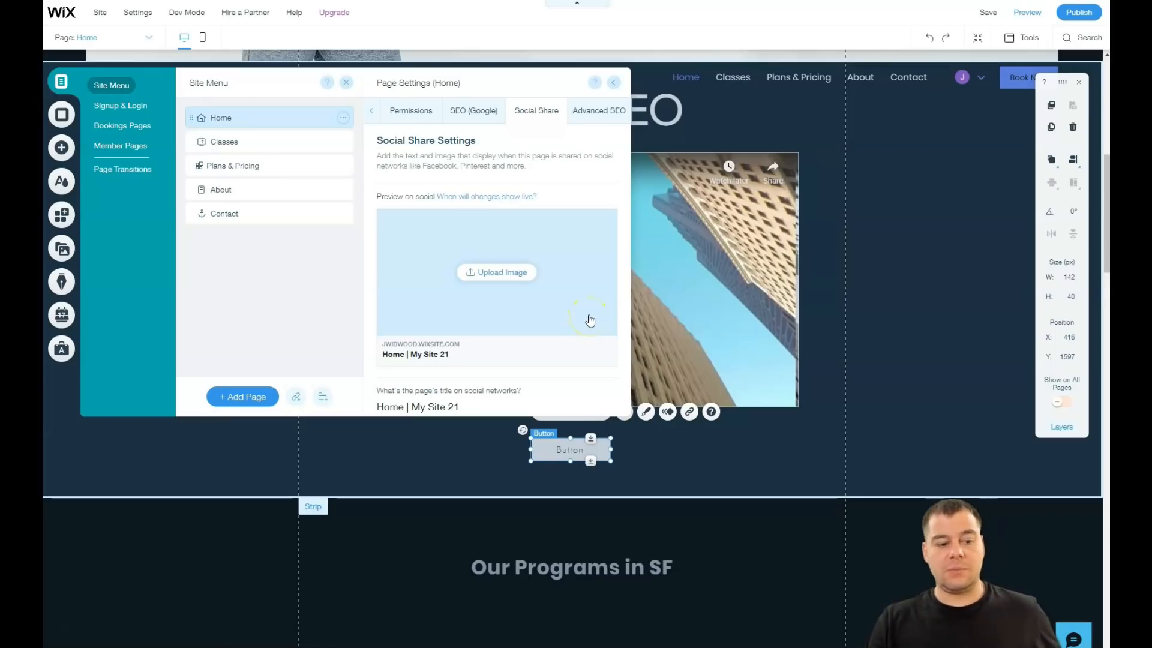
{"action": "mouse_move", "coordinate": [589, 321]}
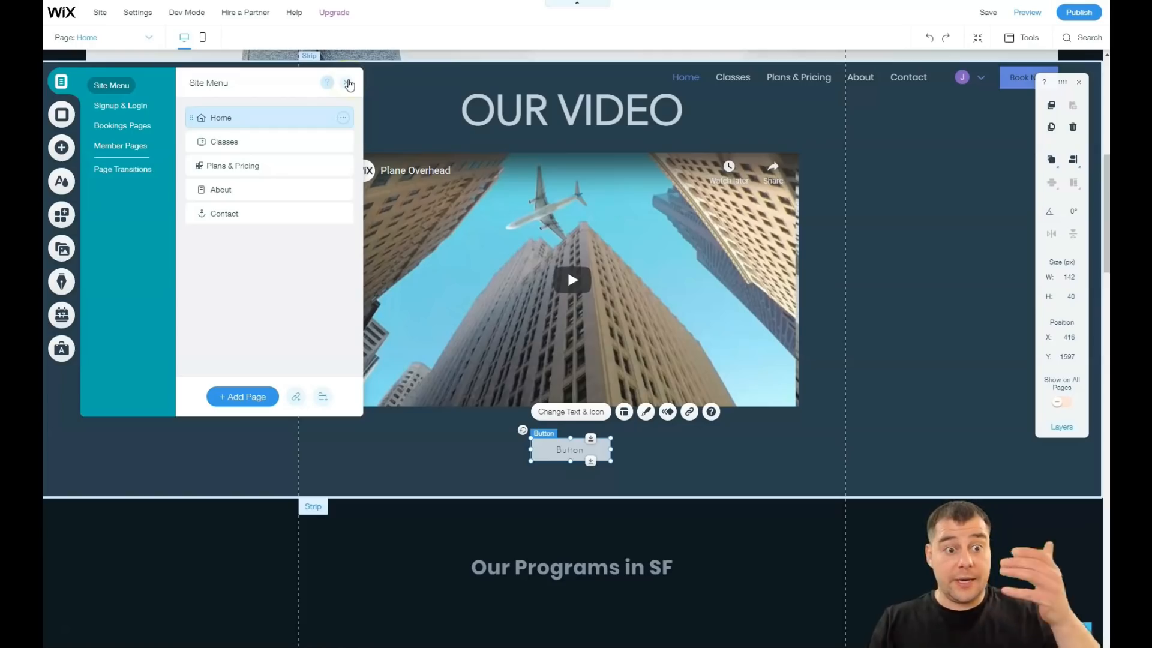
{"action": "left_click", "coordinate": [349, 82]}
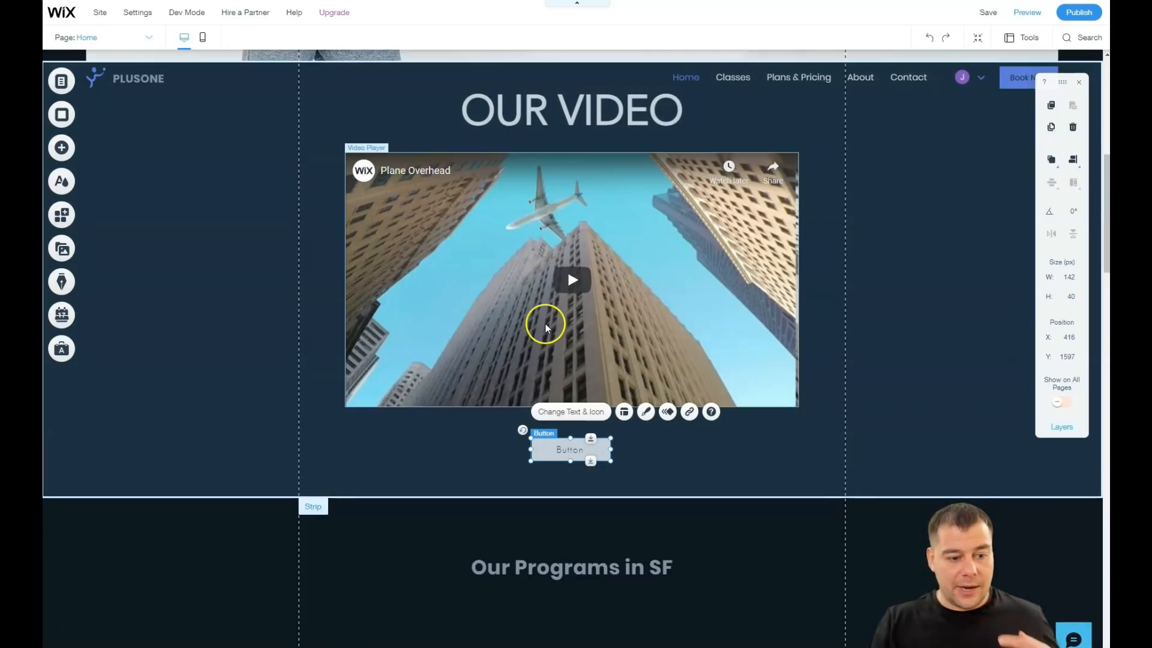
{"action": "mouse_move", "coordinate": [536, 300]}
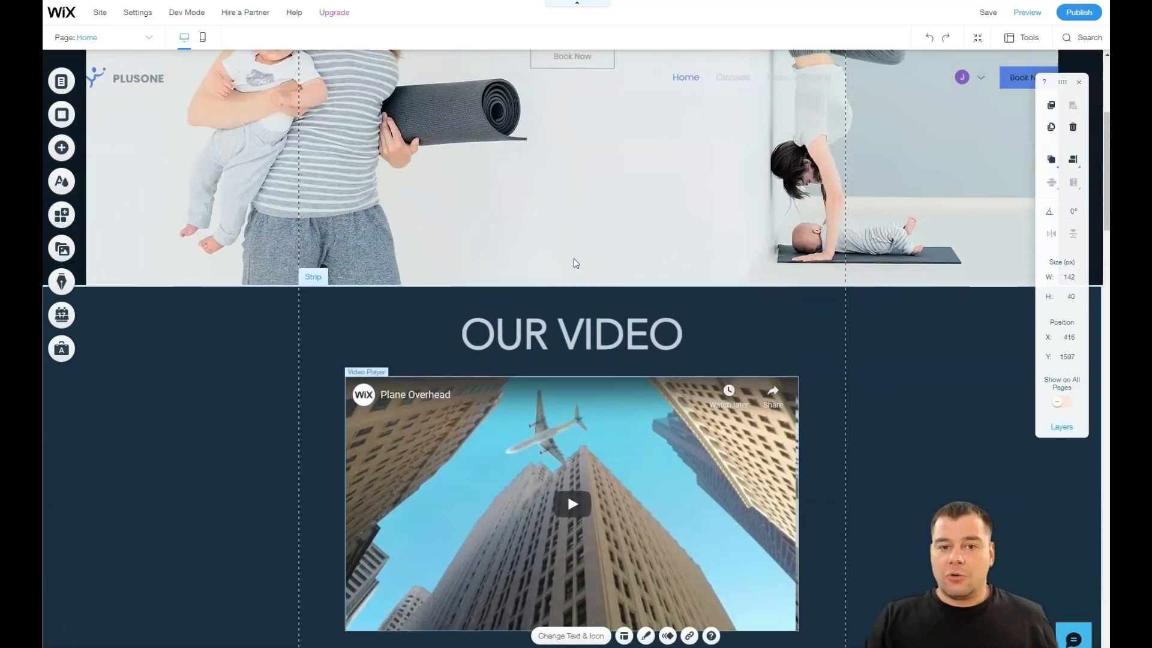
Set the PLUSONE hero strip background to the Yoga Practice image.
{"action": "scroll", "scroll_direction": "up", "scroll_amount": 3}
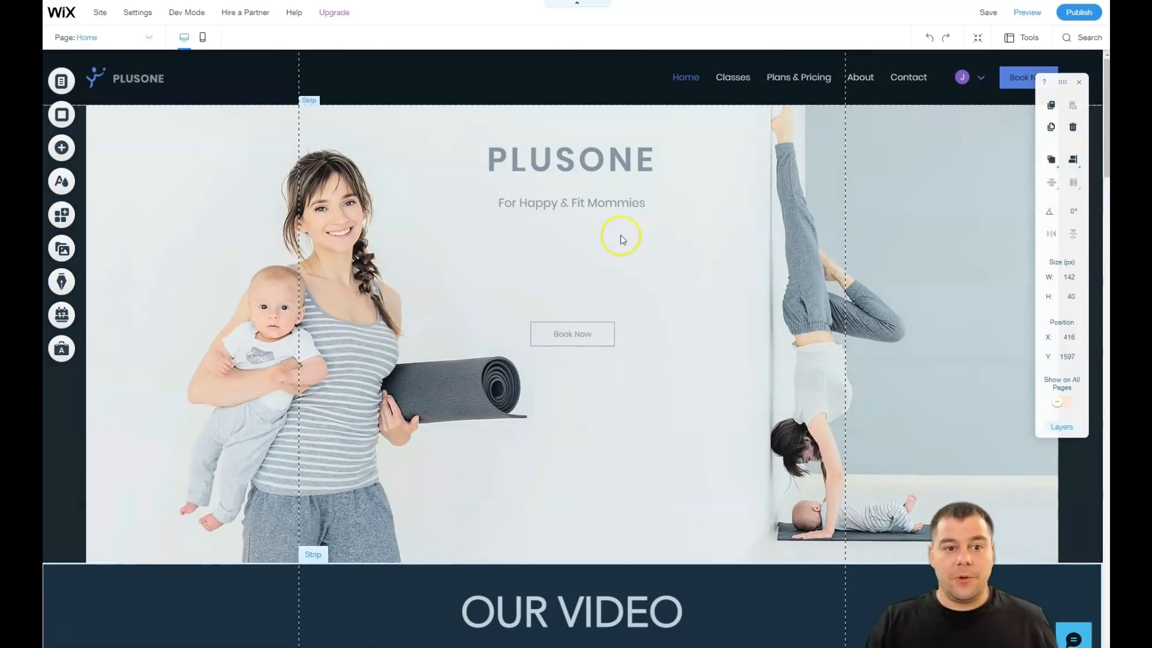
{"action": "mouse_move", "coordinate": [464, 240]}
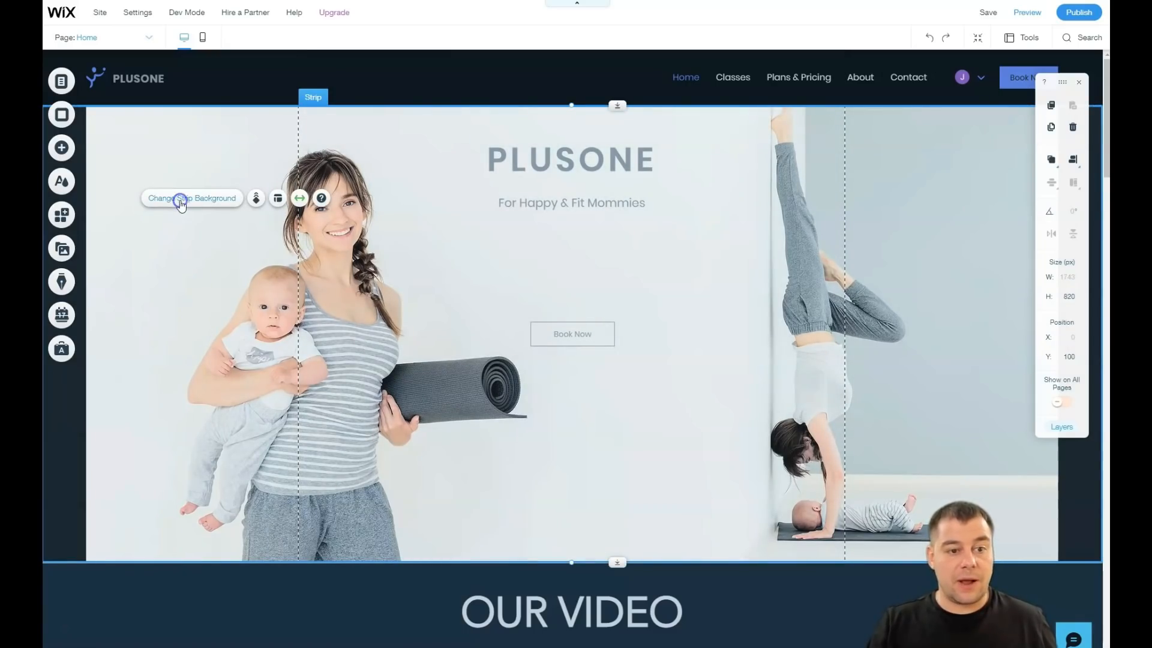
{"action": "left_click", "coordinate": [191, 197]}
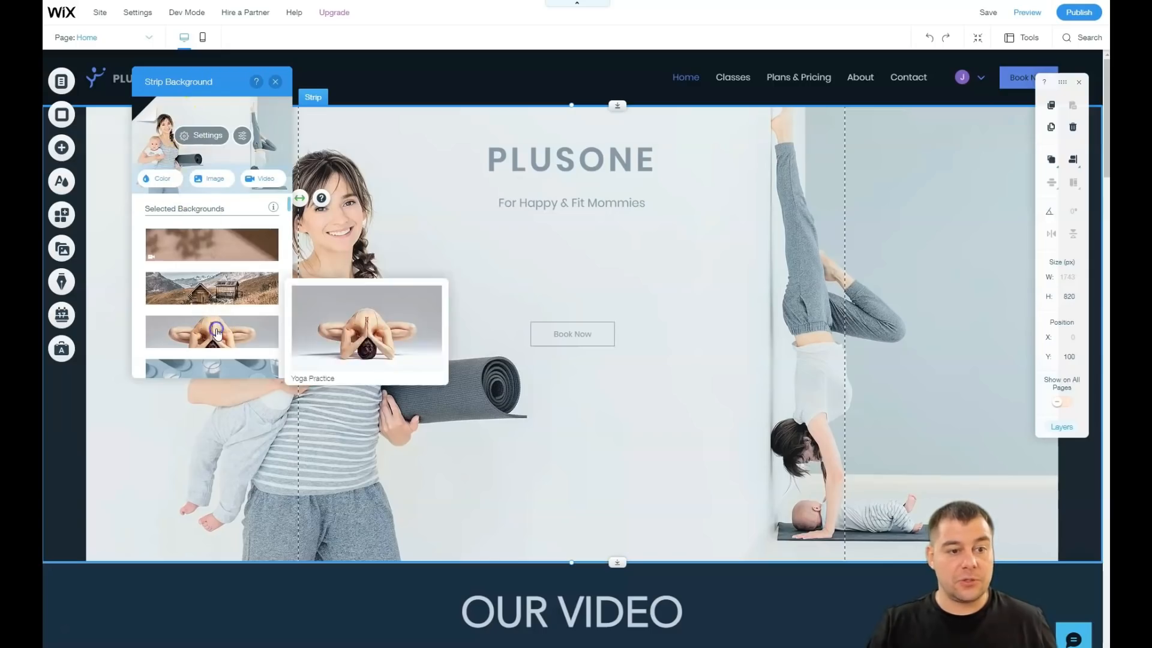
{"action": "left_click", "coordinate": [212, 331]}
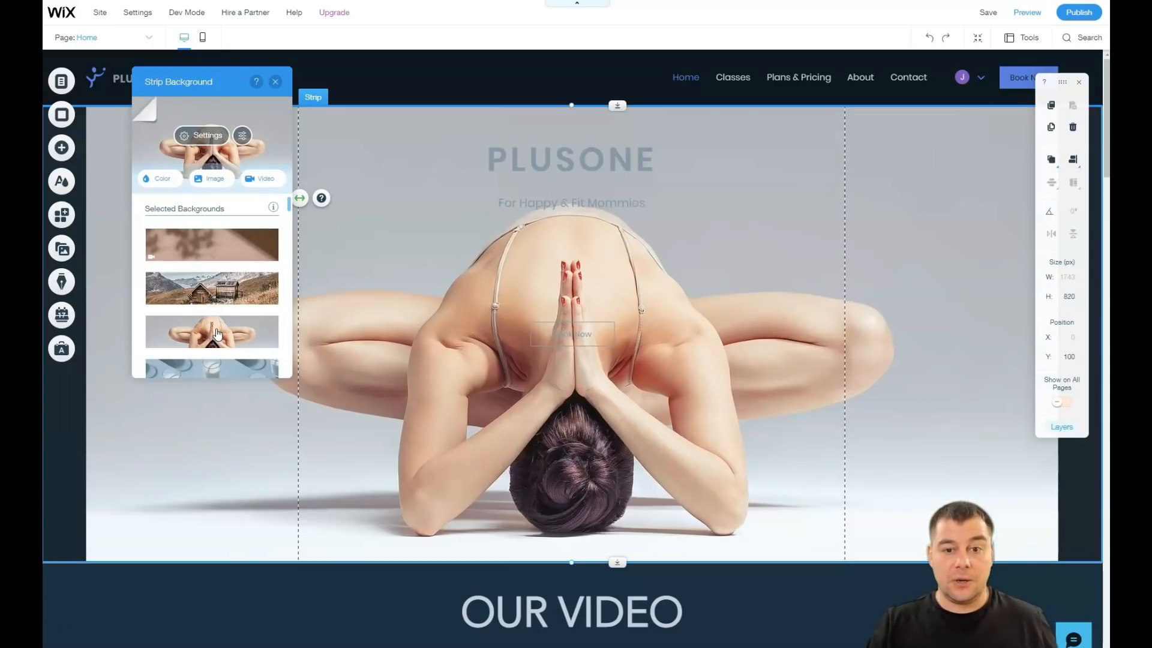
{"action": "mouse_move", "coordinate": [275, 81]}
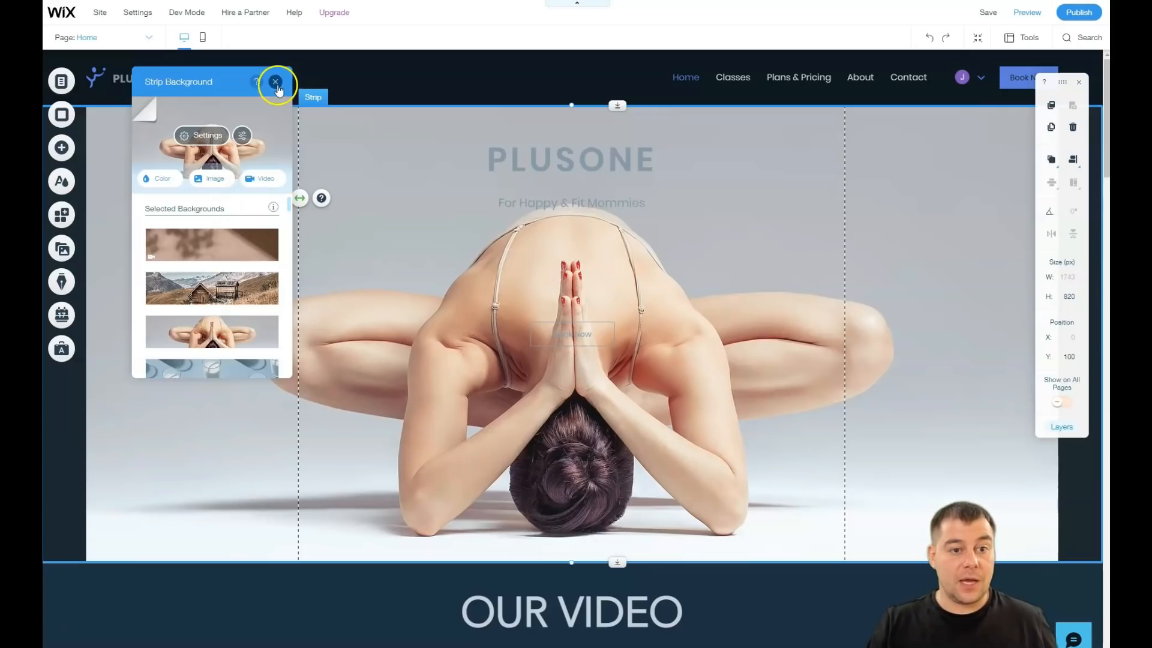
{"action": "left_click", "coordinate": [62, 114]}
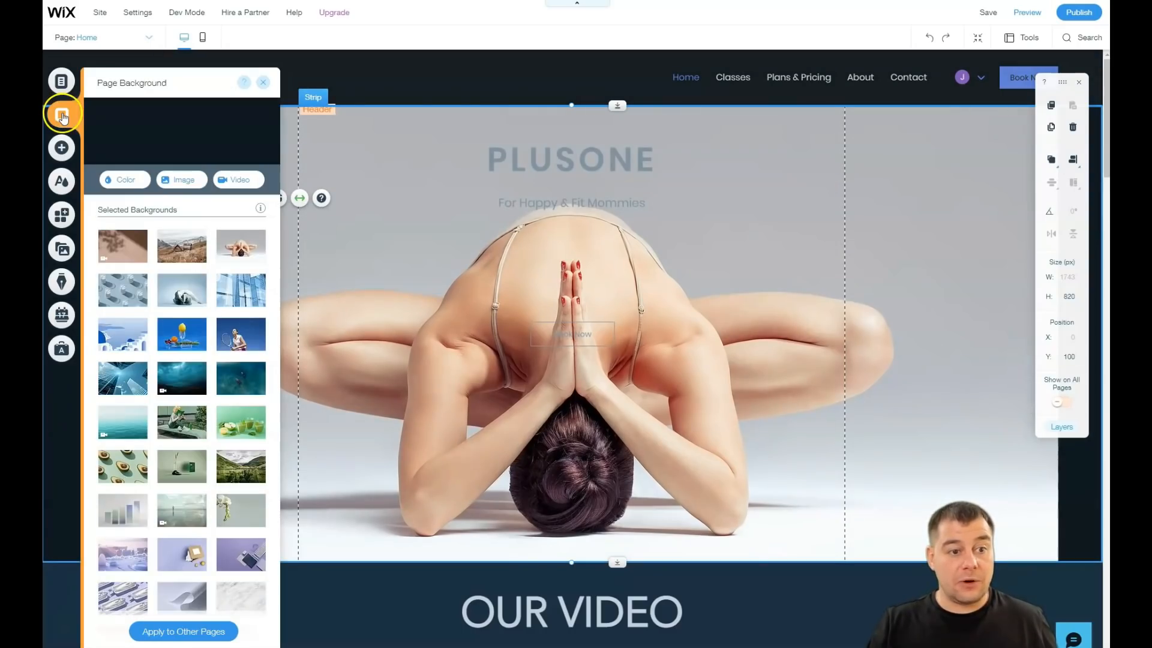
Browse theme colours for the page background.
{"action": "left_click", "coordinate": [125, 179]}
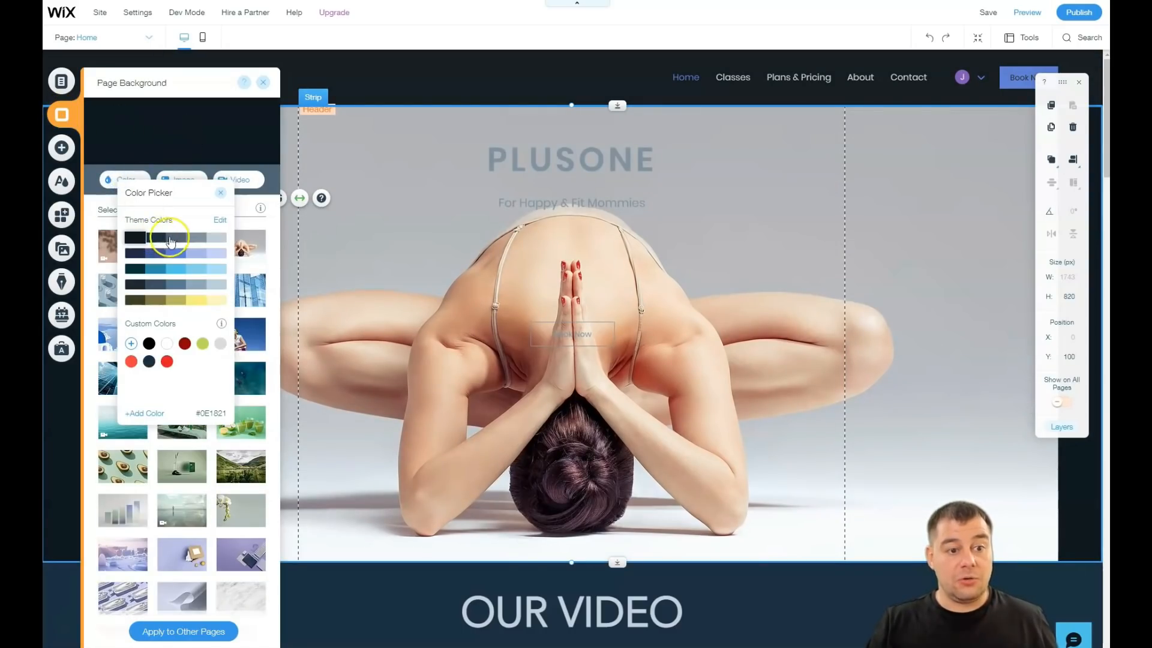
{"action": "left_click", "coordinate": [193, 237]}
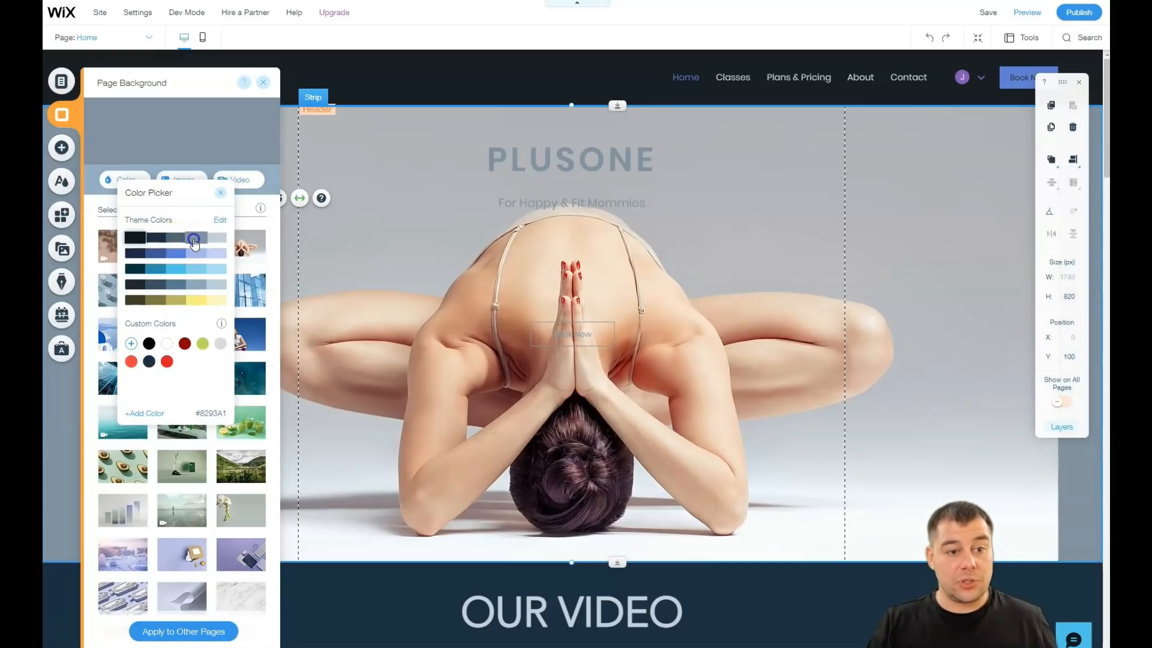
{"action": "left_click", "coordinate": [220, 193]}
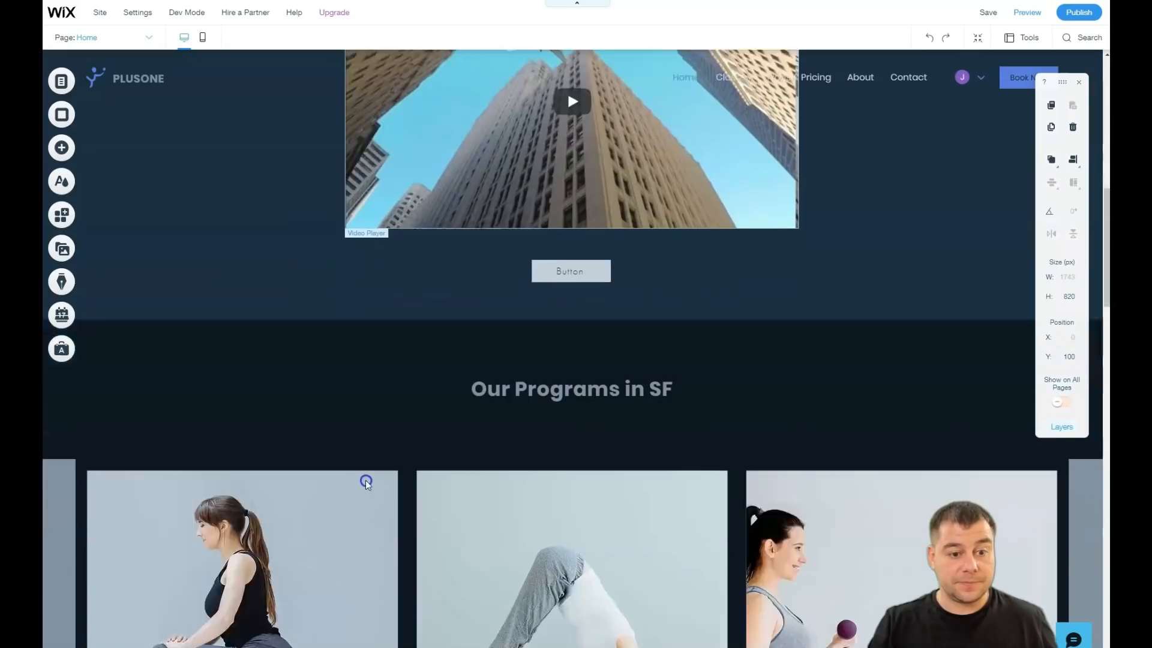
{"action": "scroll", "scroll_direction": "down", "scroll_amount": 3}
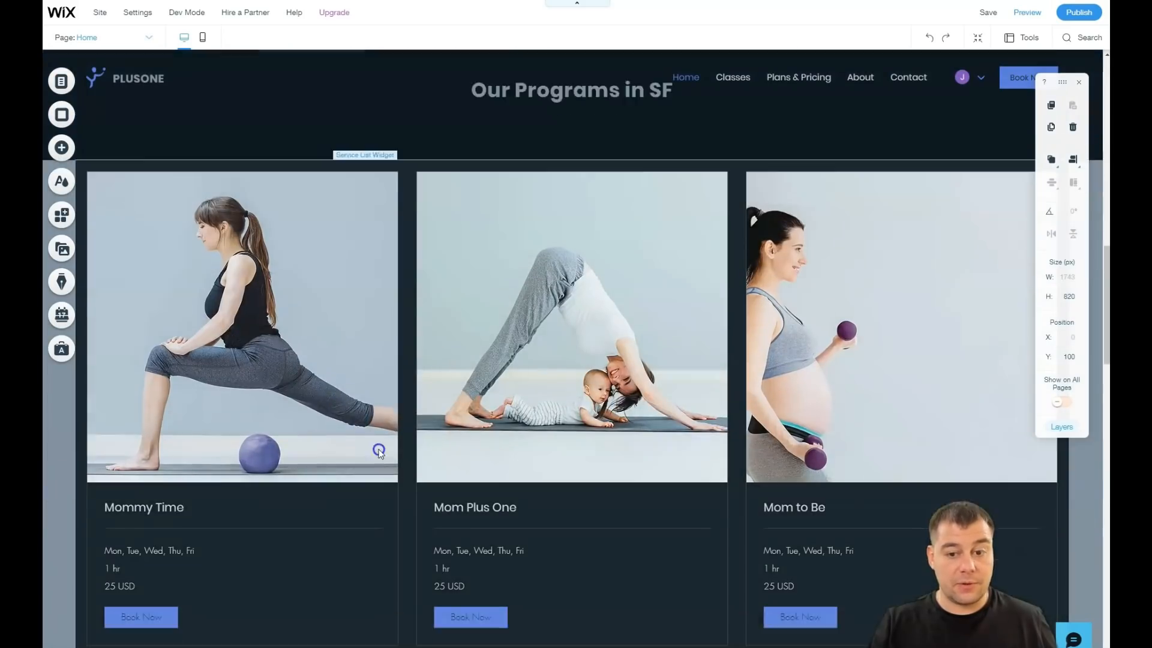
{"action": "scroll", "scroll_direction": "down", "scroll_amount": 3}
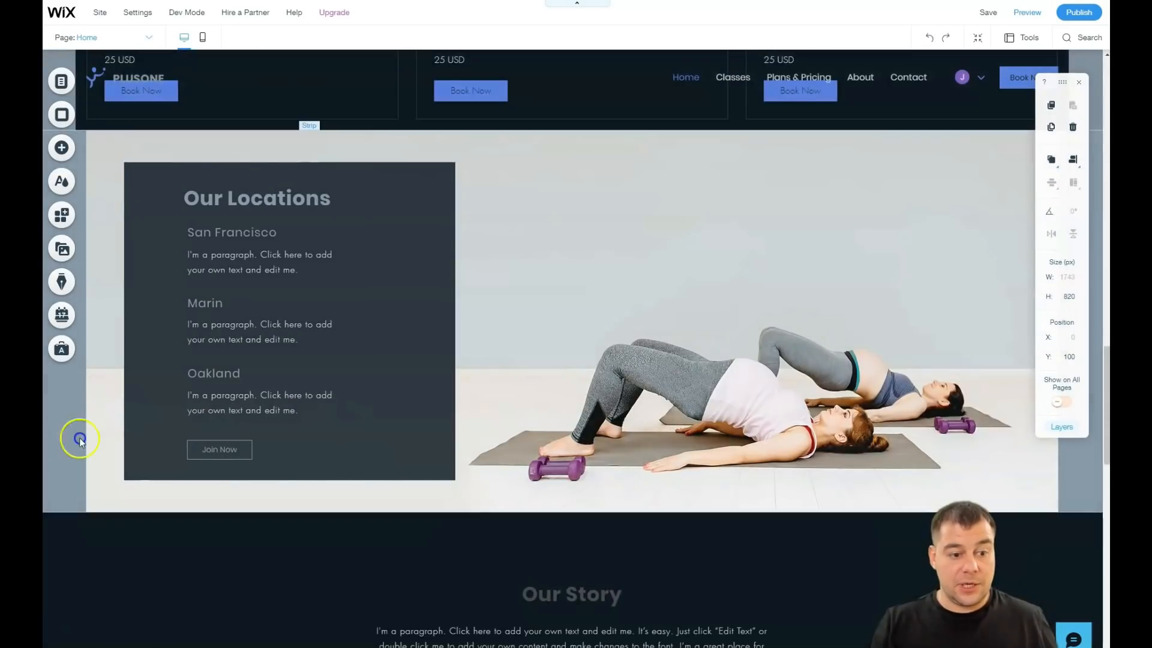
{"action": "scroll", "scroll_direction": "down", "scroll_amount": 3}
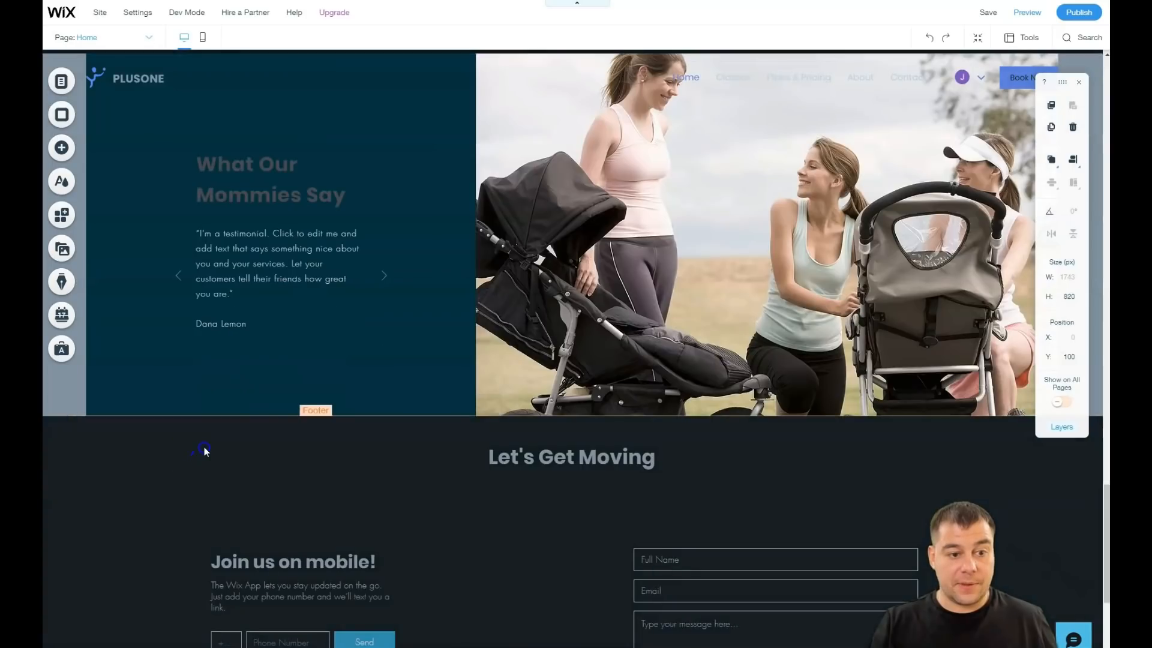
{"action": "scroll", "scroll_direction": "down", "scroll_amount": 3}
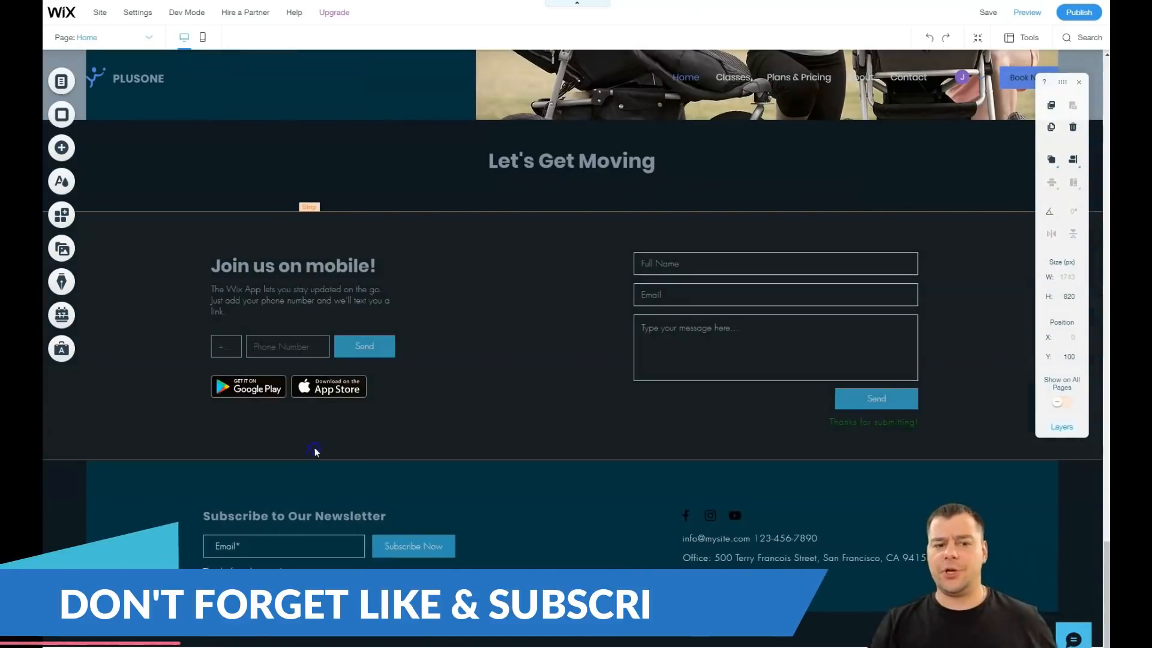
{"action": "mouse_move", "coordinate": [469, 416]}
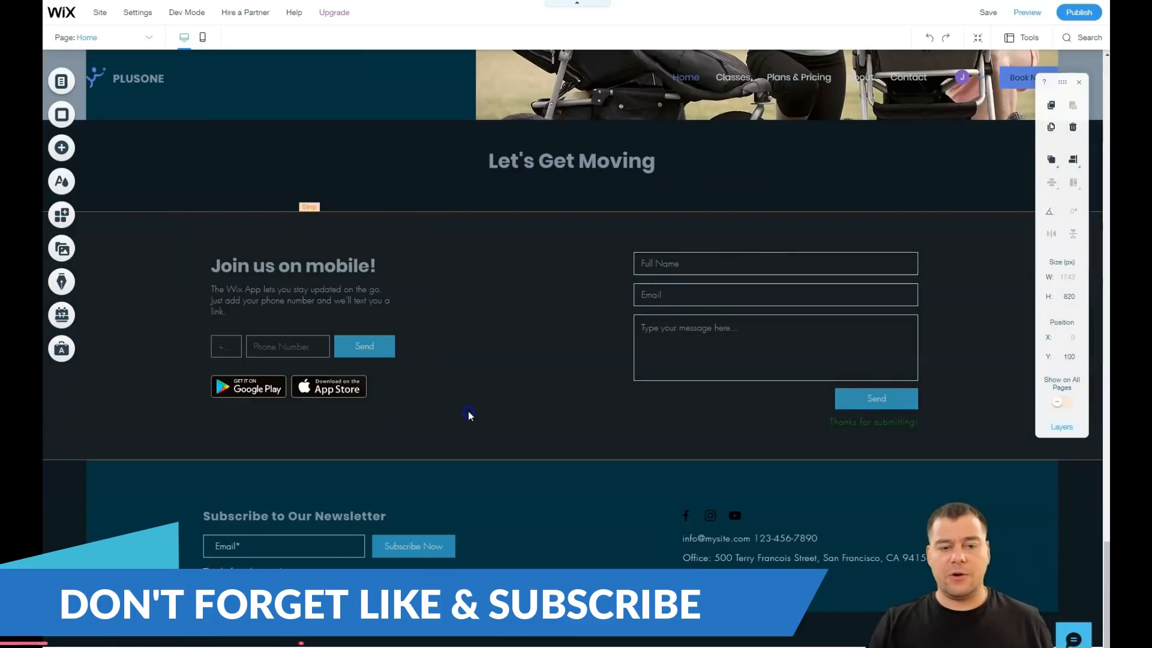
{"action": "left_click", "coordinate": [311, 374]}
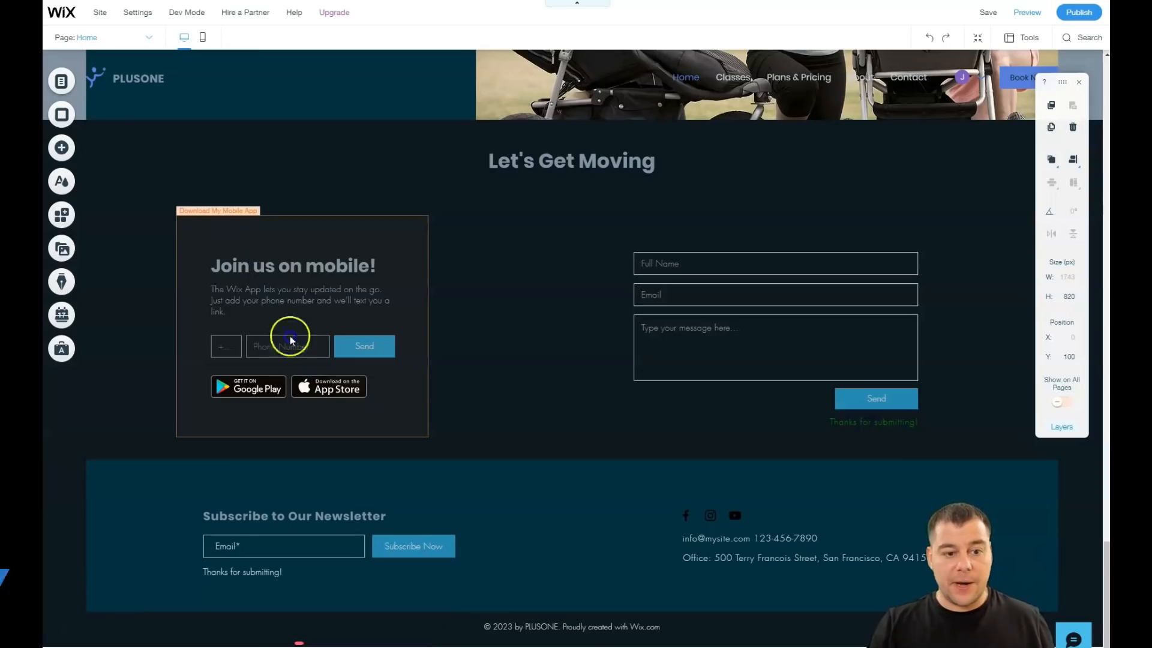
{"action": "mouse_move", "coordinate": [277, 264]}
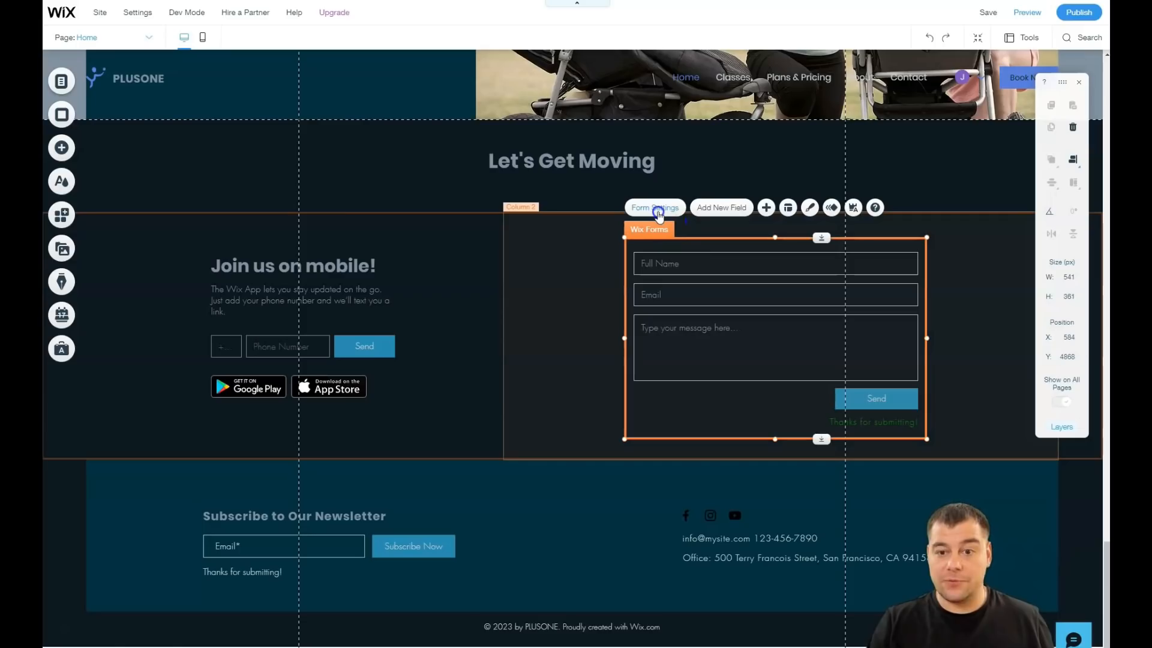
{"action": "mouse_move", "coordinate": [722, 207]}
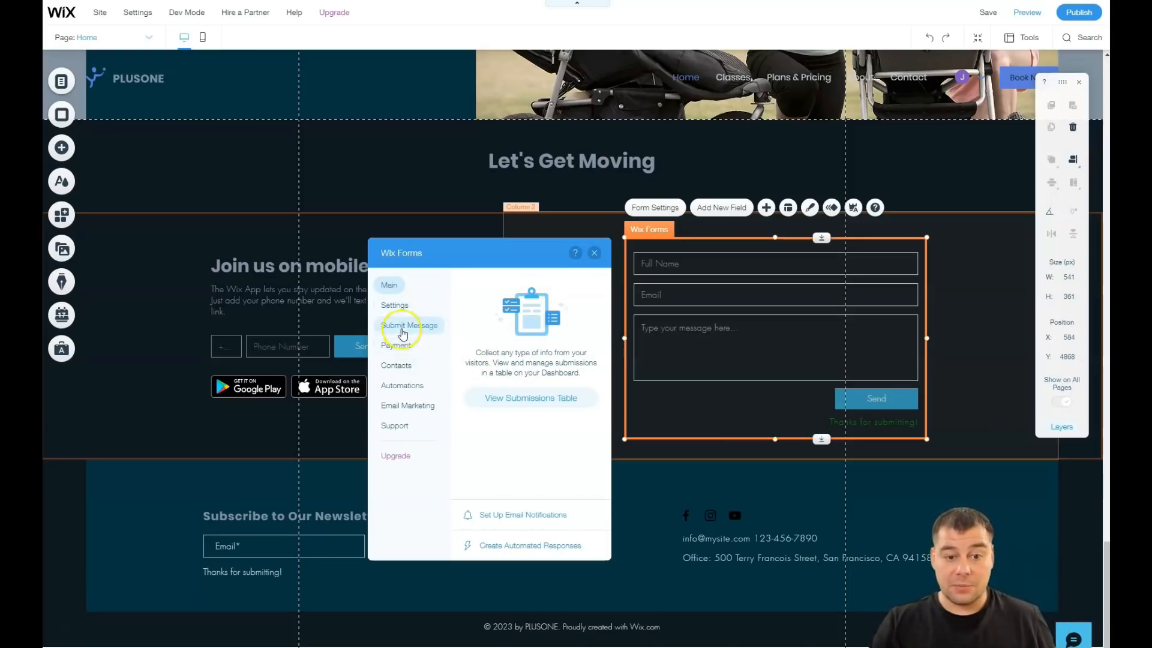
{"action": "mouse_move", "coordinate": [403, 386]}
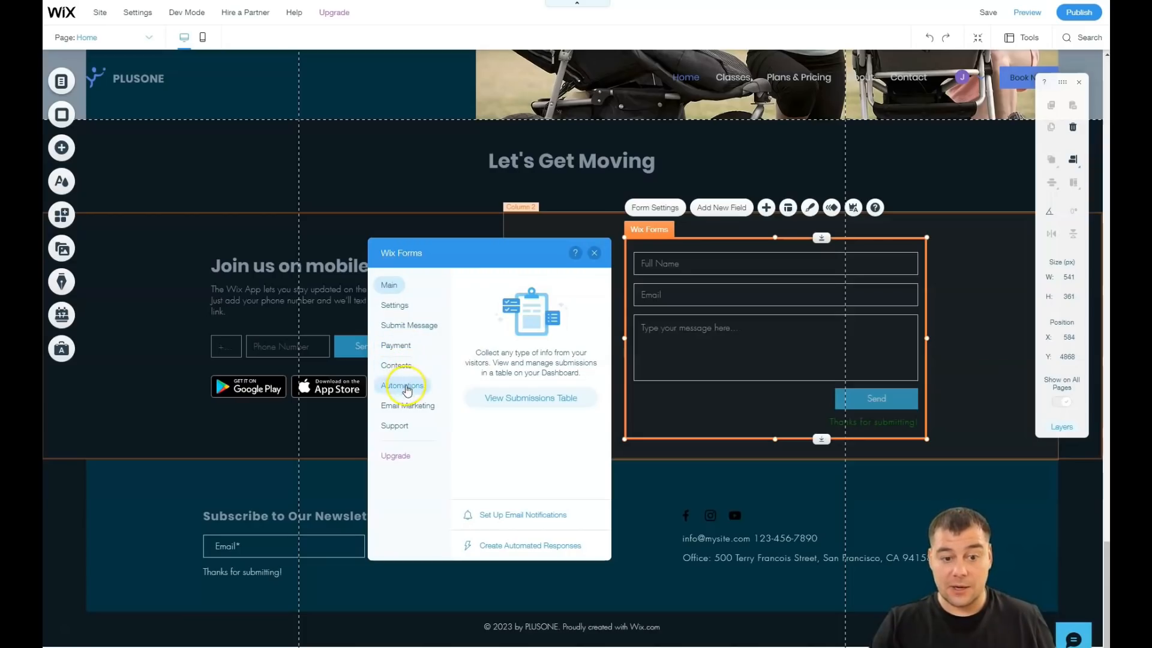
{"action": "mouse_move", "coordinate": [439, 426]}
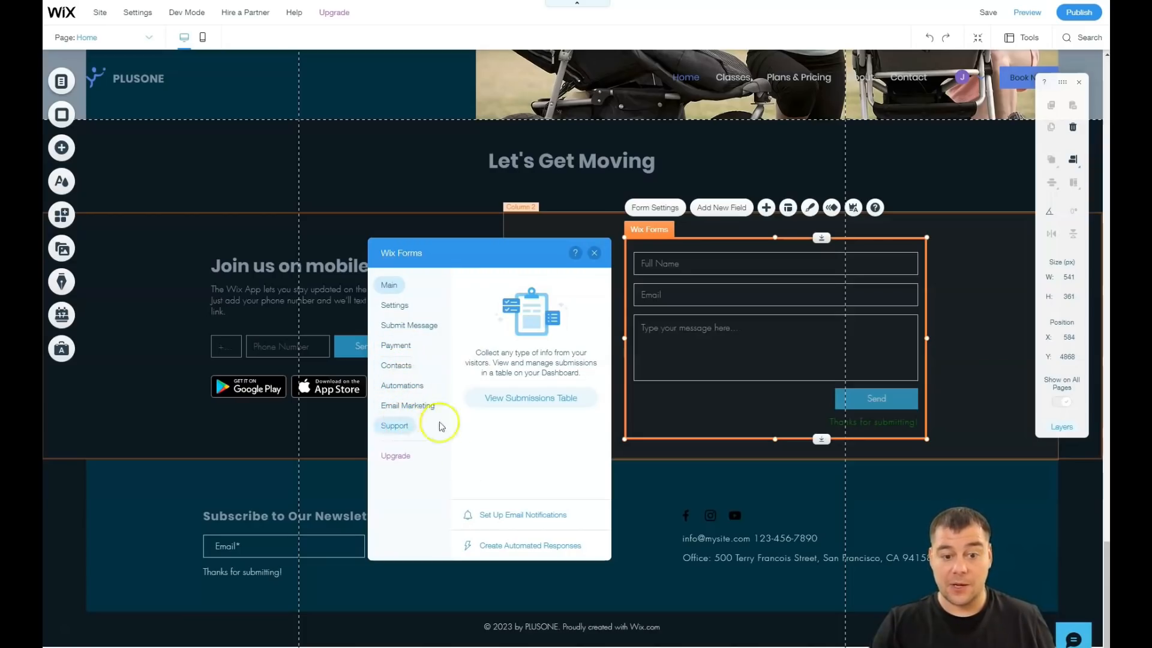
{"action": "mouse_move", "coordinate": [569, 308]}
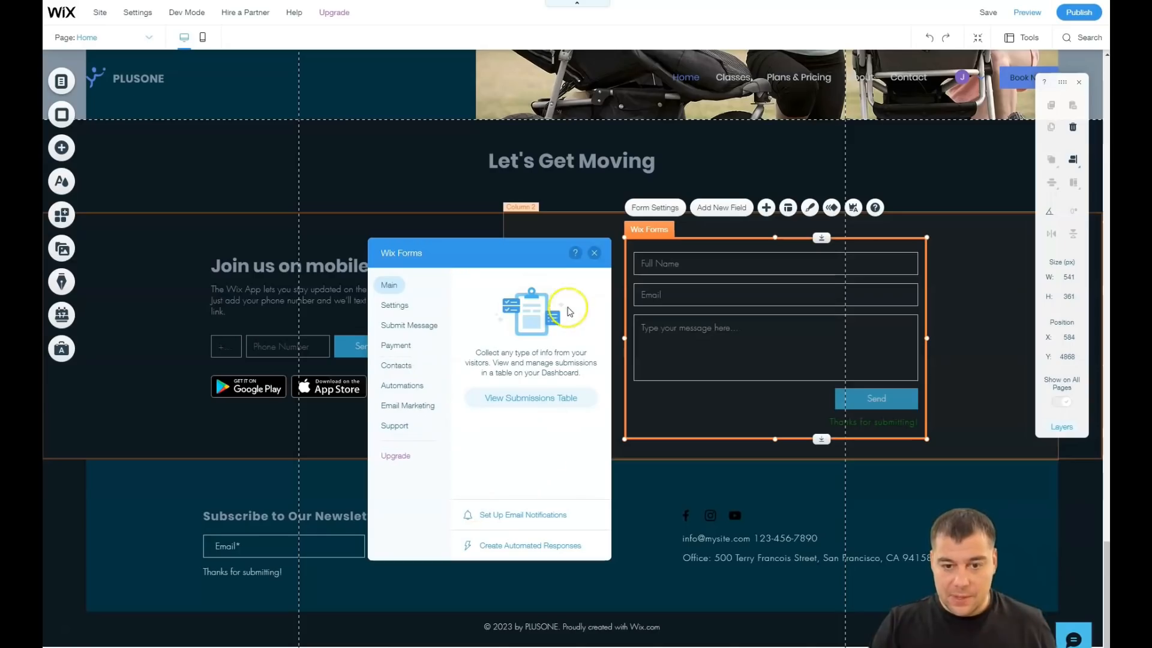
{"action": "left_click", "coordinate": [594, 253]}
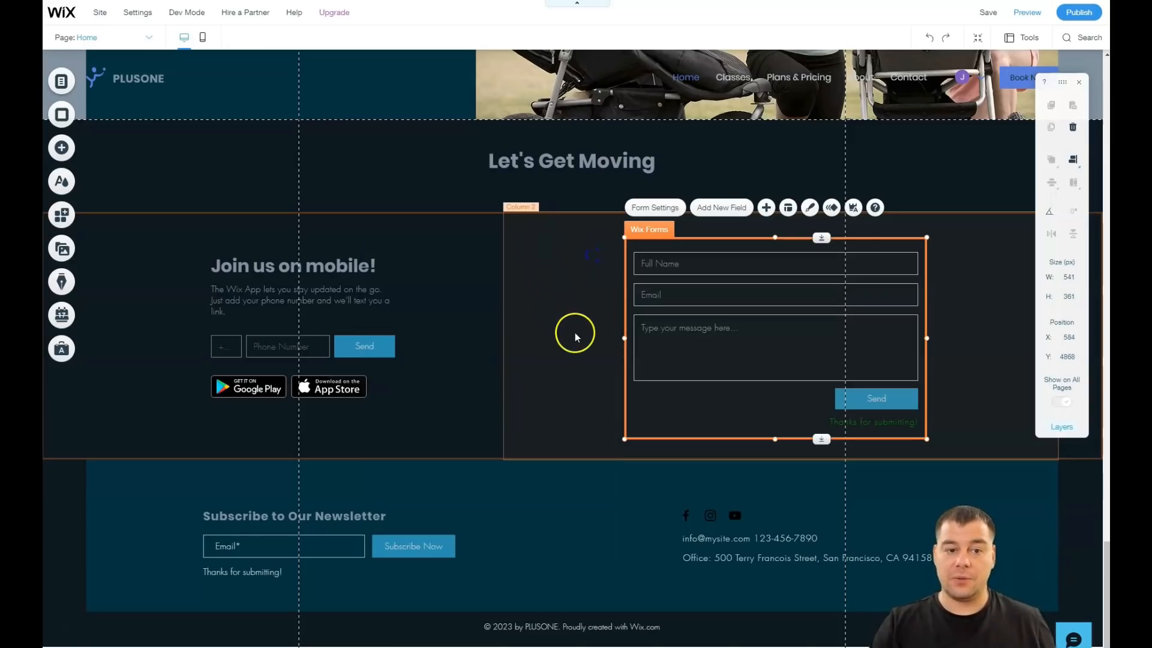
{"action": "scroll", "scroll_direction": "up", "scroll_amount": 3}
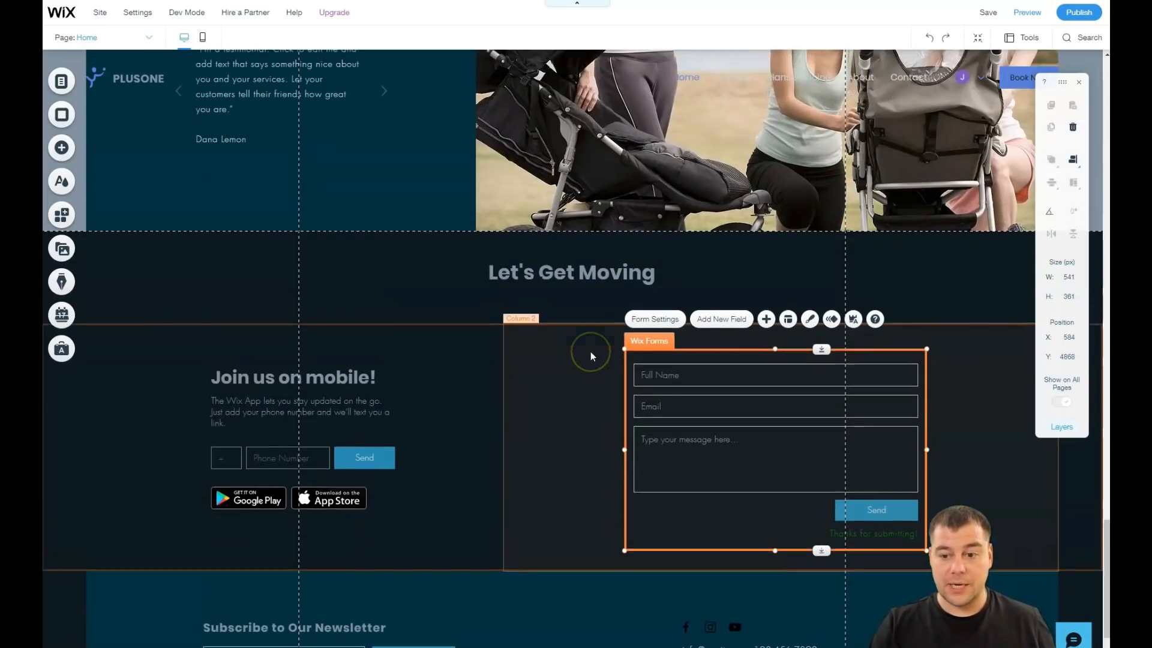
{"action": "scroll", "scroll_direction": "up", "scroll_amount": 3}
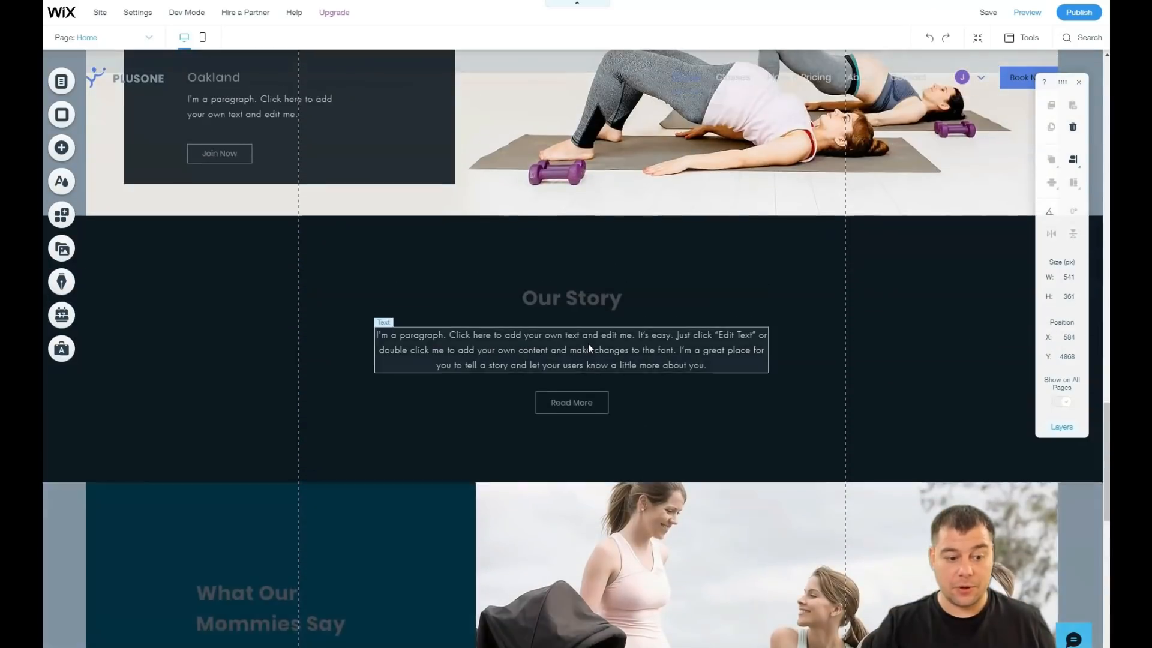
{"action": "scroll", "scroll_direction": "down", "scroll_amount": 3}
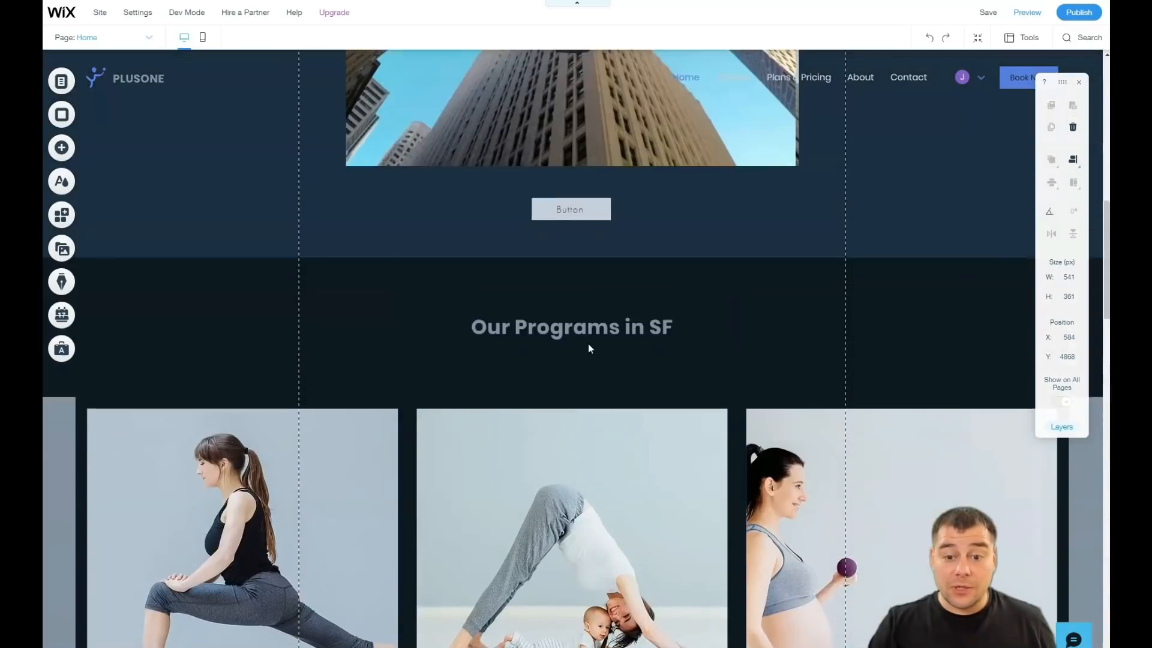
{"action": "scroll", "scroll_direction": "up", "scroll_amount": 3}
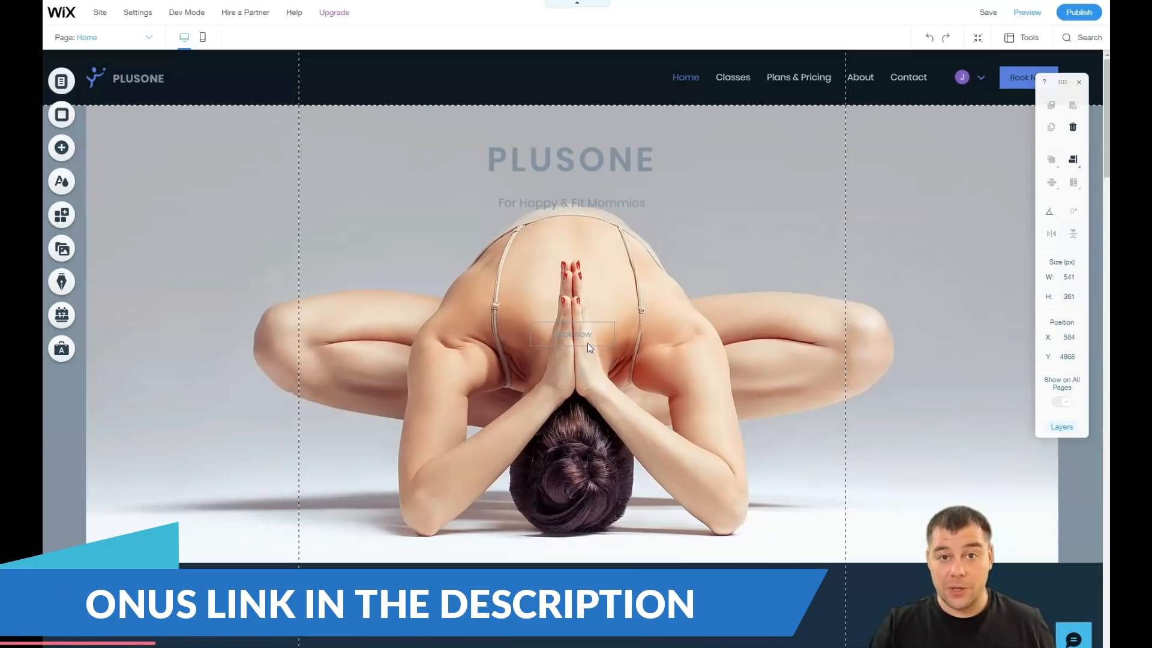
{"action": "scroll", "scroll_direction": "down", "scroll_amount": 3}
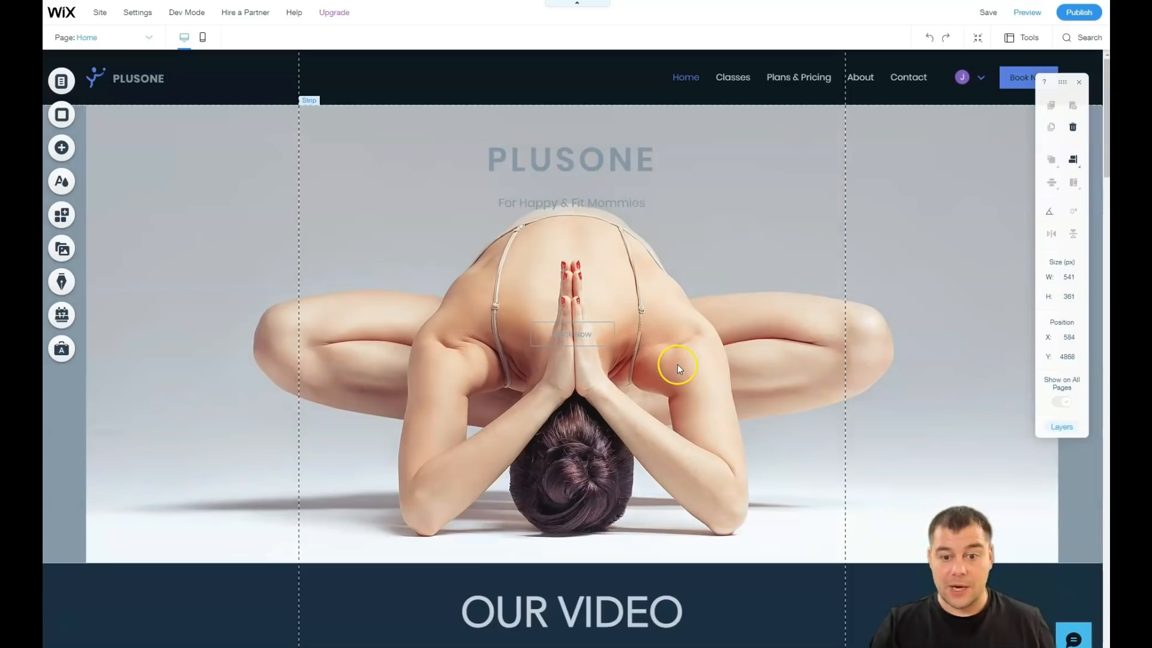